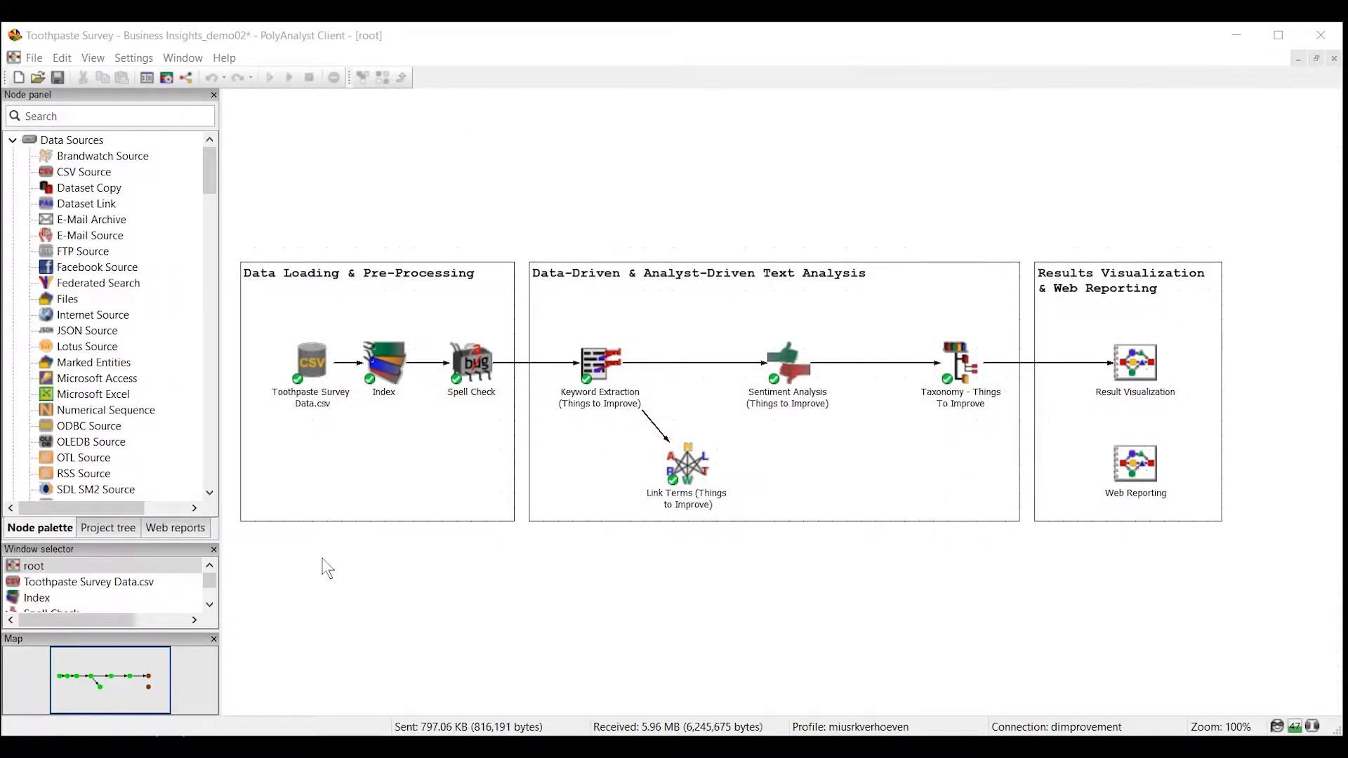
pyautogui.moveTo(479, 546)
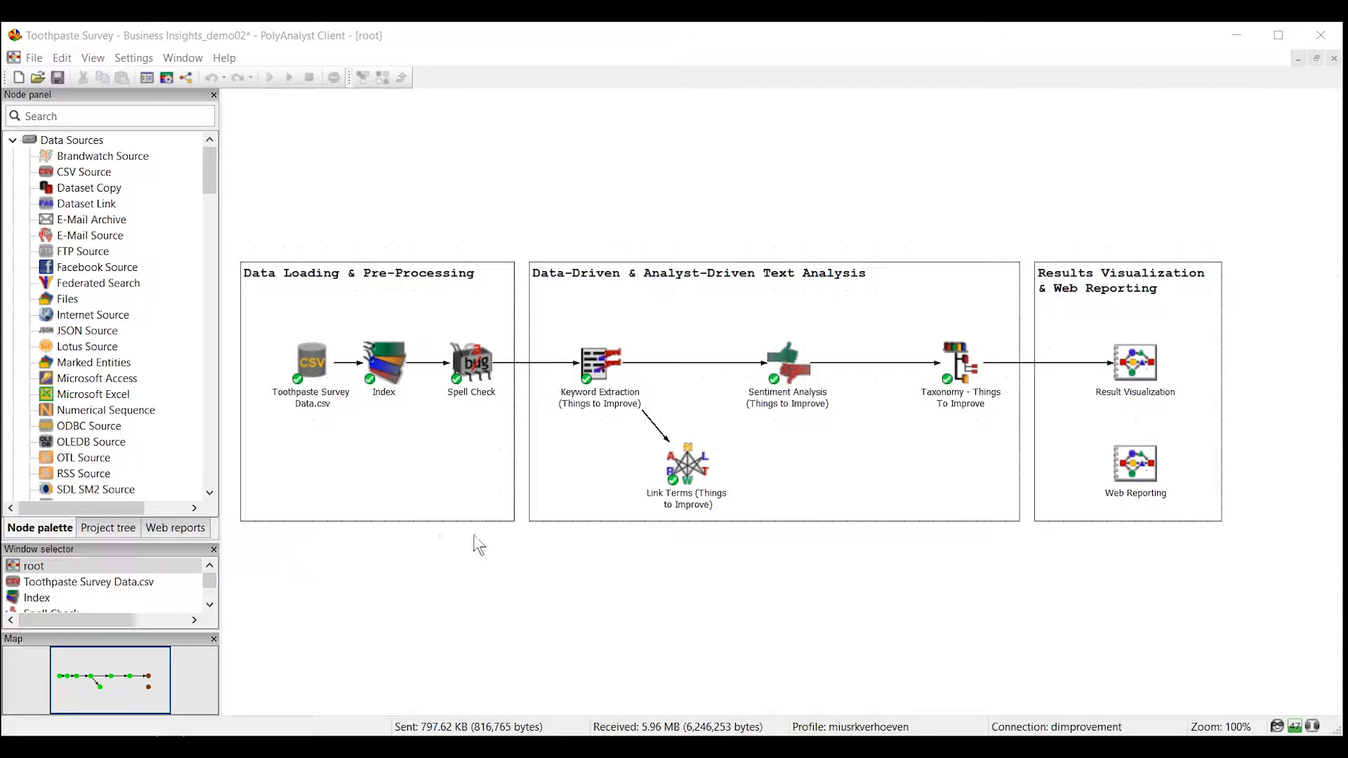
pyautogui.moveTo(583, 541)
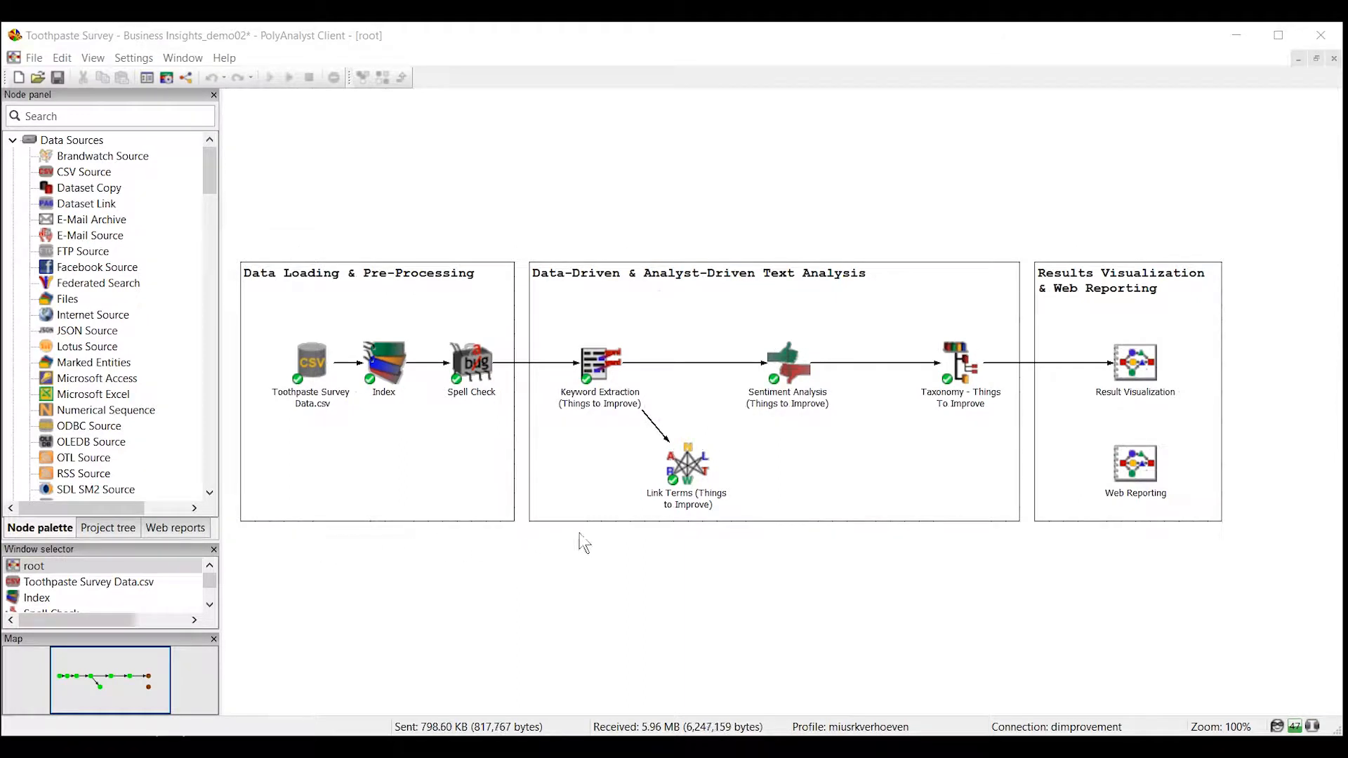
pyautogui.moveTo(1030, 534)
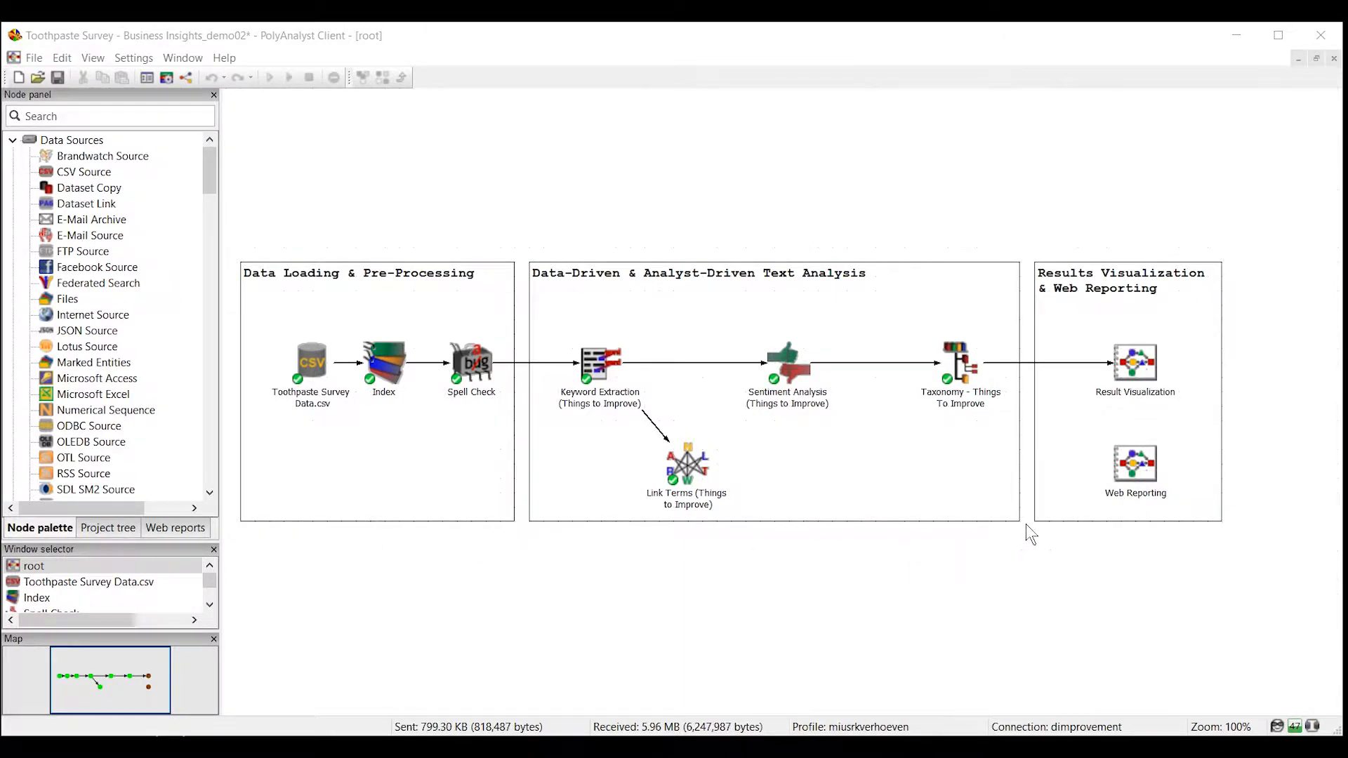
pyautogui.moveTo(1240, 536)
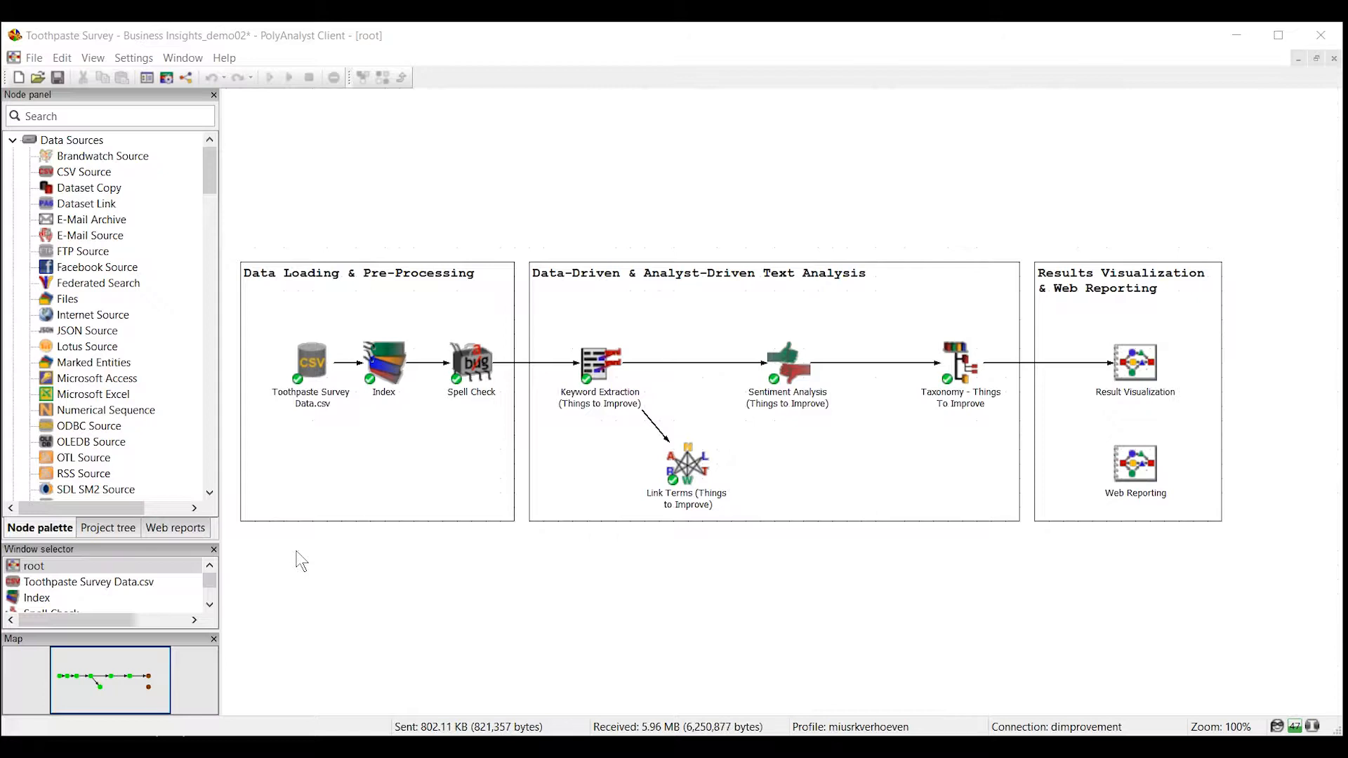
pyautogui.moveTo(313, 548)
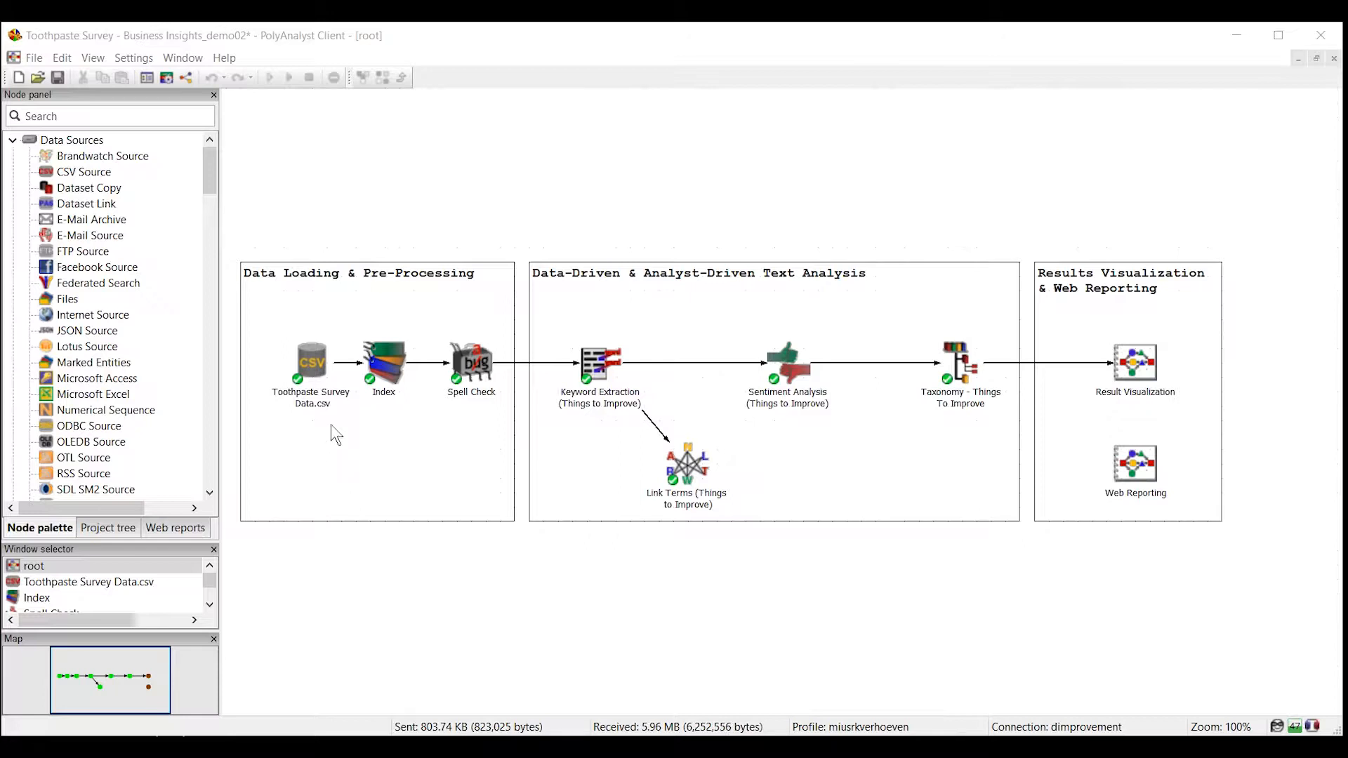
pyautogui.moveTo(292, 430)
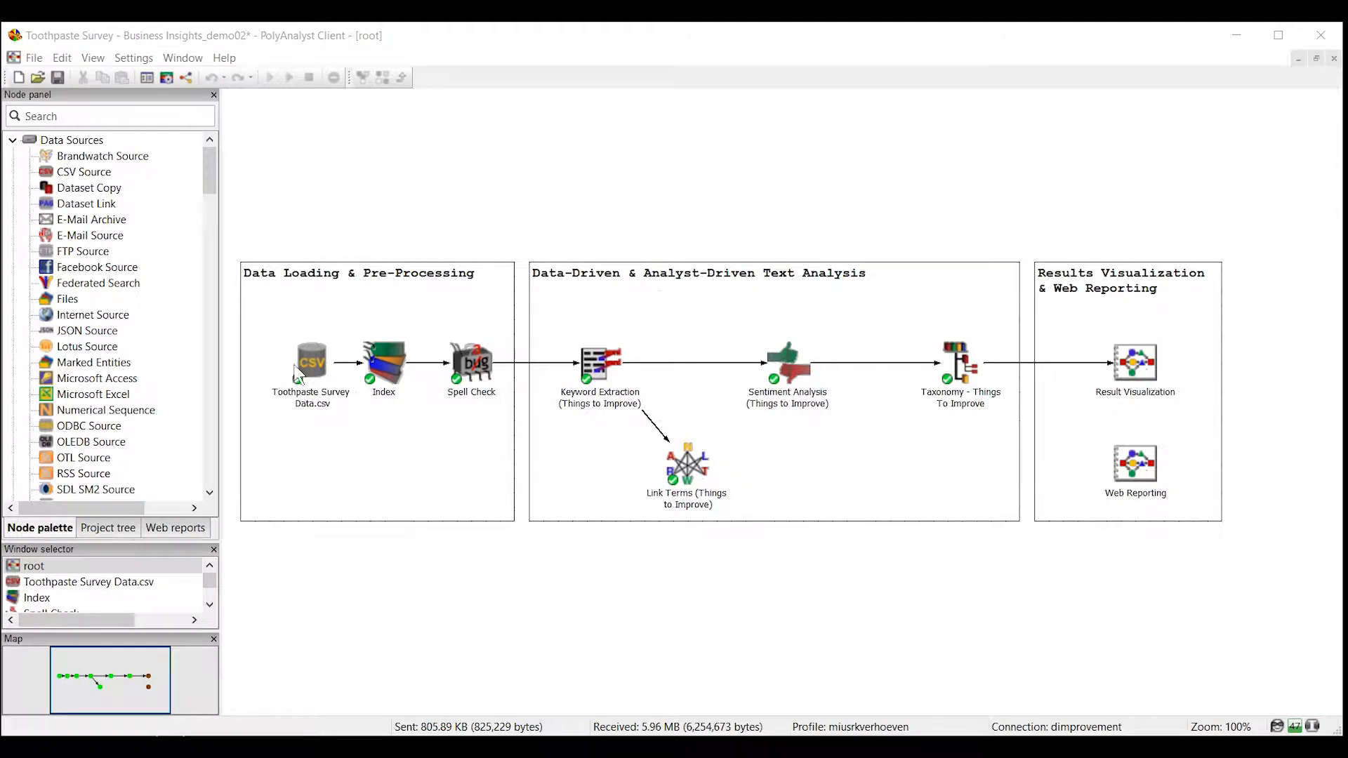
# Open the Toothpaste Survey Data.csv node to view its 1,260 survey records.
pyautogui.doubleClick(311, 362)
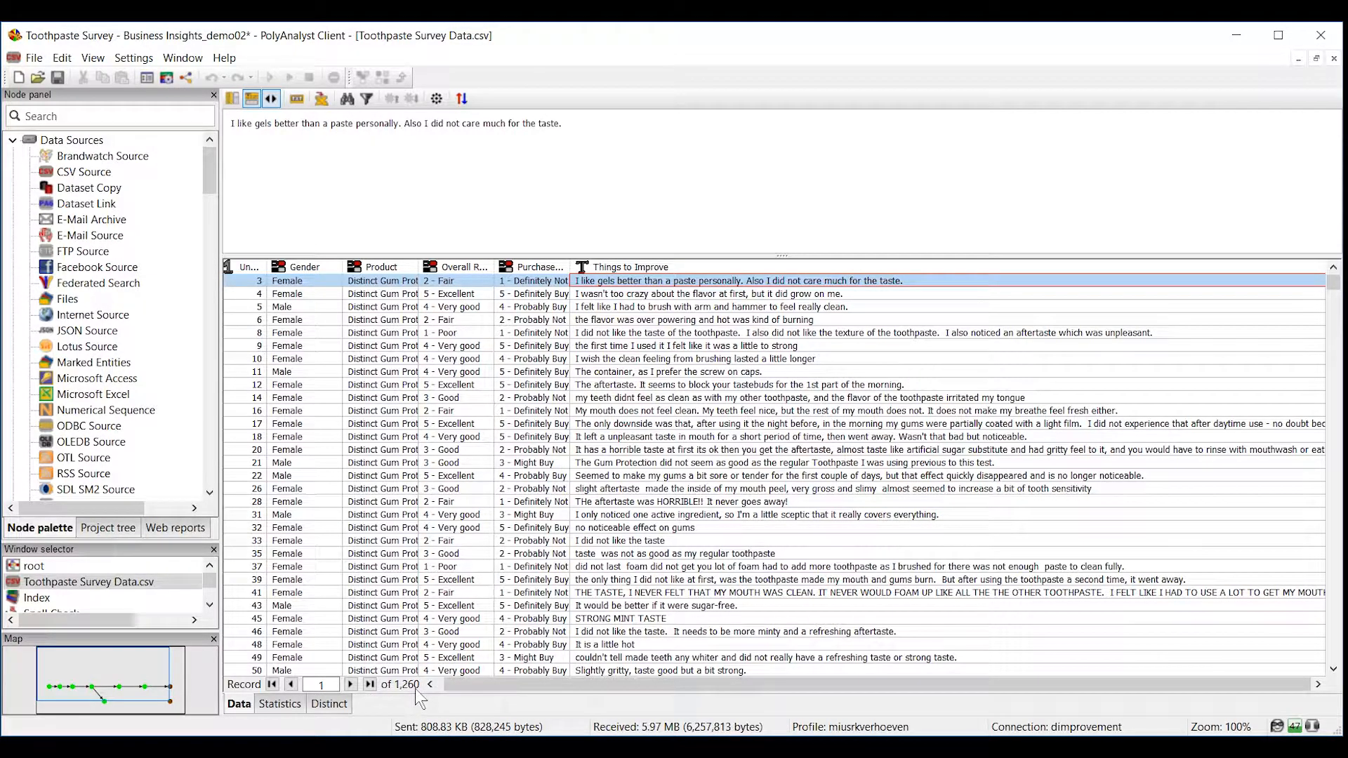
pyautogui.moveTo(304, 277)
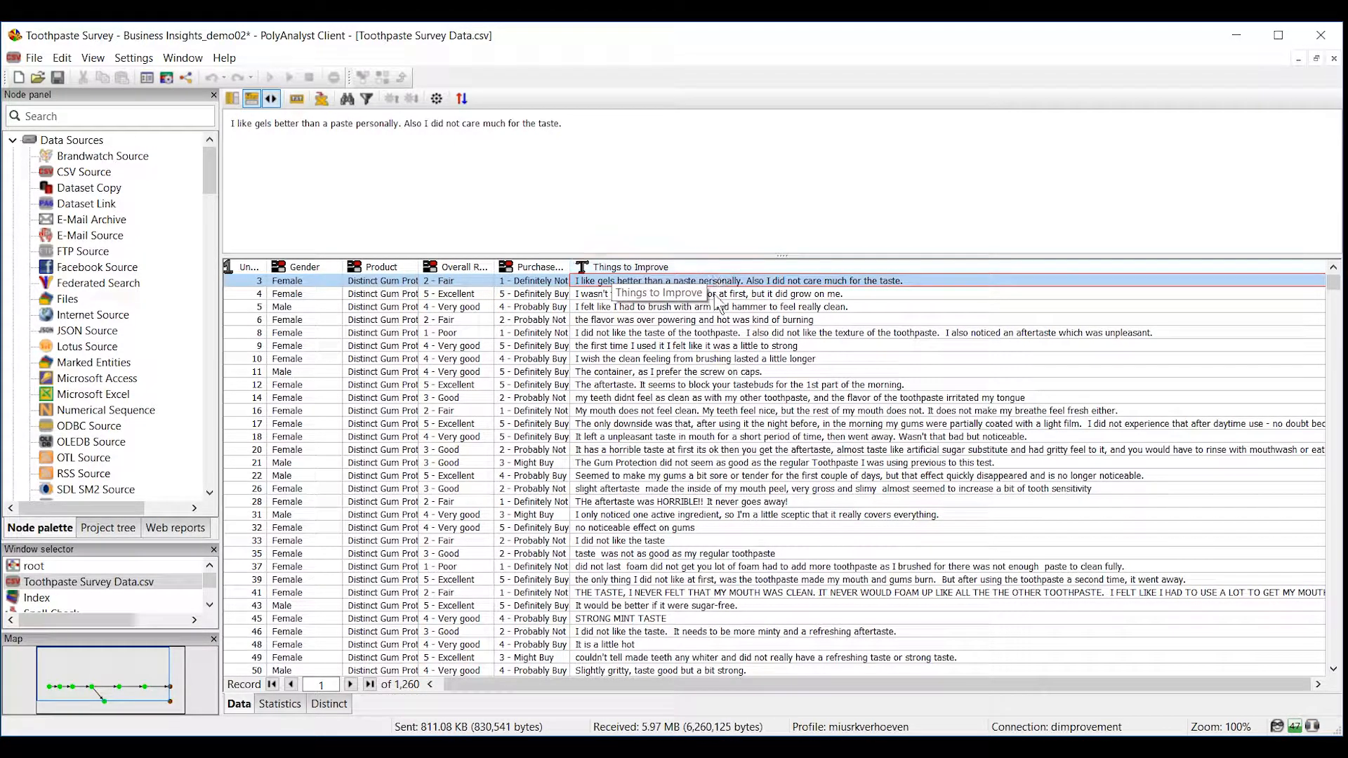
pyautogui.moveTo(694, 532)
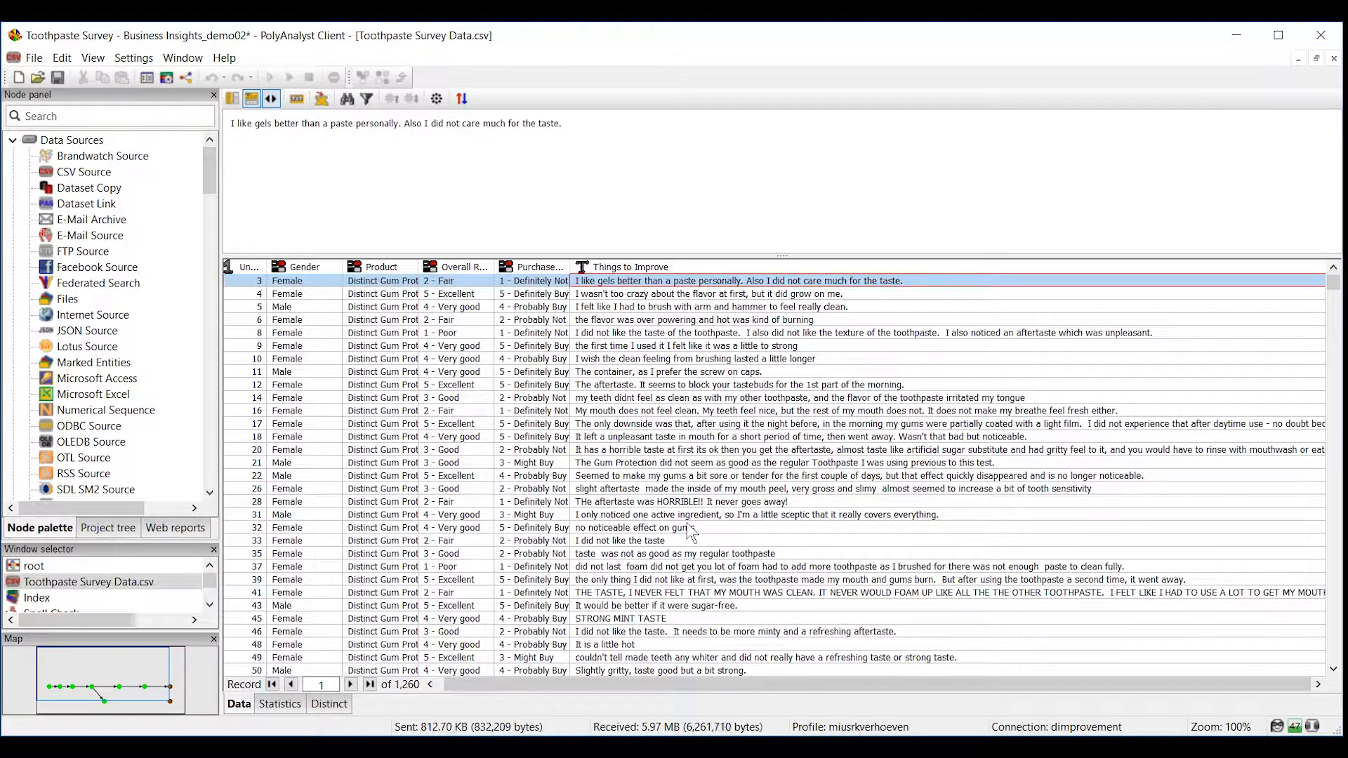
pyautogui.moveTo(676, 556)
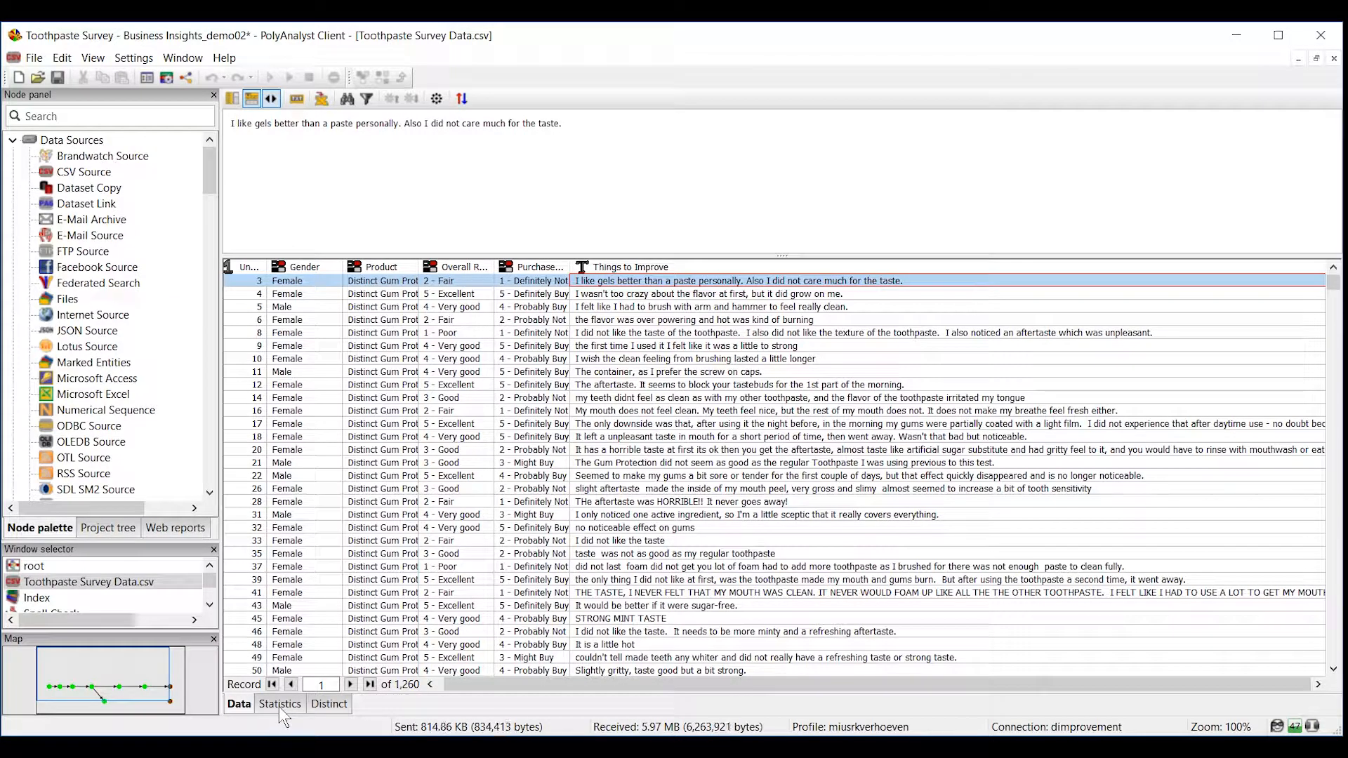
# Chart statistics for Product, Overall Rating and Purchase Intent, showing 382 Probably Buy as mode.
pyautogui.click(280, 704)
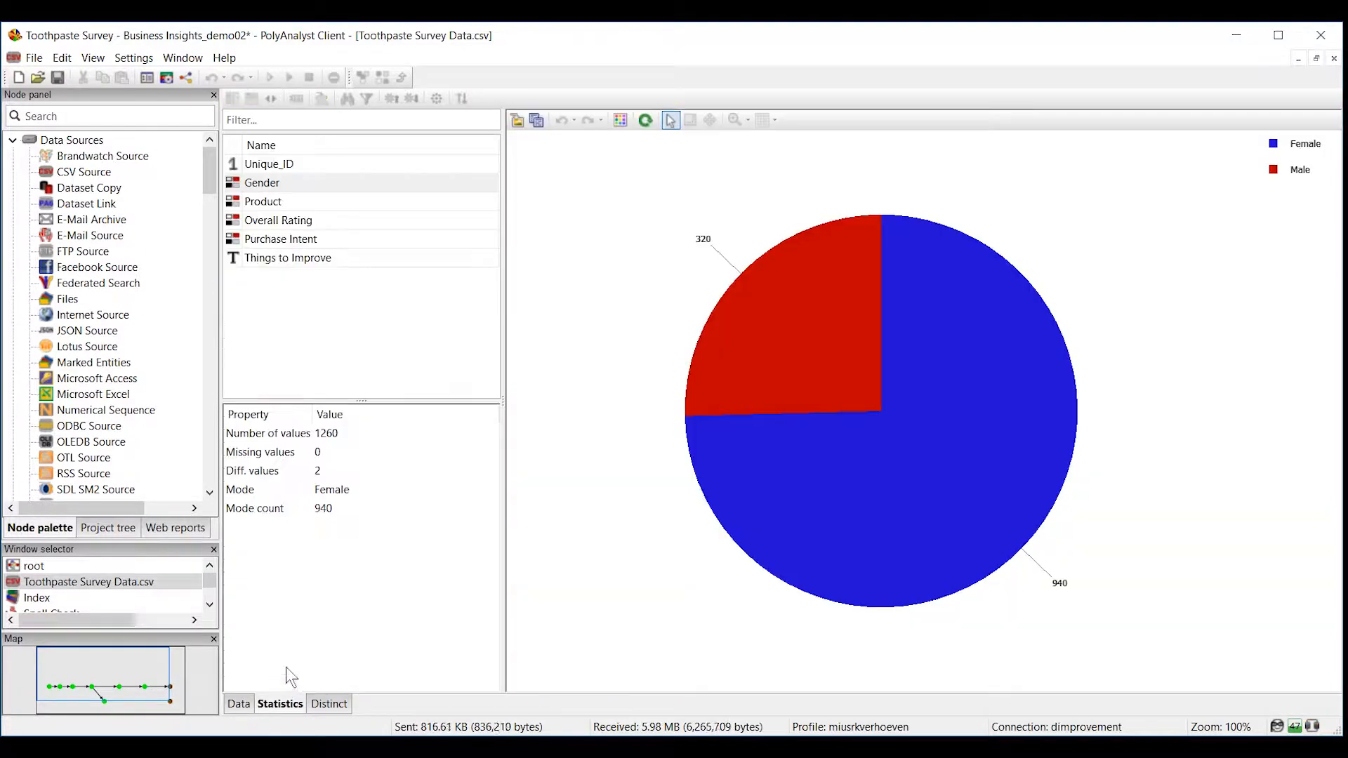
pyautogui.moveTo(329, 192)
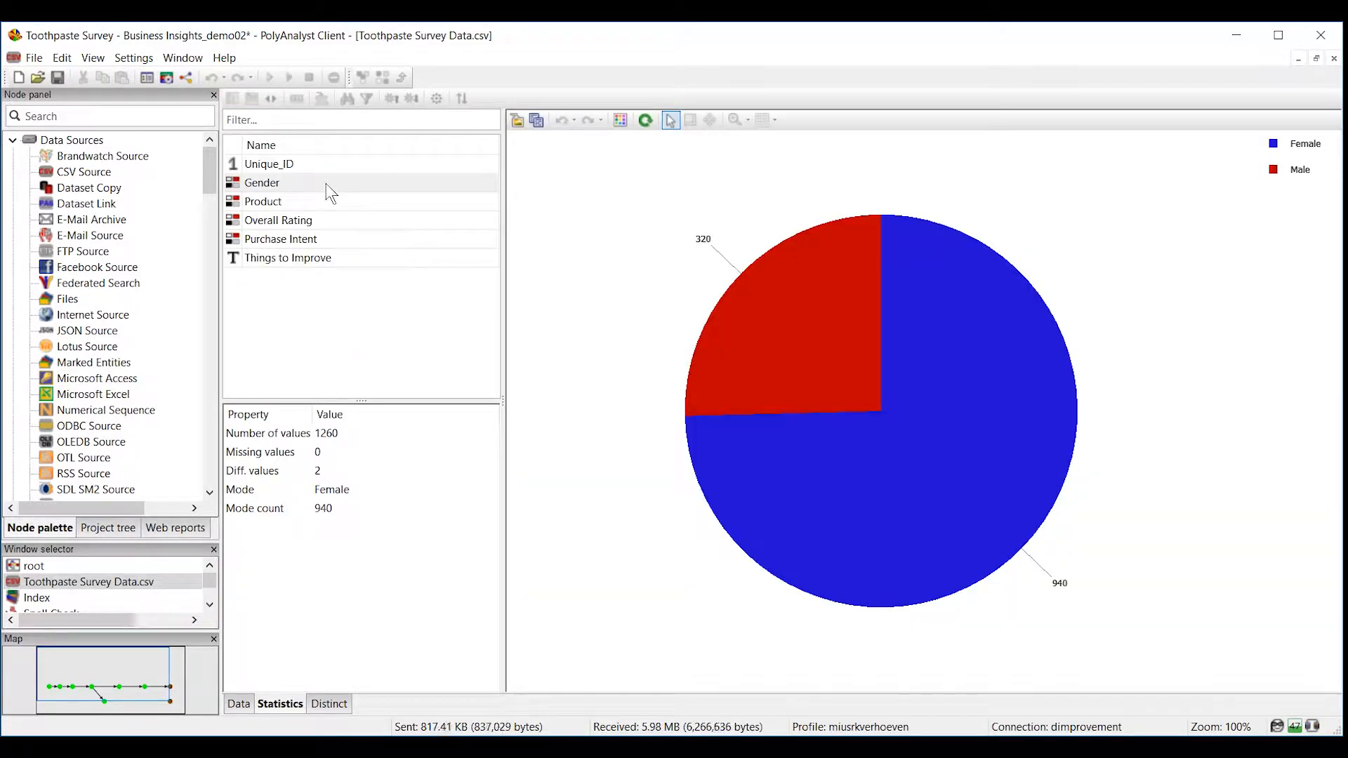
pyautogui.moveTo(416, 190)
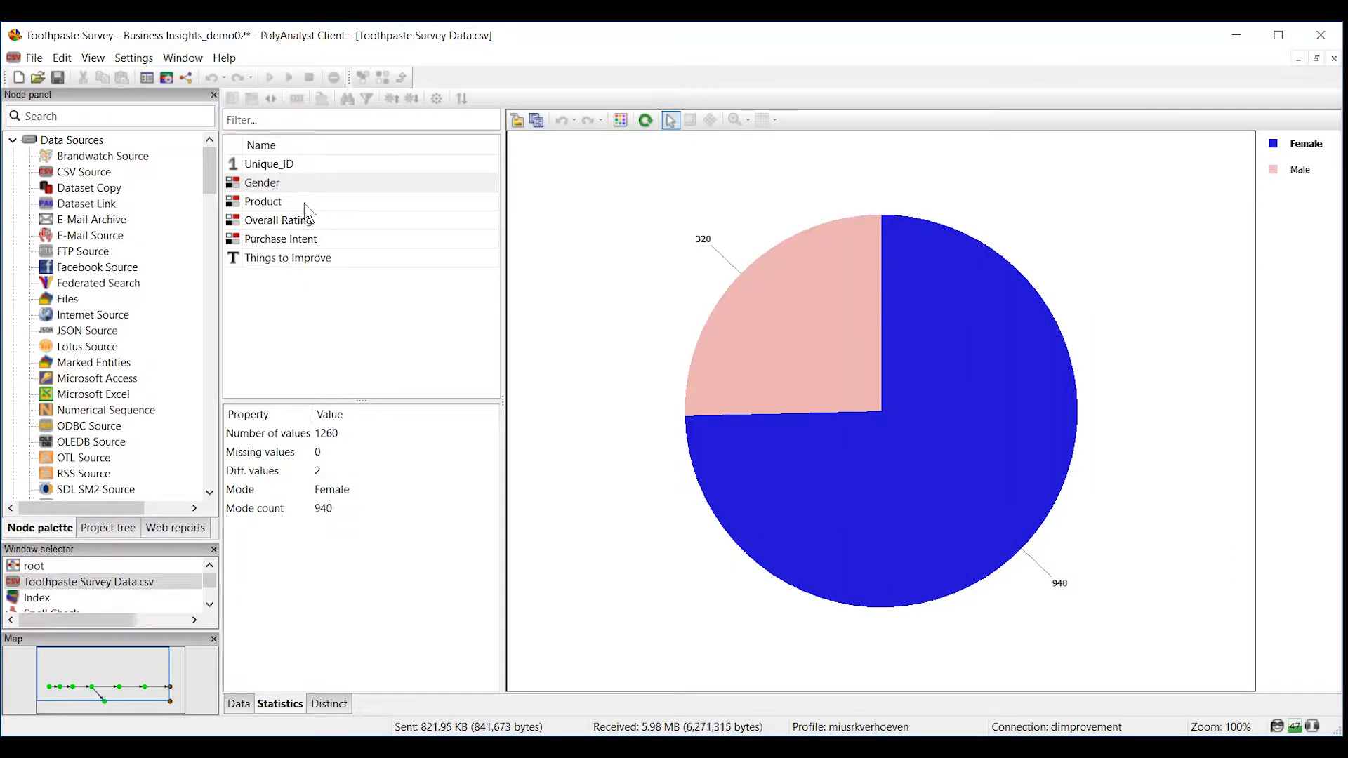
pyautogui.click(262, 201)
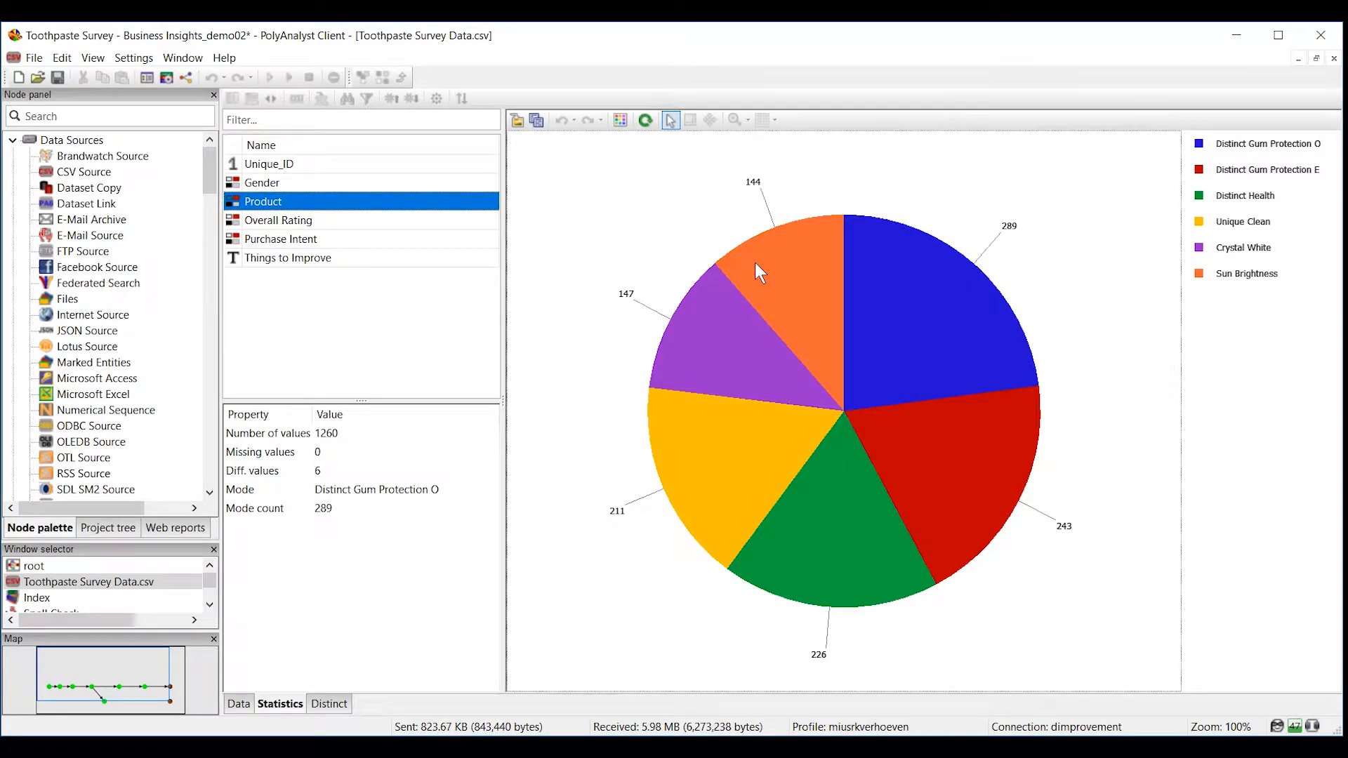
pyautogui.moveTo(457, 275)
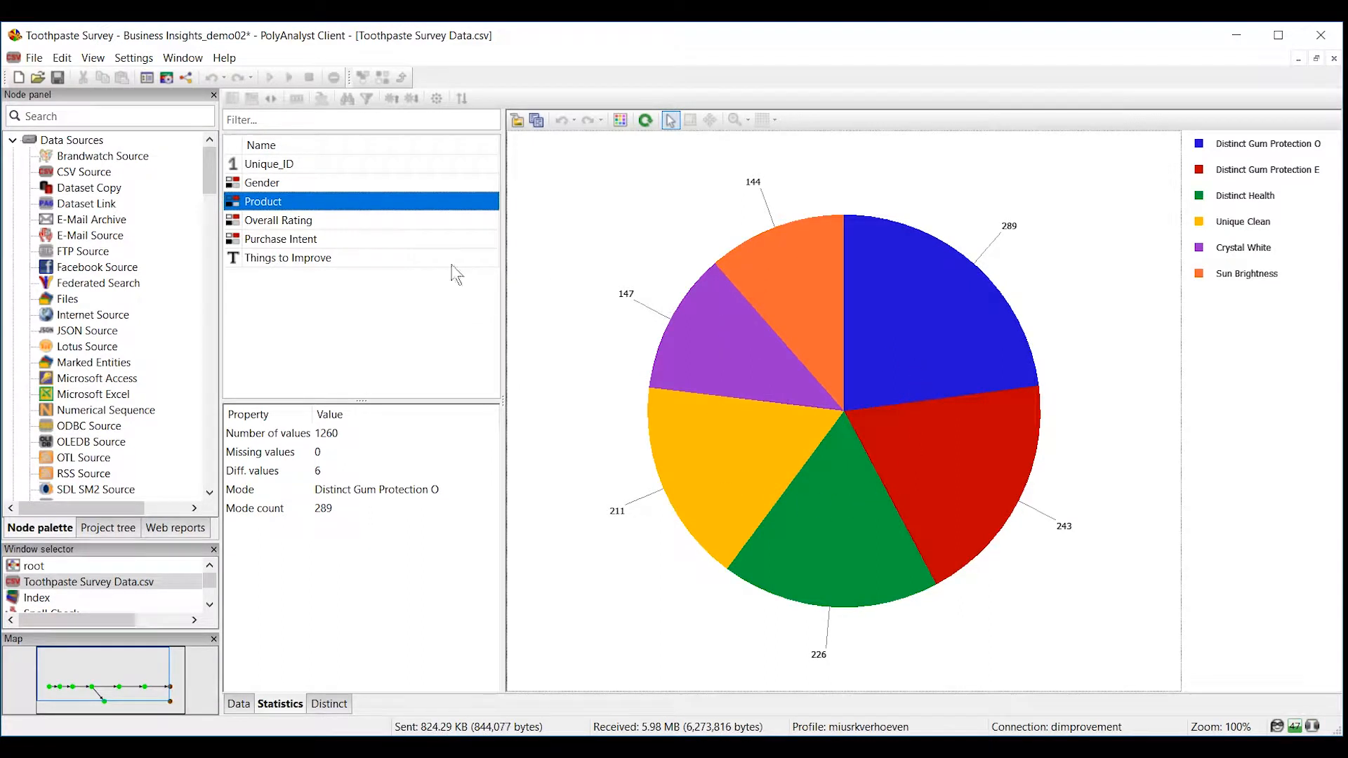
pyautogui.click(278, 220)
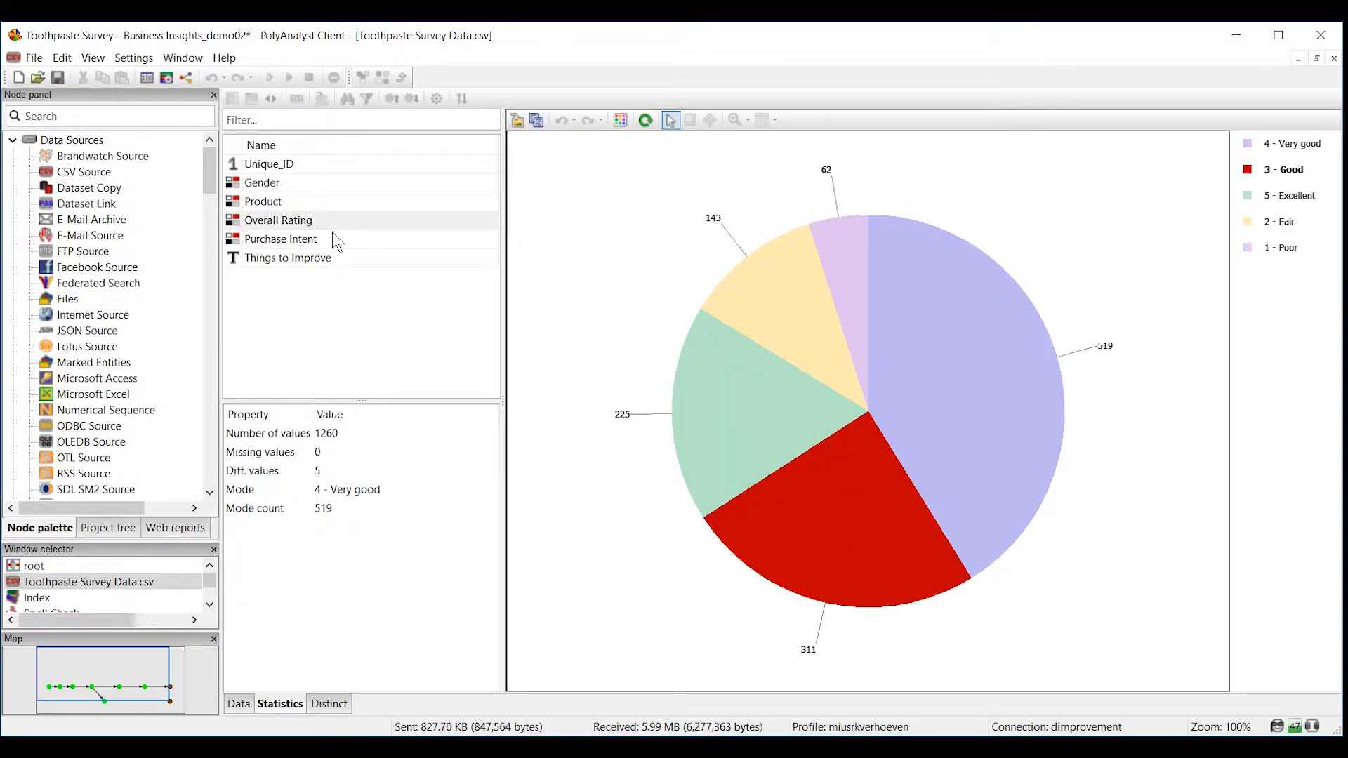
pyautogui.click(280, 239)
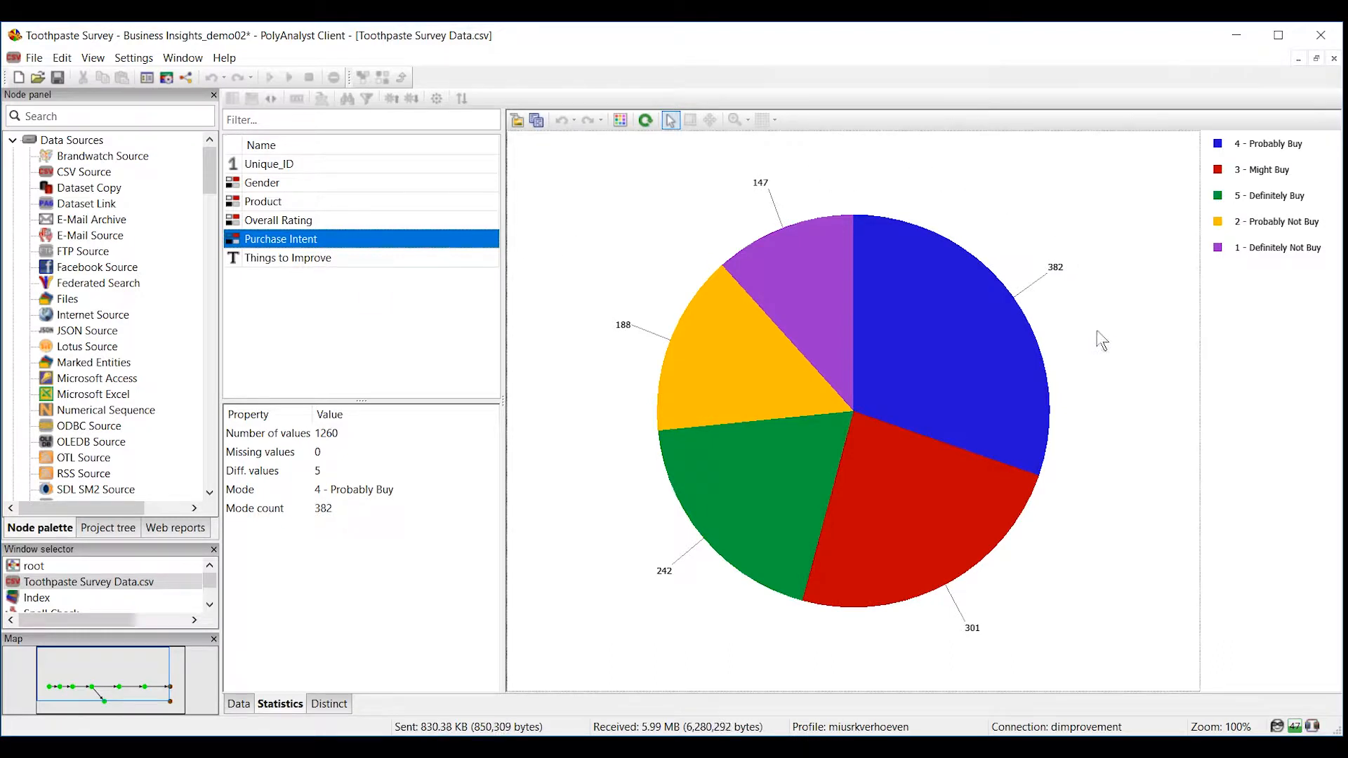
pyautogui.moveTo(949, 356)
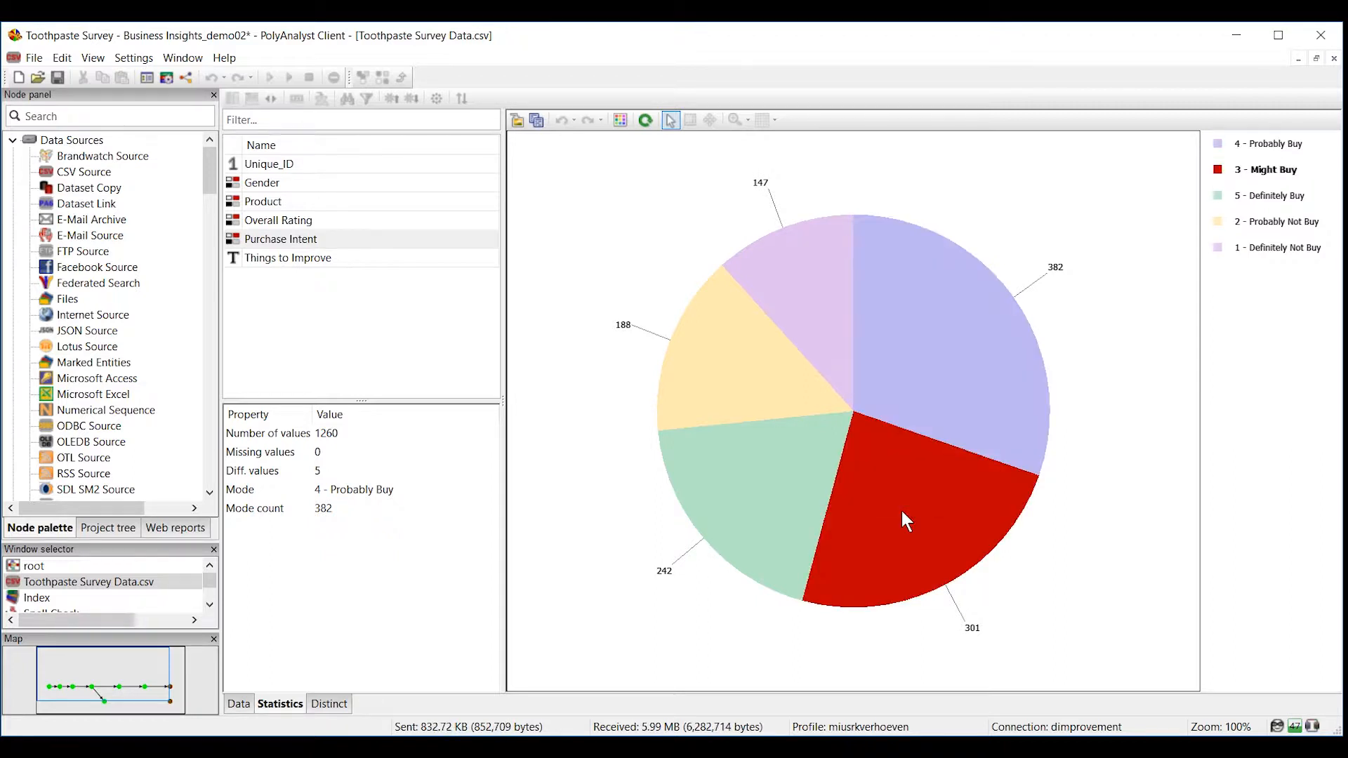
pyautogui.moveTo(93, 571)
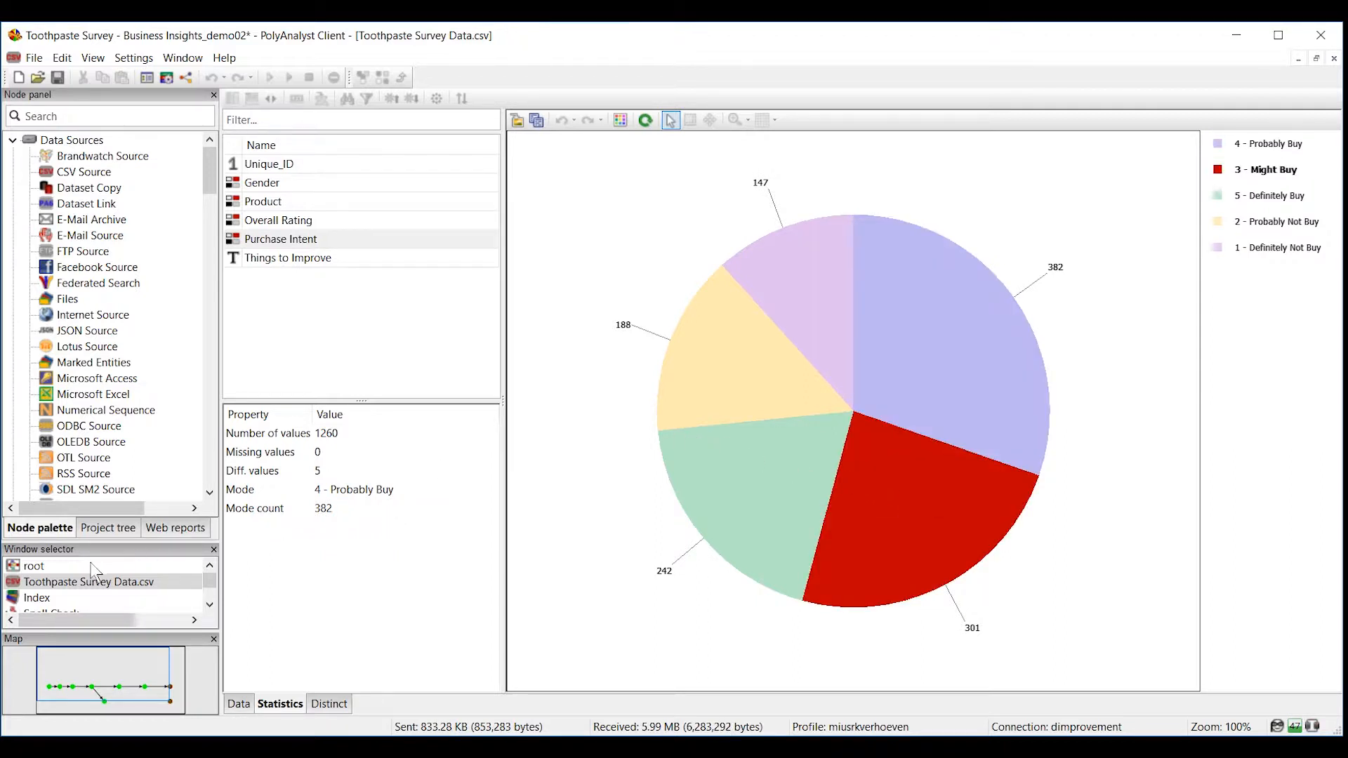
# Switch to the root window to show the data loading, text analysis and reporting workflow.
pyautogui.click(34, 565)
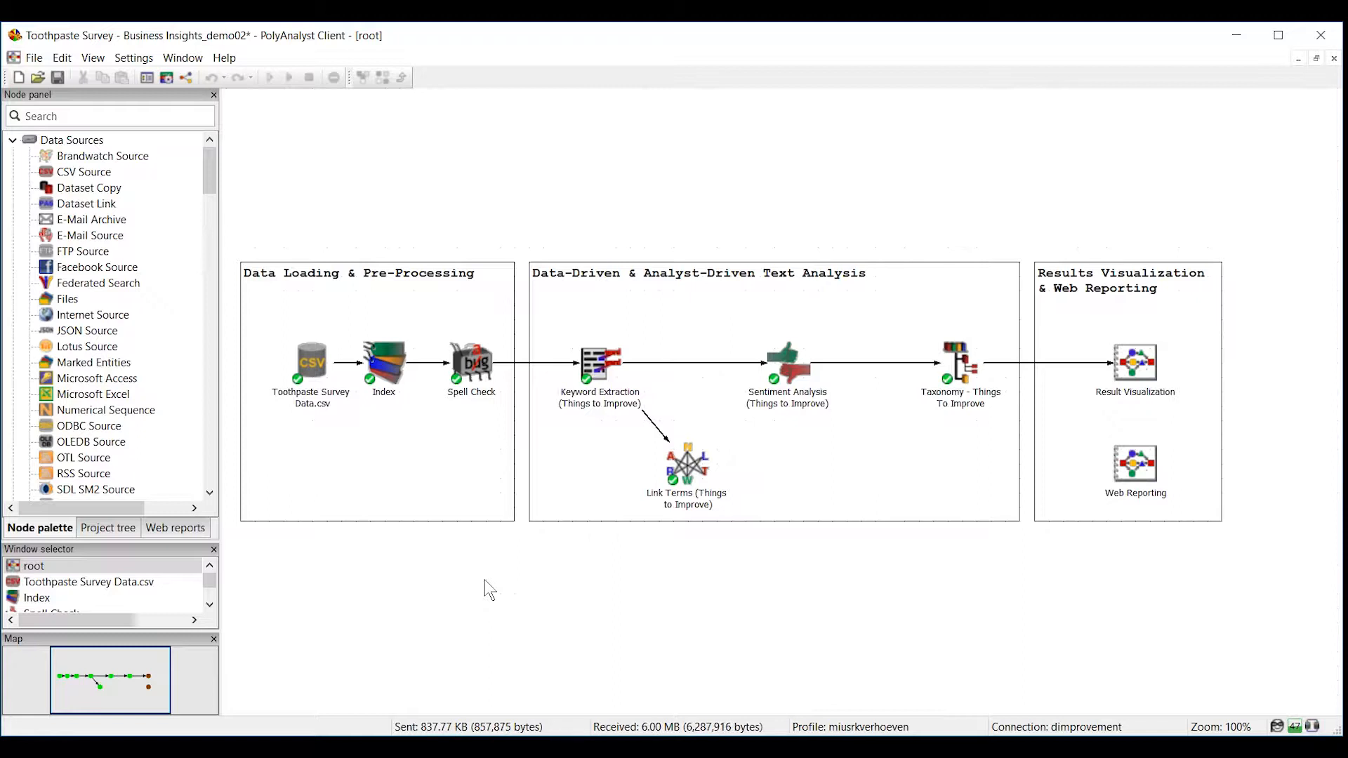
pyautogui.moveTo(422, 591)
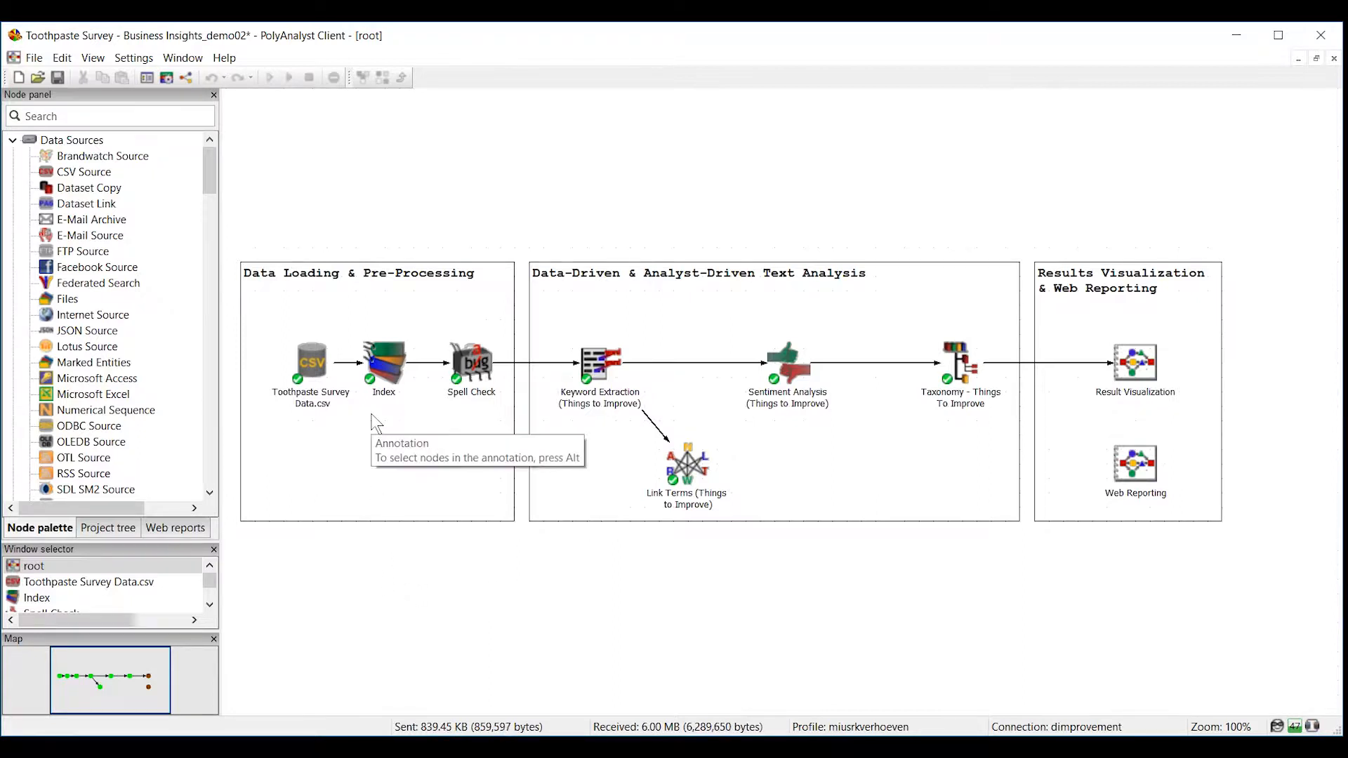
pyautogui.moveTo(387, 365)
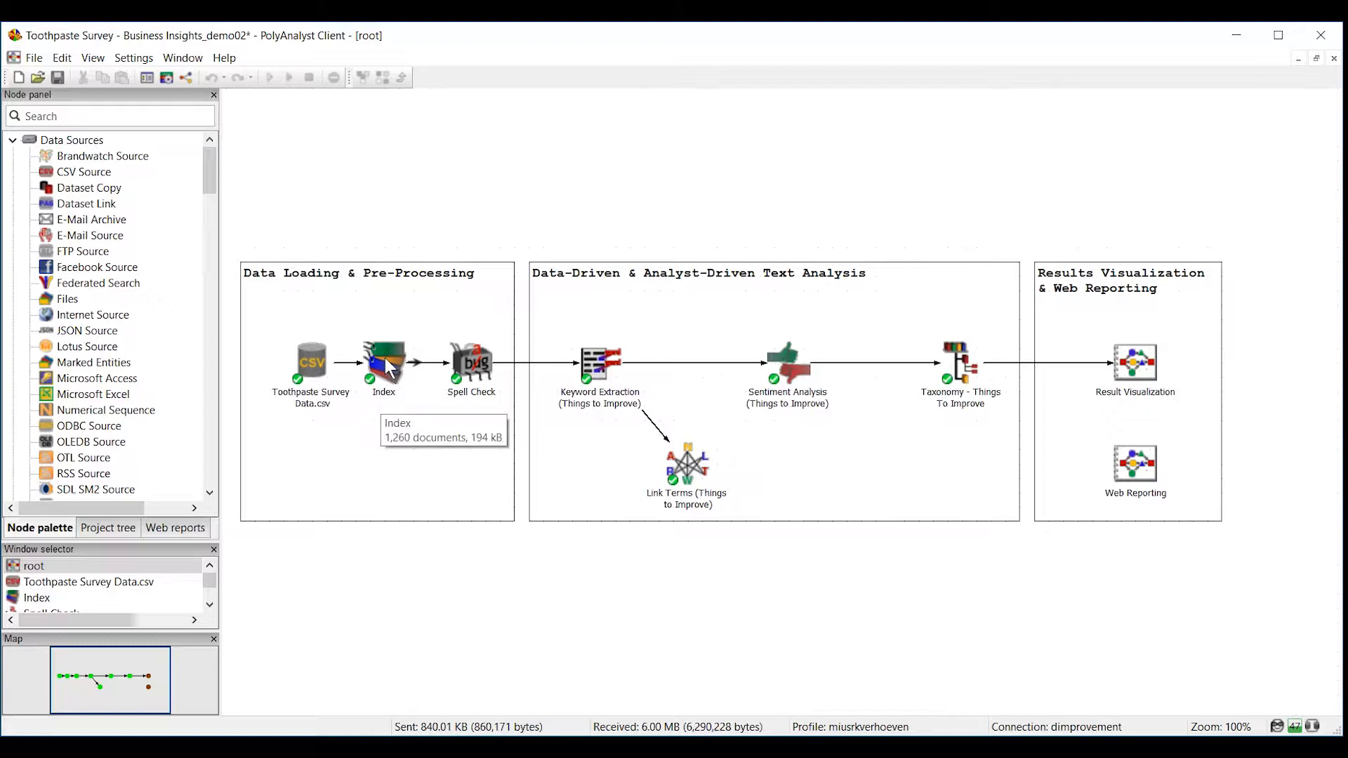
pyautogui.doubleClick(383, 360)
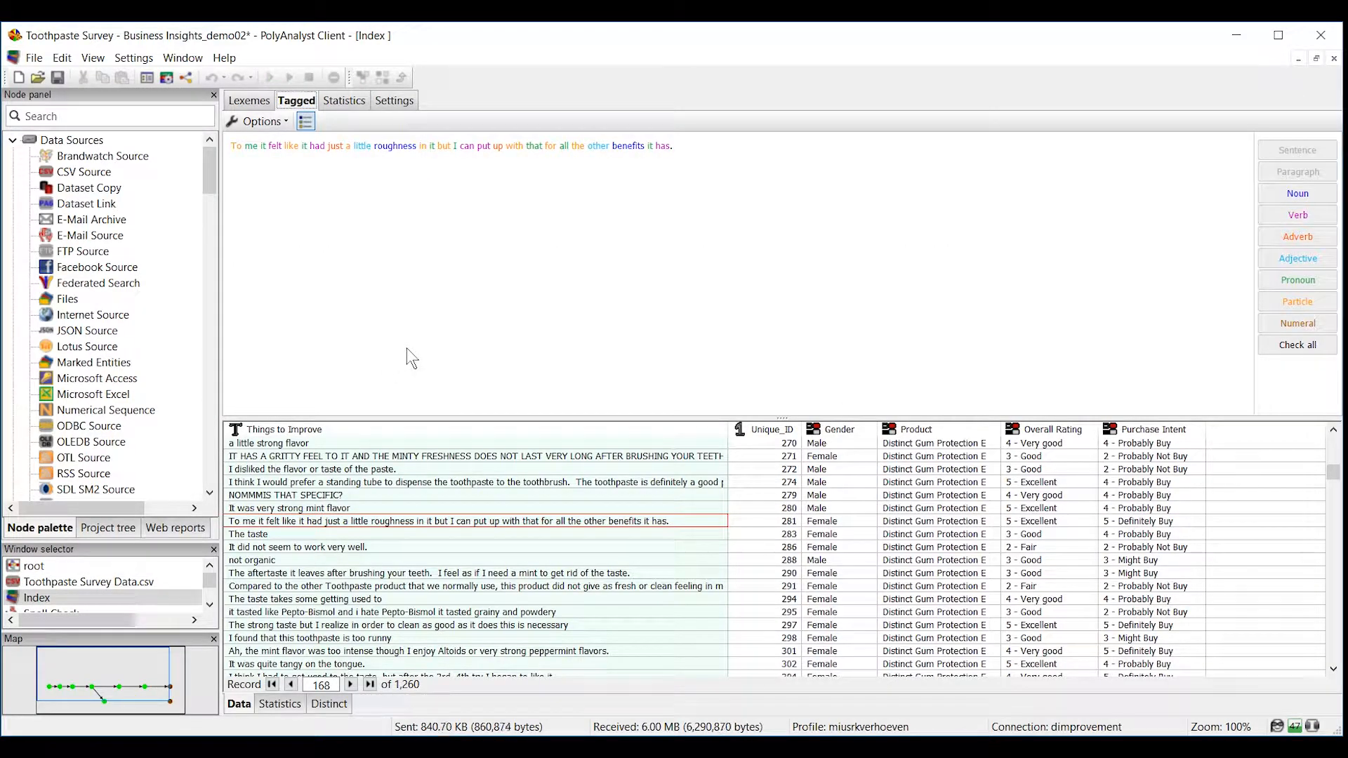
pyautogui.moveTo(746, 162)
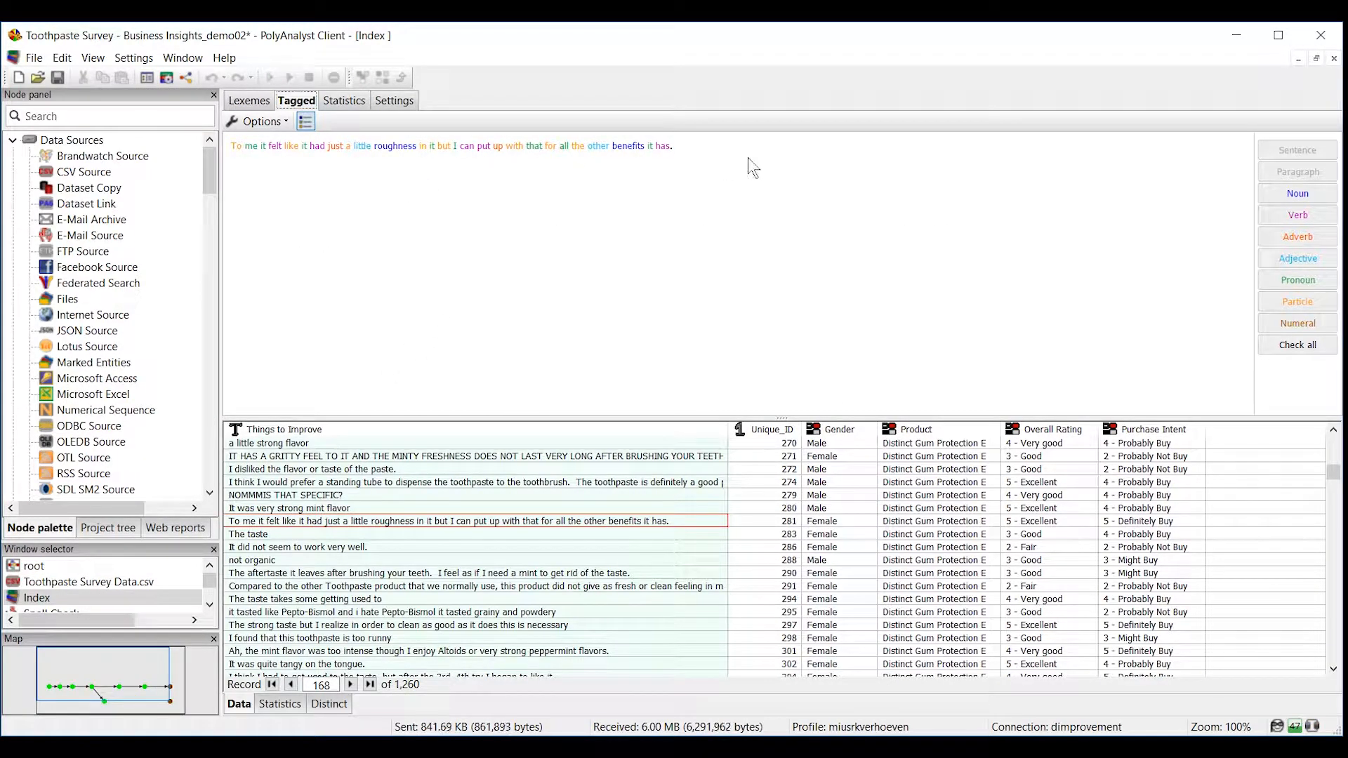
pyautogui.moveTo(1298, 345)
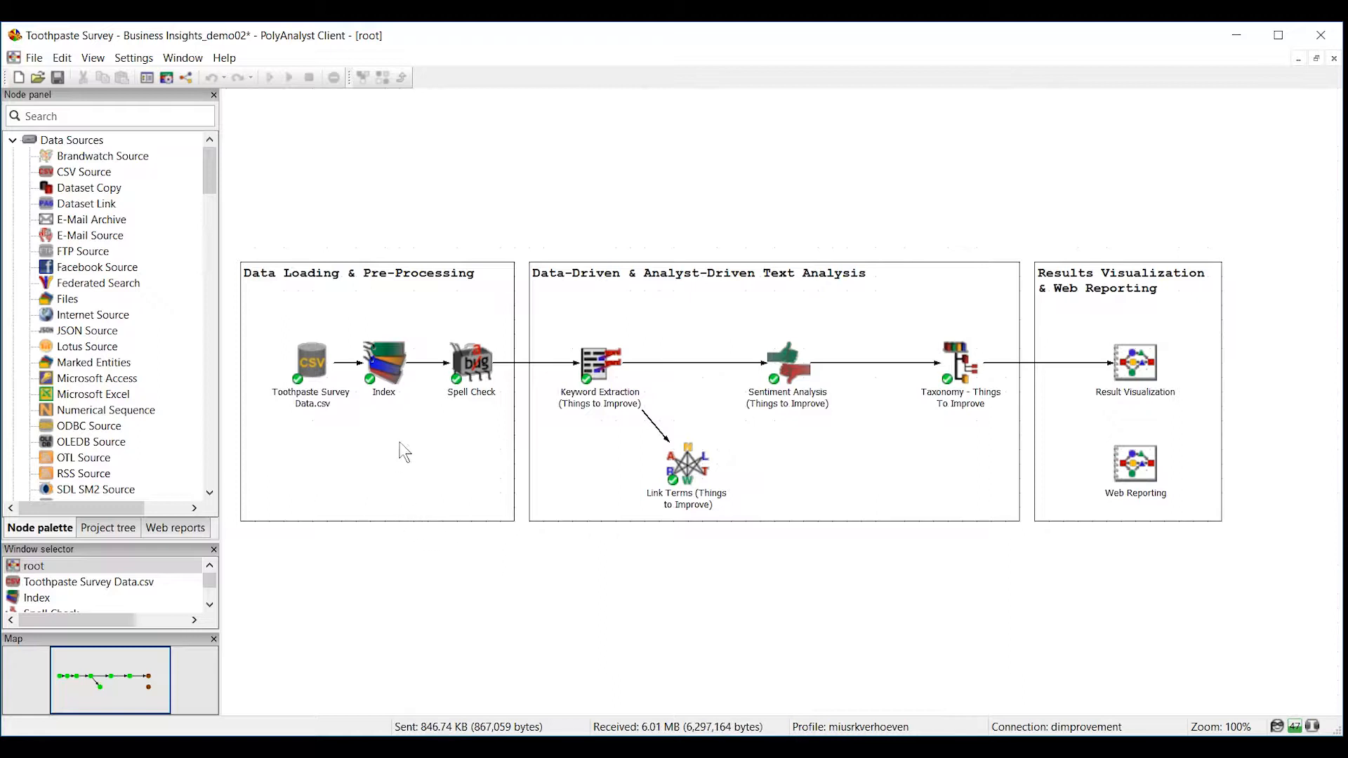
pyautogui.moveTo(476, 372)
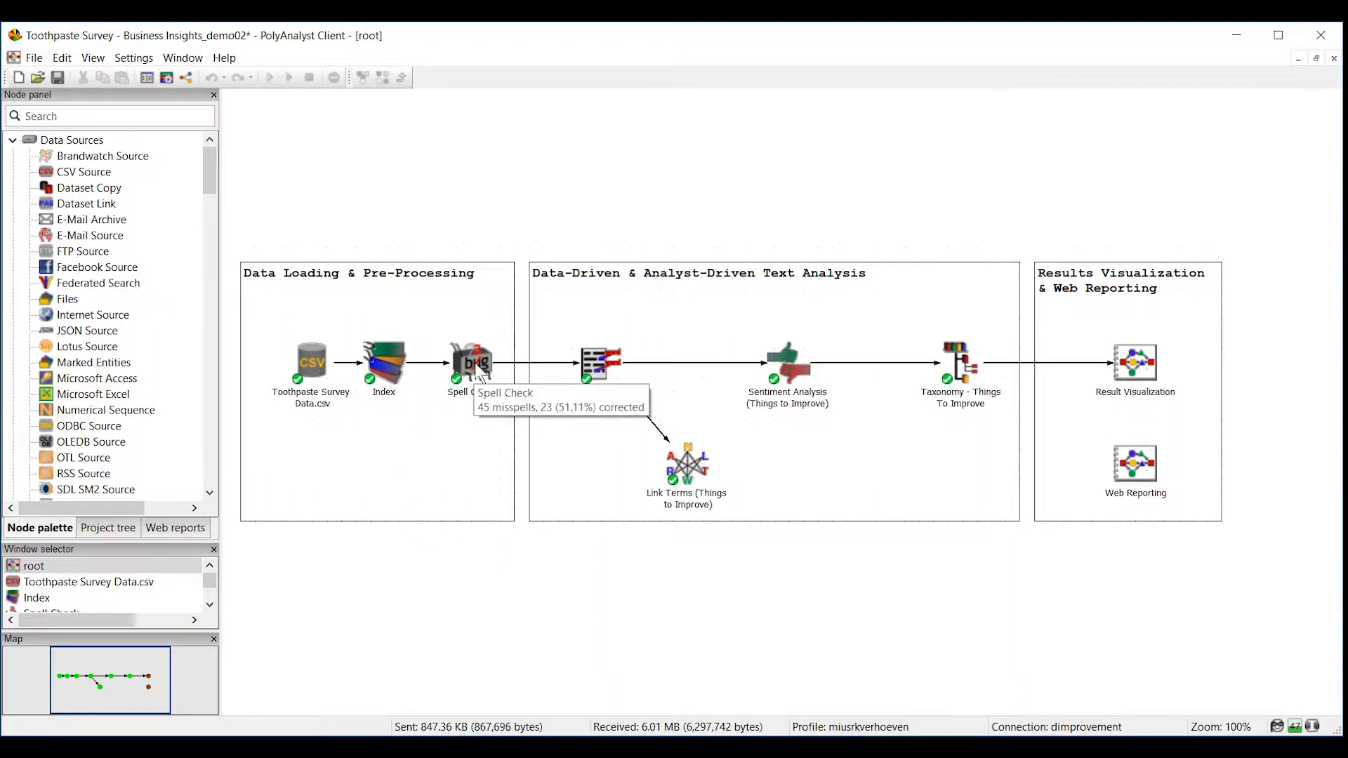
pyautogui.doubleClick(470, 360)
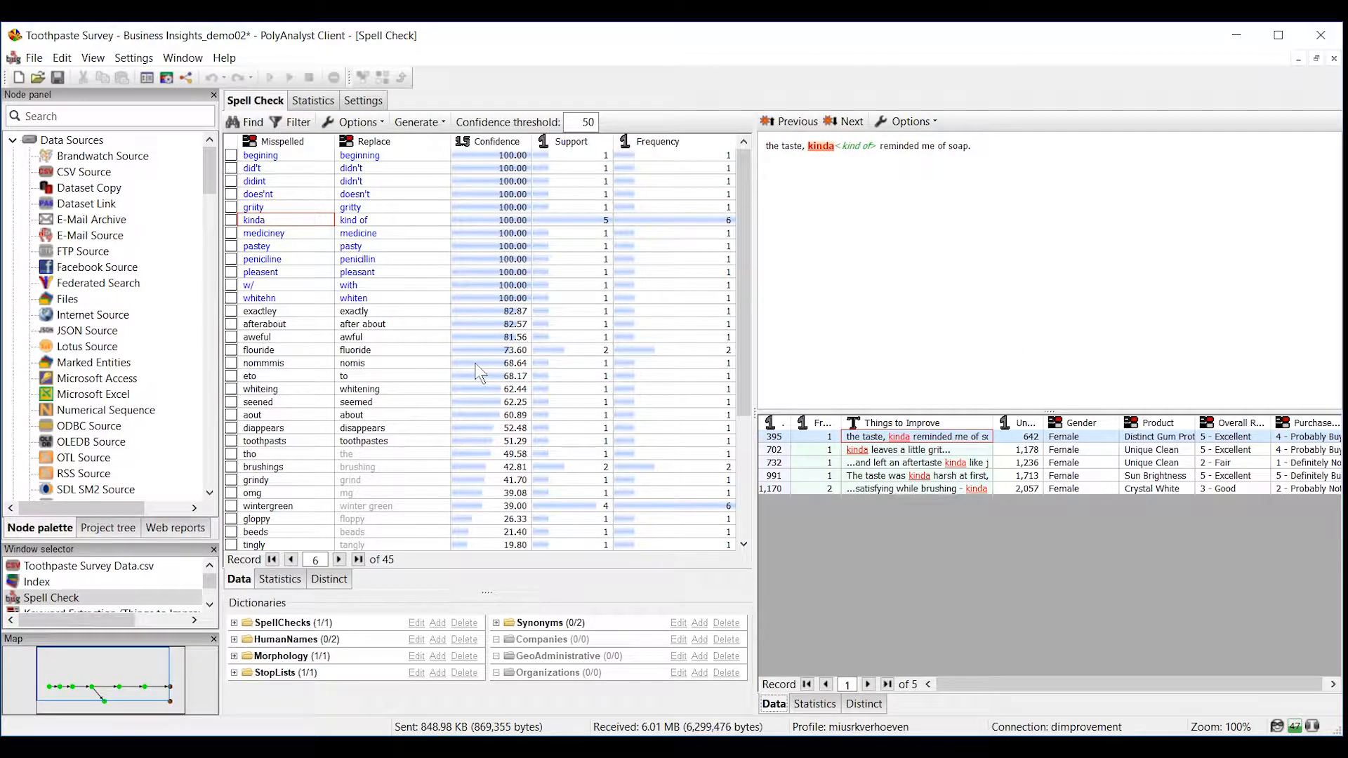
pyautogui.moveTo(646, 372)
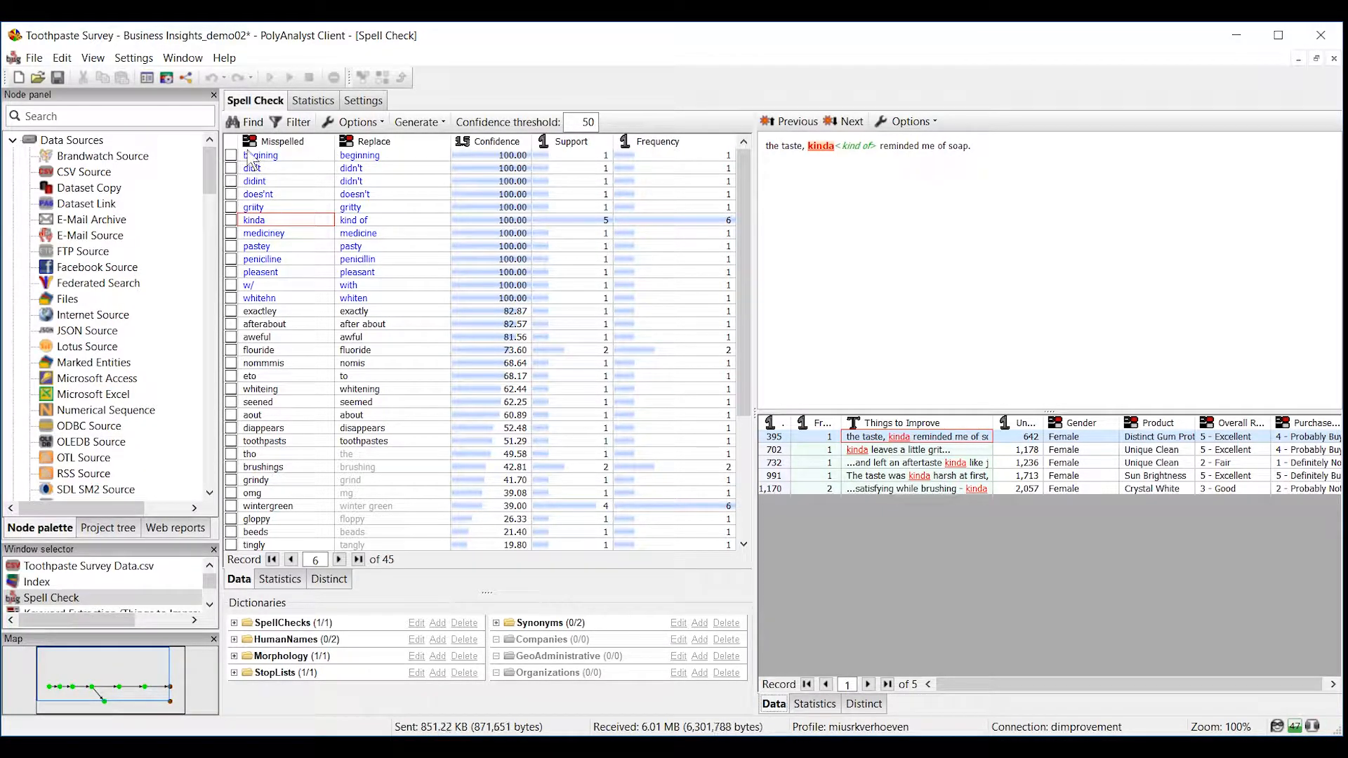
pyautogui.moveTo(304, 148)
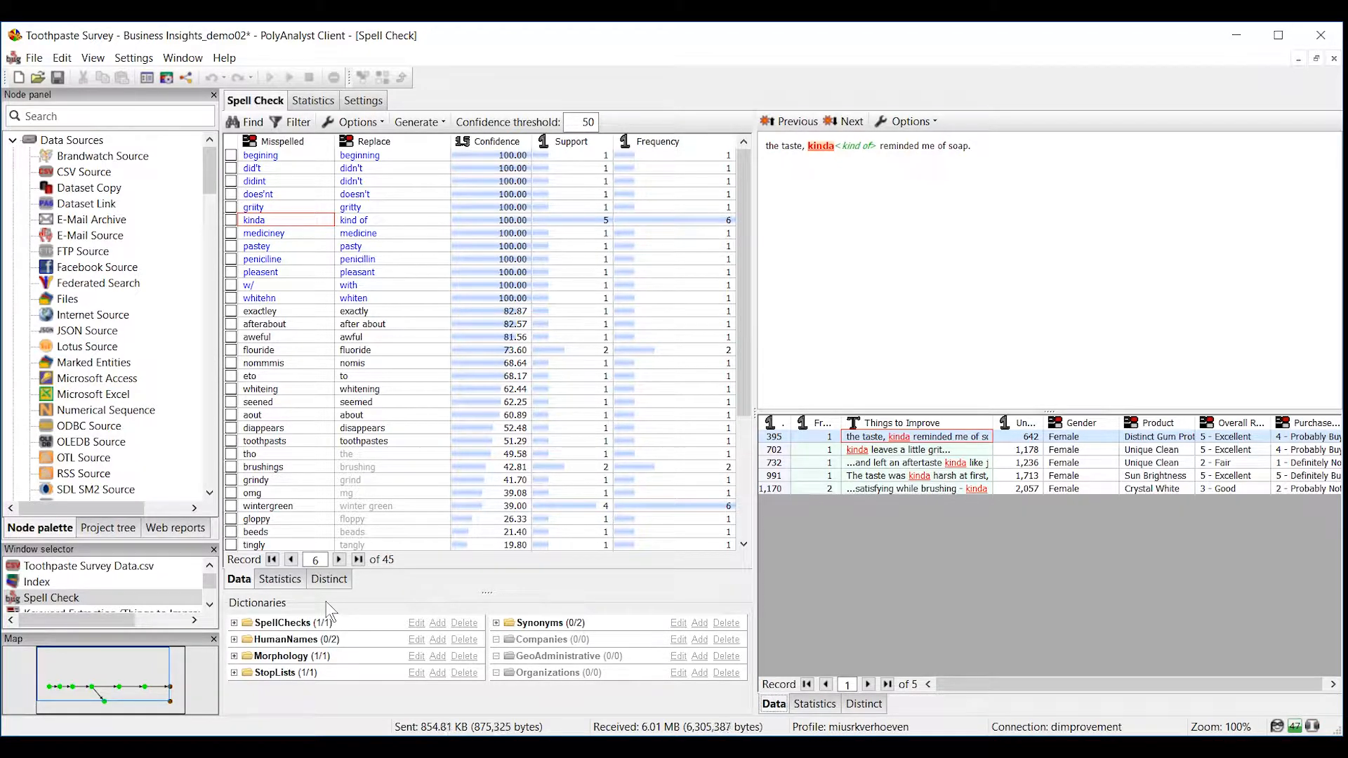
# Close the Spell Check results window to get back to the root workflow canvas.
pyautogui.click(186, 77)
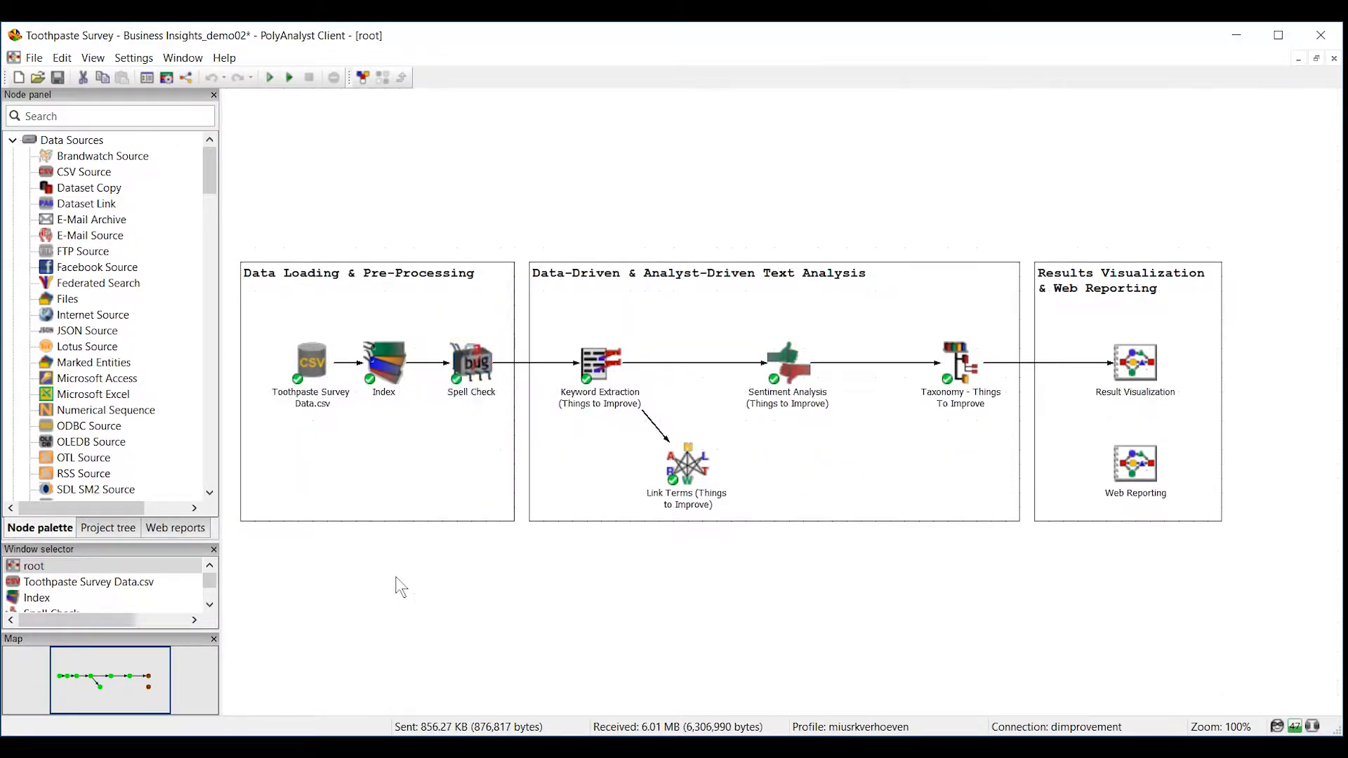
pyautogui.moveTo(582, 555)
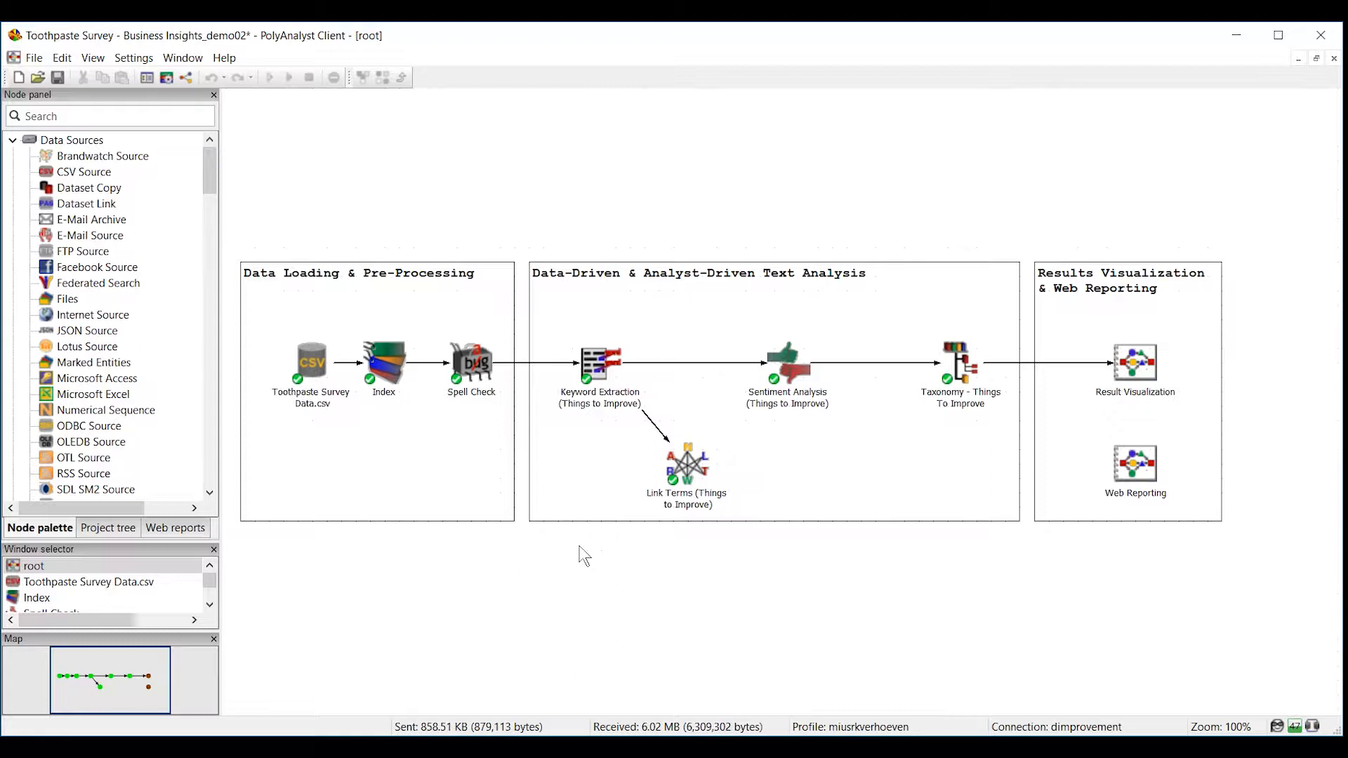
pyautogui.moveTo(573, 577)
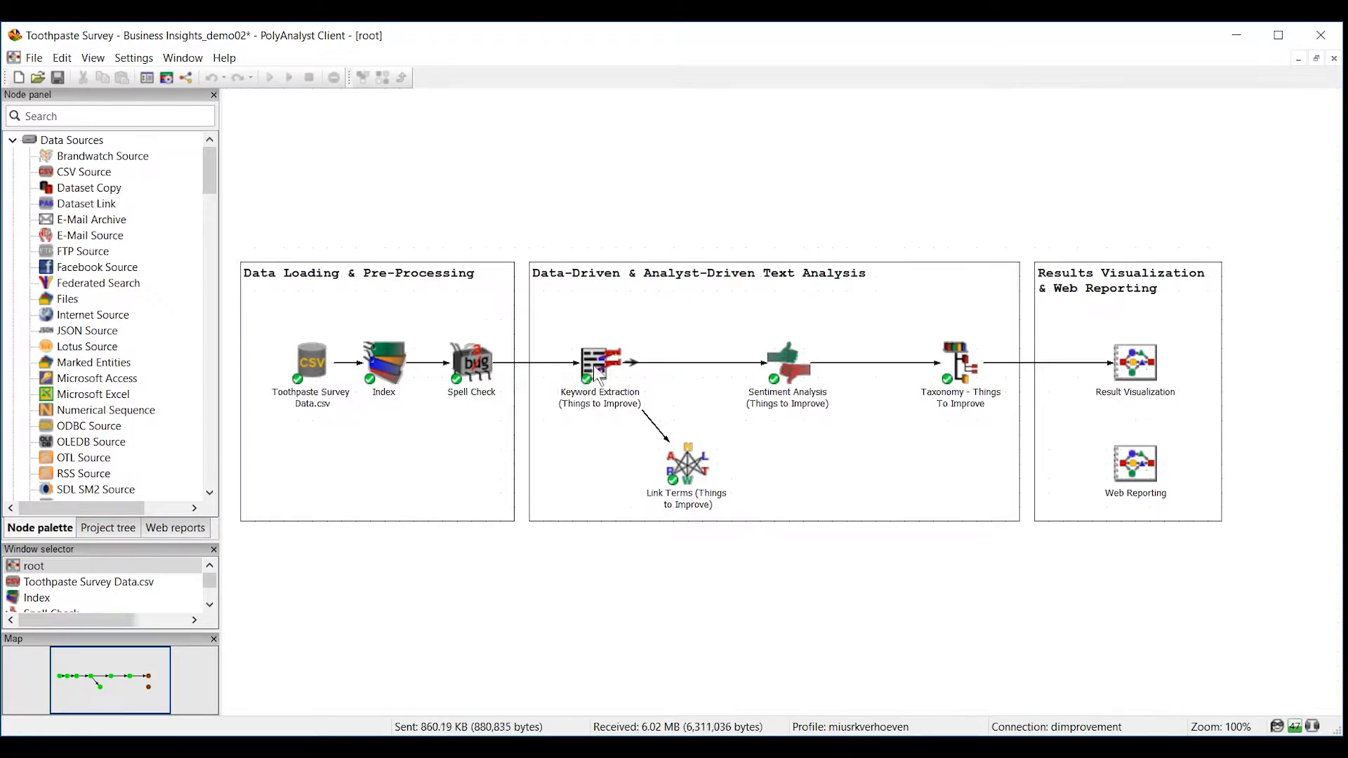
# Show Keyword Extraction results as a word cloud and list the 352 responses mentioning taste.
pyautogui.doubleClick(591, 361)
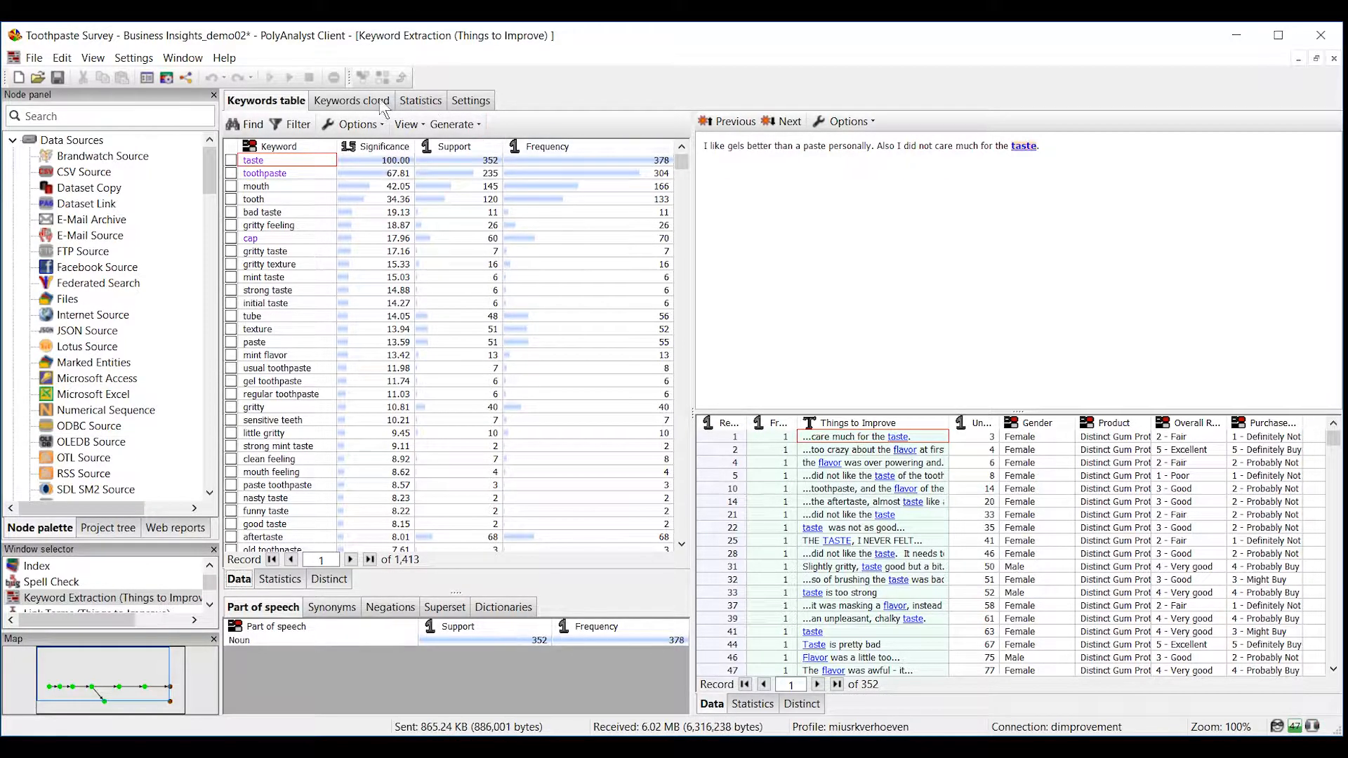
pyautogui.click(351, 100)
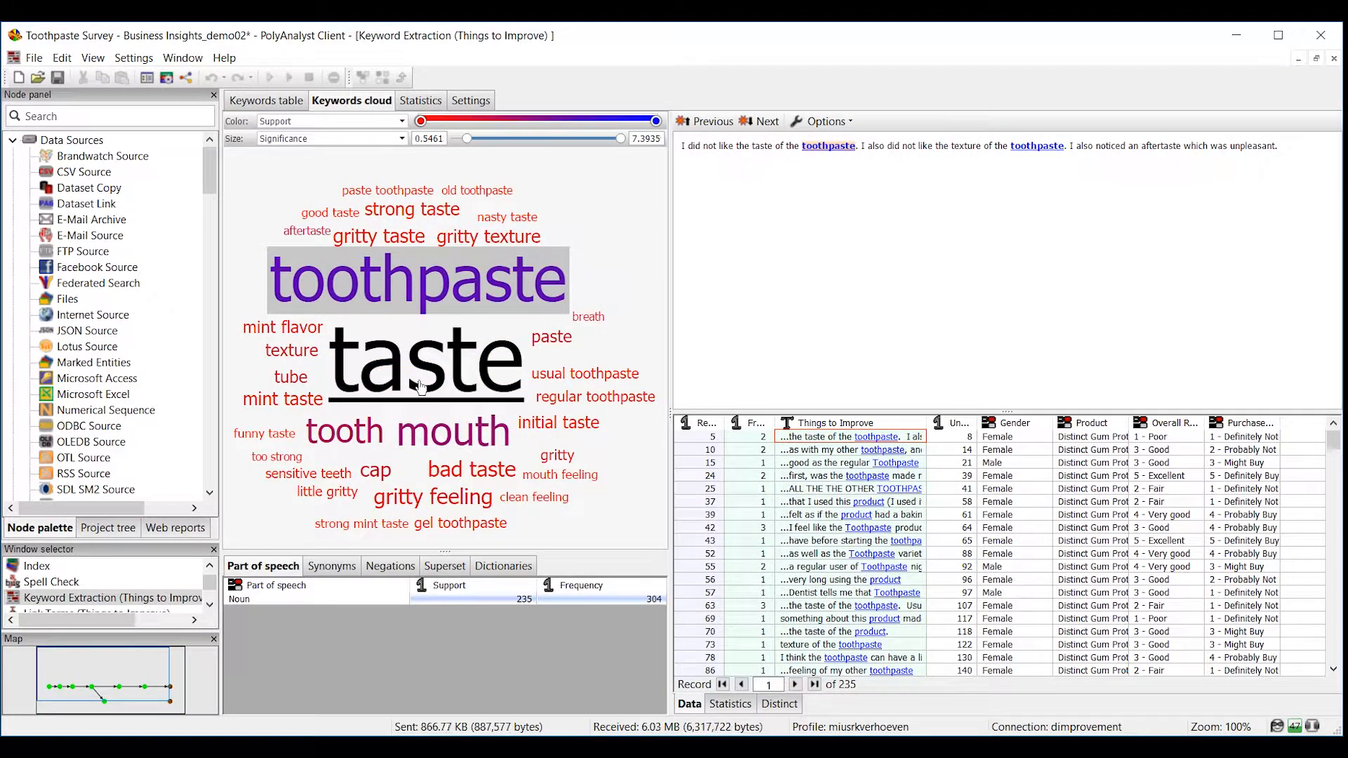
pyautogui.click(425, 361)
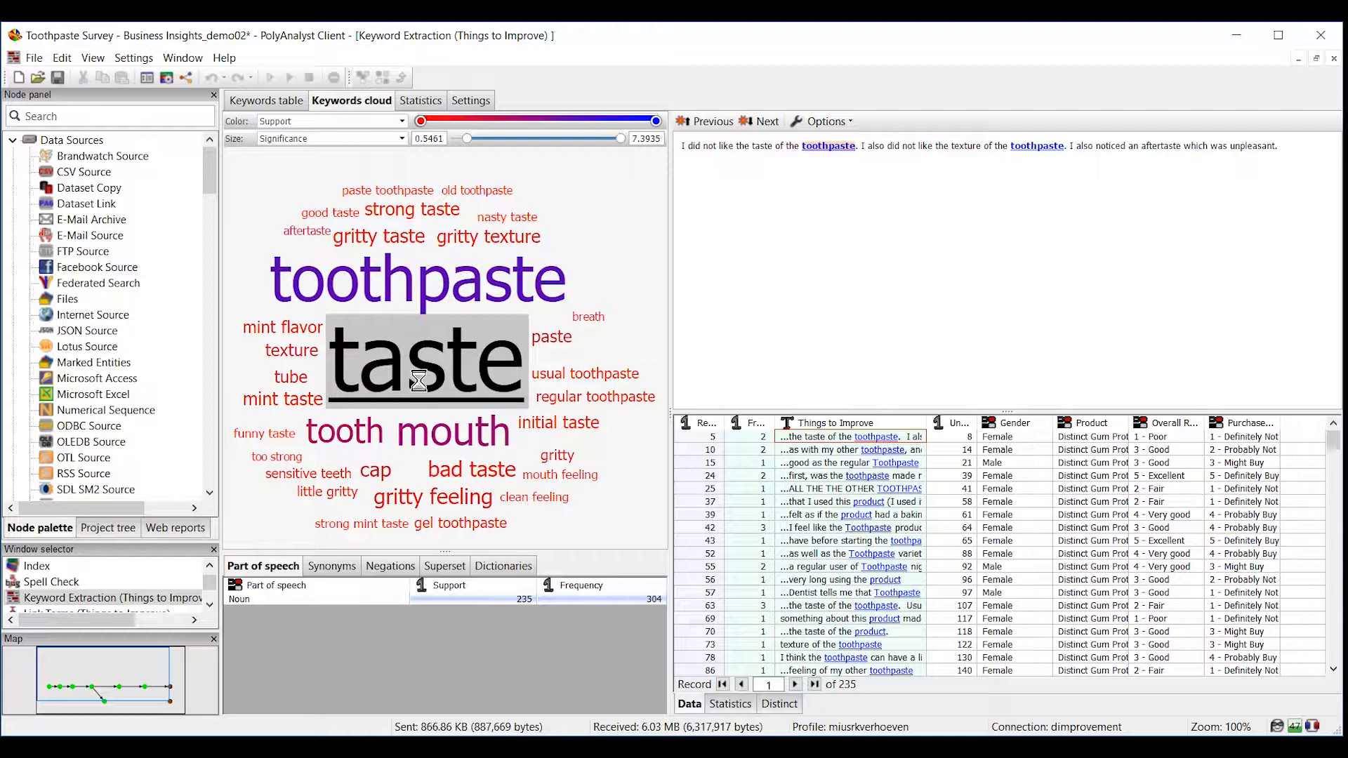
pyautogui.click(419, 380)
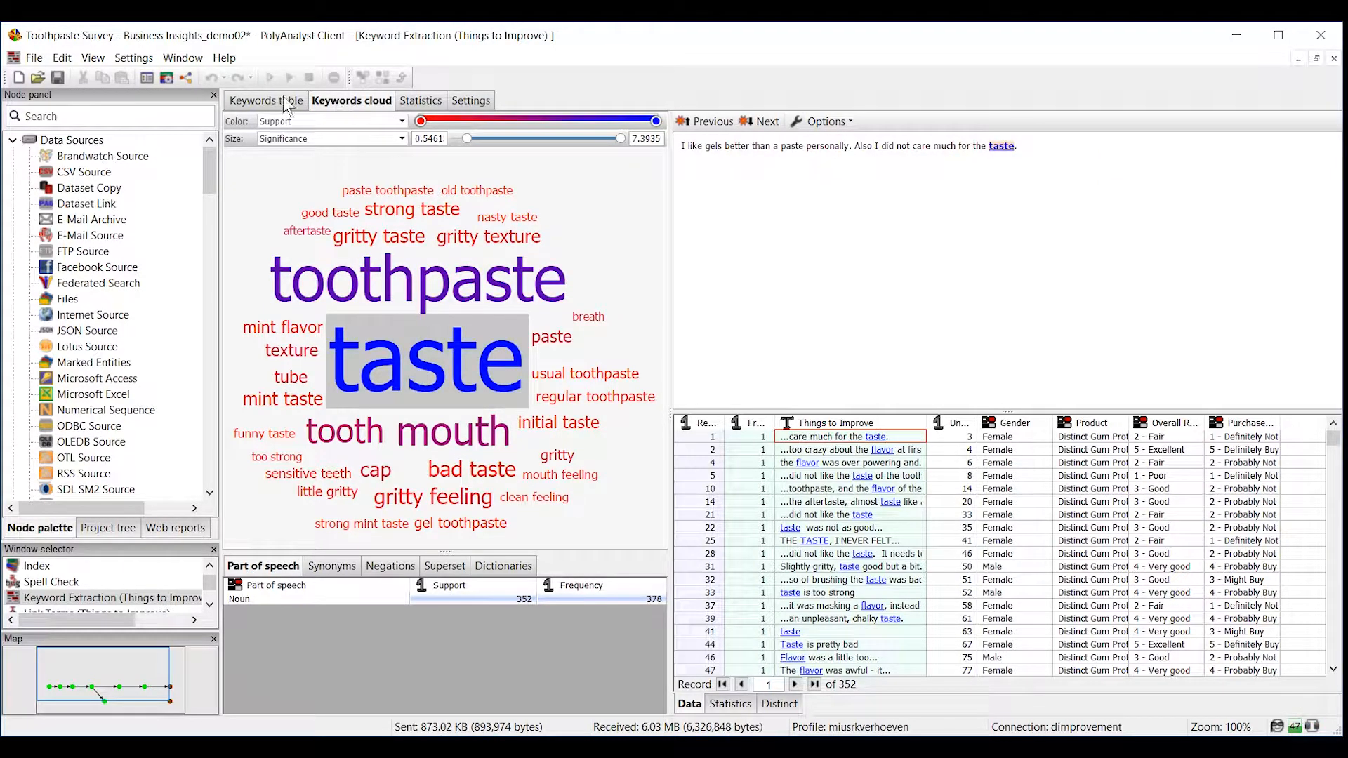
# Switch back to the Keywords table, then close the Keyword Extraction window.
pyautogui.click(265, 100)
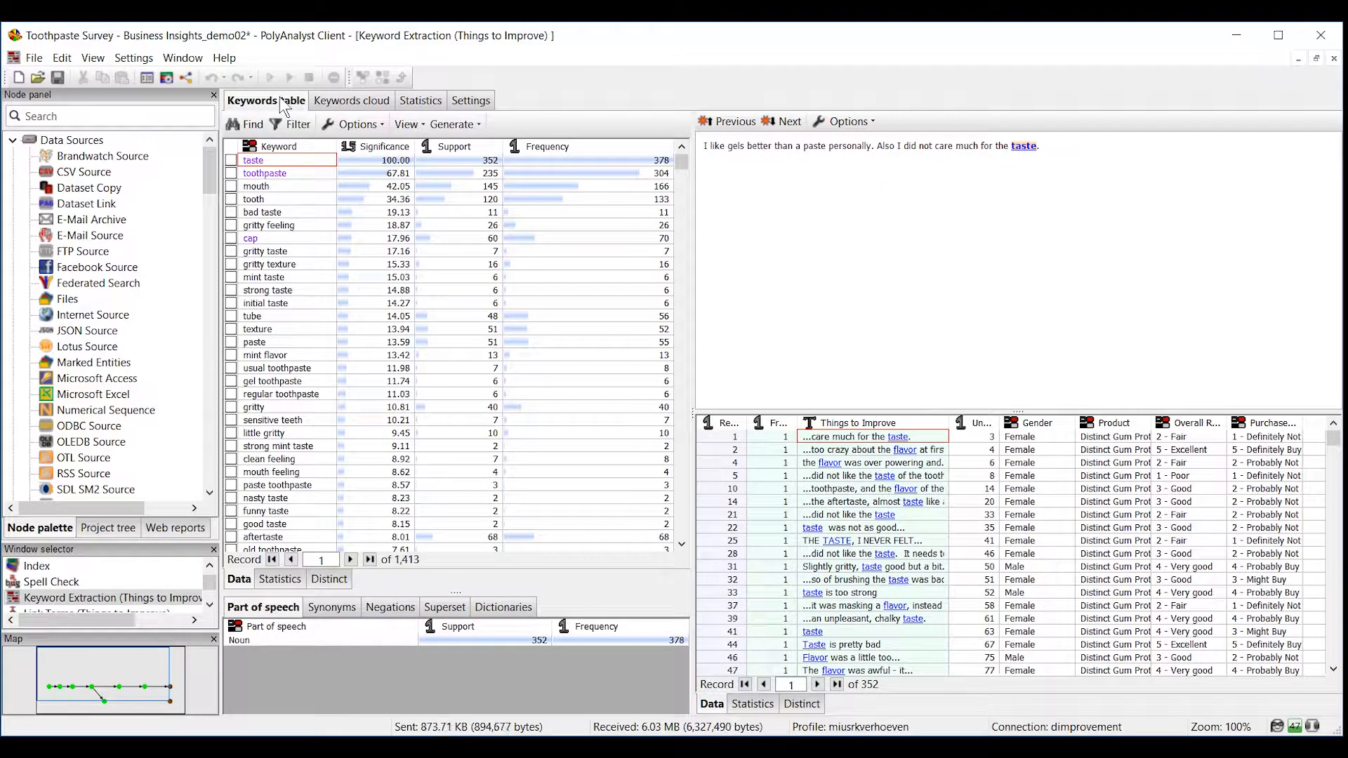
pyautogui.click(452, 124)
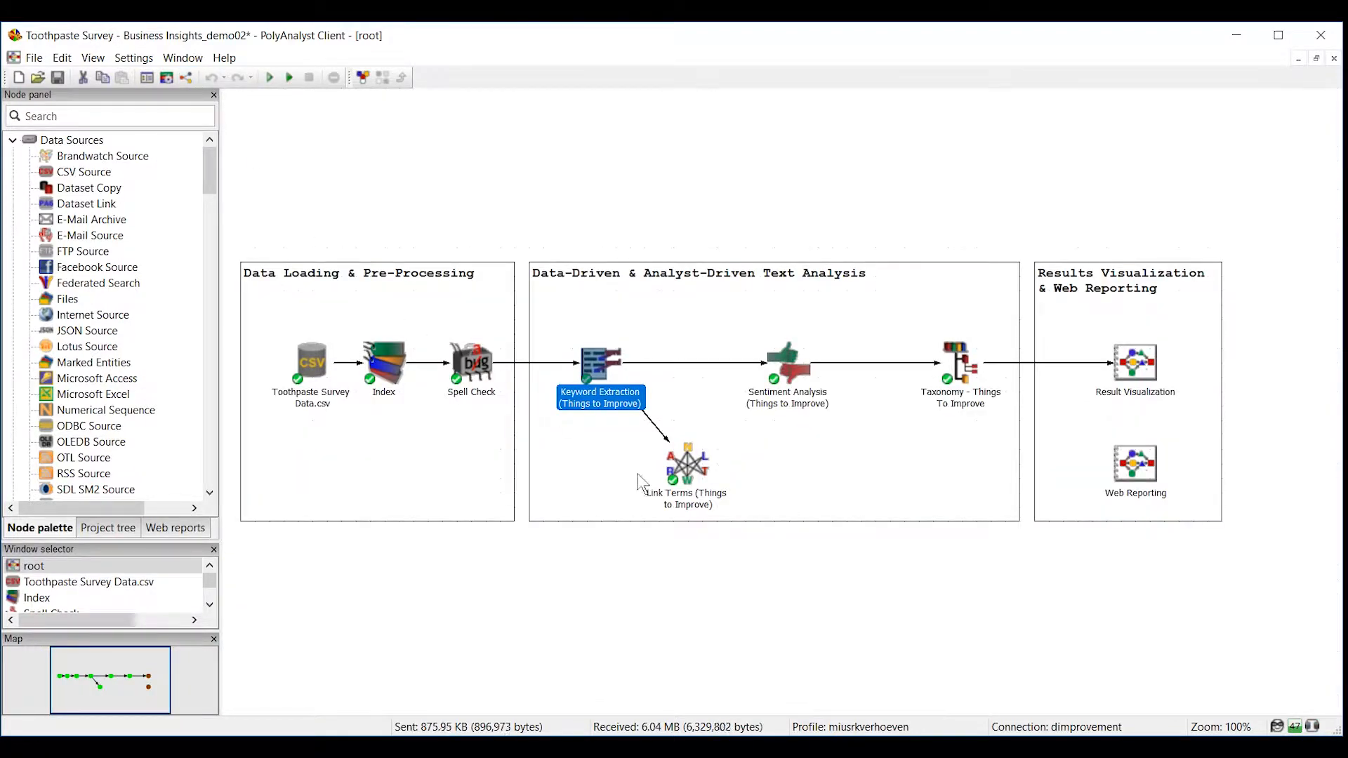
# Open the Link Terms (Things to Improve) node's Links page network graph.
pyautogui.doubleClick(686, 464)
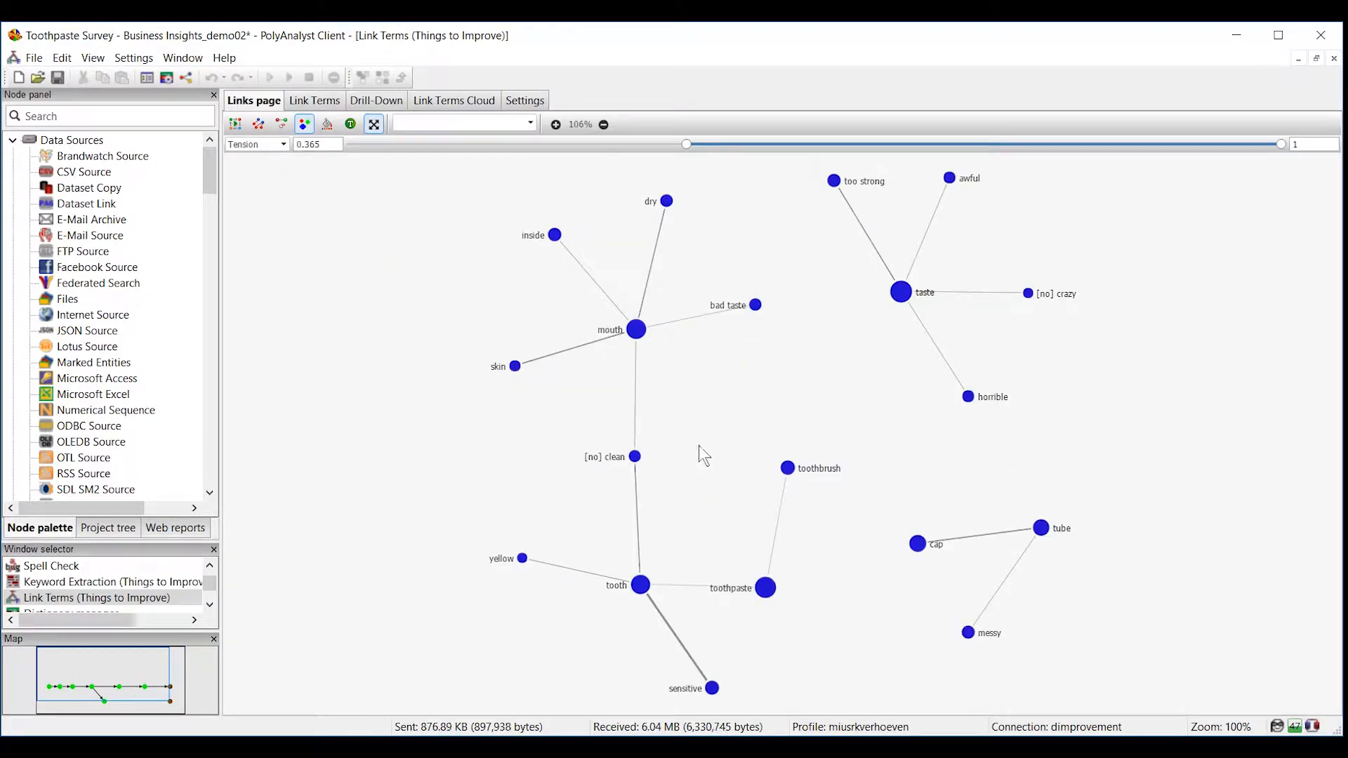
pyautogui.moveTo(722, 433)
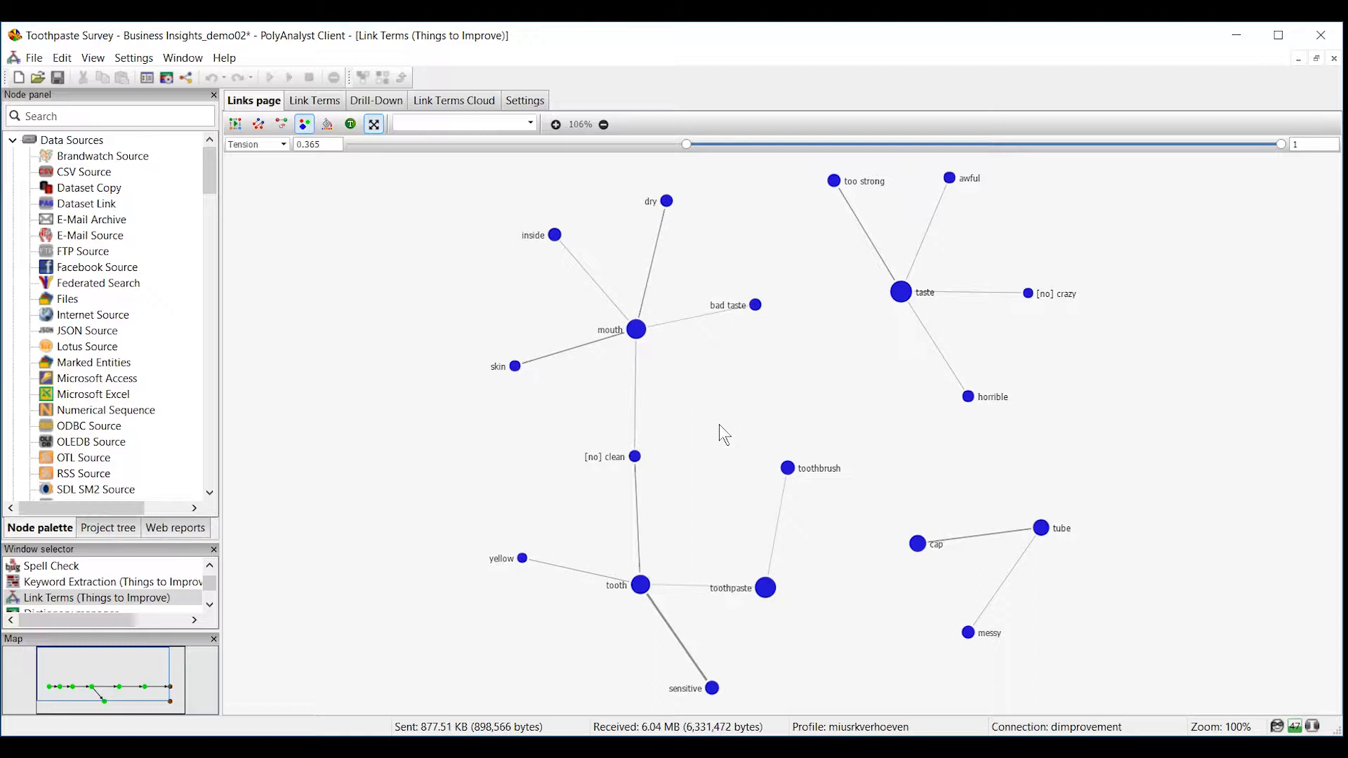
pyautogui.moveTo(784, 383)
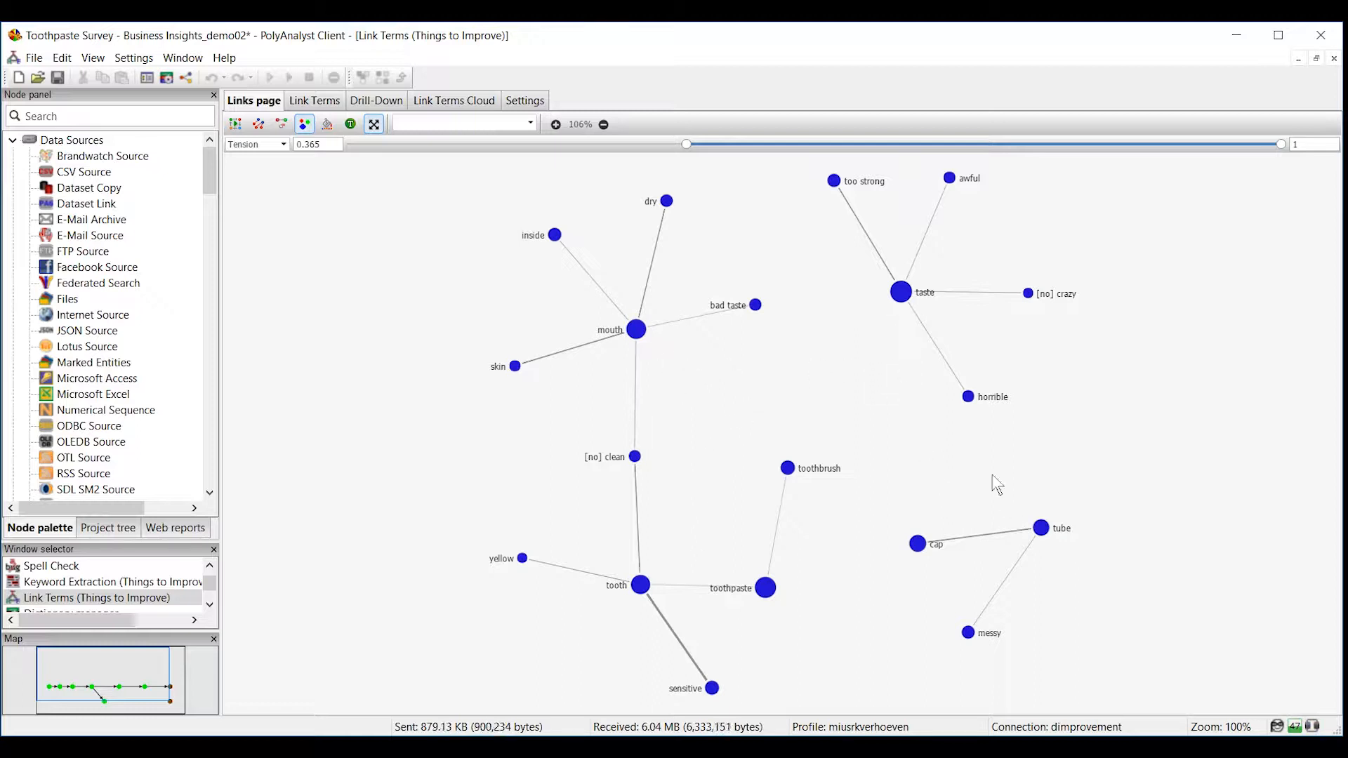
pyautogui.moveTo(869, 362)
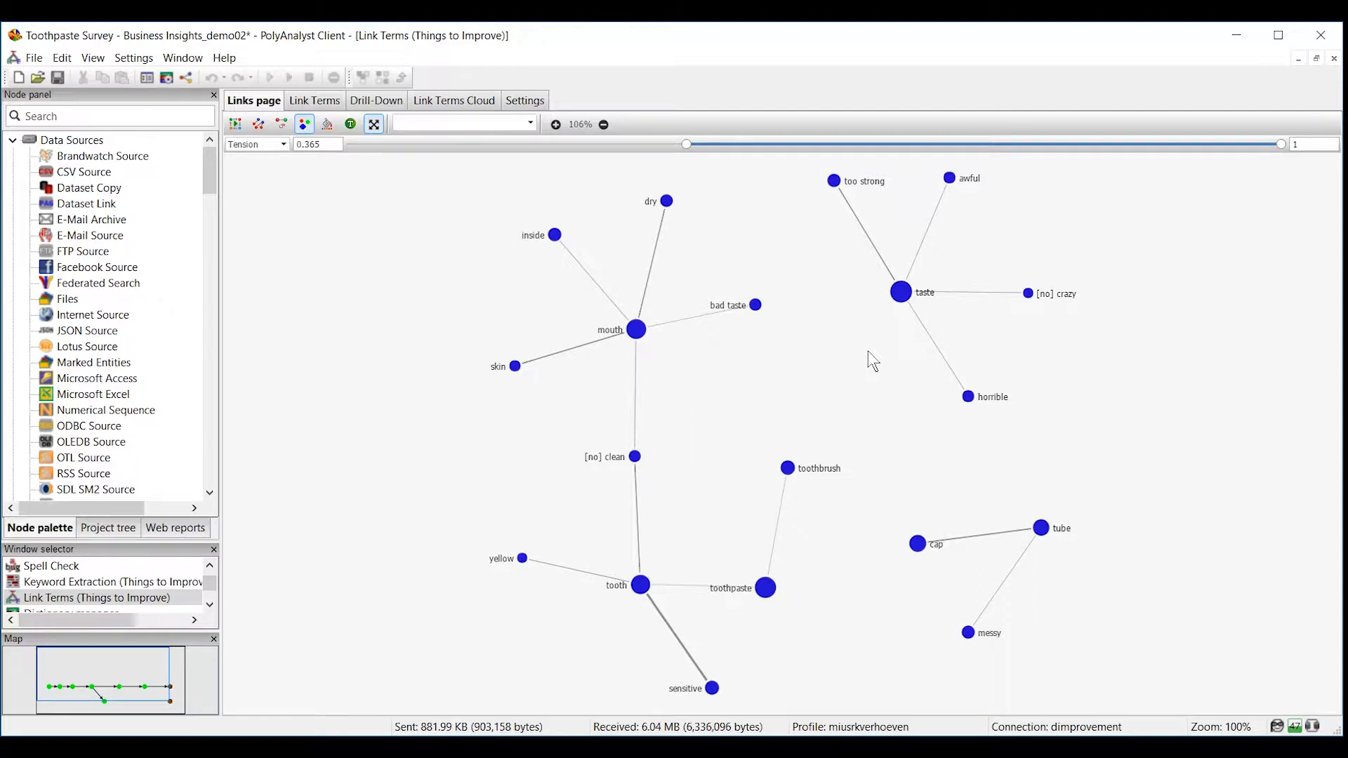
pyautogui.moveTo(983, 358)
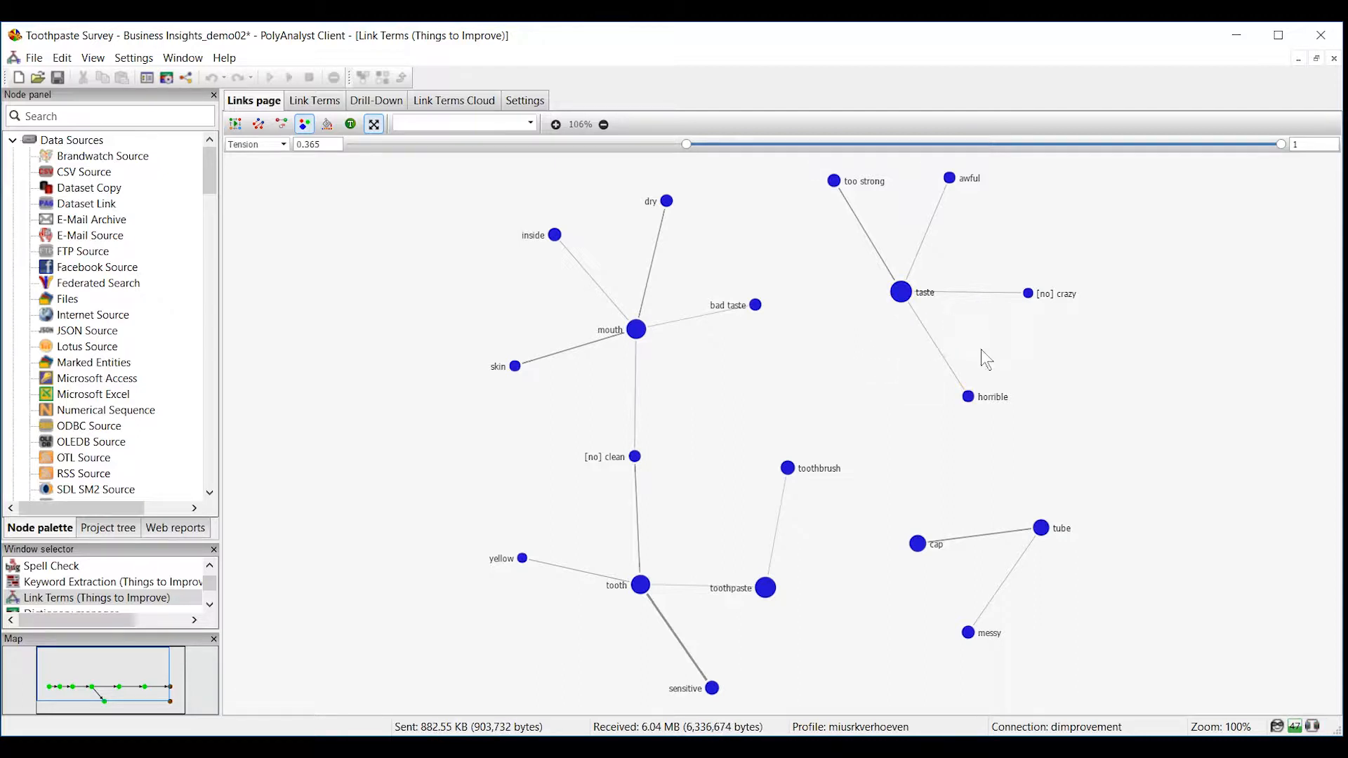
pyautogui.moveTo(991, 581)
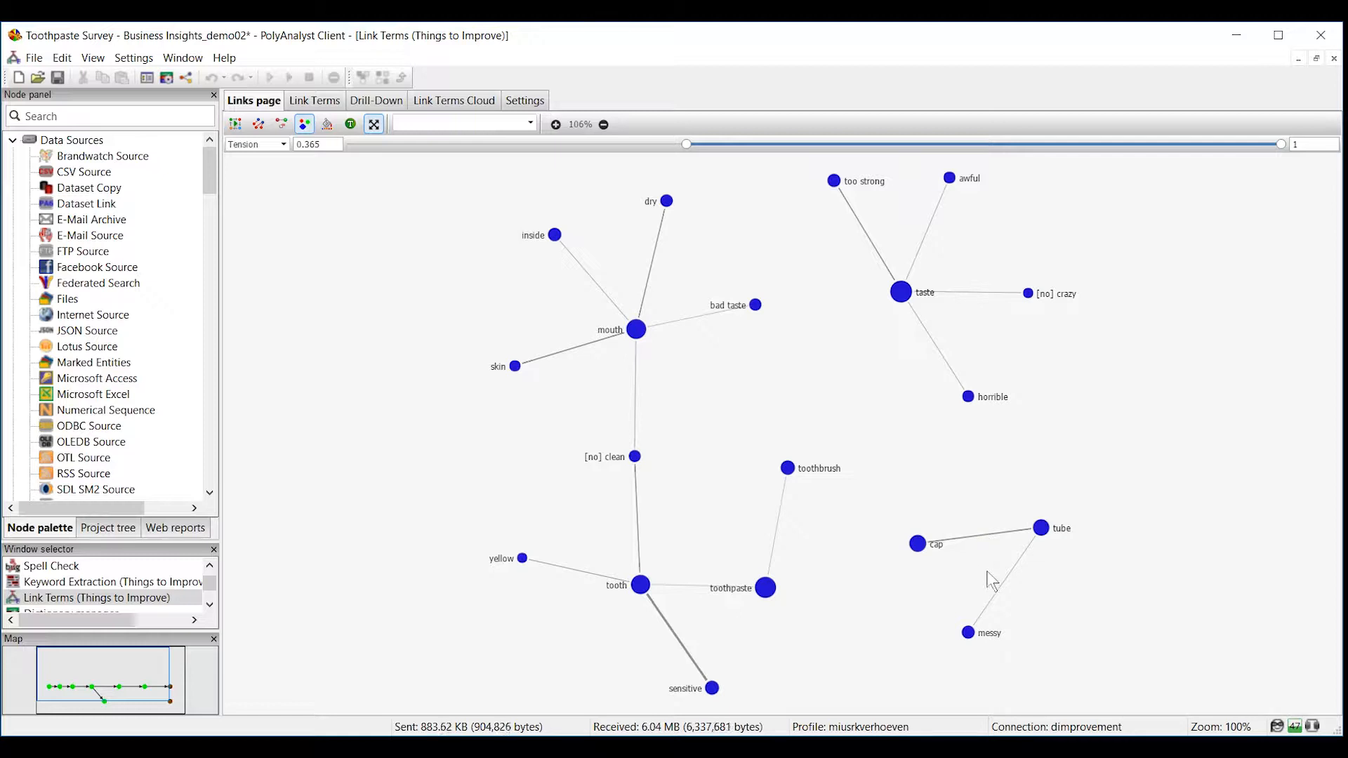
pyautogui.moveTo(874, 338)
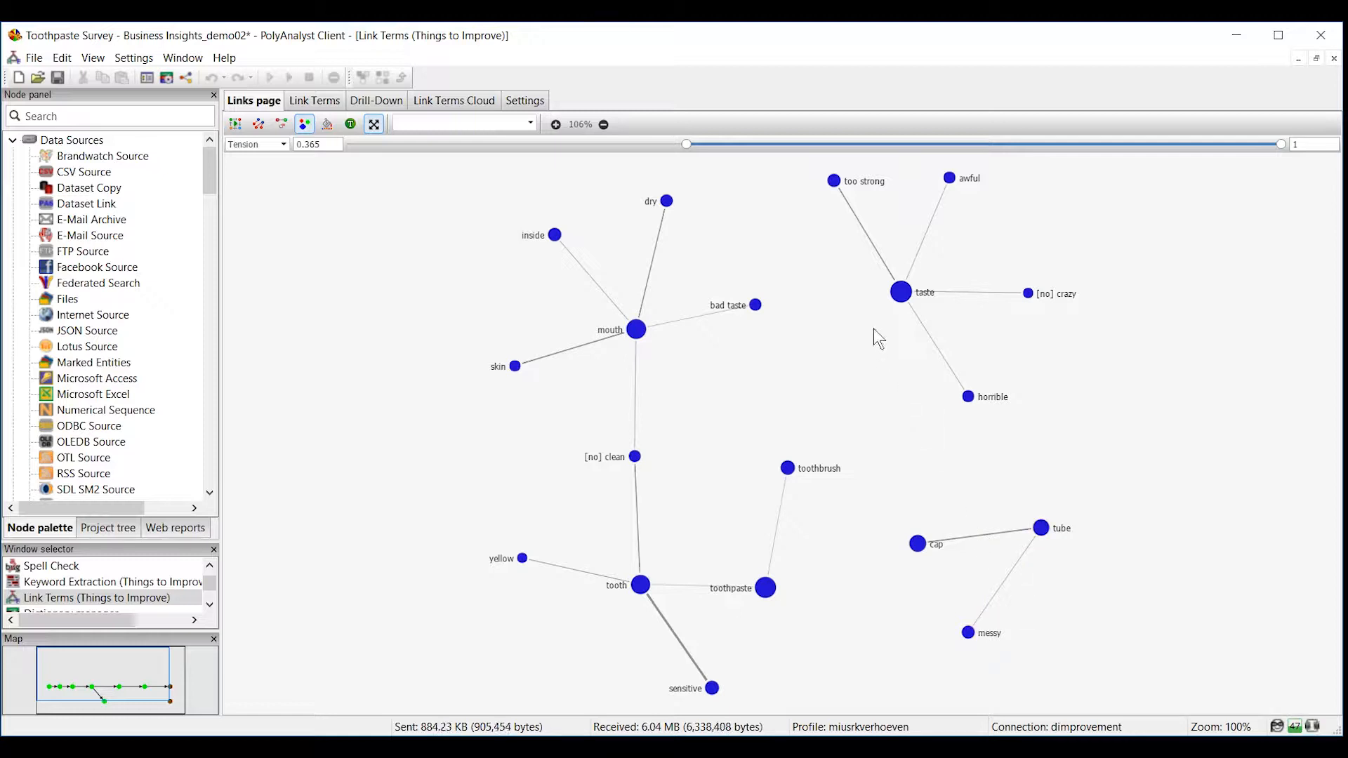
pyautogui.moveTo(900, 218)
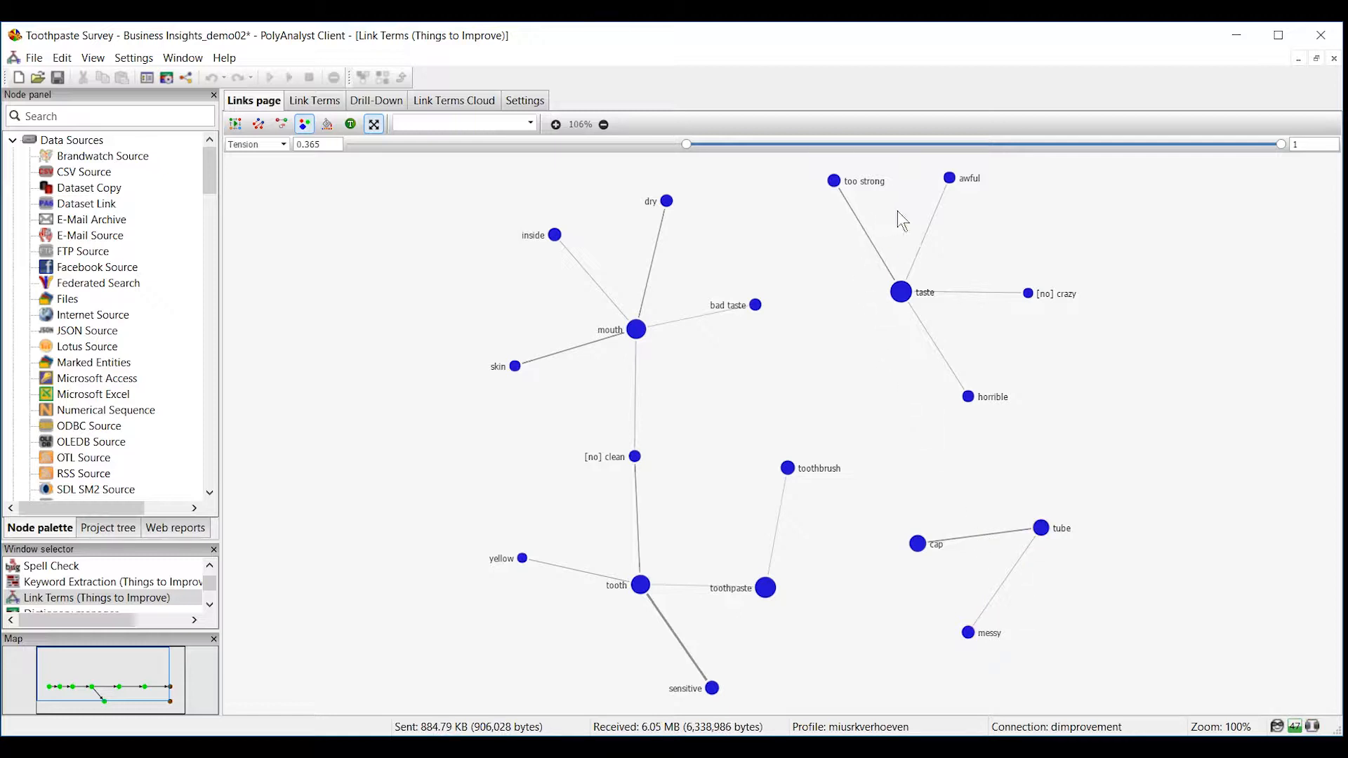
pyautogui.moveTo(934, 235)
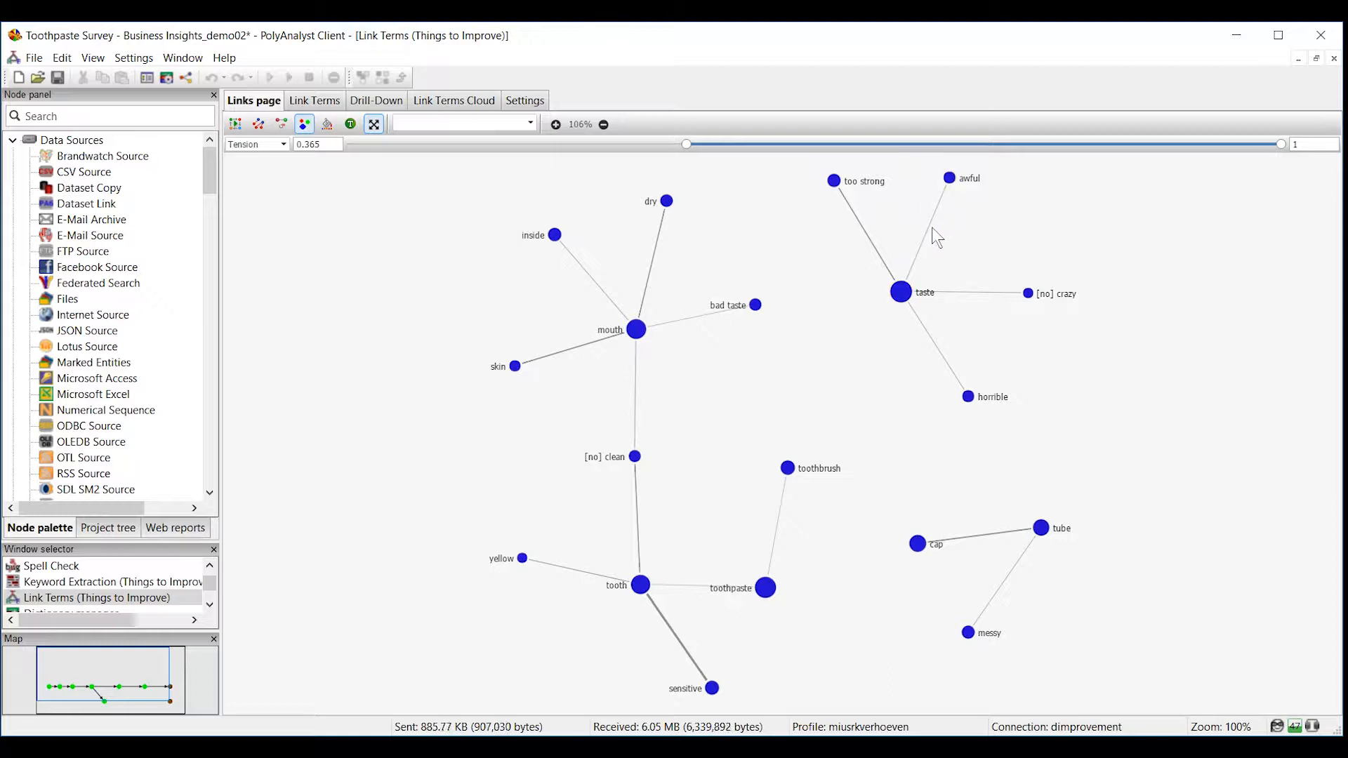
# Drill into the seven awful–taste responses and read the first one in full.
pyautogui.click(899, 292)
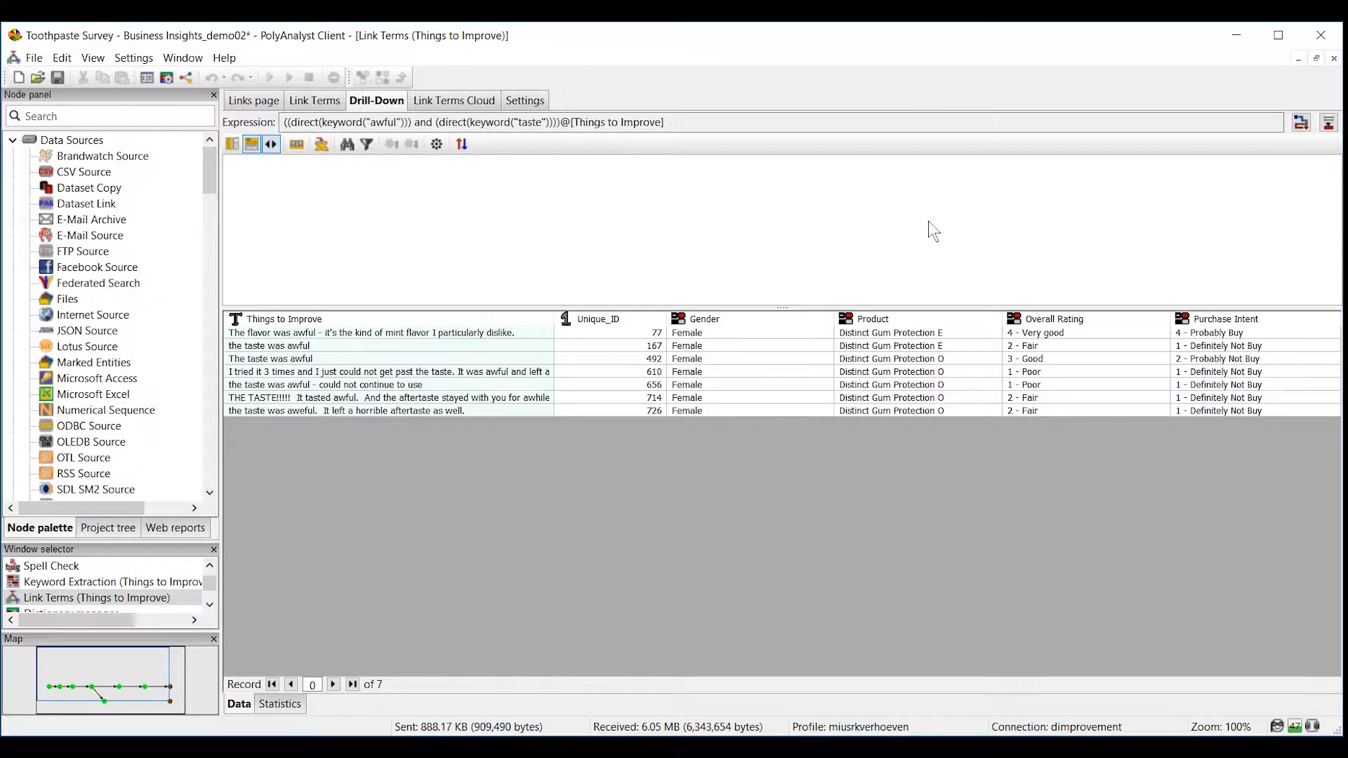
pyautogui.moveTo(275, 355)
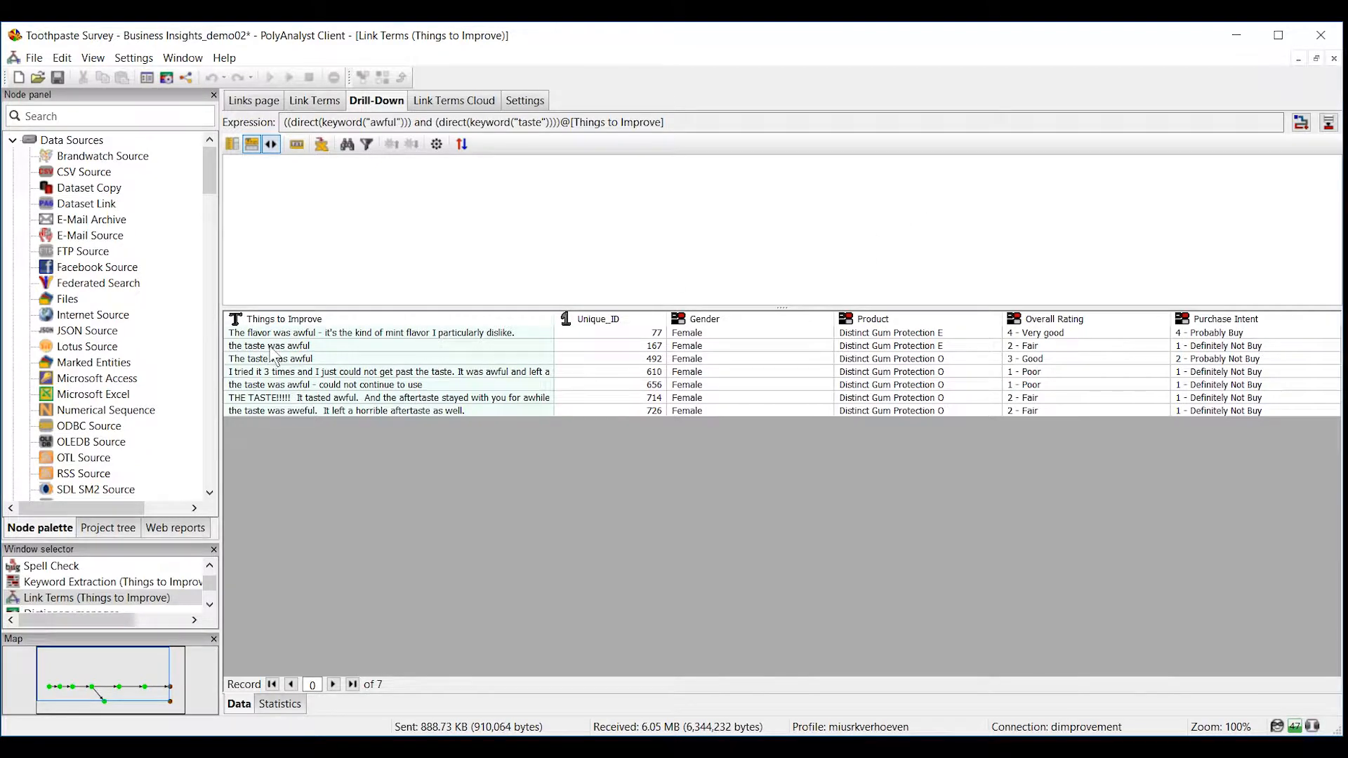
pyautogui.click(270, 359)
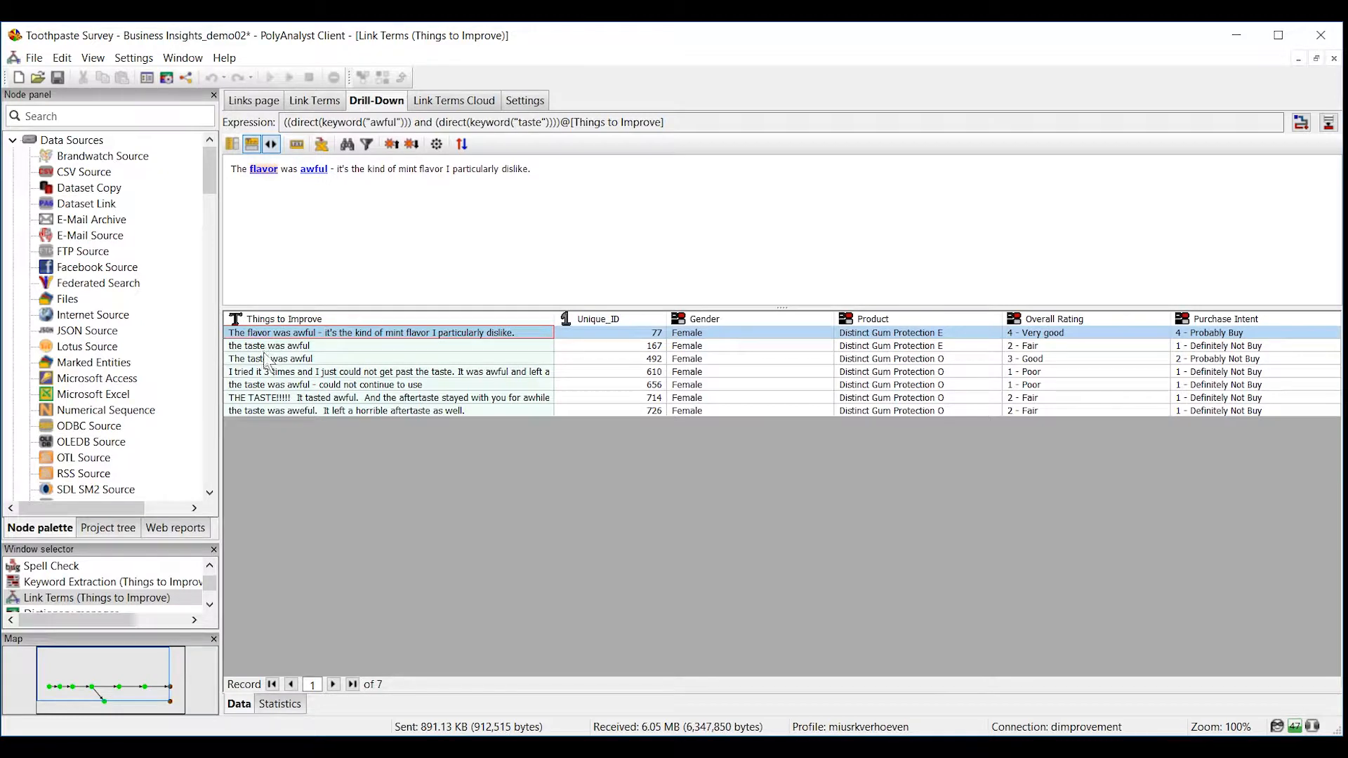
pyautogui.moveTo(335, 389)
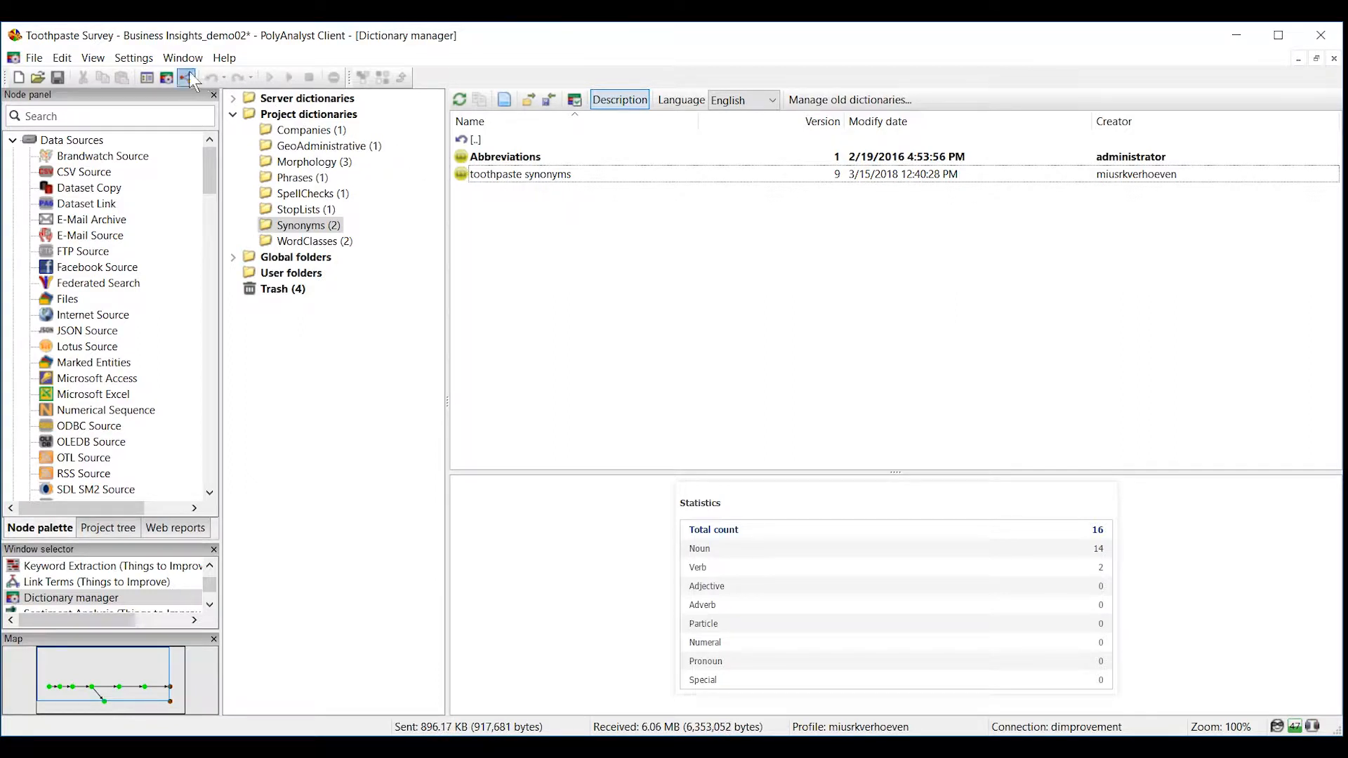
# Close the Dictionary manager and select the Sentiment Analysis node on the workflow.
pyautogui.click(186, 77)
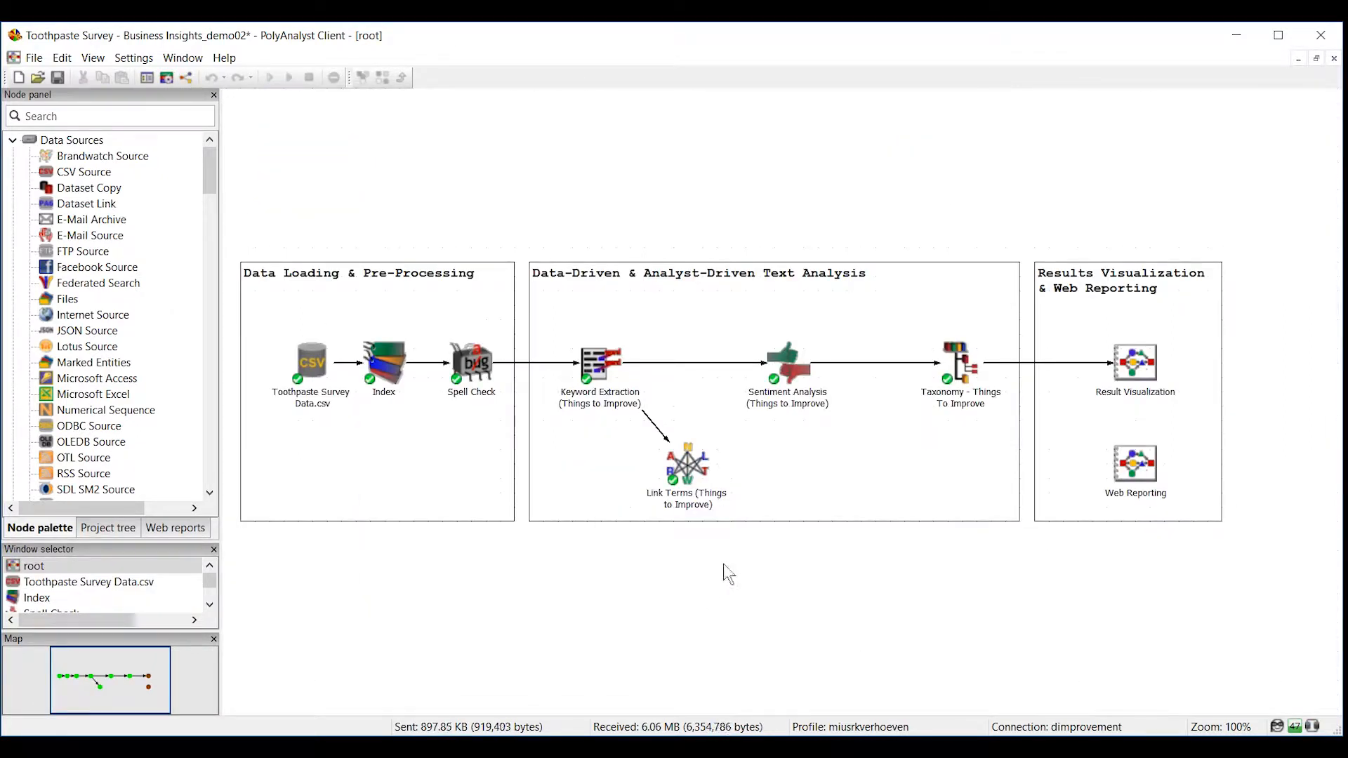
pyautogui.moveTo(821, 609)
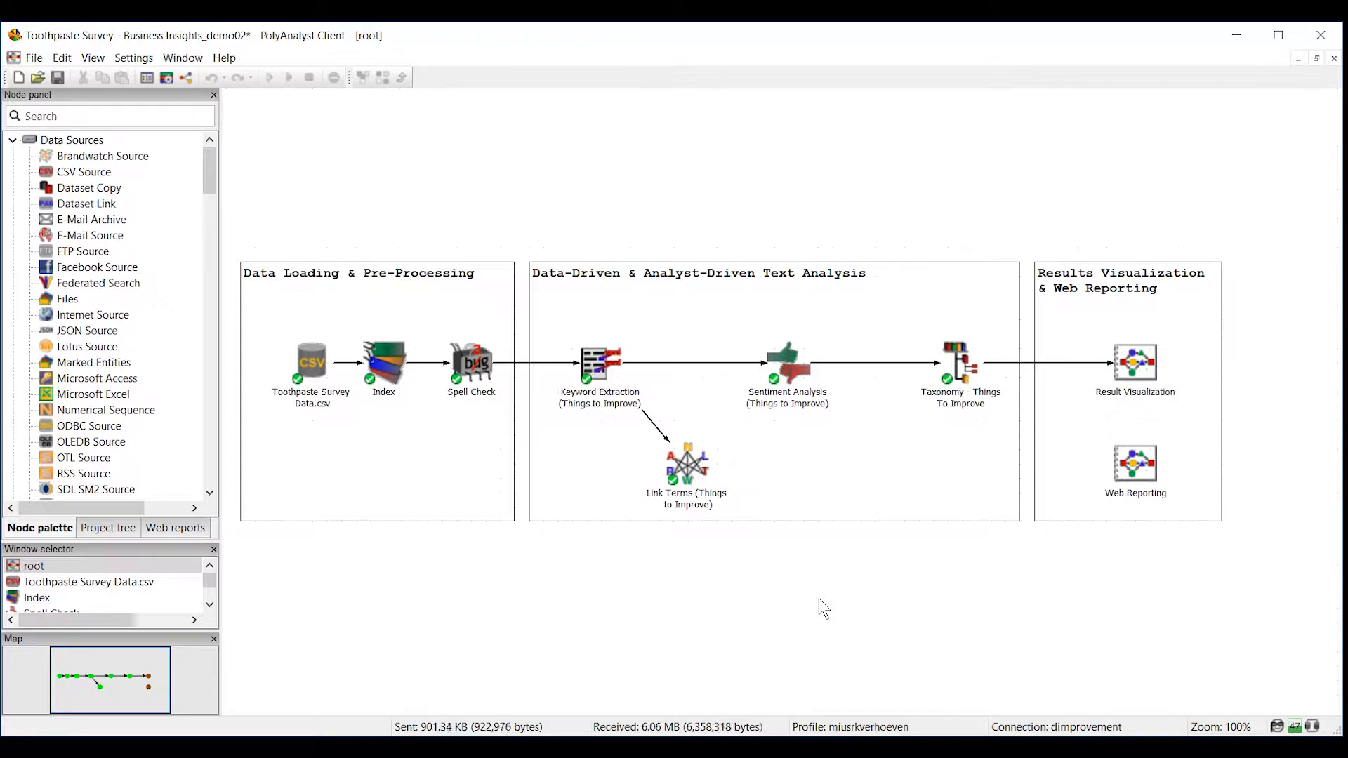
pyautogui.moveTo(740, 358)
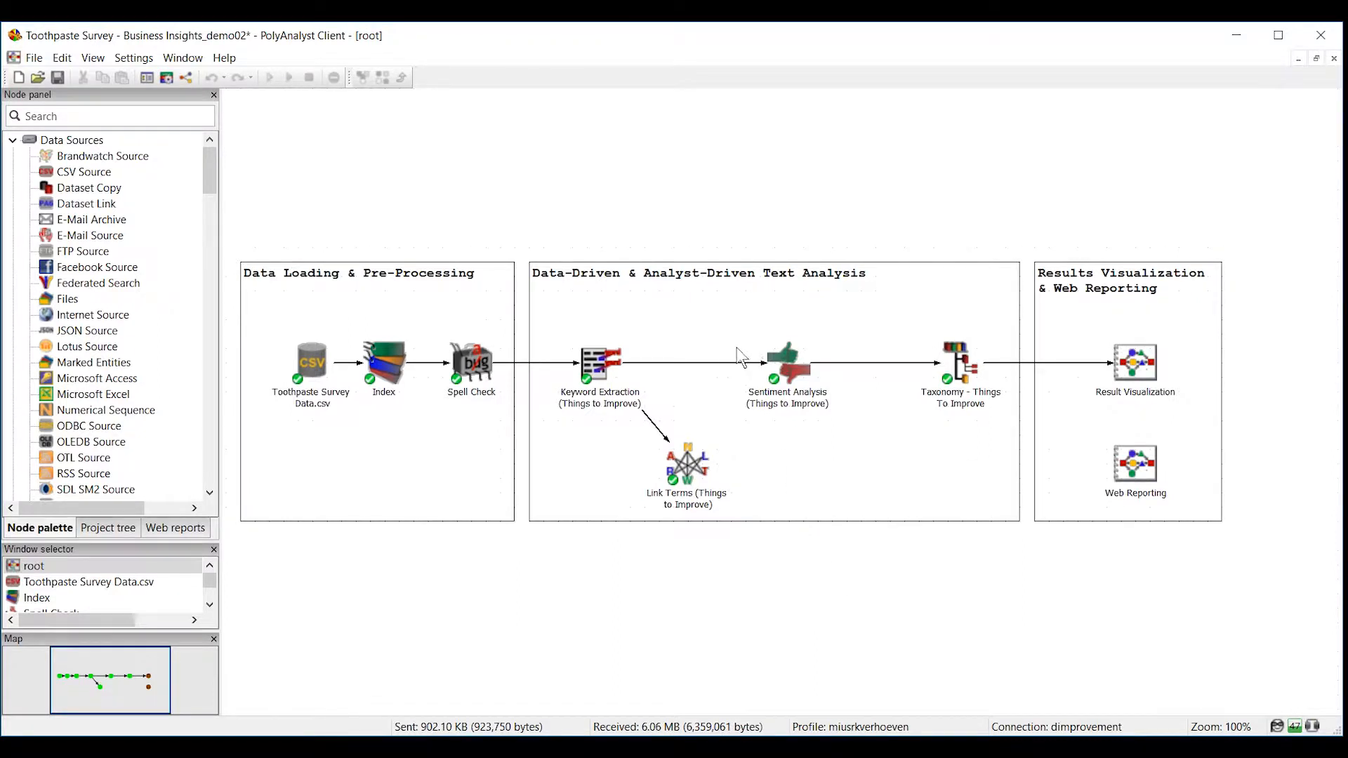
pyautogui.click(788, 361)
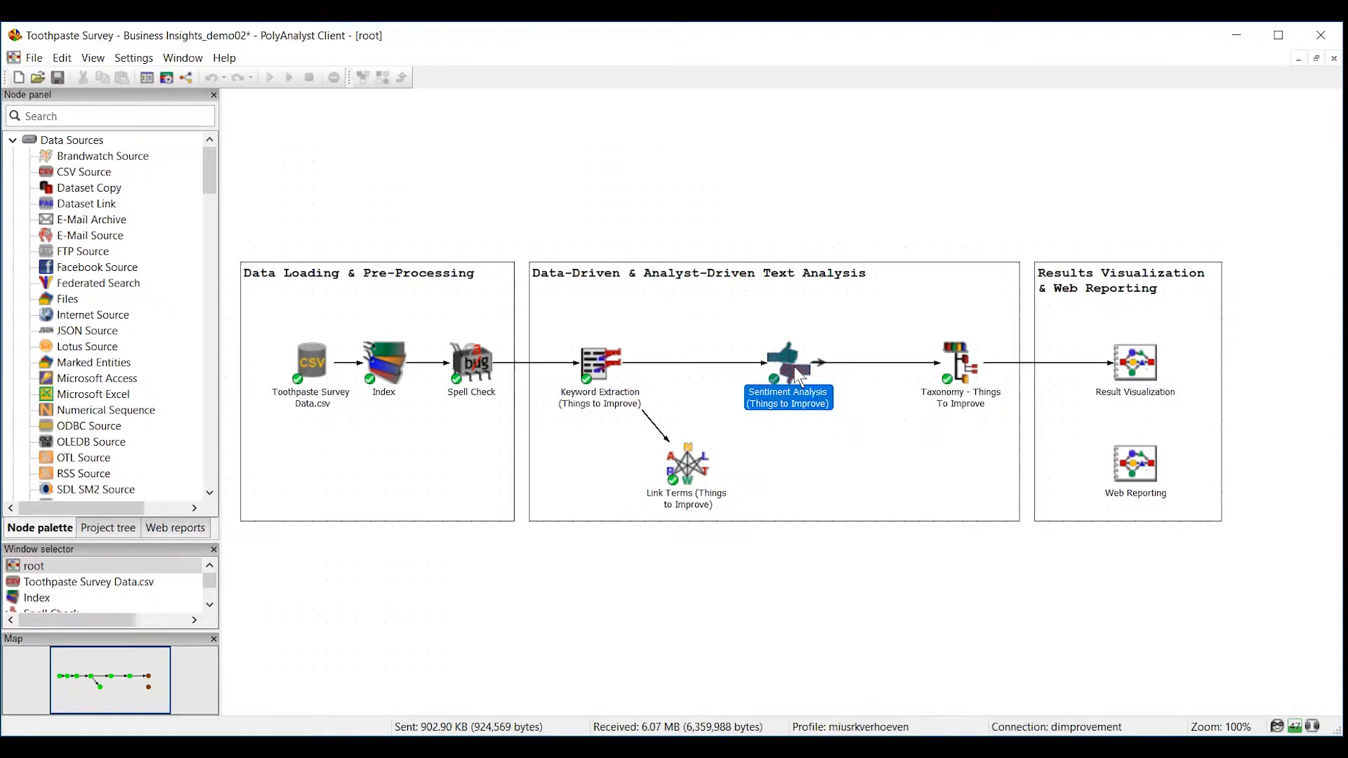
# Open Sentiment Analysis (Things to Improve) results ranking toothpaste and taste most negative.
pyautogui.doubleClick(780, 358)
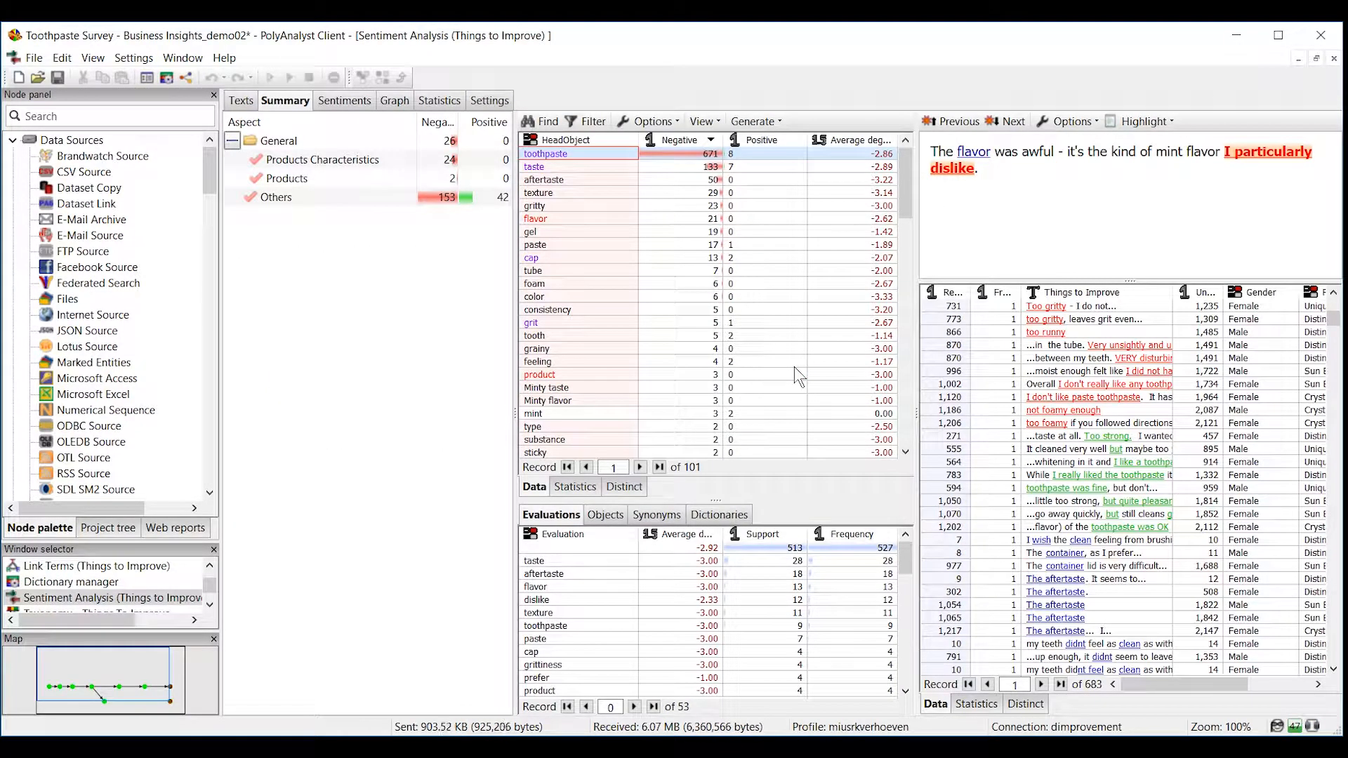
pyautogui.moveTo(407, 261)
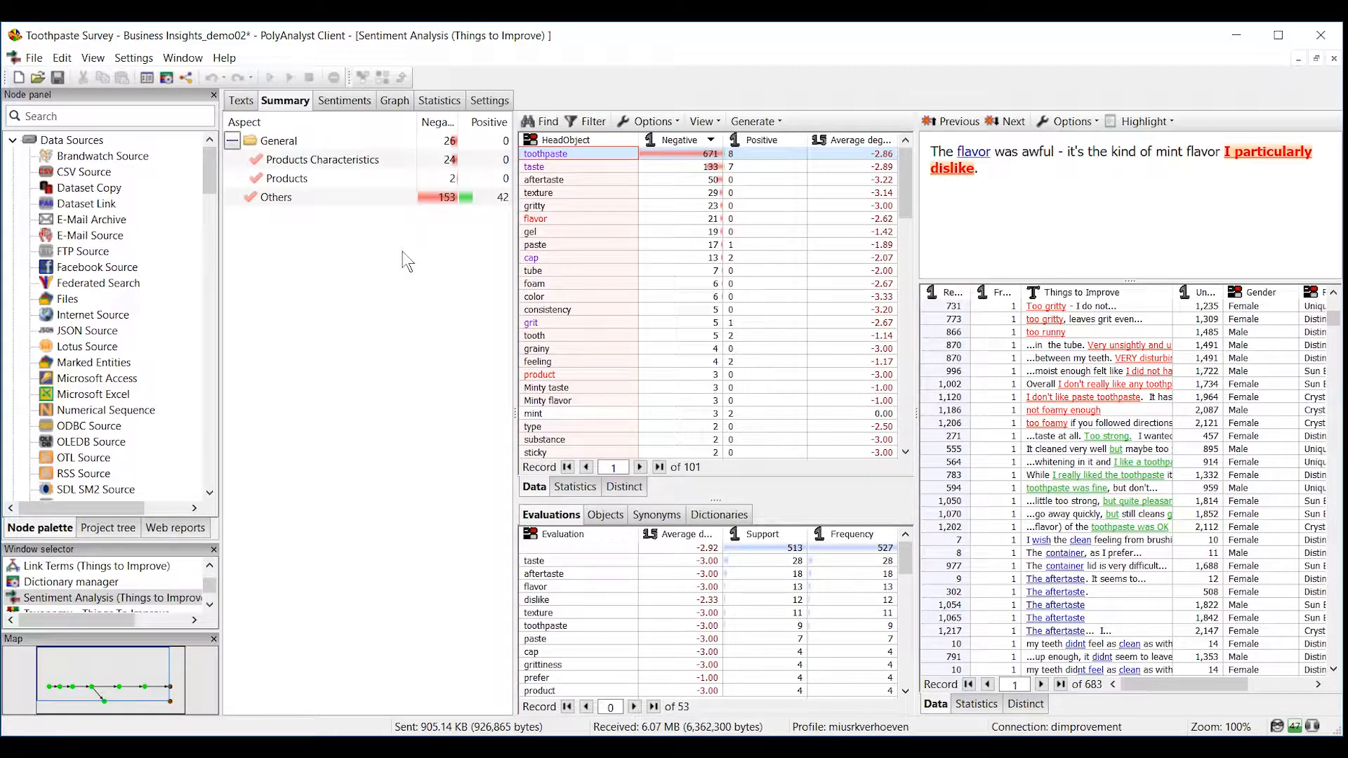
pyautogui.moveTo(398, 259)
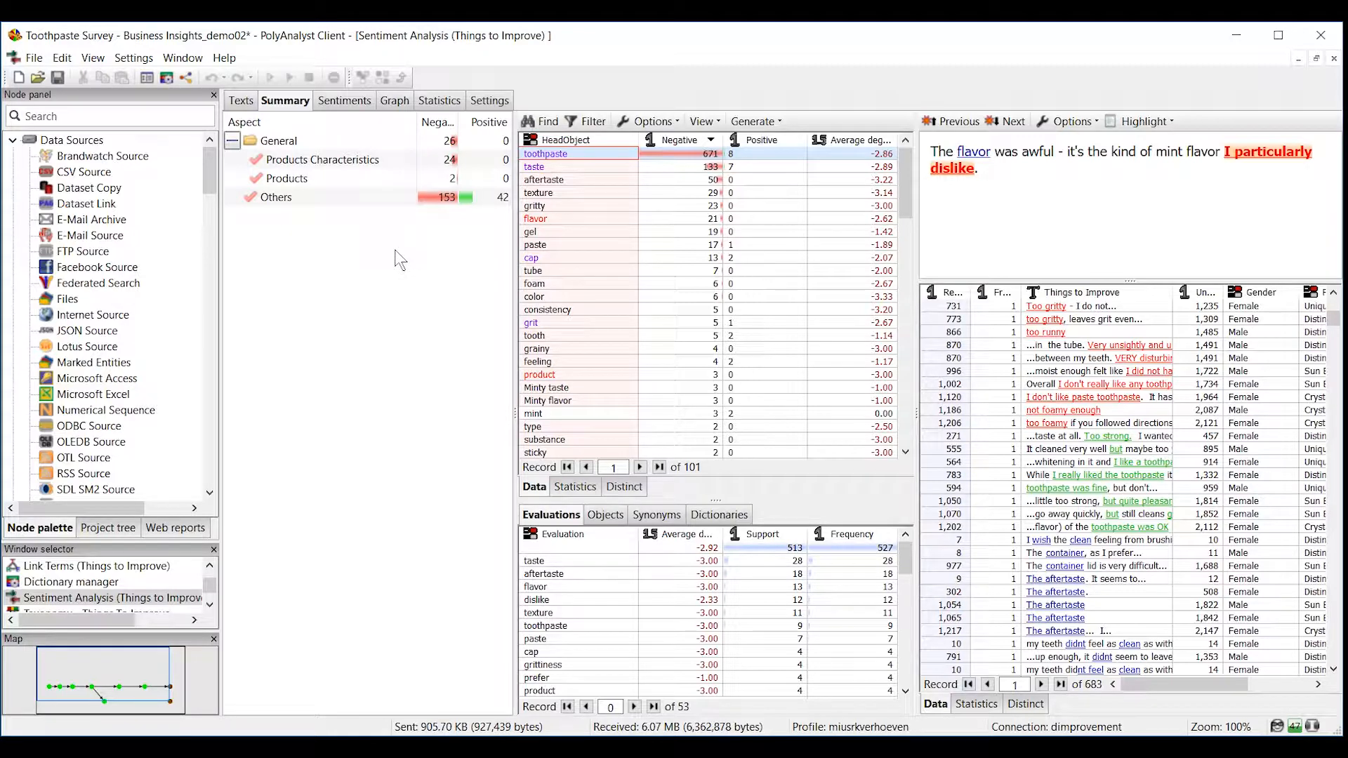
pyautogui.moveTo(477, 230)
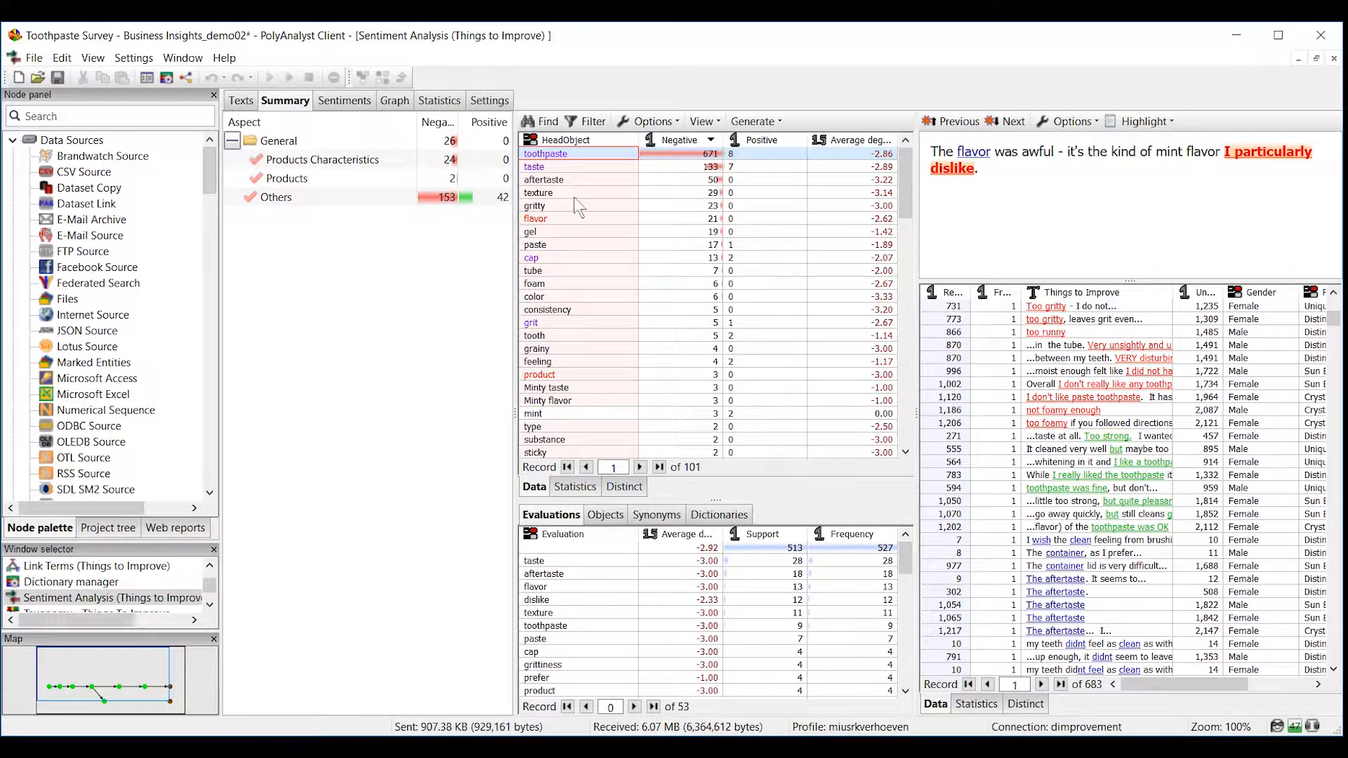
pyautogui.moveTo(573, 200)
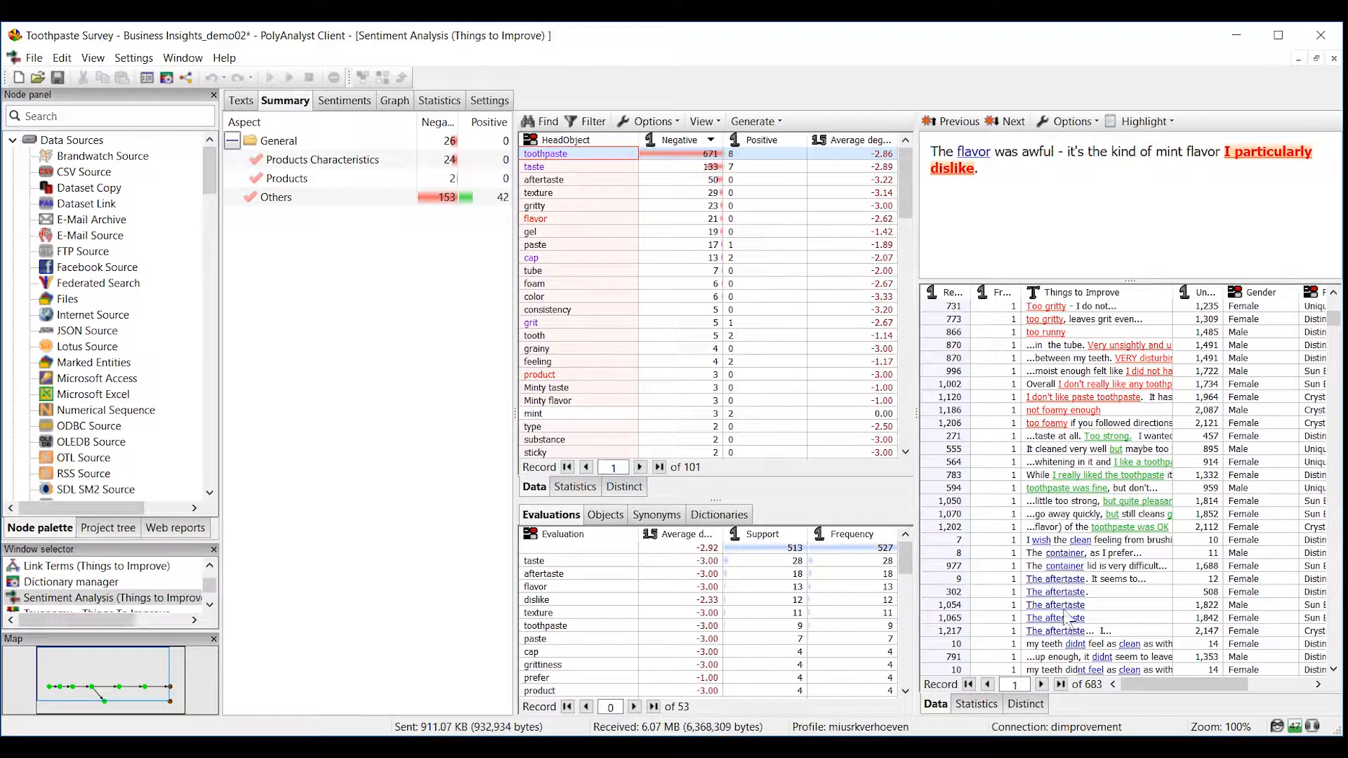
pyautogui.moveTo(796, 70)
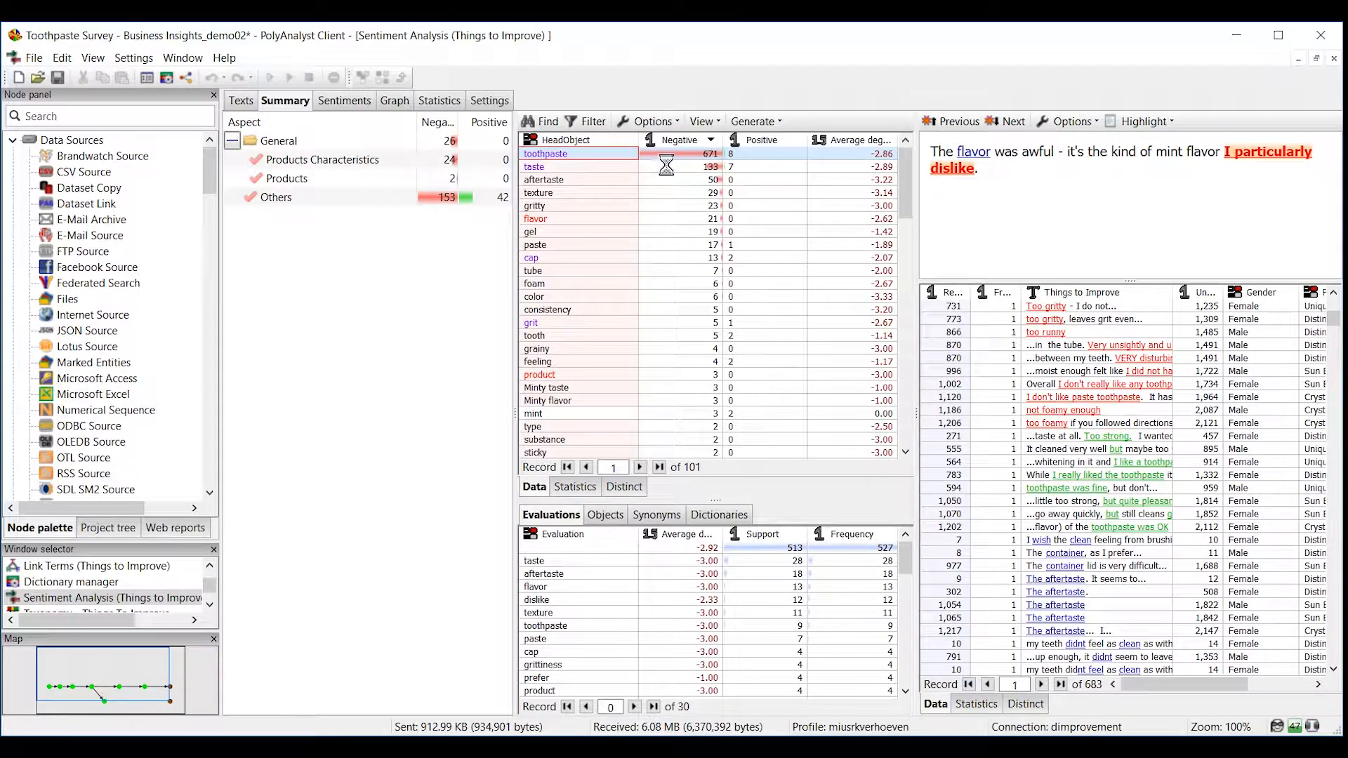
# Read two of the 133 negative 'taste' responses in full, then return to the root workflow.
pyautogui.click(533, 166)
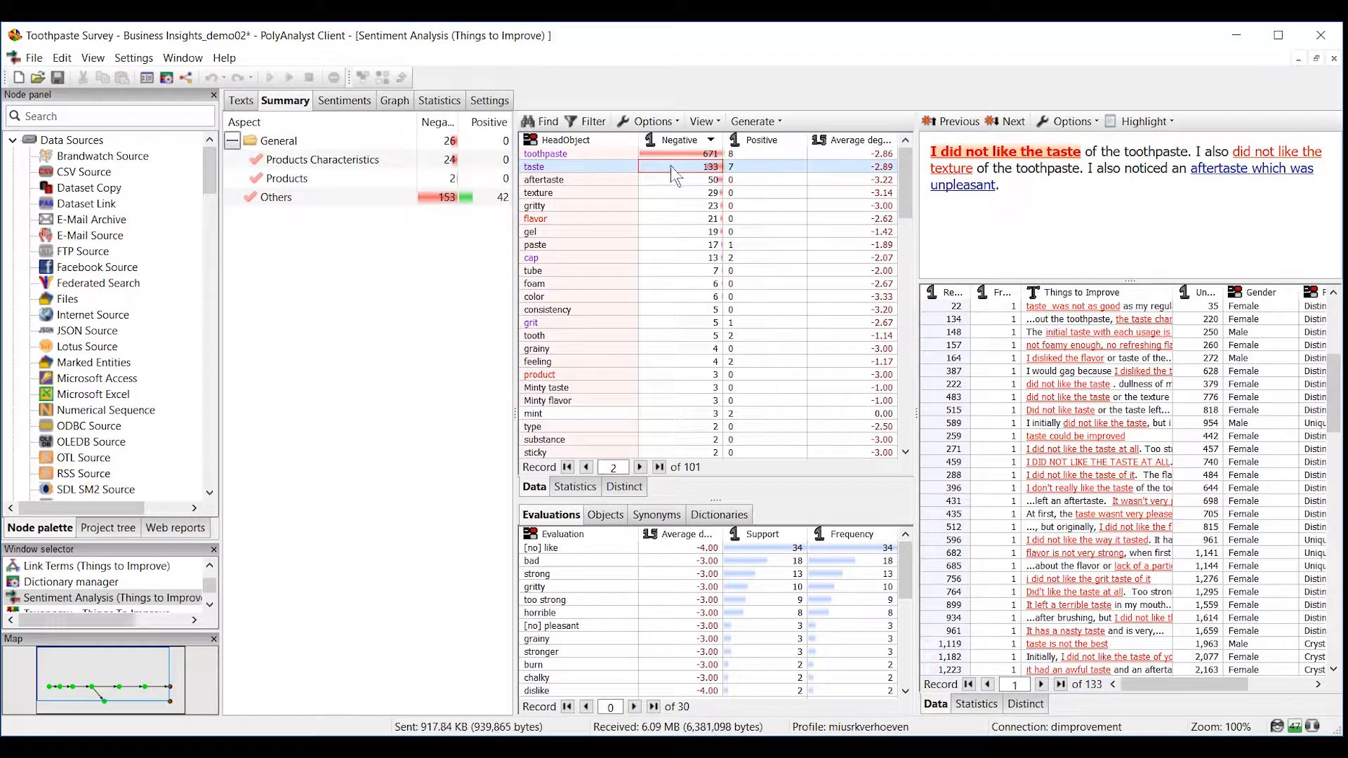
pyautogui.scroll(-3)
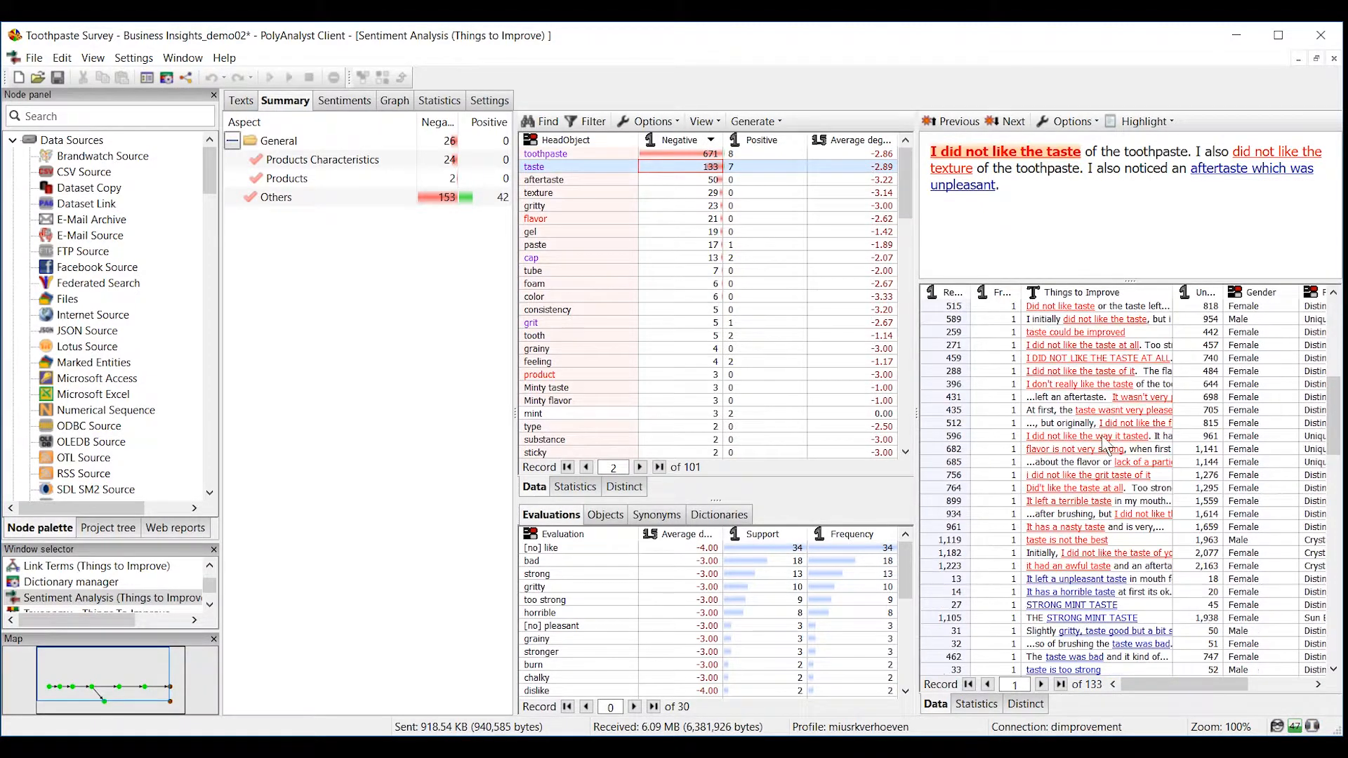
pyautogui.click(1084, 448)
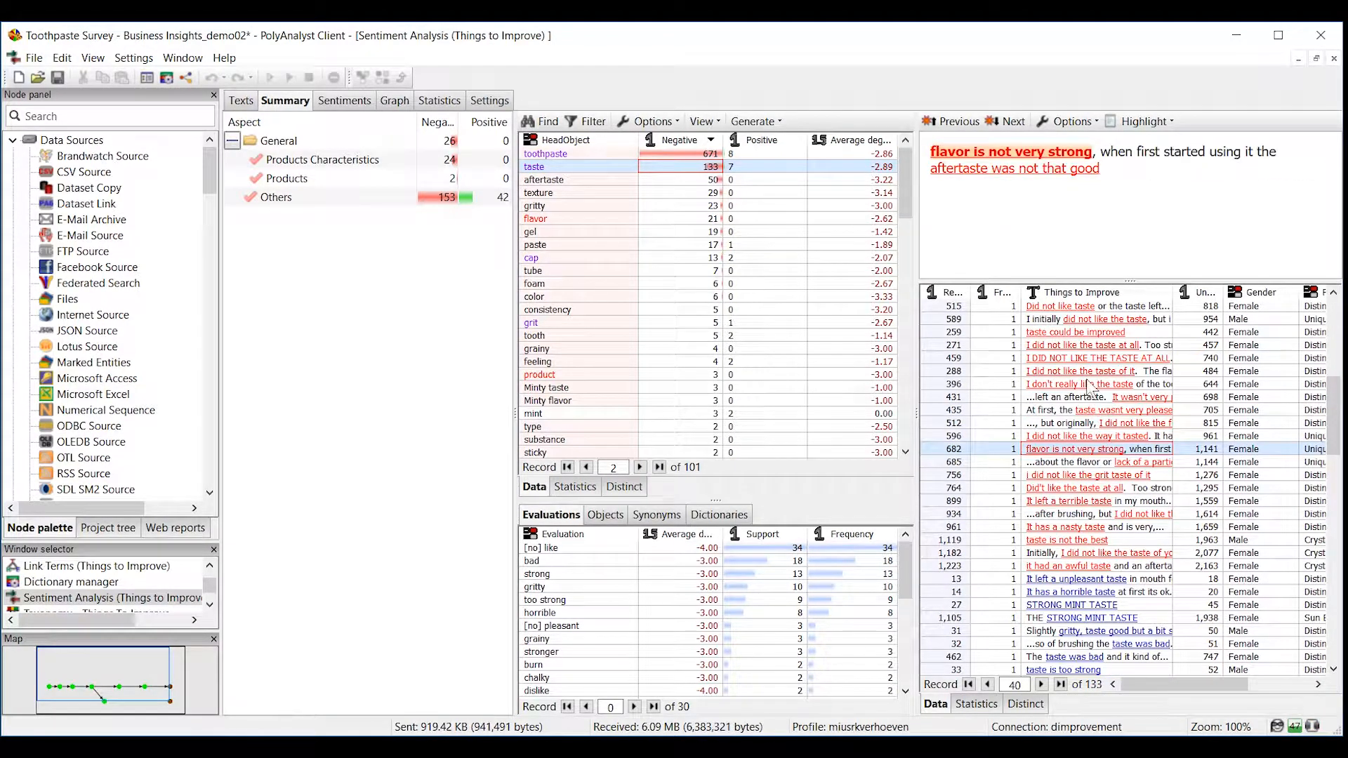
pyautogui.click(1088, 384)
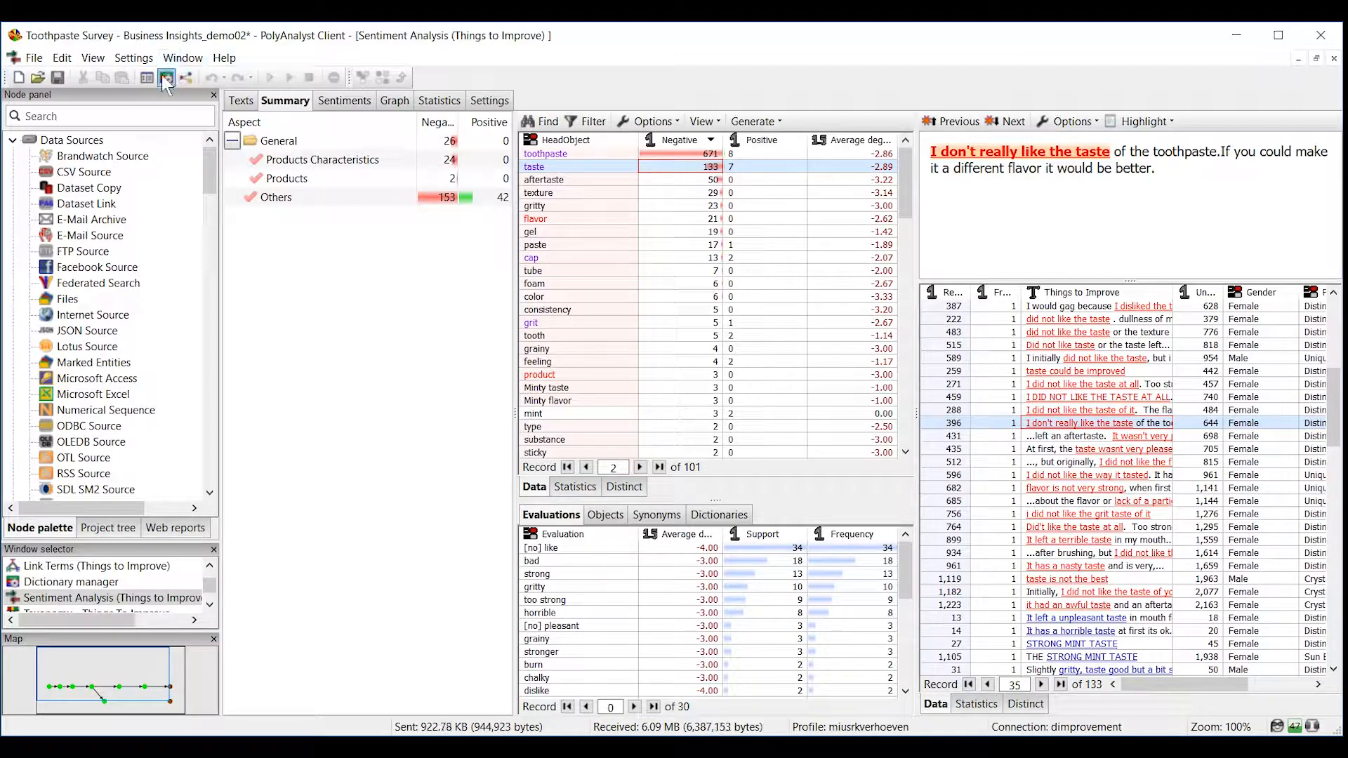
pyautogui.click(185, 77)
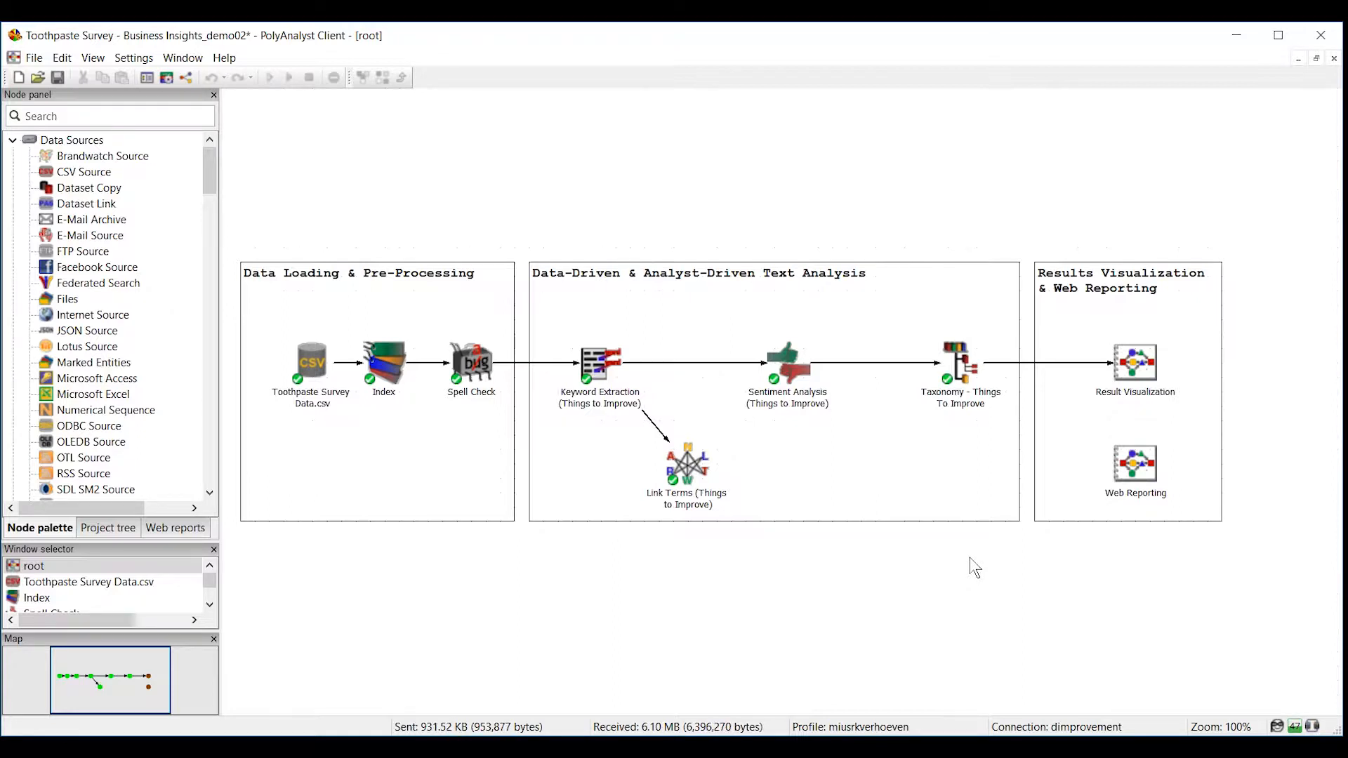
pyautogui.moveTo(942, 325)
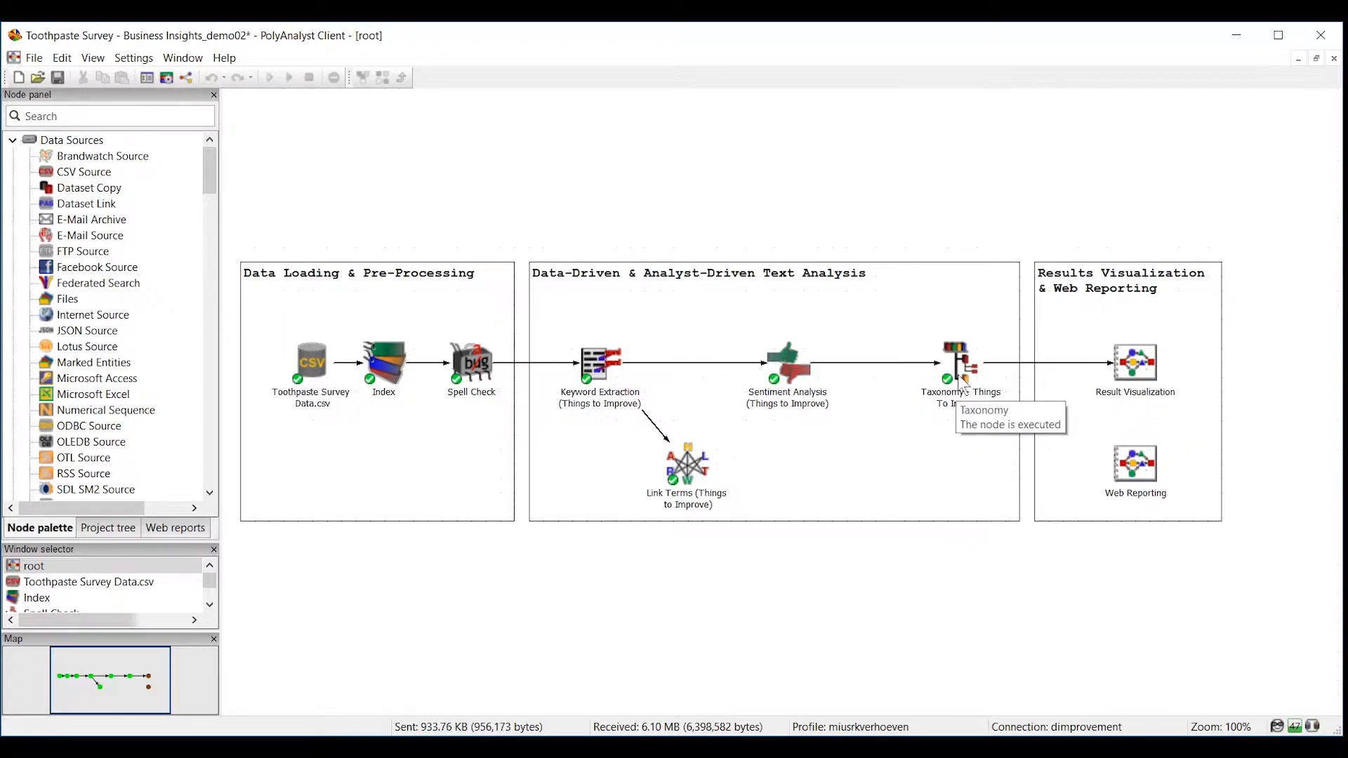
# In Taxonomy - Things To Improve, expand Effect and Aftermath and select aftertaste (148 responses).
pyautogui.doubleClick(956, 361)
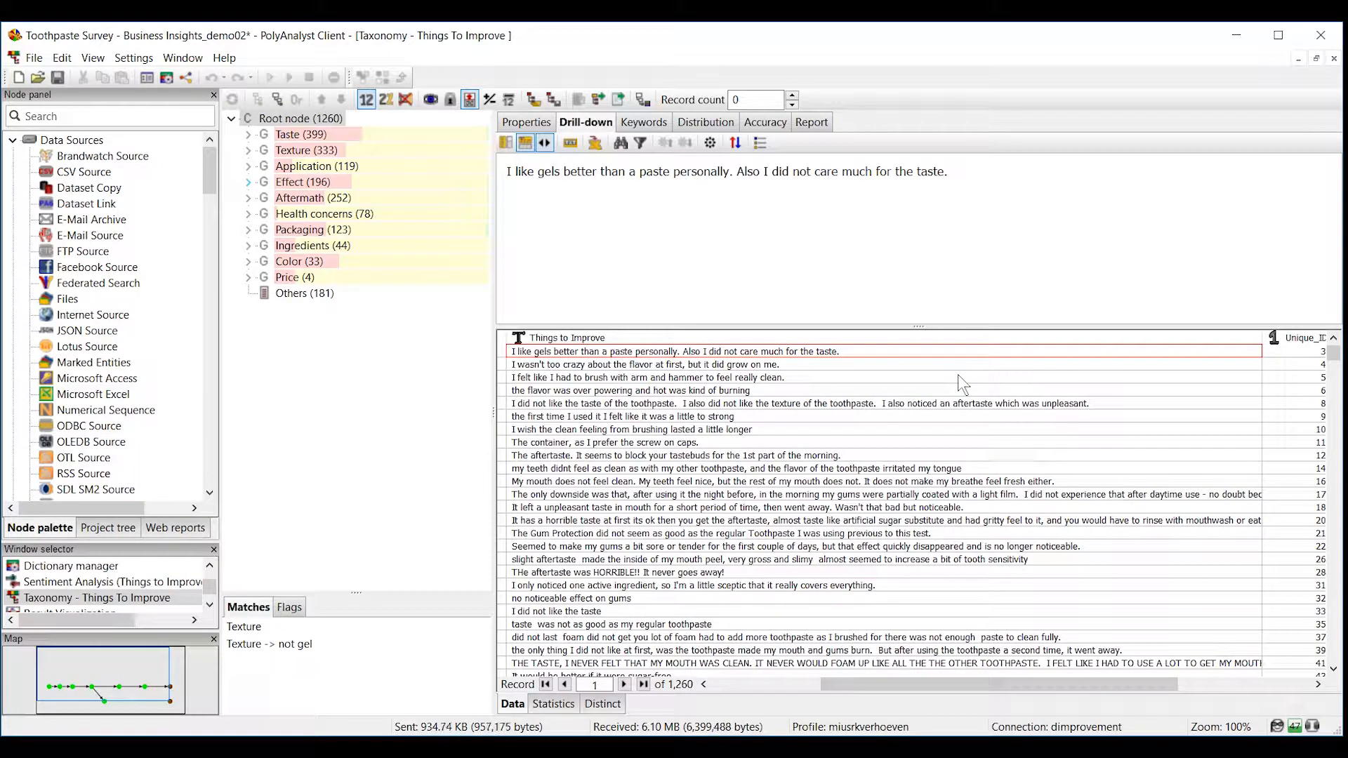
pyautogui.moveTo(441, 345)
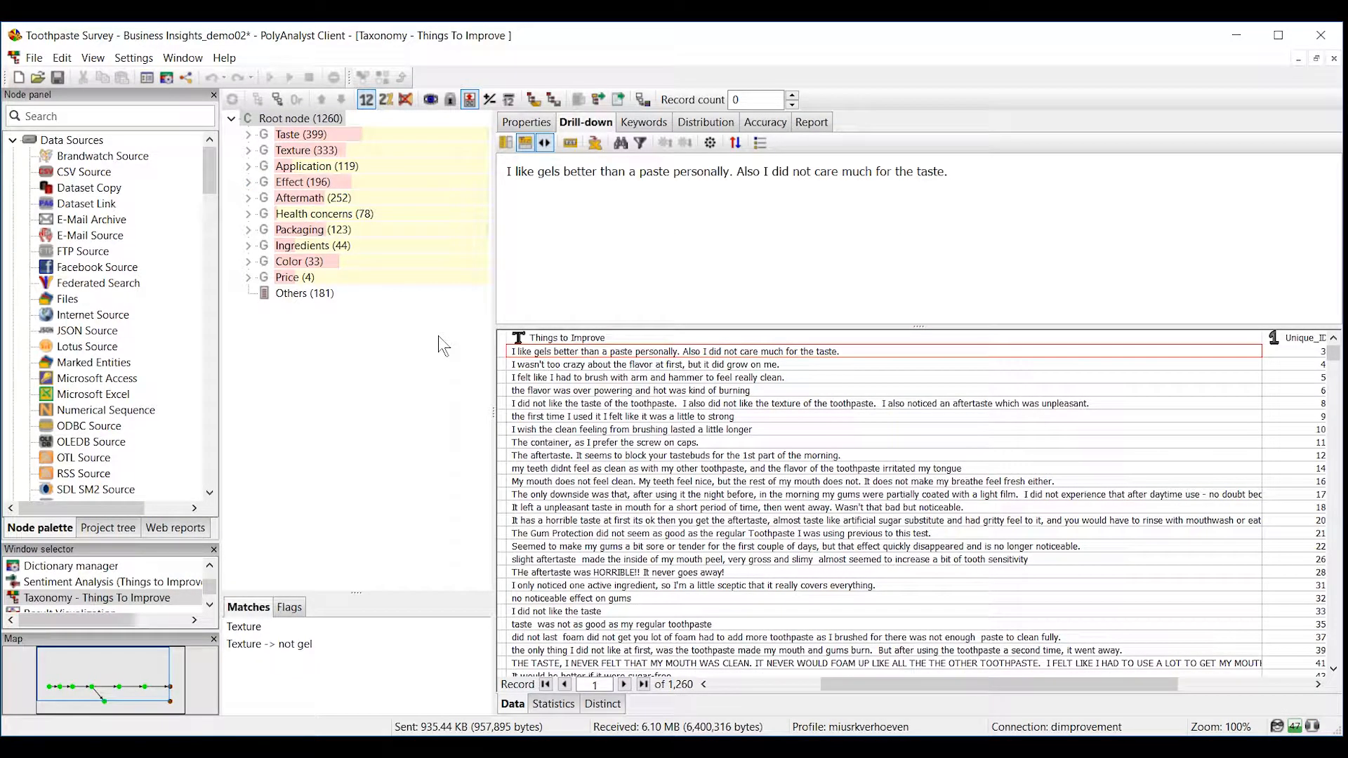
pyautogui.moveTo(243, 345)
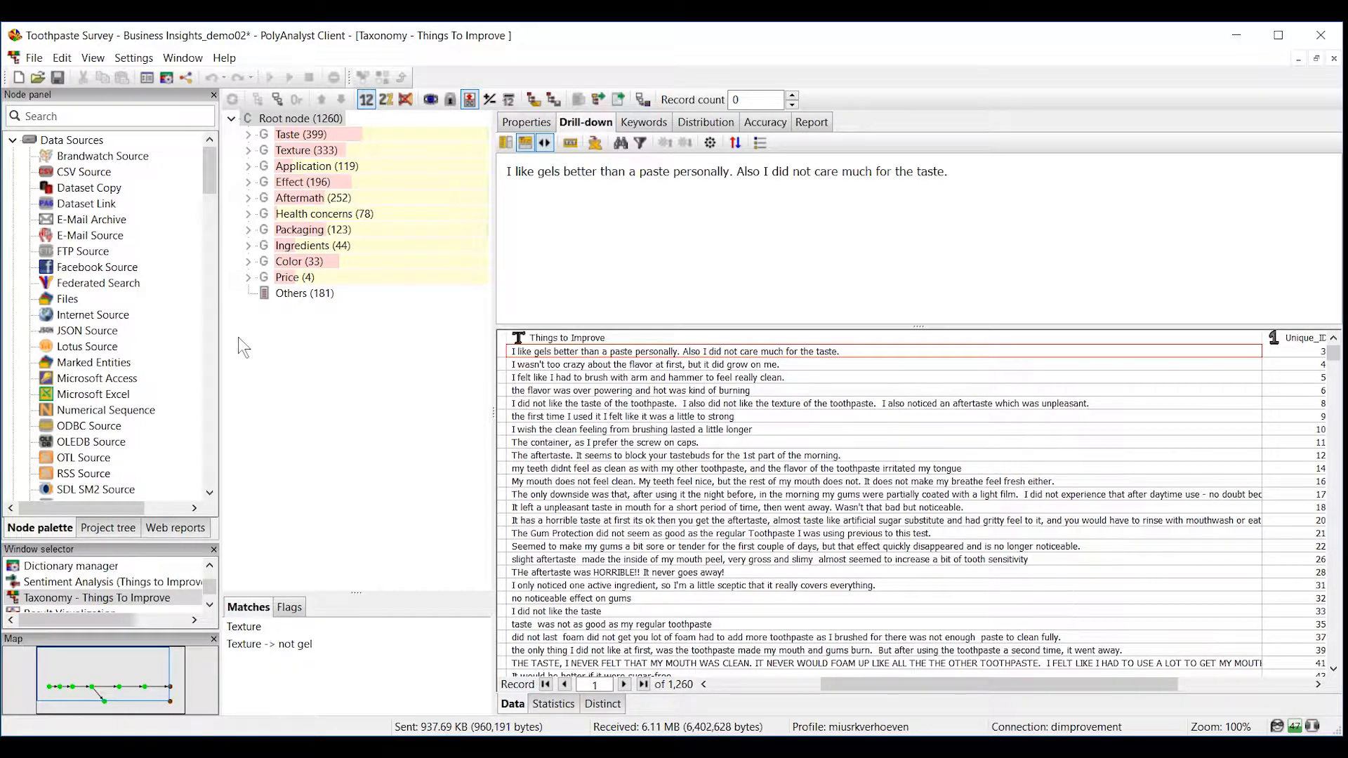
pyautogui.moveTo(364, 316)
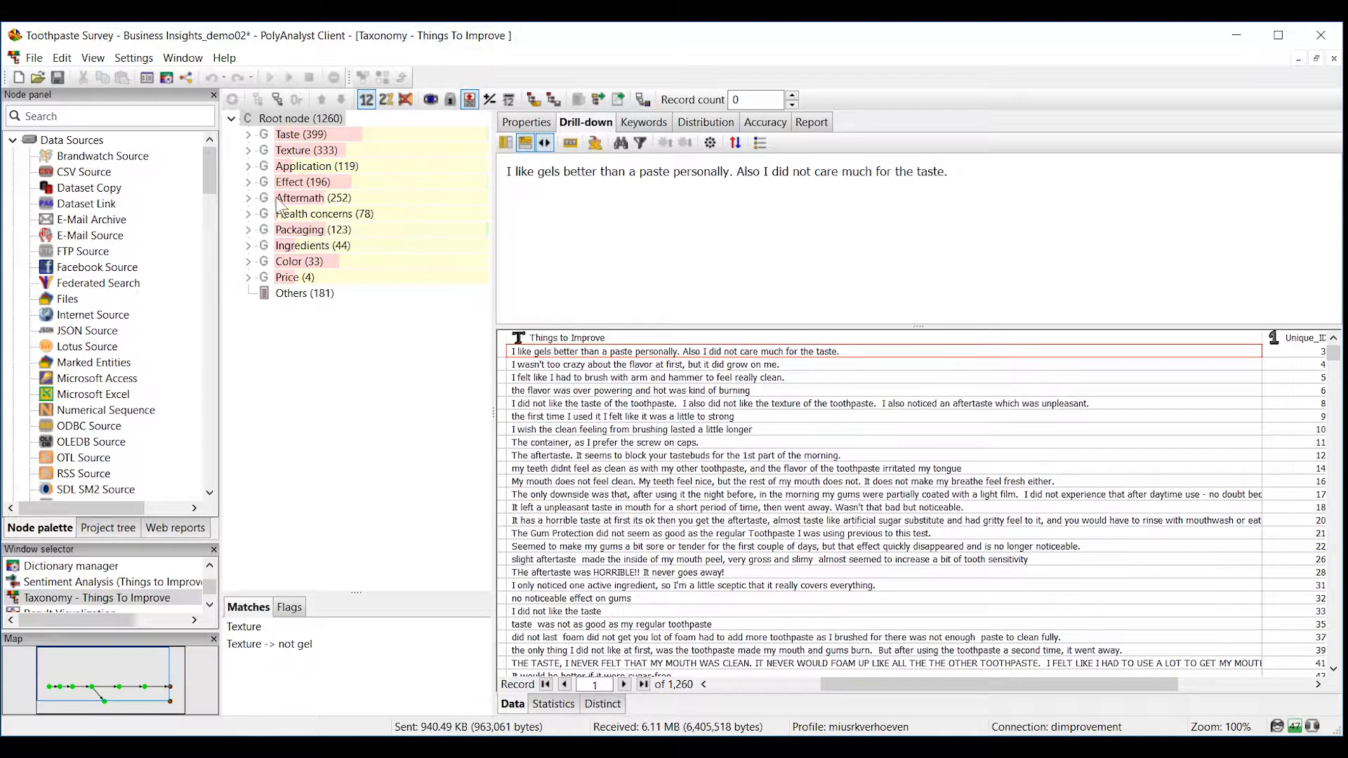
pyautogui.moveTo(291, 204)
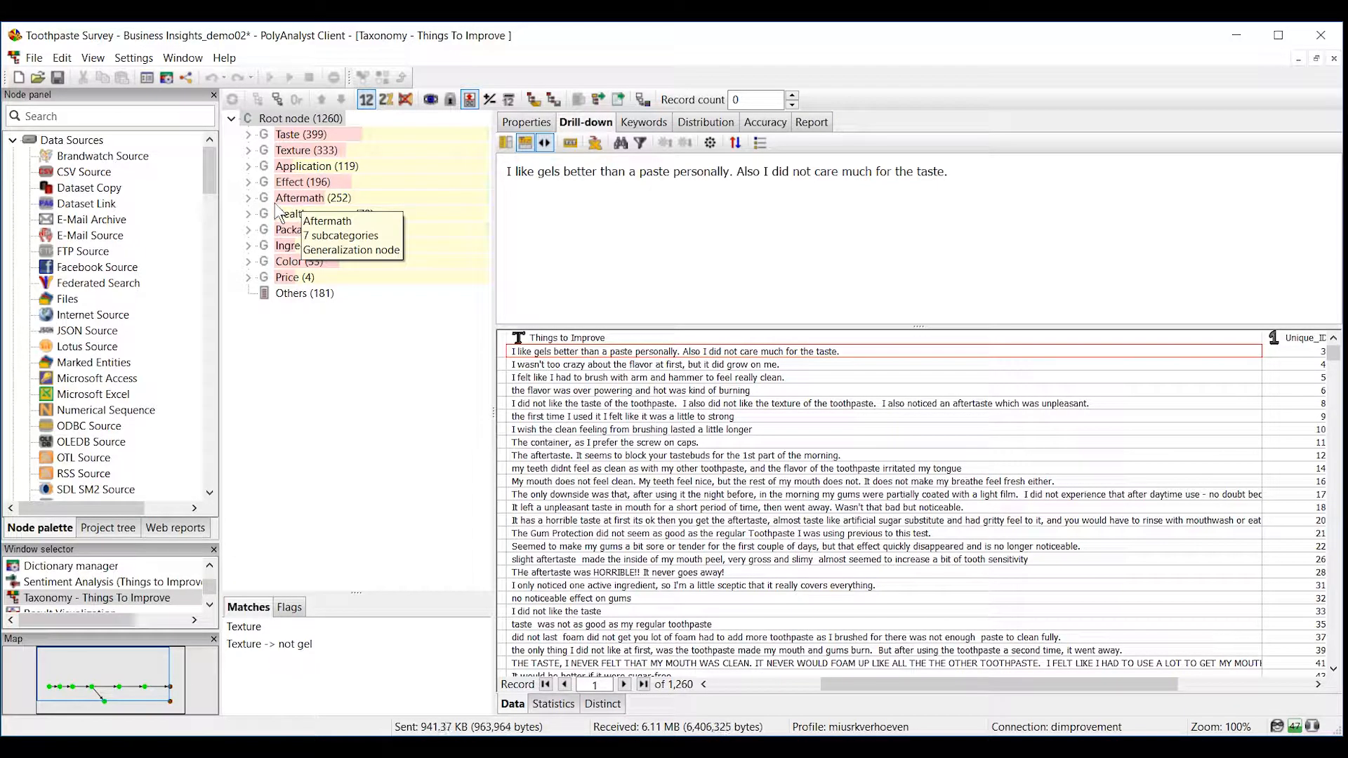
pyautogui.moveTo(233, 192)
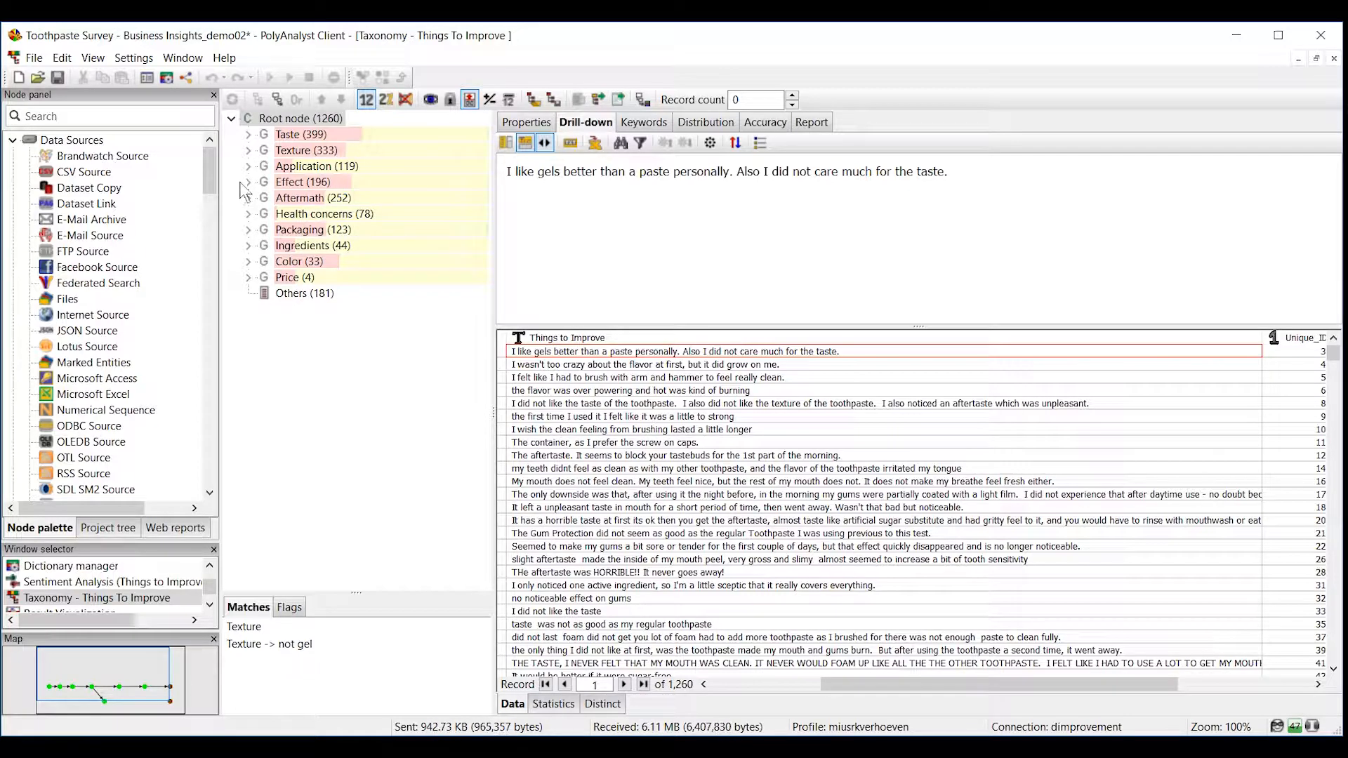
pyautogui.click(247, 182)
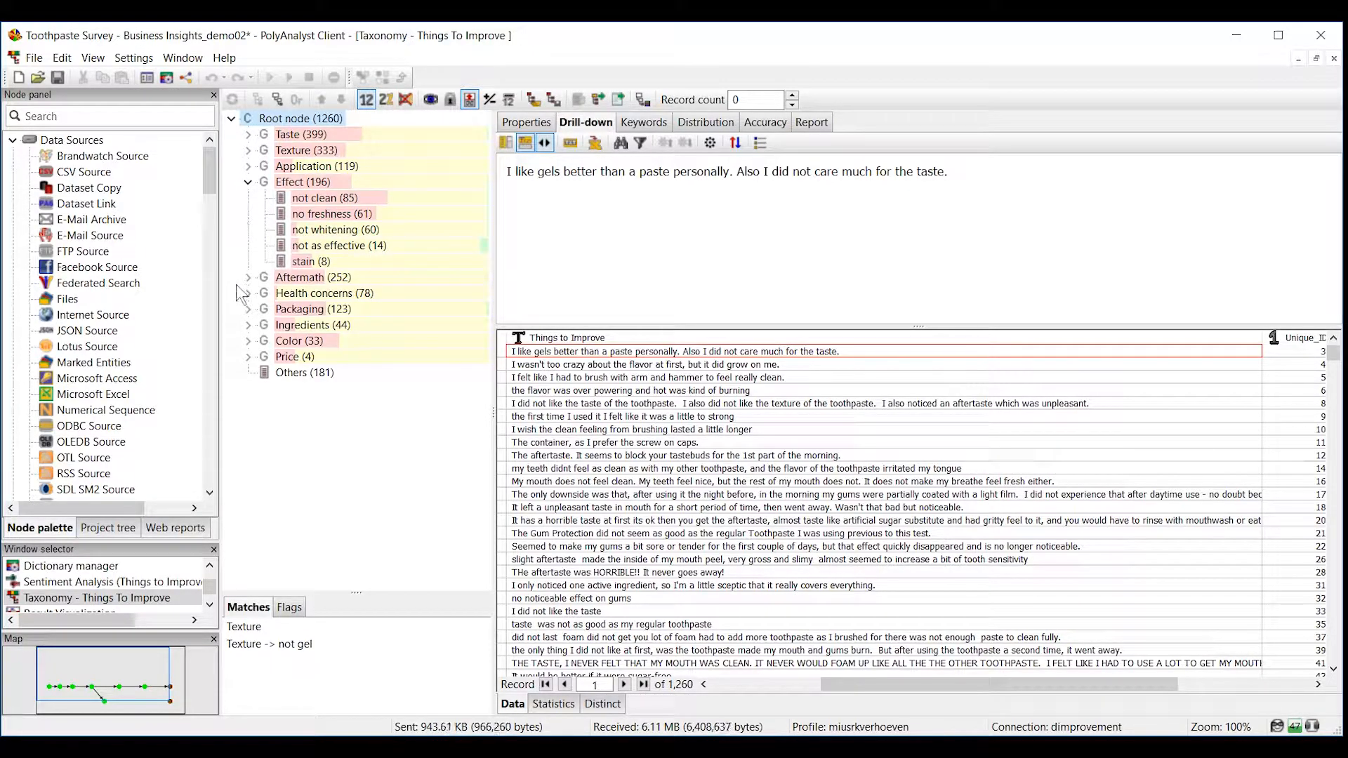
pyautogui.click(247, 277)
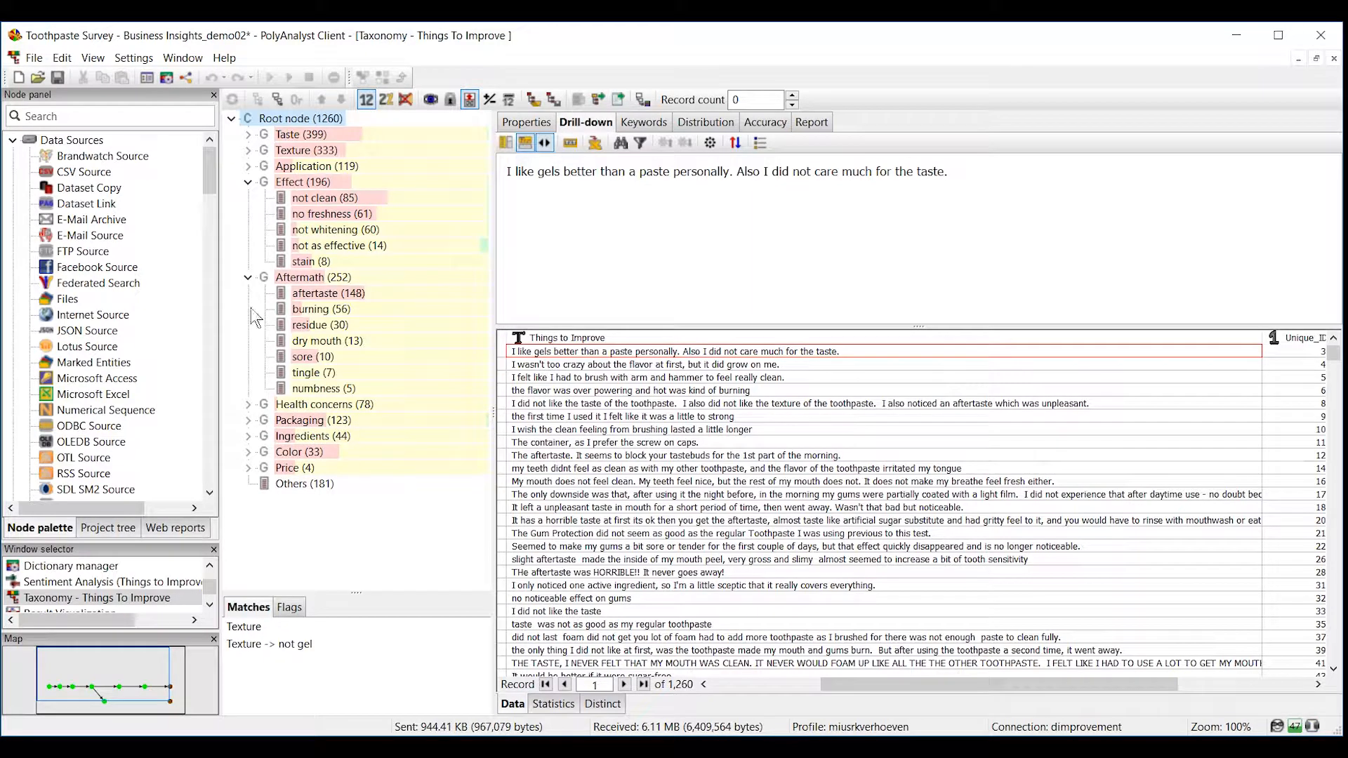
pyautogui.click(328, 293)
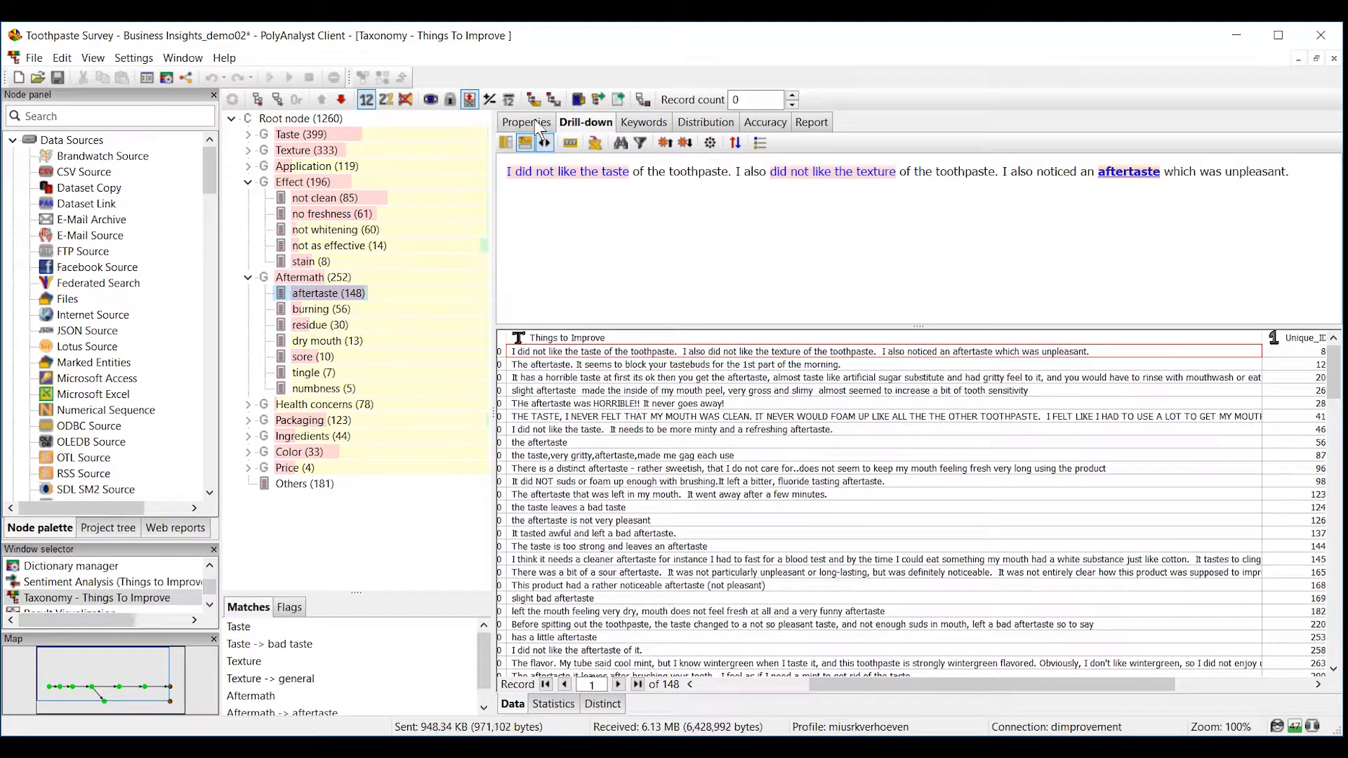
# View the aftertaste rule on Properties, then chart Taste's sub-issues, led by bad taste (240).
pyautogui.click(525, 121)
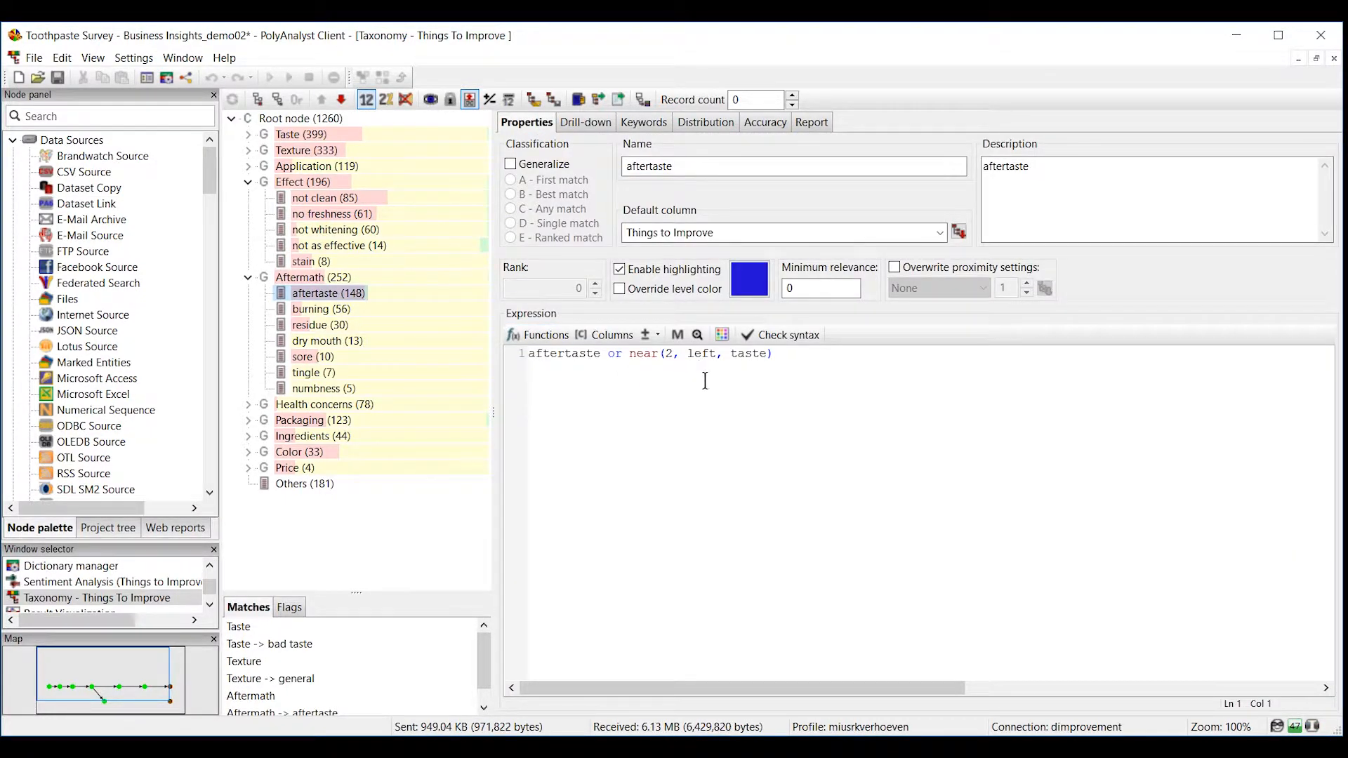
pyautogui.click(586, 121)
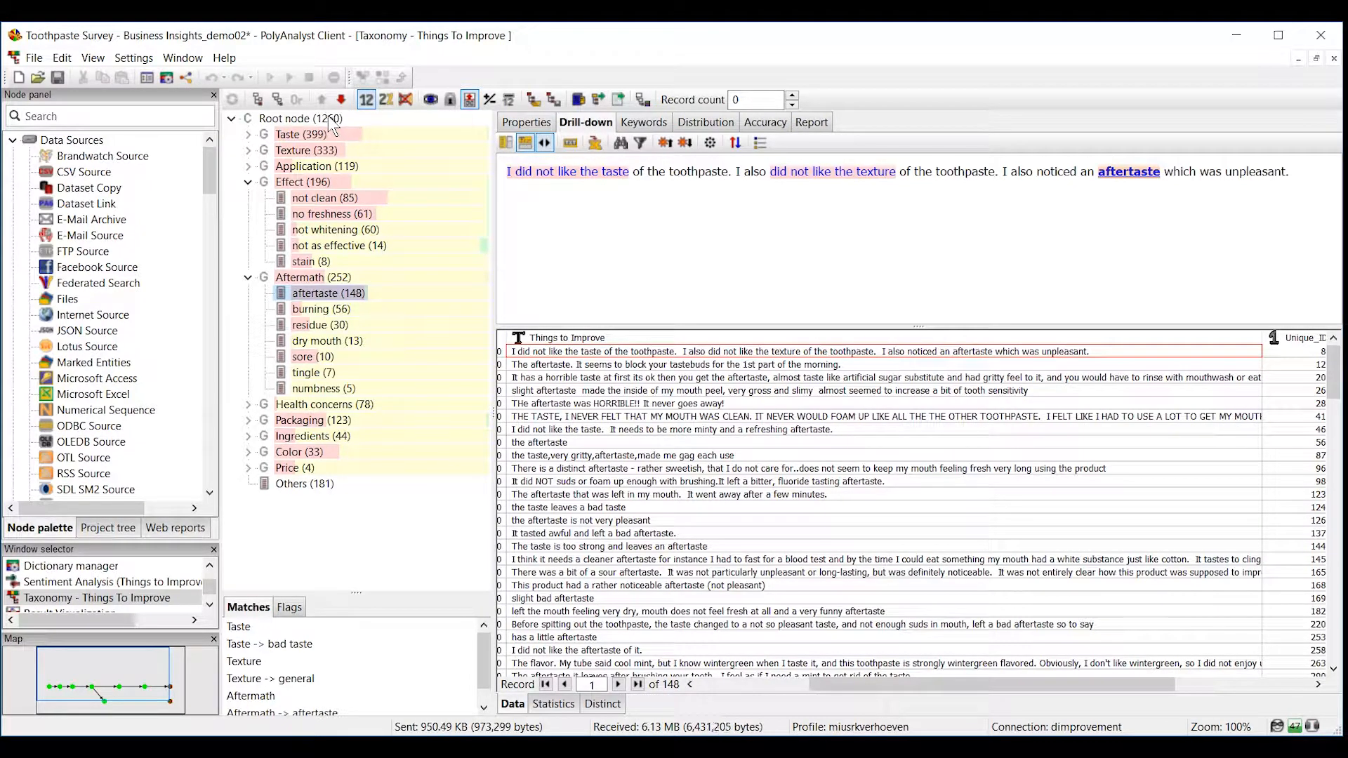
pyautogui.click(285, 118)
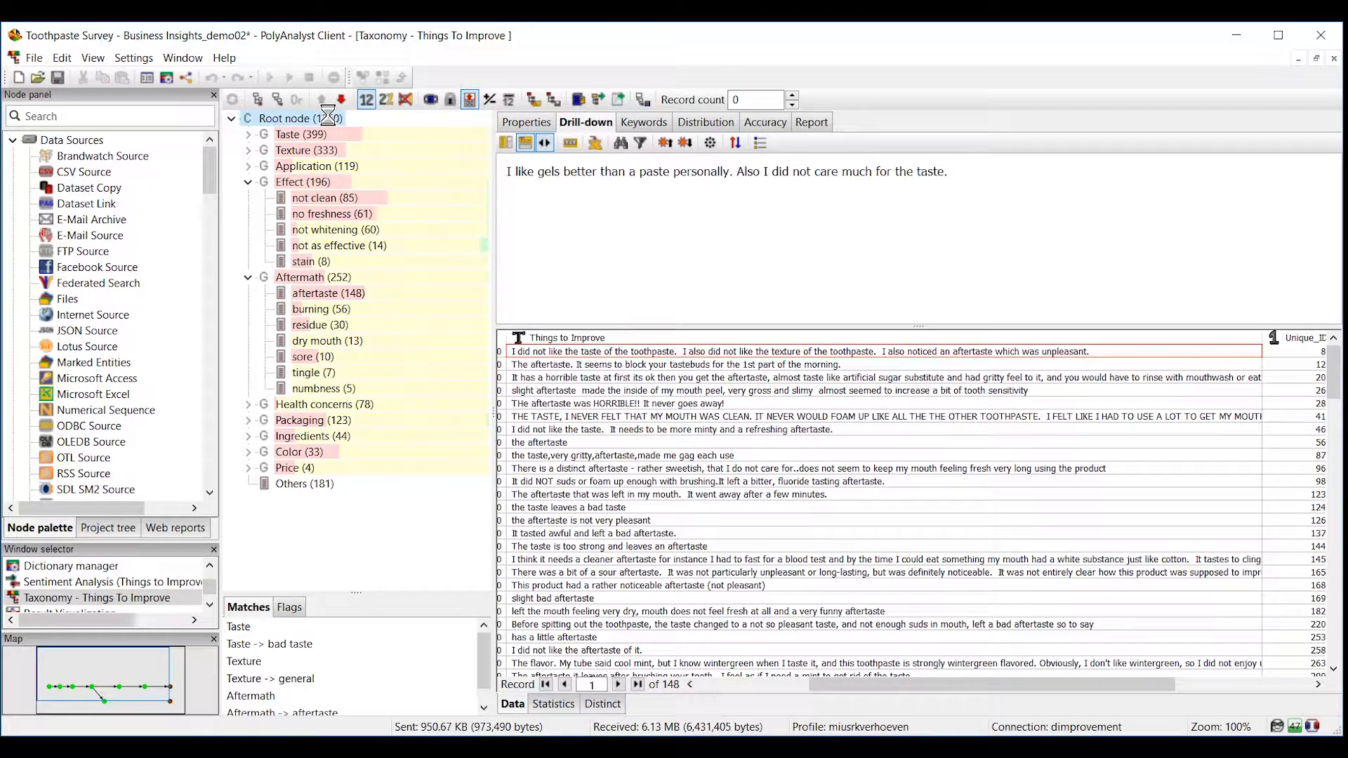
pyautogui.click(705, 122)
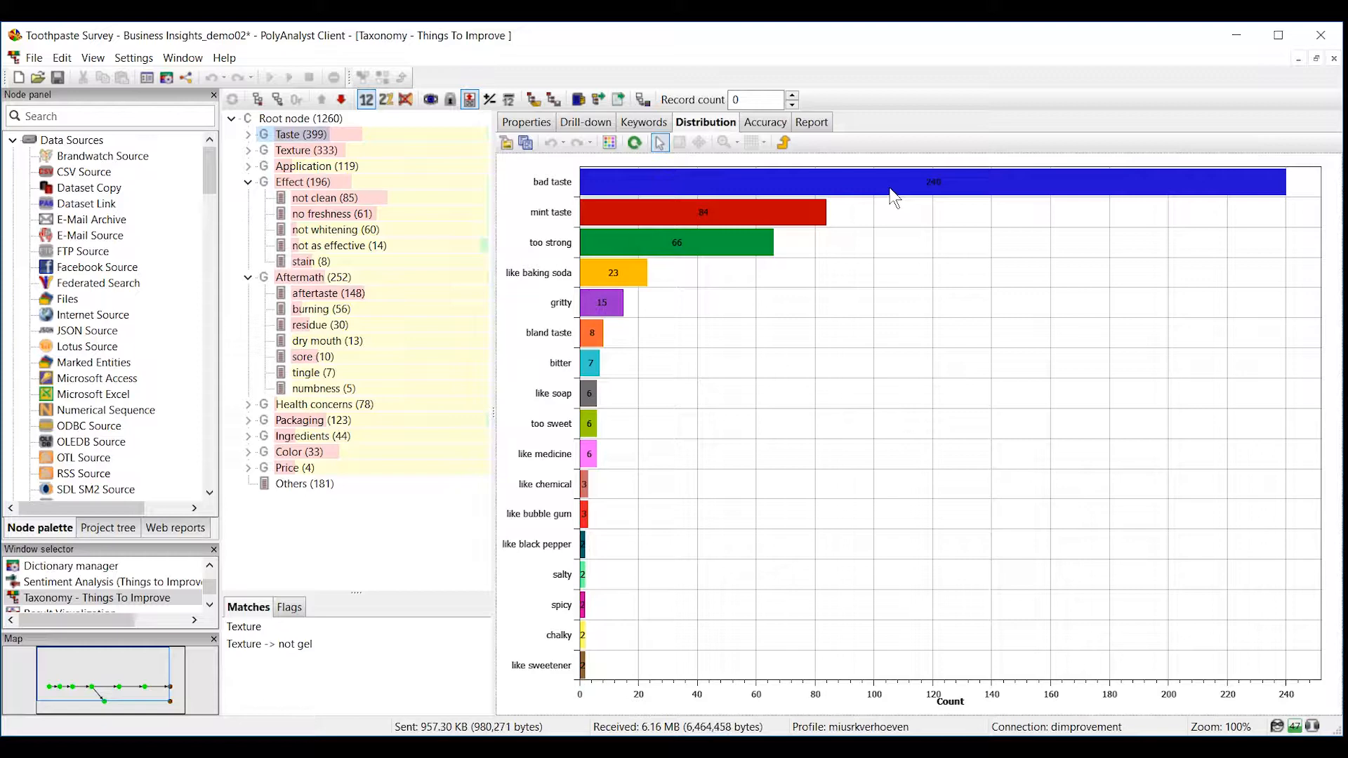
pyautogui.moveTo(726, 182)
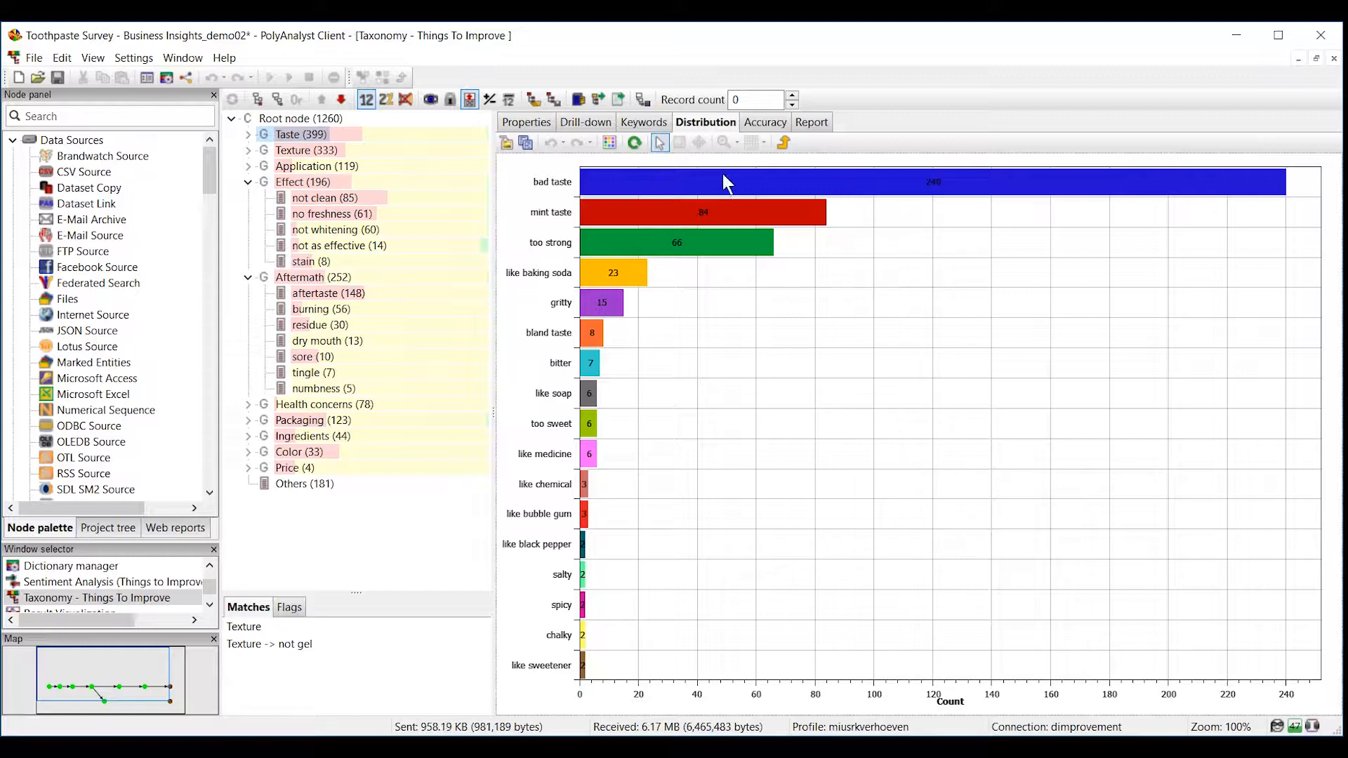
pyautogui.moveTo(234, 169)
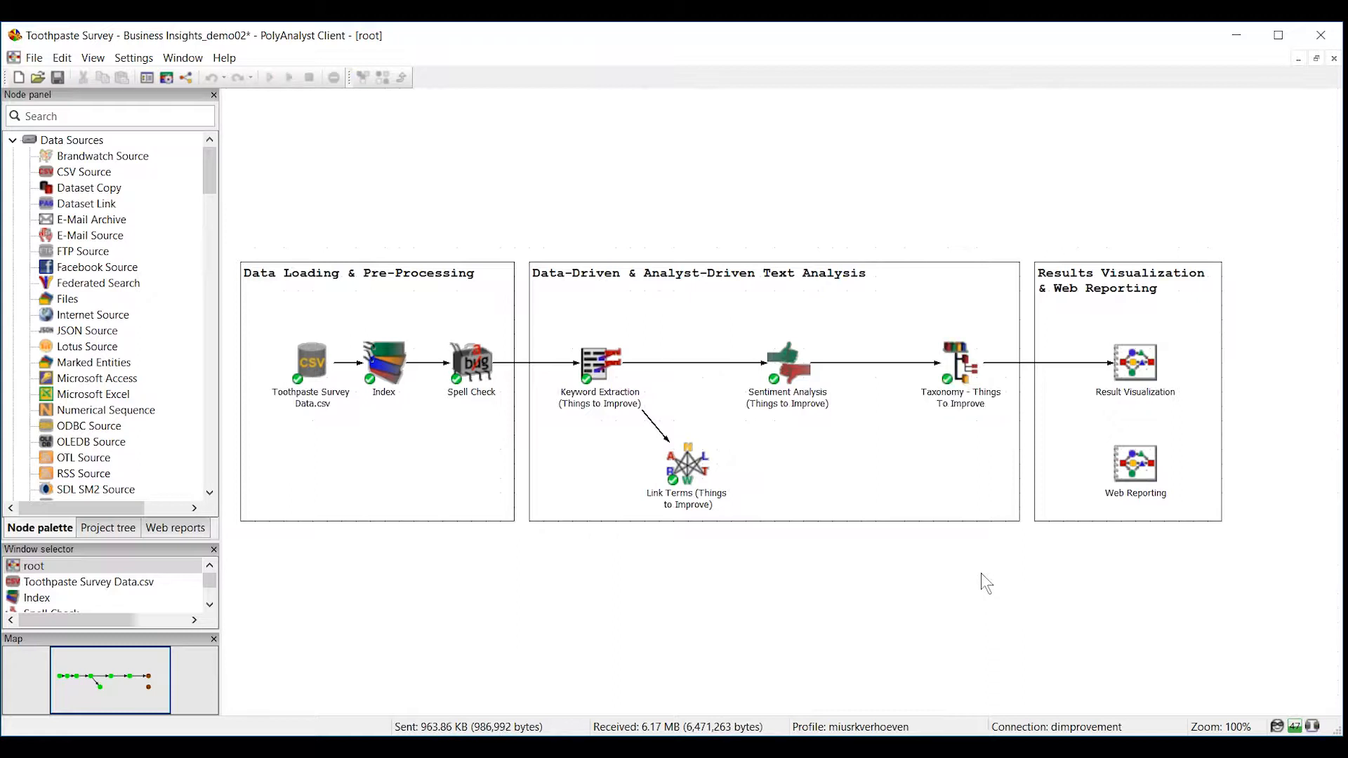
pyautogui.moveTo(1035, 578)
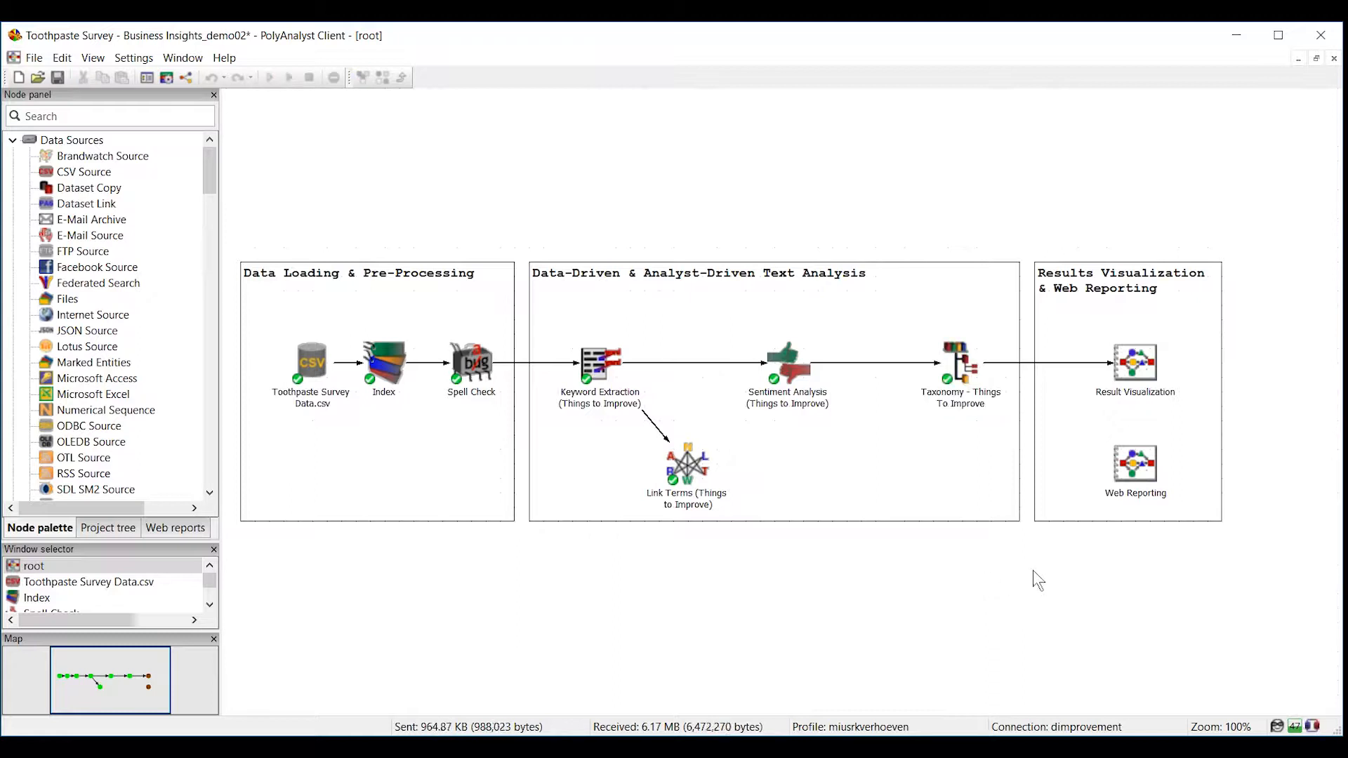
pyautogui.moveTo(1065, 580)
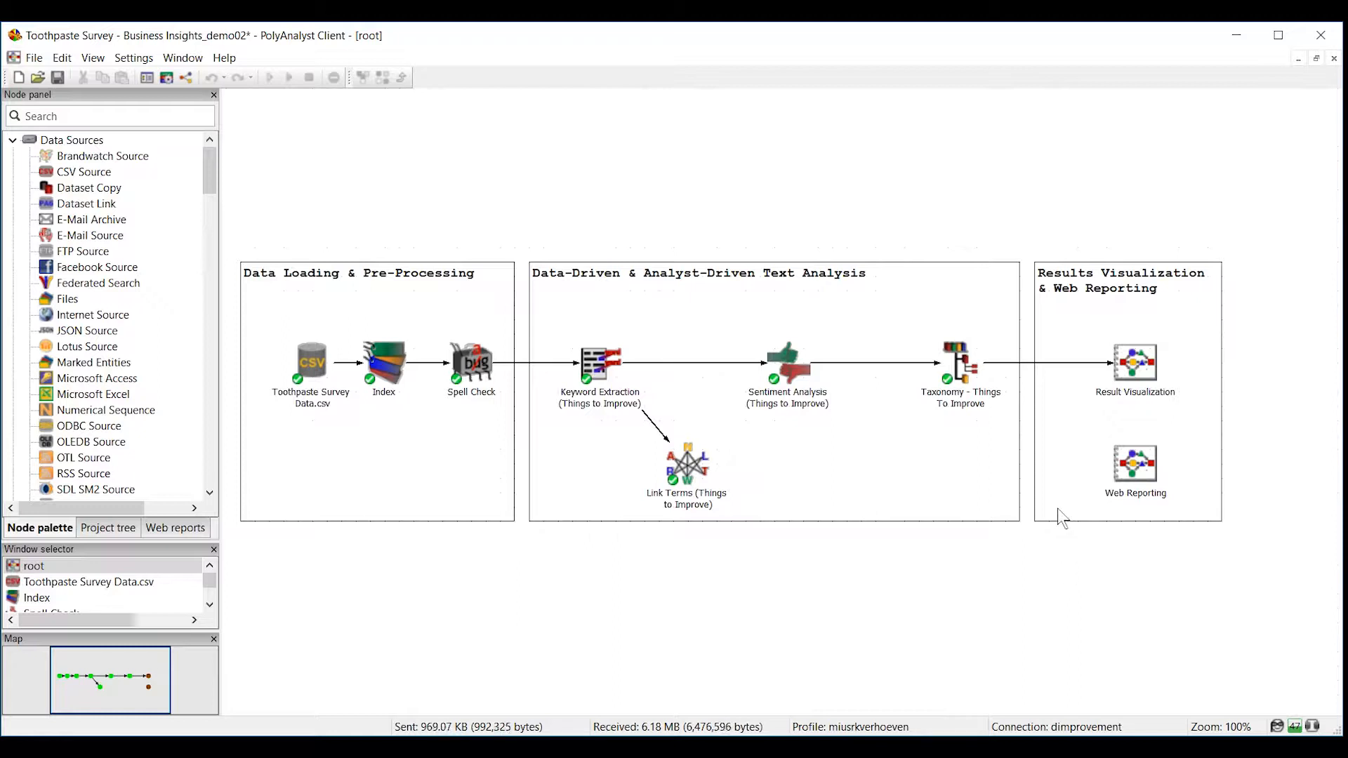
pyautogui.moveTo(1234, 402)
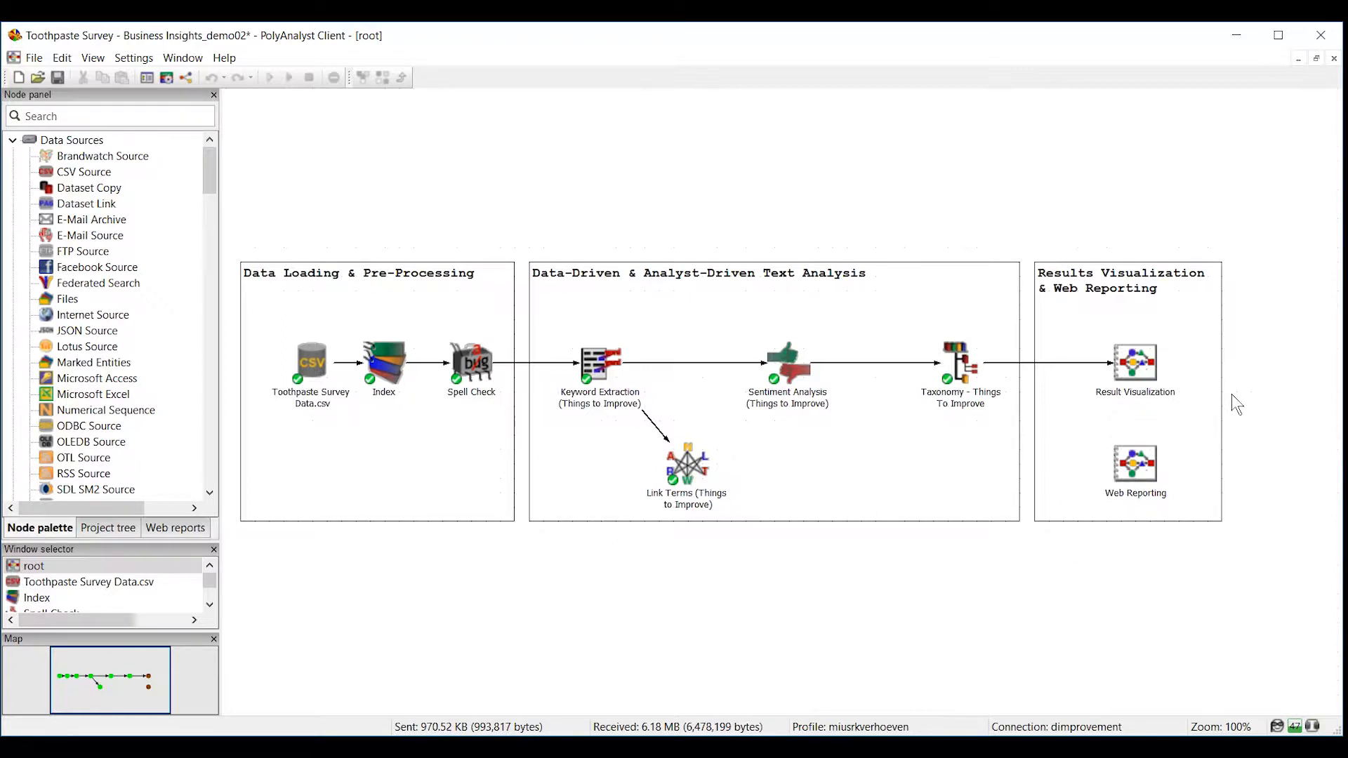
# Open the Result Visualization sub-flowchart with its six chart nodes.
pyautogui.doubleClick(1134, 363)
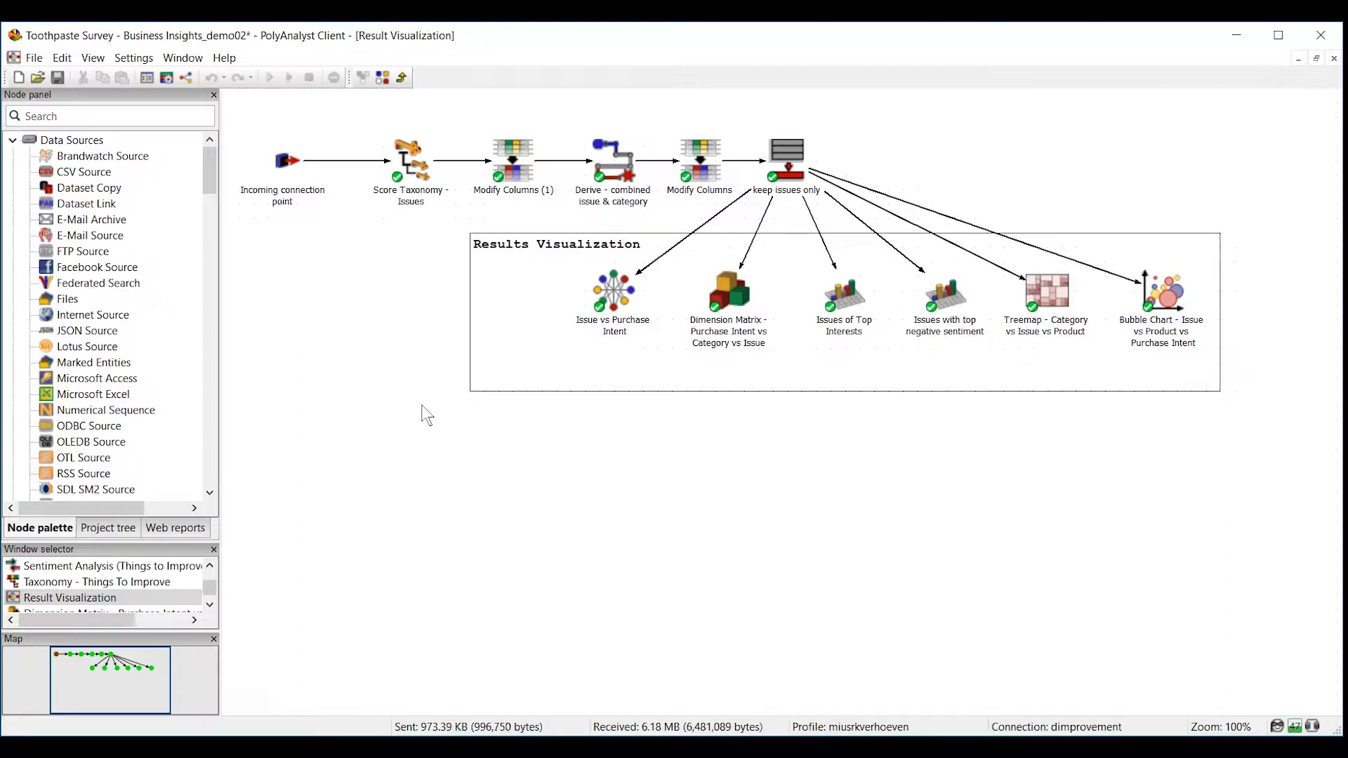
pyautogui.moveTo(442, 262)
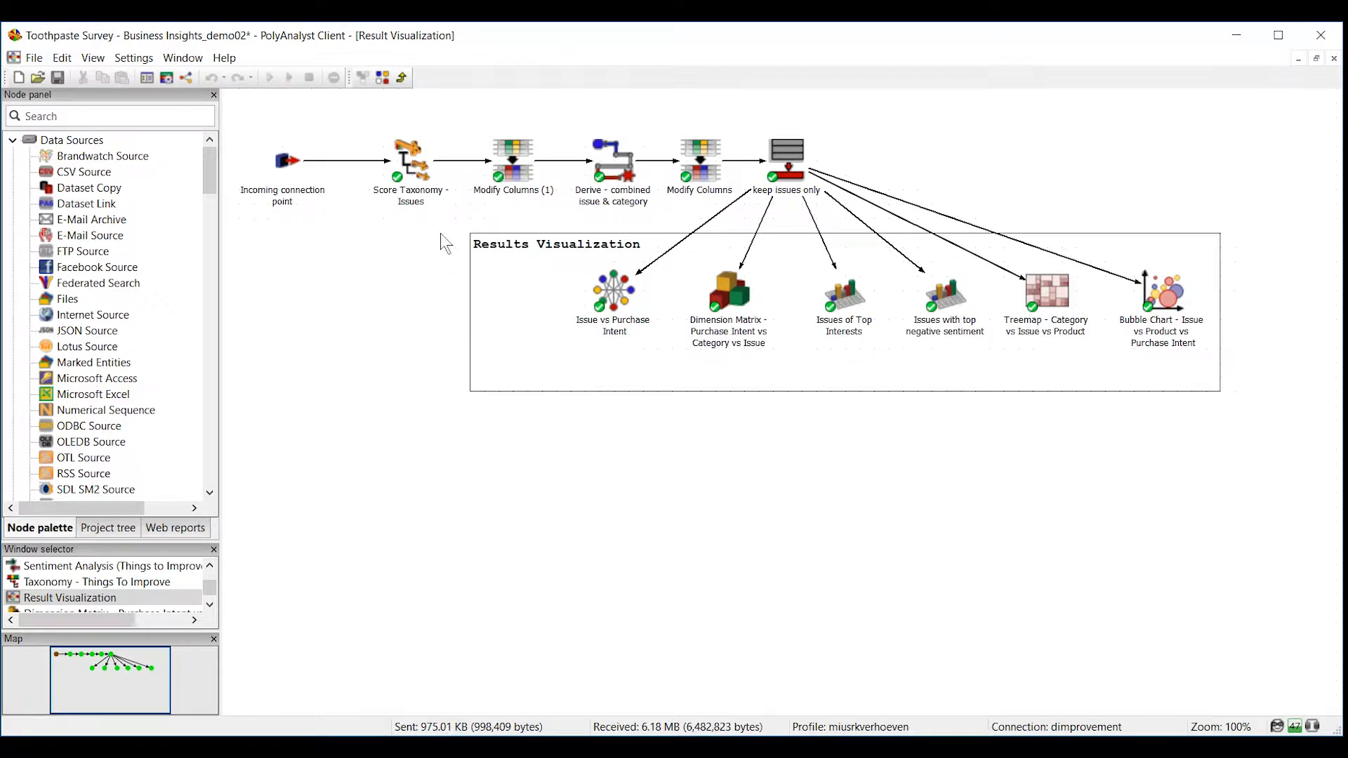
pyautogui.moveTo(548, 349)
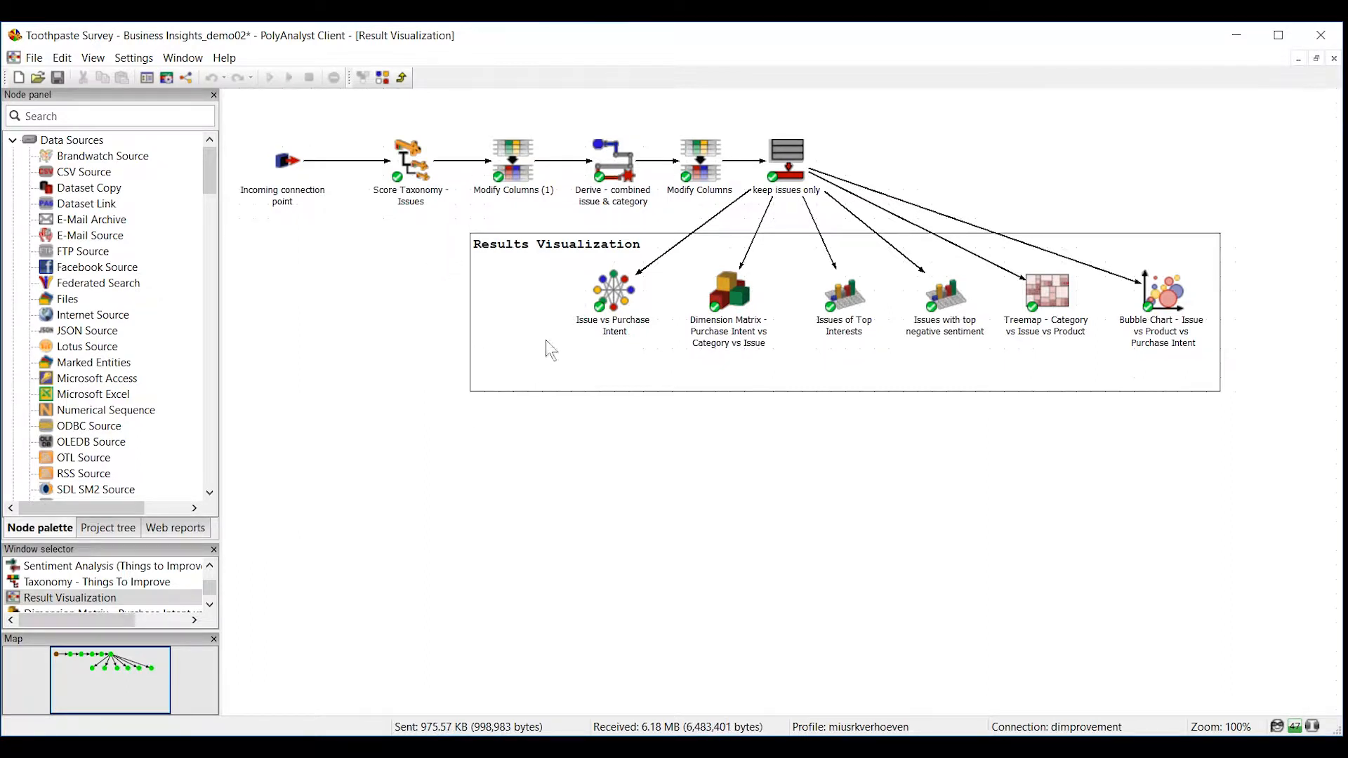
pyautogui.moveTo(954, 355)
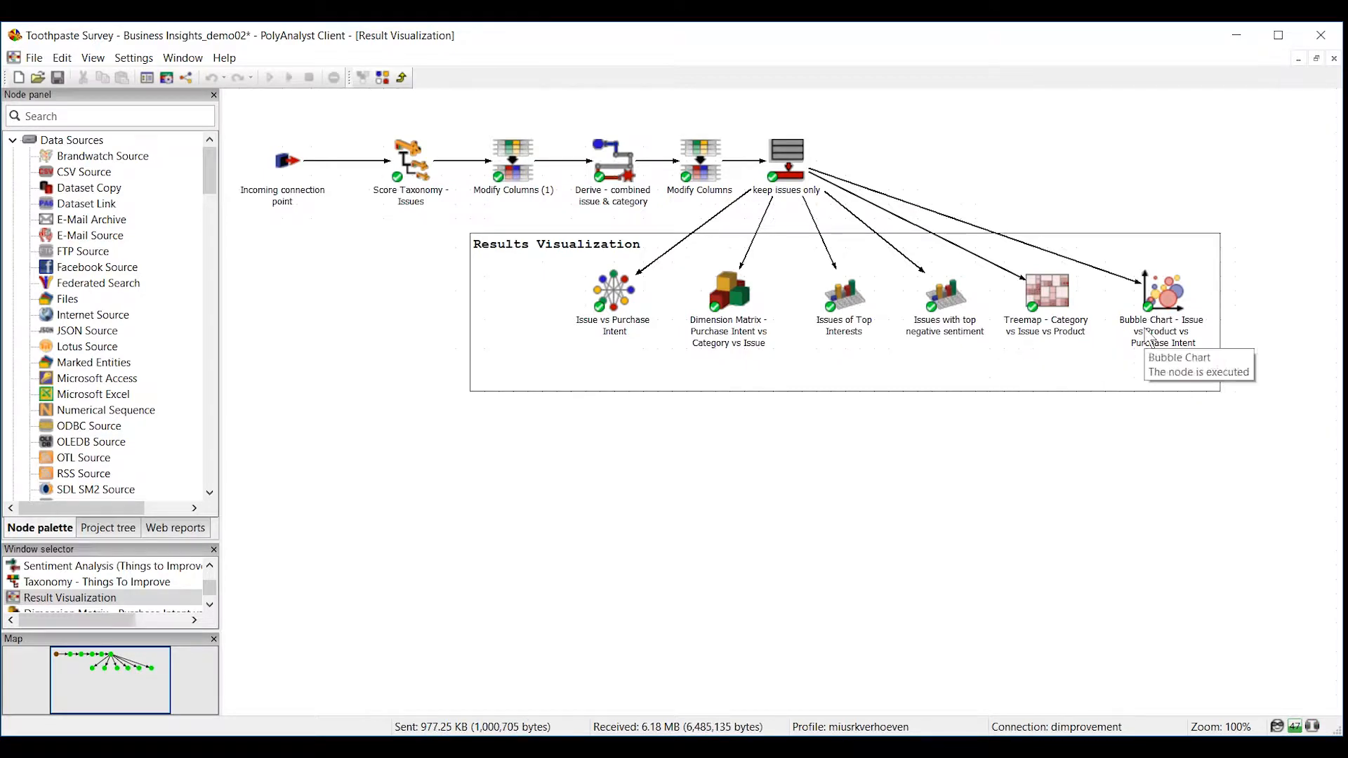
pyautogui.moveTo(709, 376)
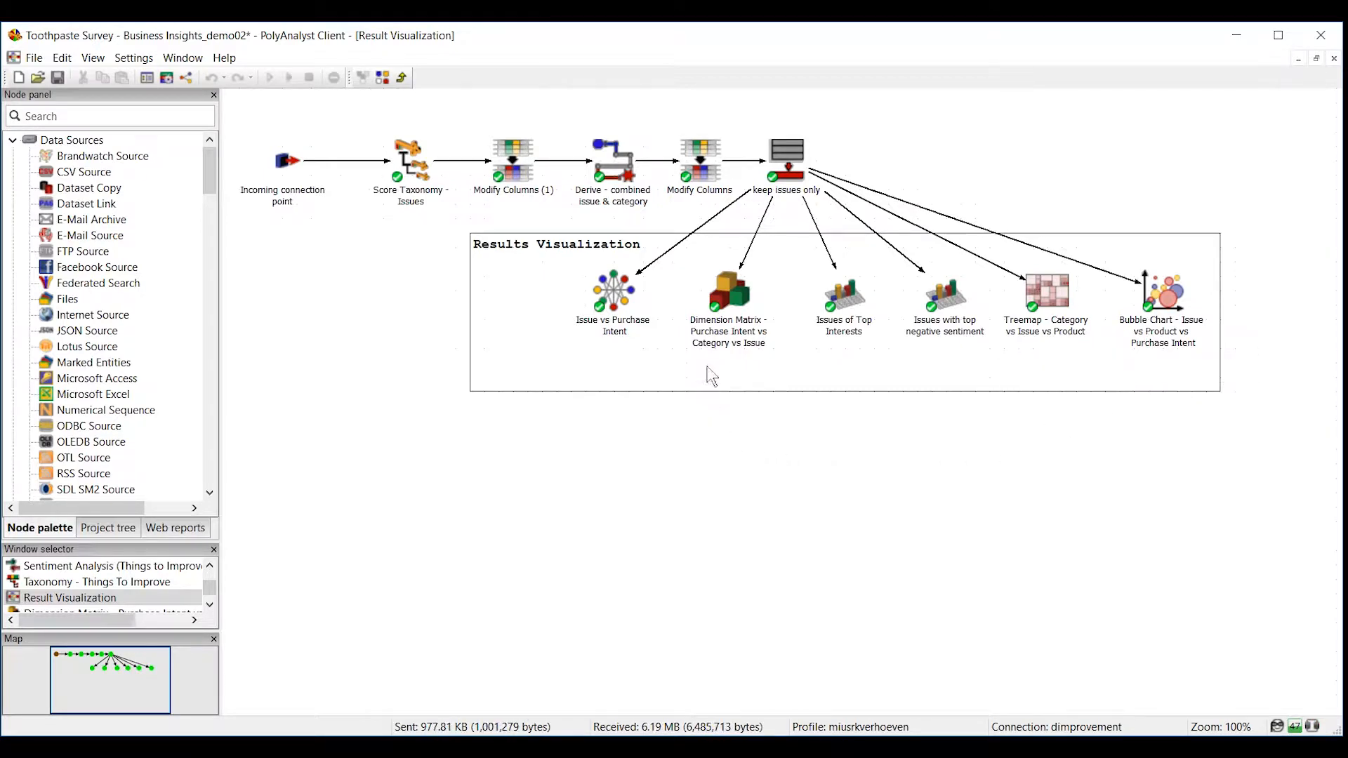
pyautogui.doubleClick(725, 281)
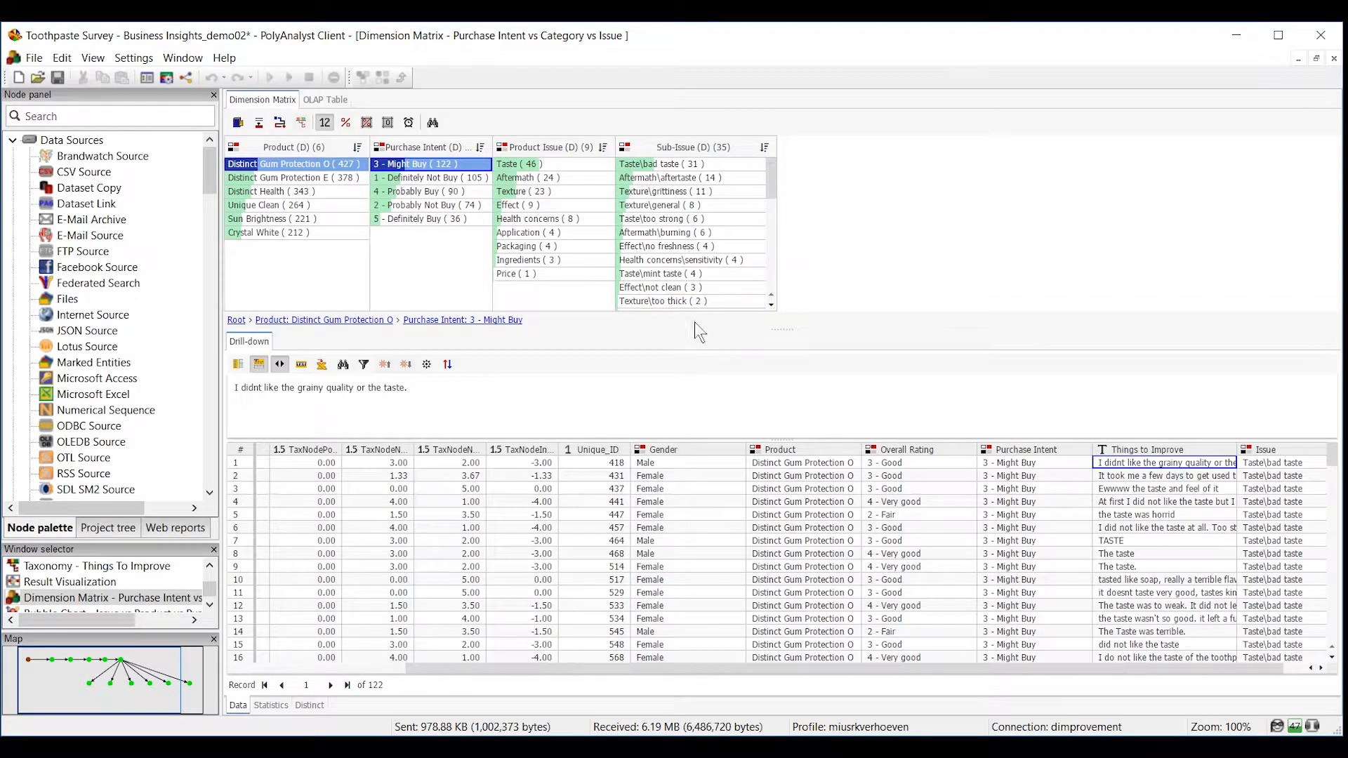
pyautogui.moveTo(244, 191)
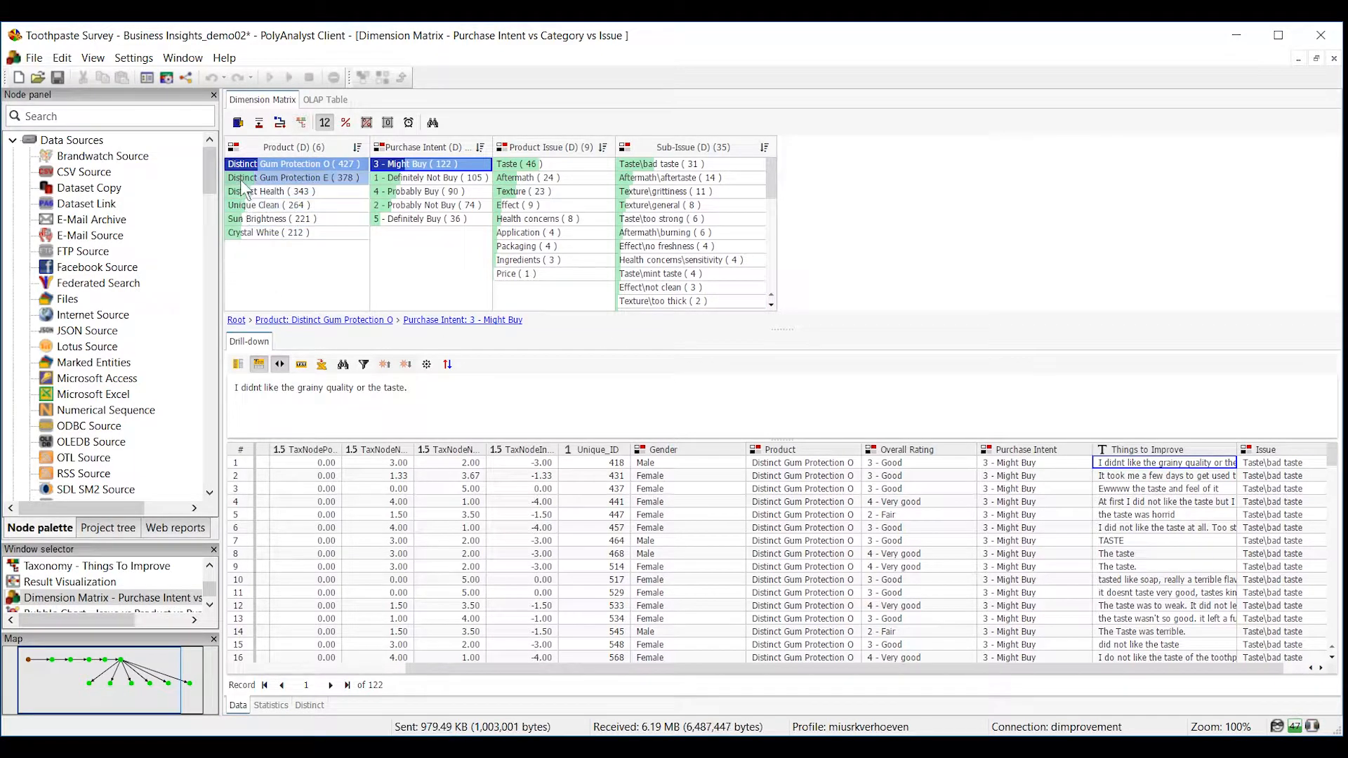
pyautogui.click(295, 178)
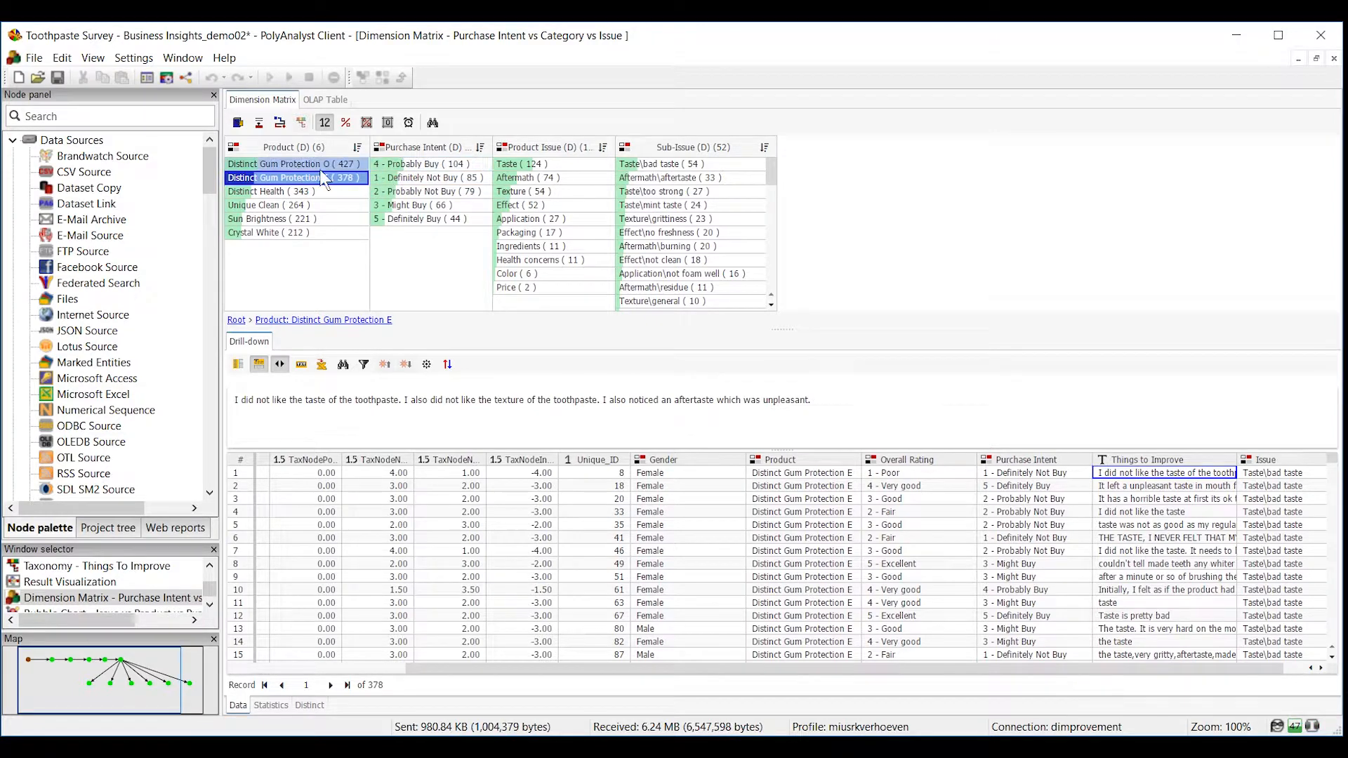
pyautogui.click(292, 163)
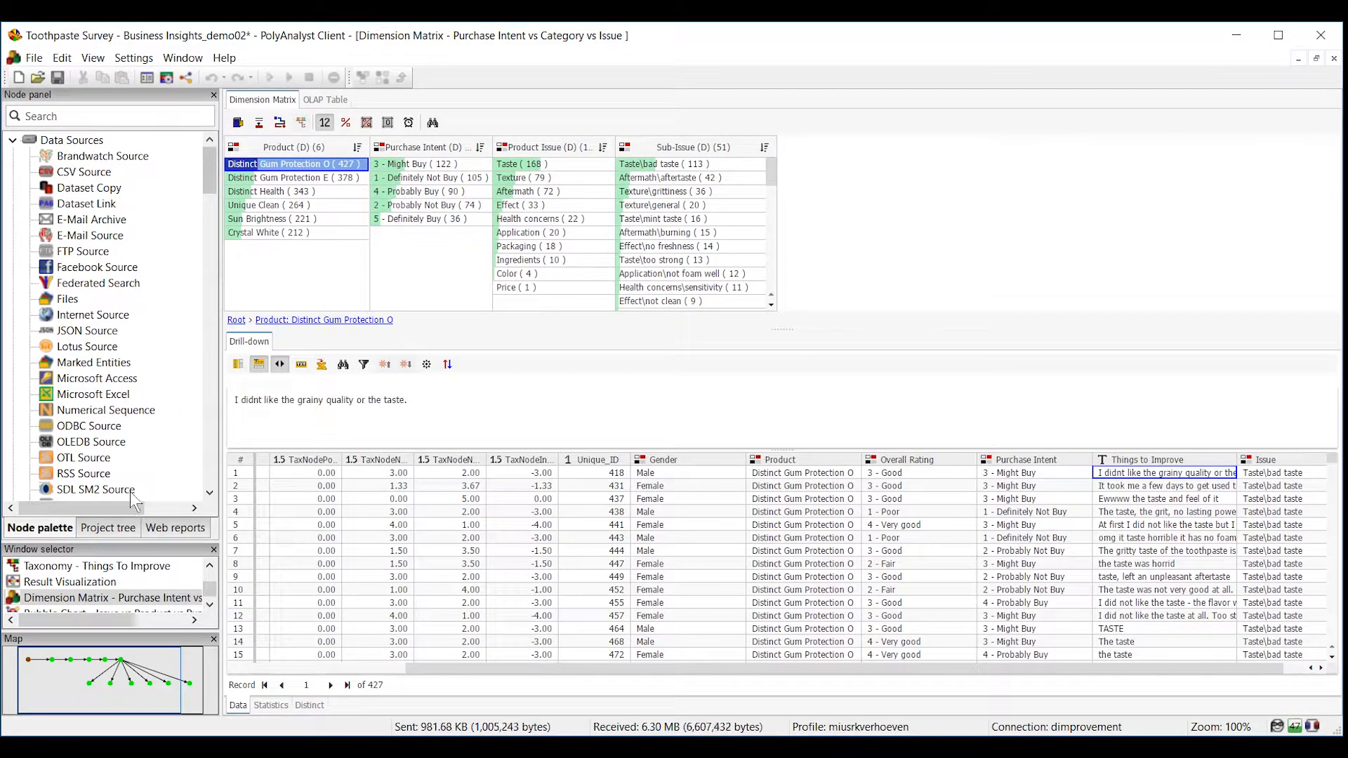
pyautogui.click(70, 582)
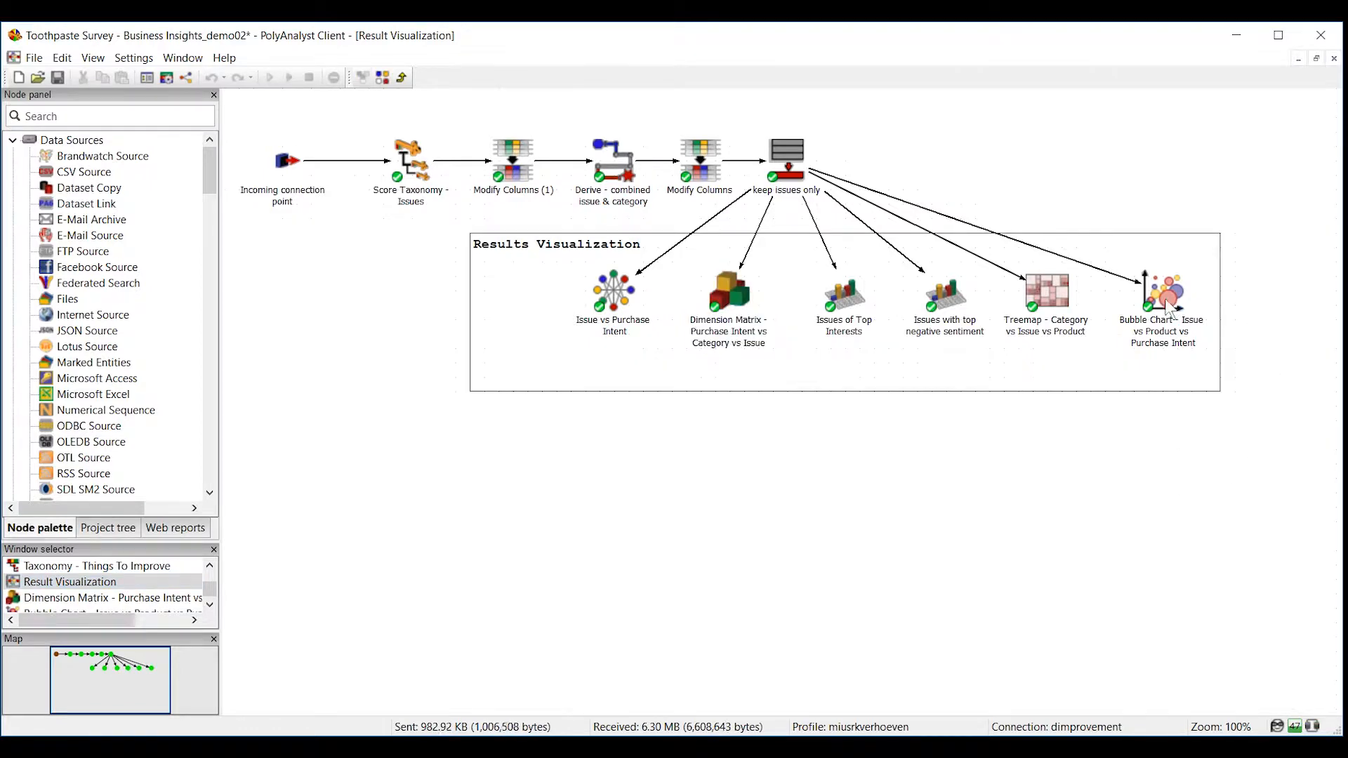
# Open the Issue vs Product vs Purchase Intent bubble chart and scroll through its rows.
pyautogui.doubleClick(1162, 292)
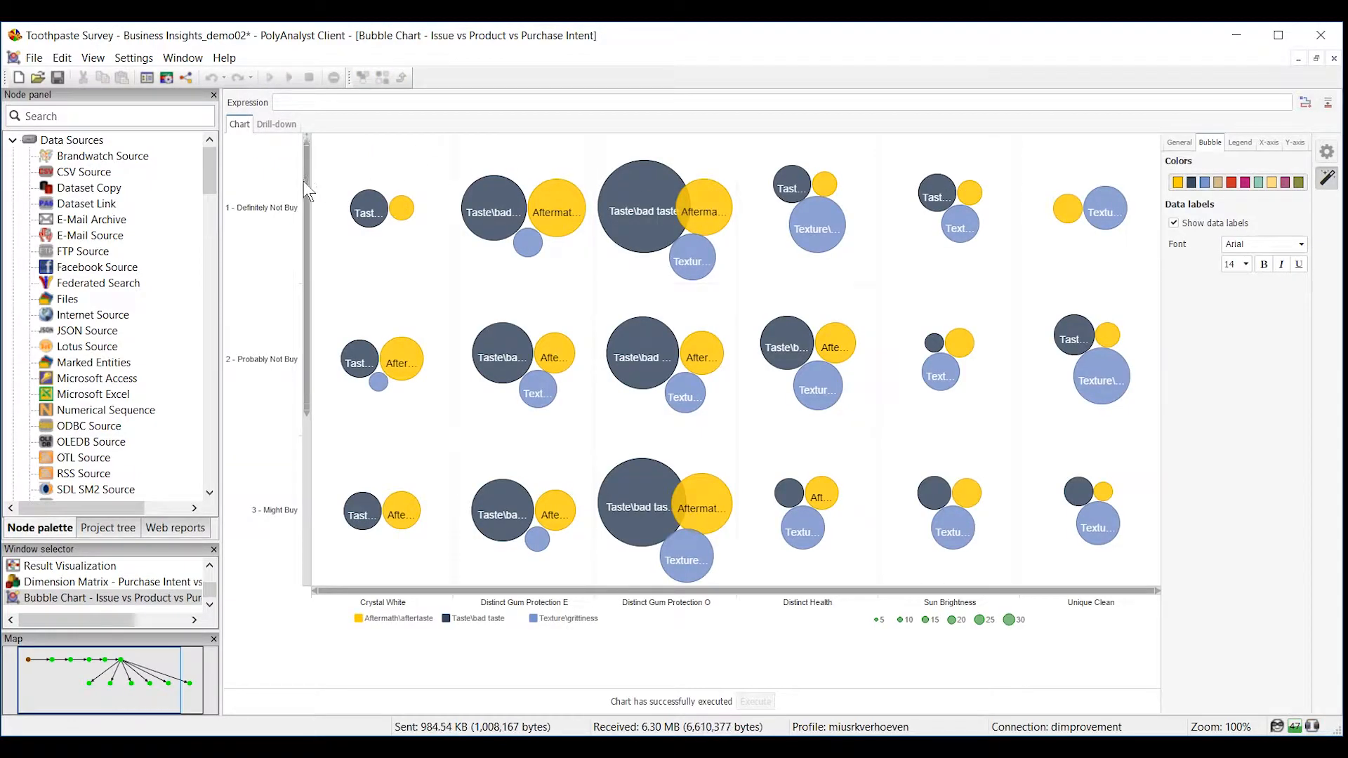
pyautogui.scroll(-3)
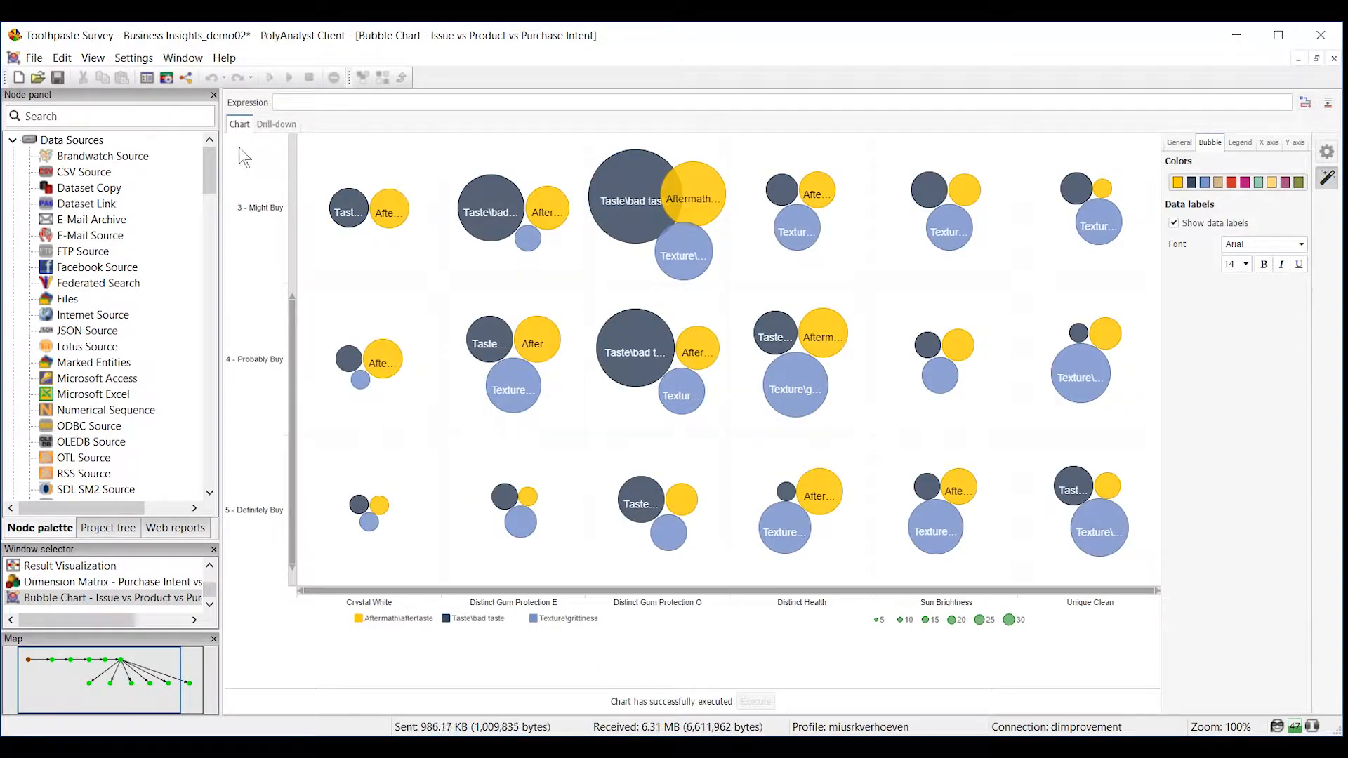
pyautogui.moveTo(205, 77)
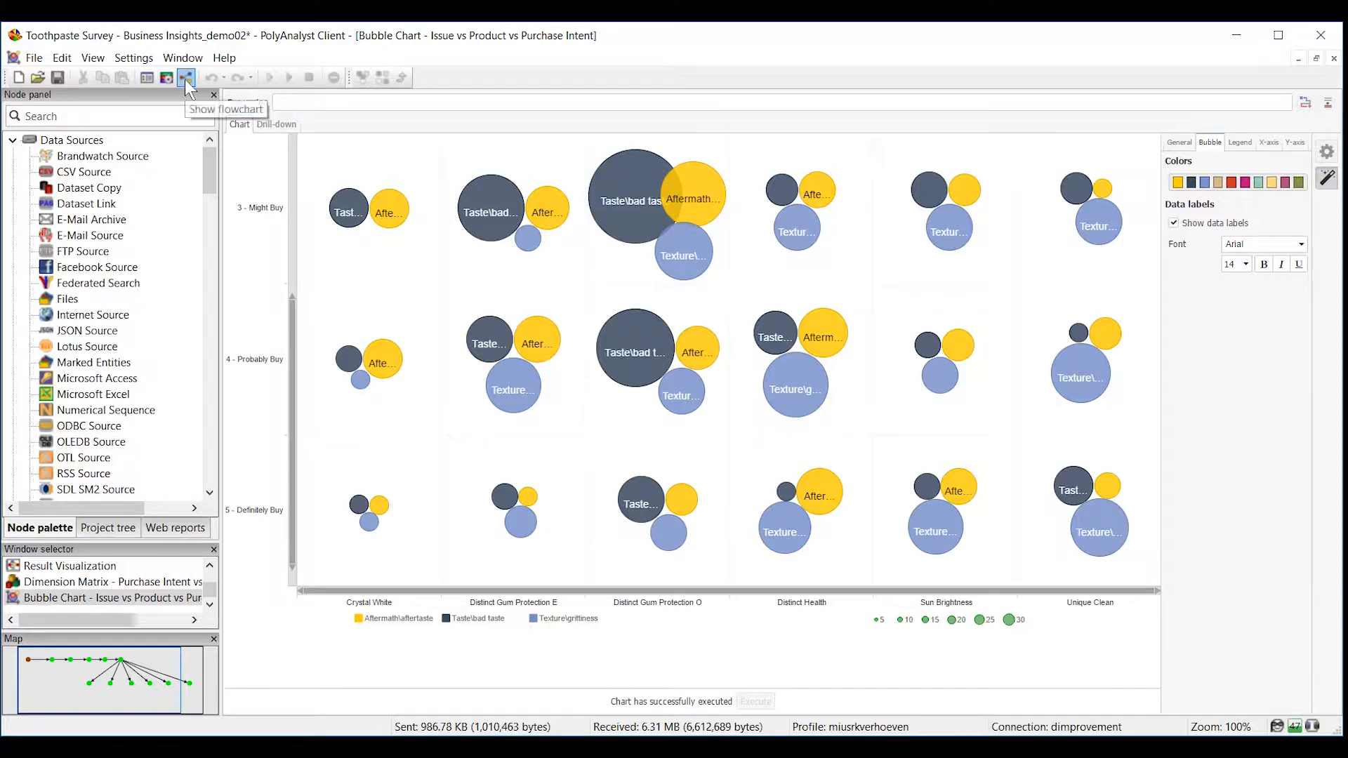
# Return to the root Toothpaste Survey flowchart via Show flowchart.
pyautogui.click(185, 77)
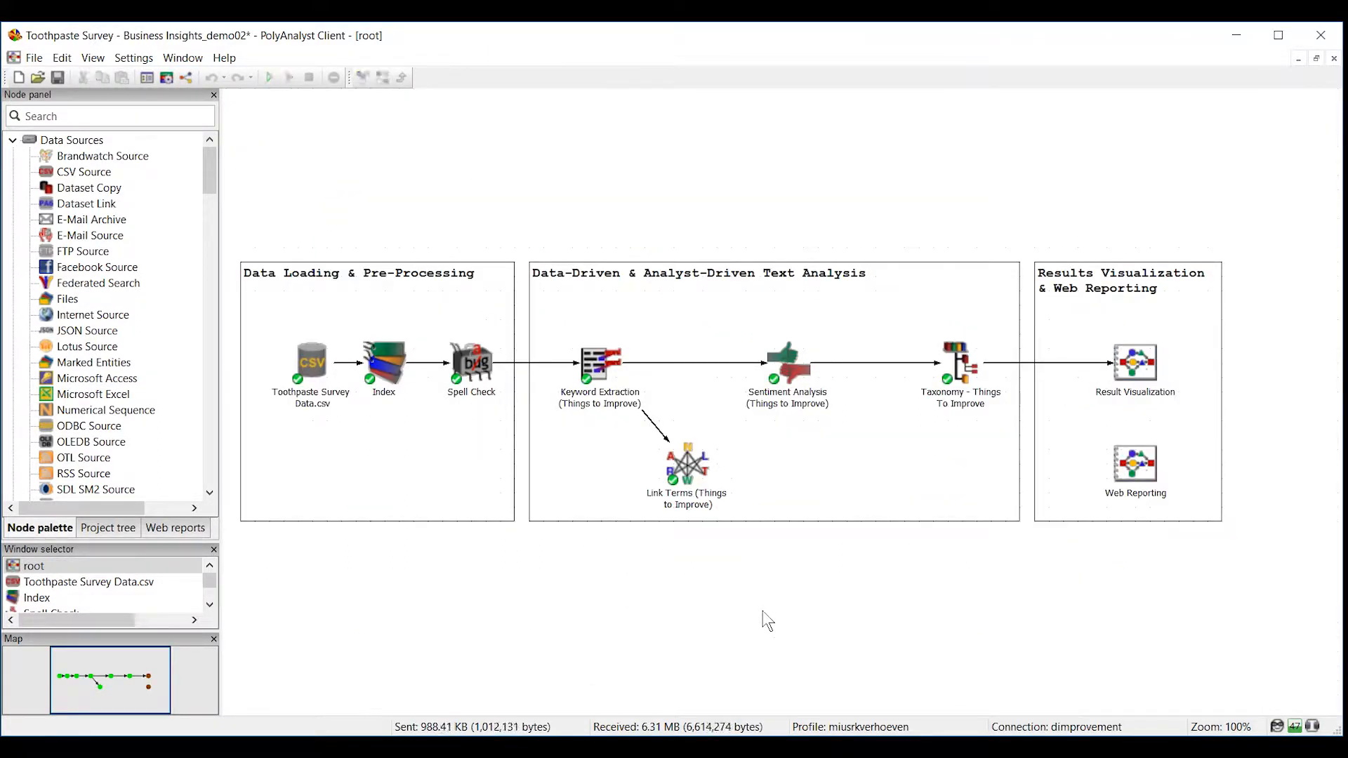
pyautogui.moveTo(666, 594)
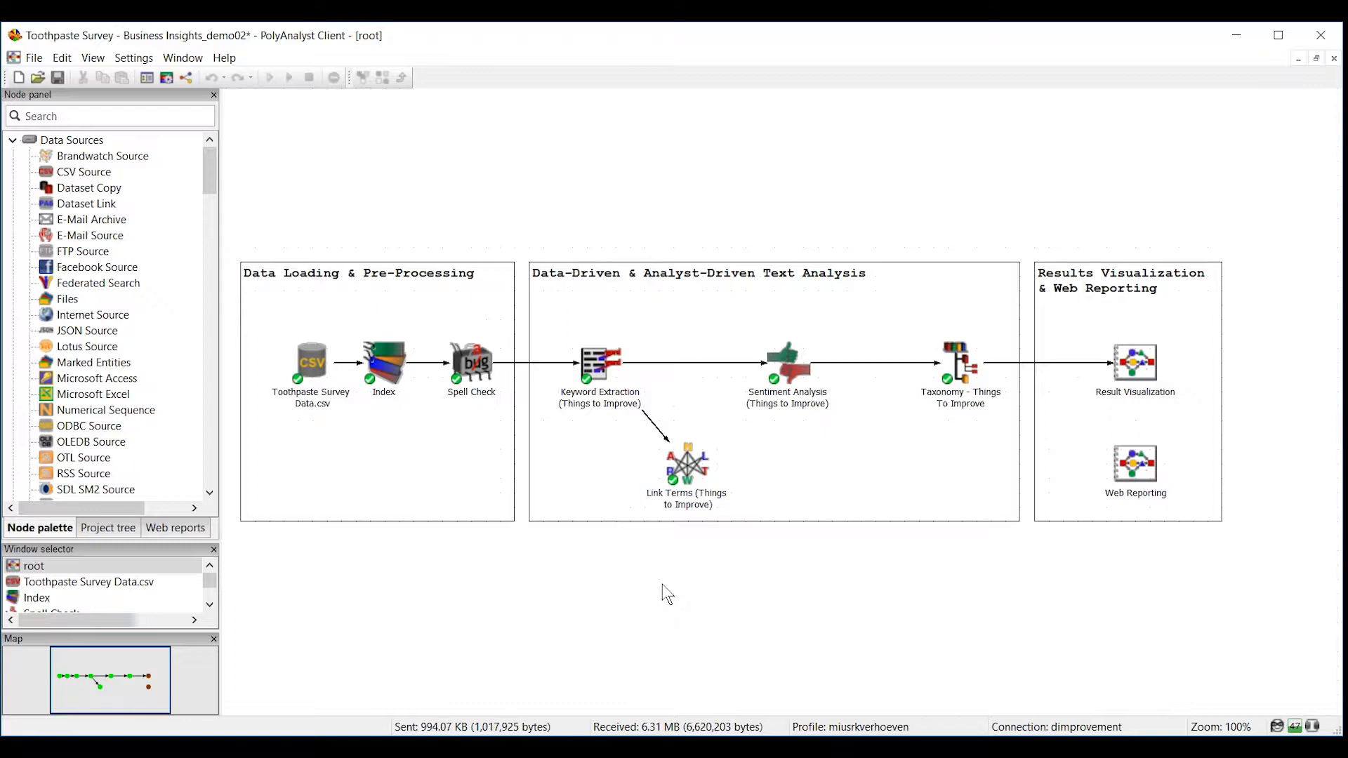
pyautogui.moveTo(737, 605)
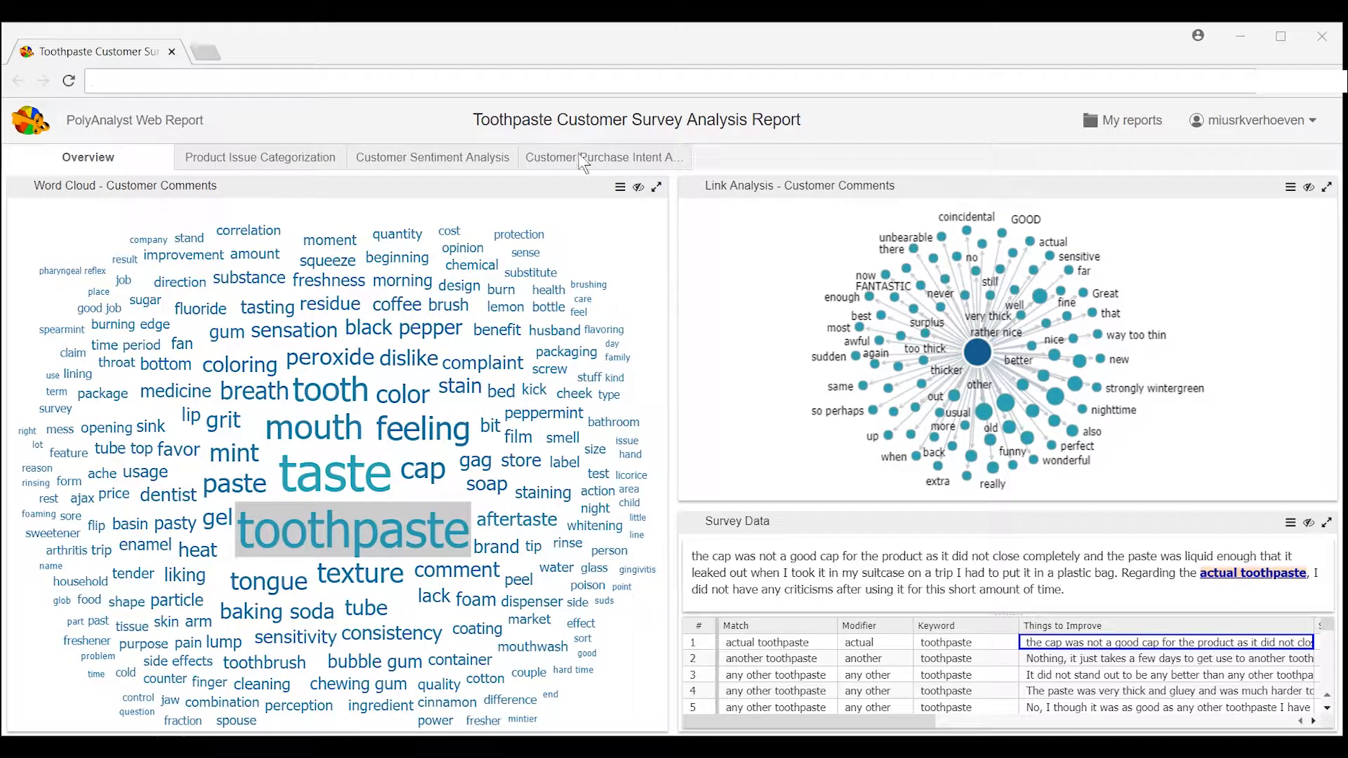
pyautogui.moveTo(704, 155)
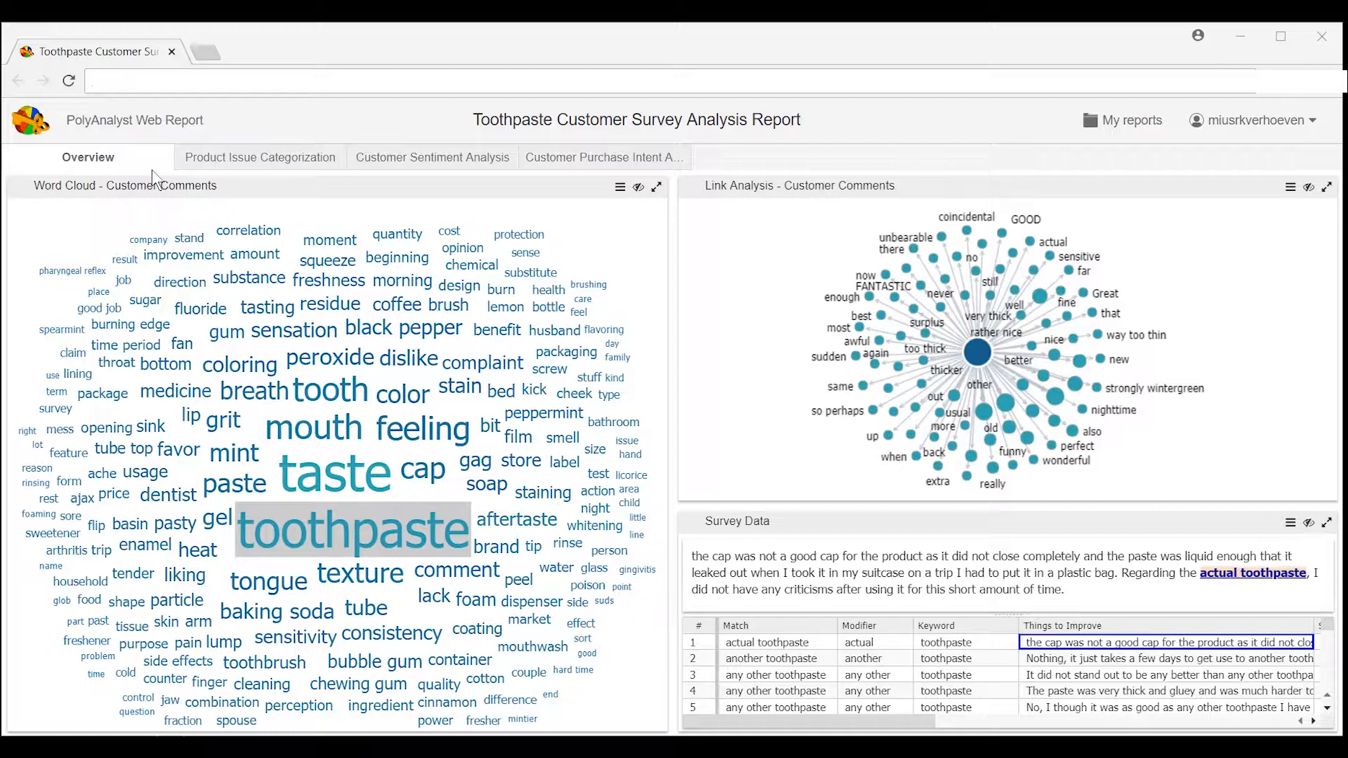
pyautogui.moveTo(152, 167)
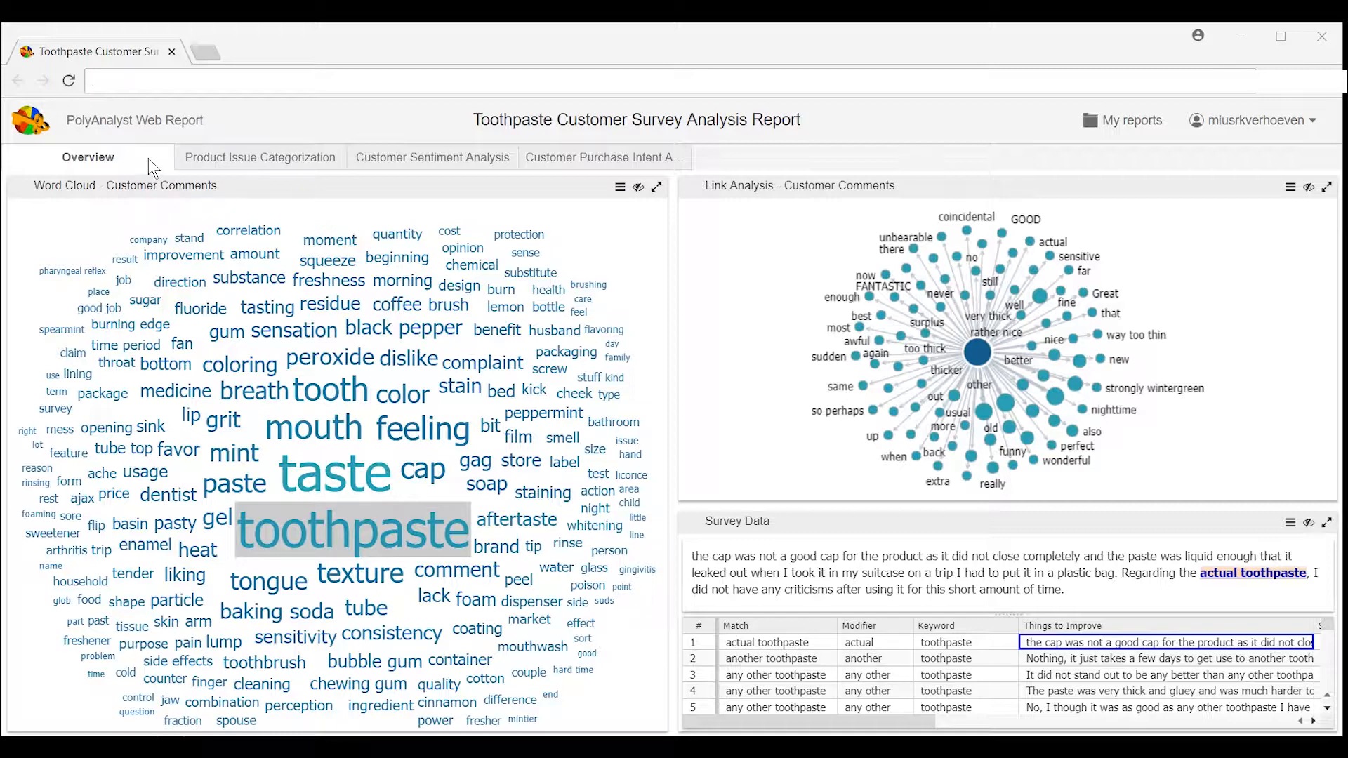
pyautogui.moveTo(373, 189)
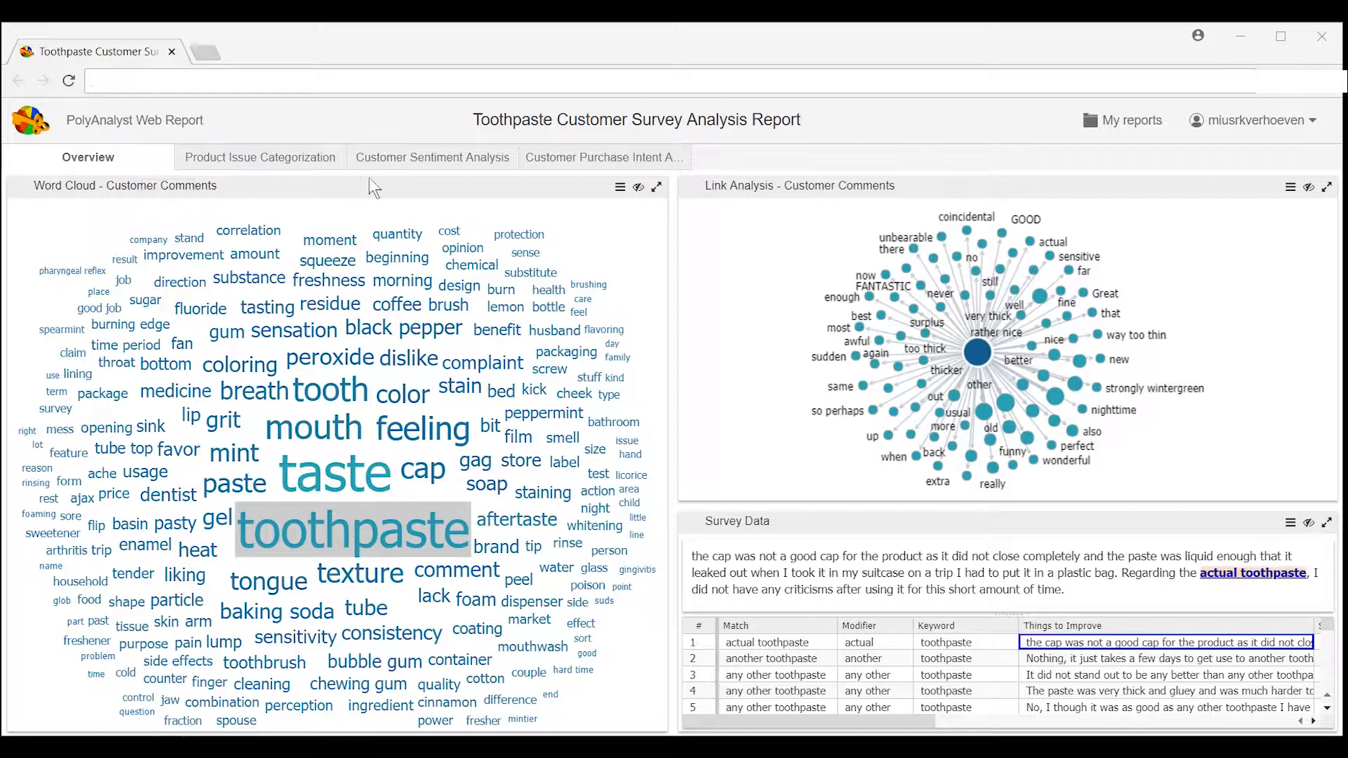
pyautogui.moveTo(398, 266)
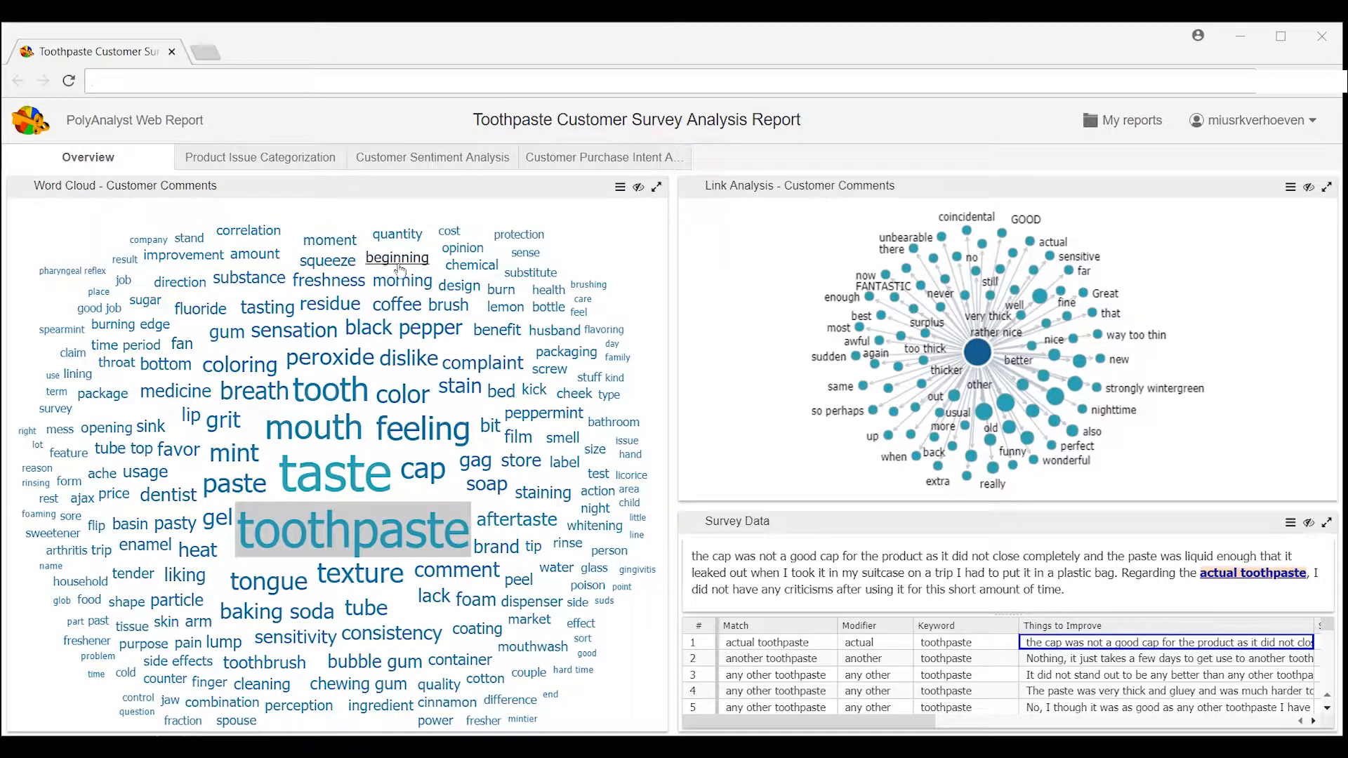
pyautogui.moveTo(333, 477)
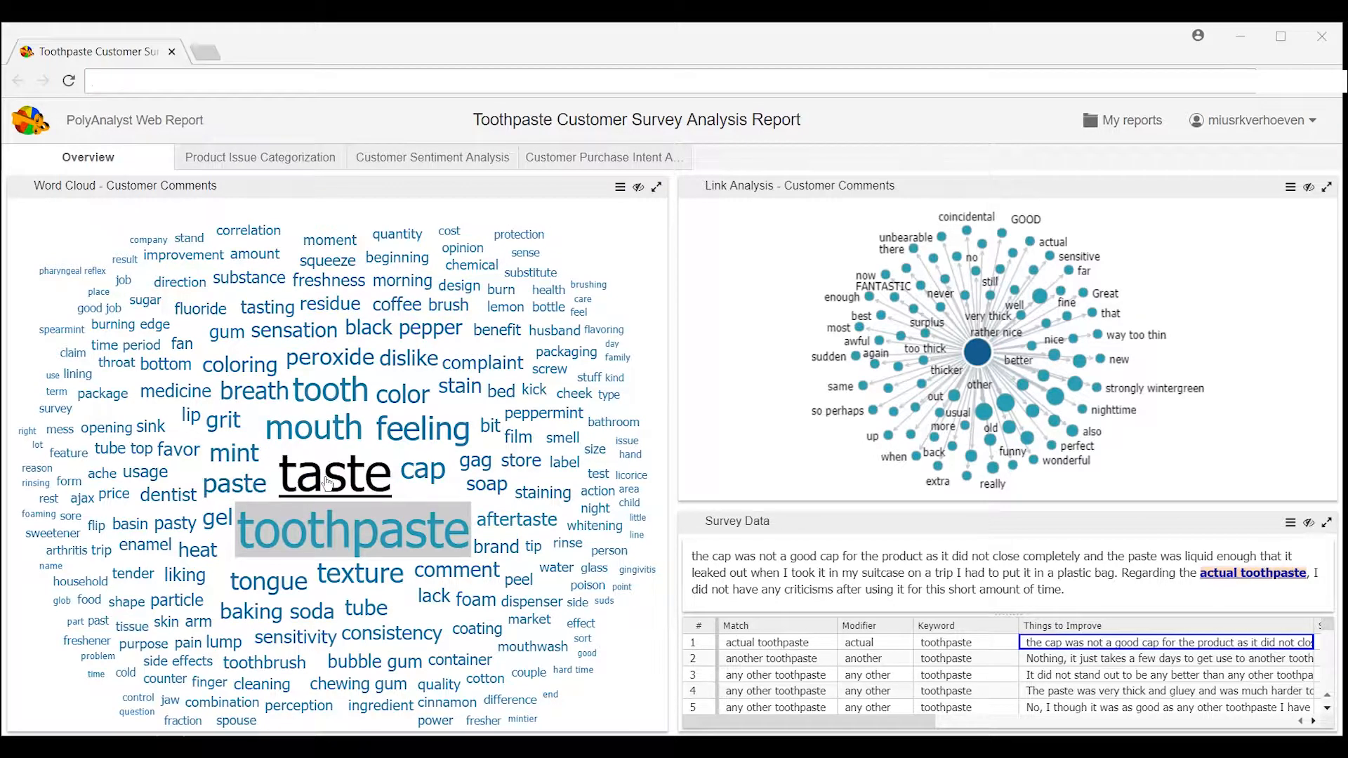
# Filter the report on 'taste' in the word cloud and read row 12's watery-paste comment.
pyautogui.click(336, 472)
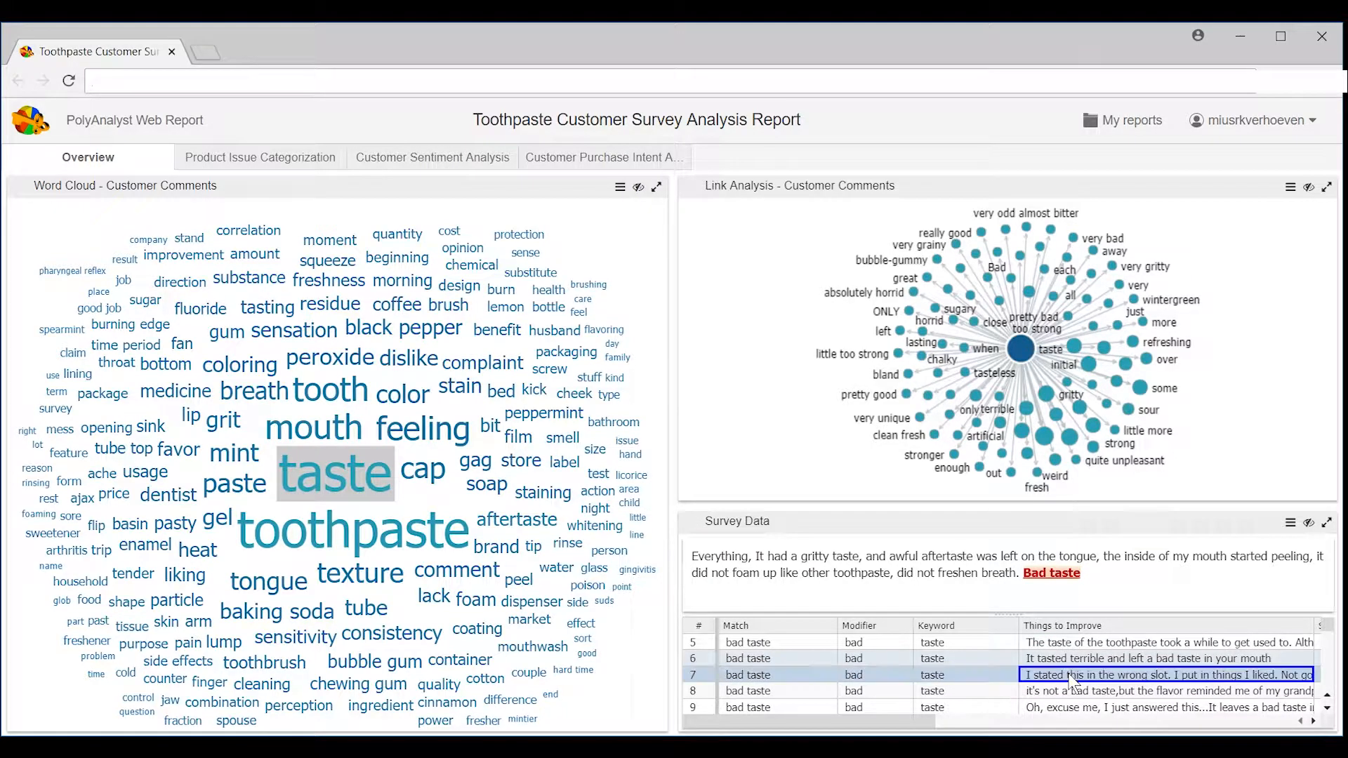
pyautogui.scroll(-3)
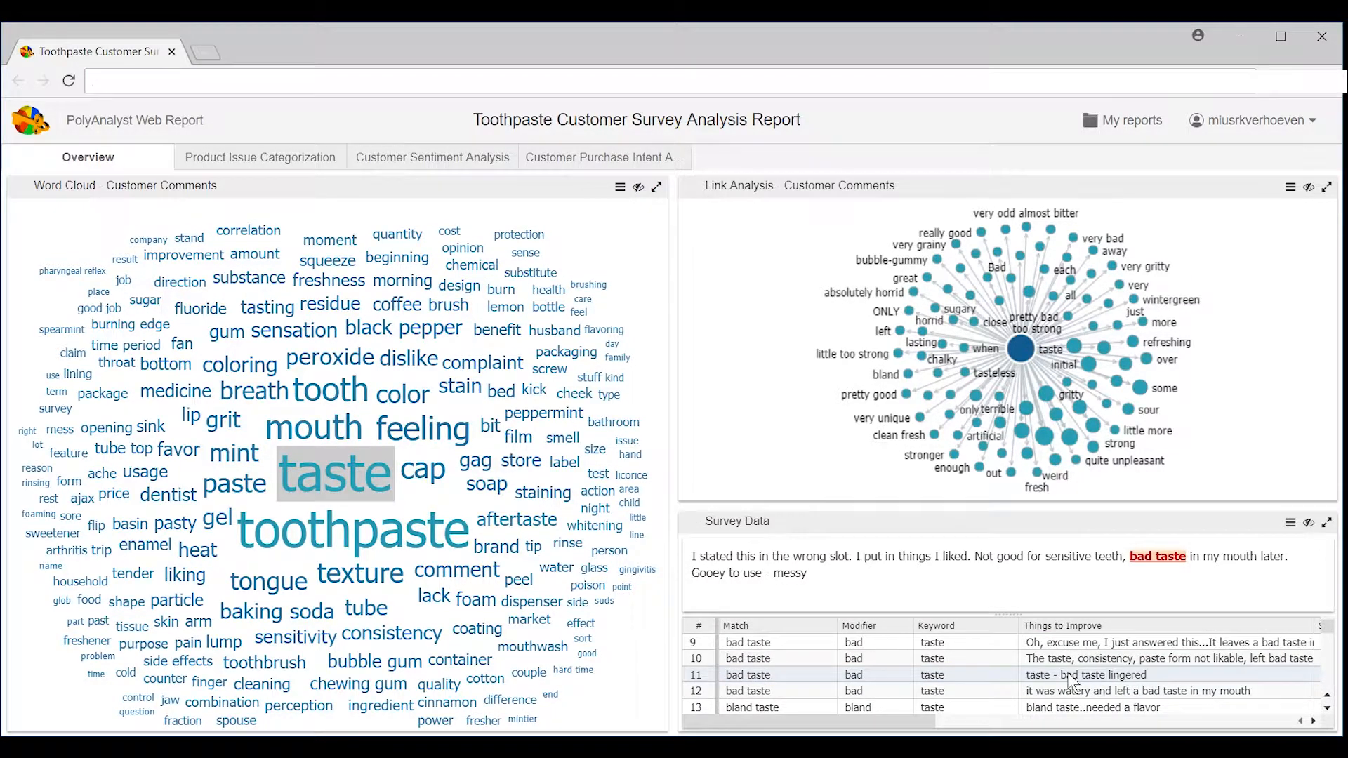
pyautogui.click(1123, 691)
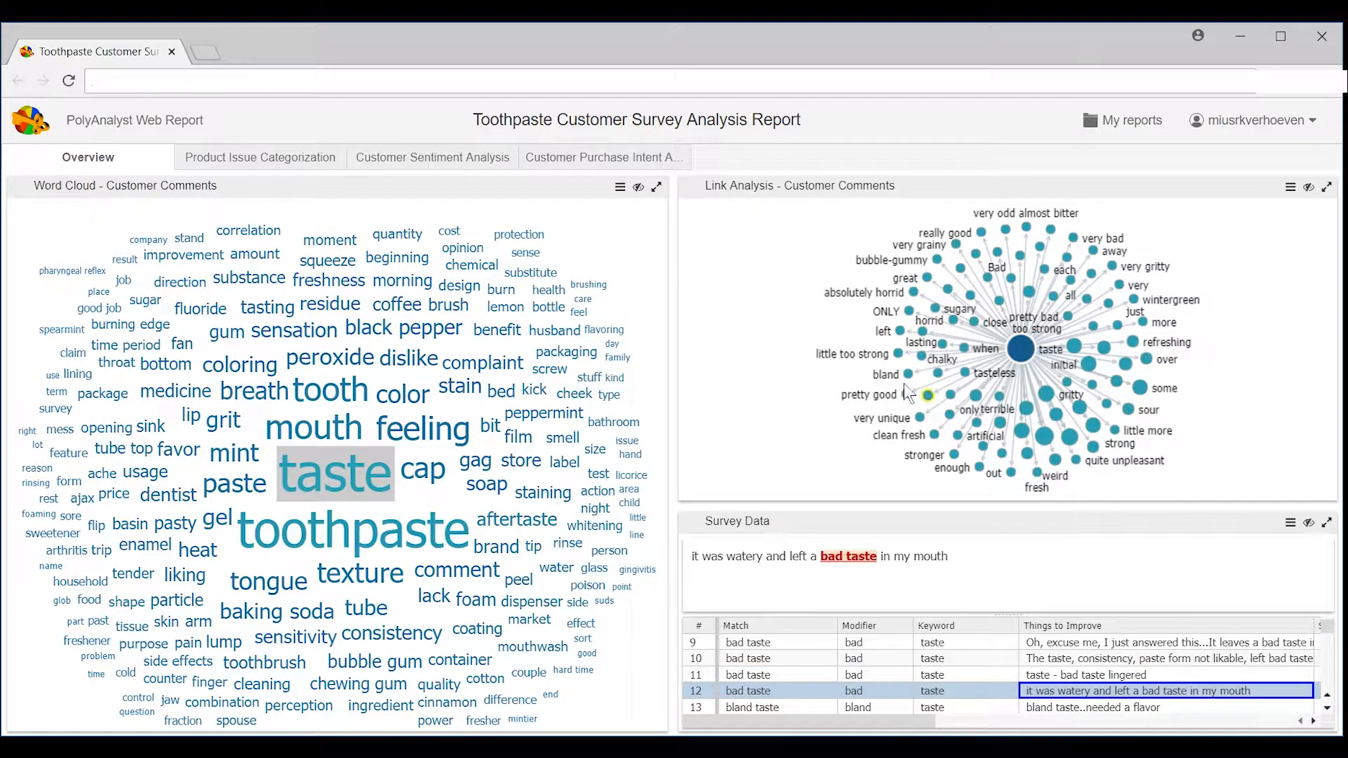
pyautogui.moveTo(319, 196)
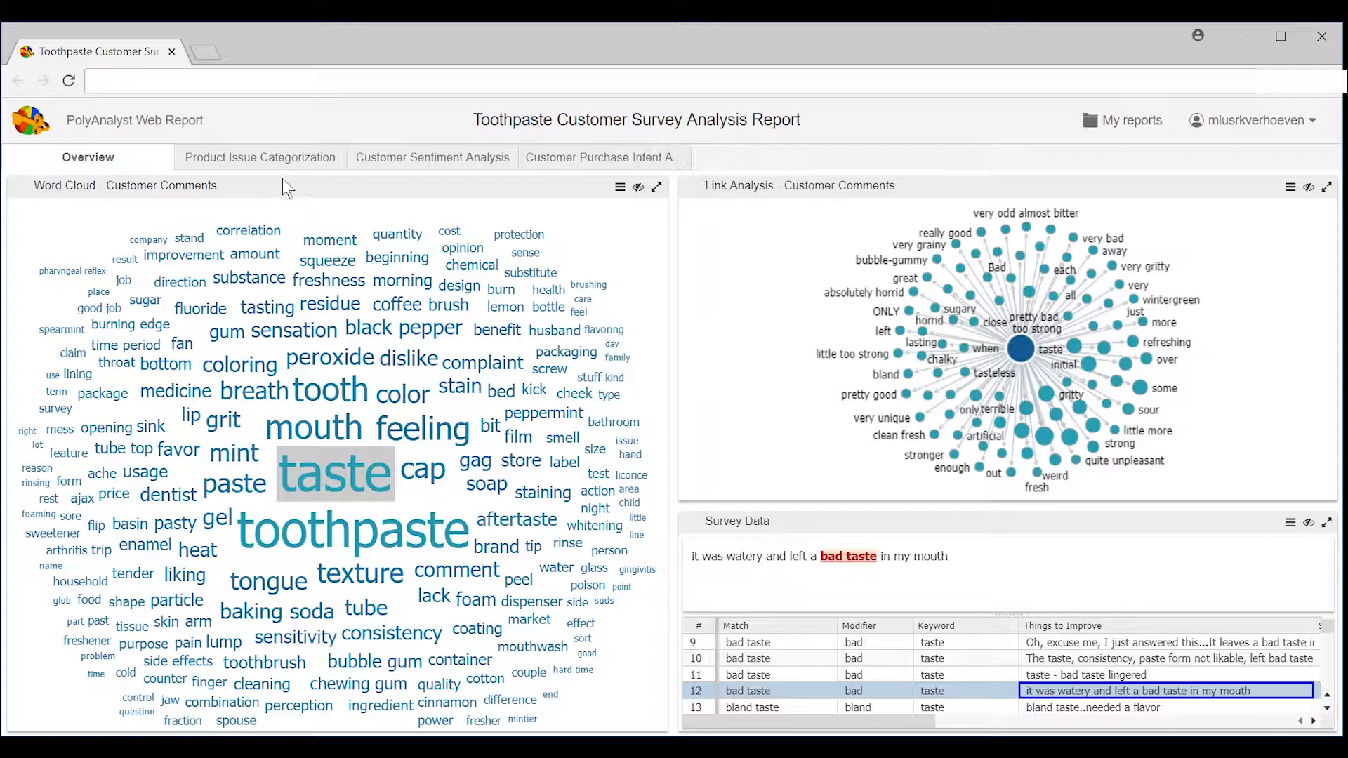
pyautogui.moveTo(259, 161)
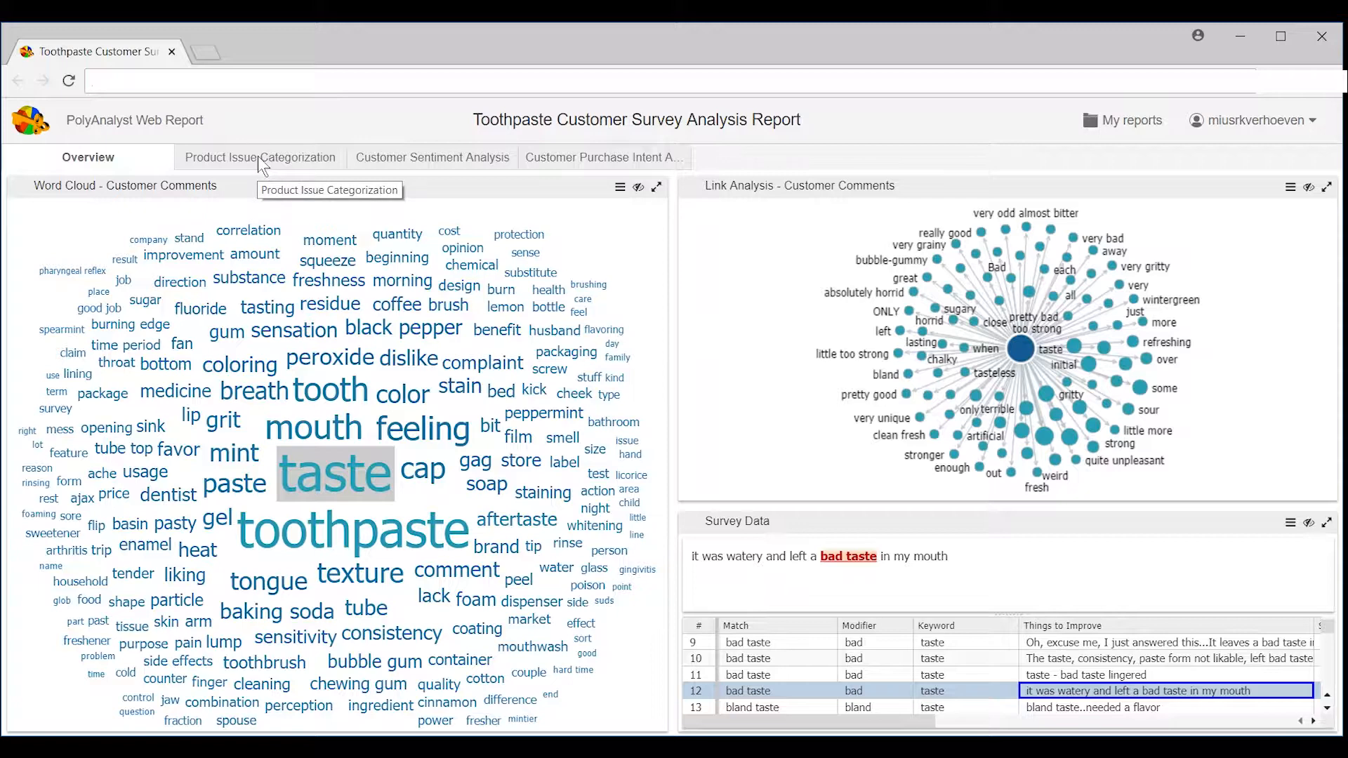
# Open the Product Issue Categorization report page.
pyautogui.click(259, 157)
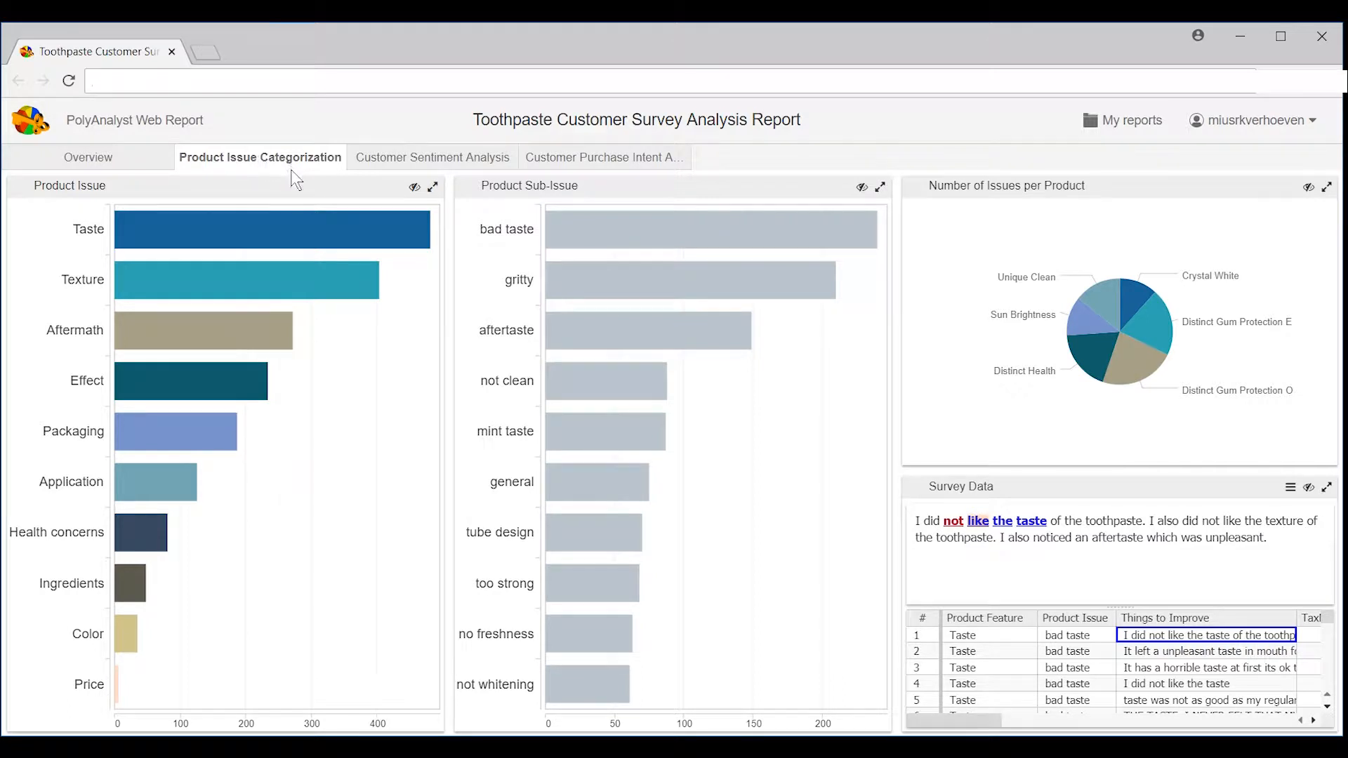
pyautogui.moveTo(316, 200)
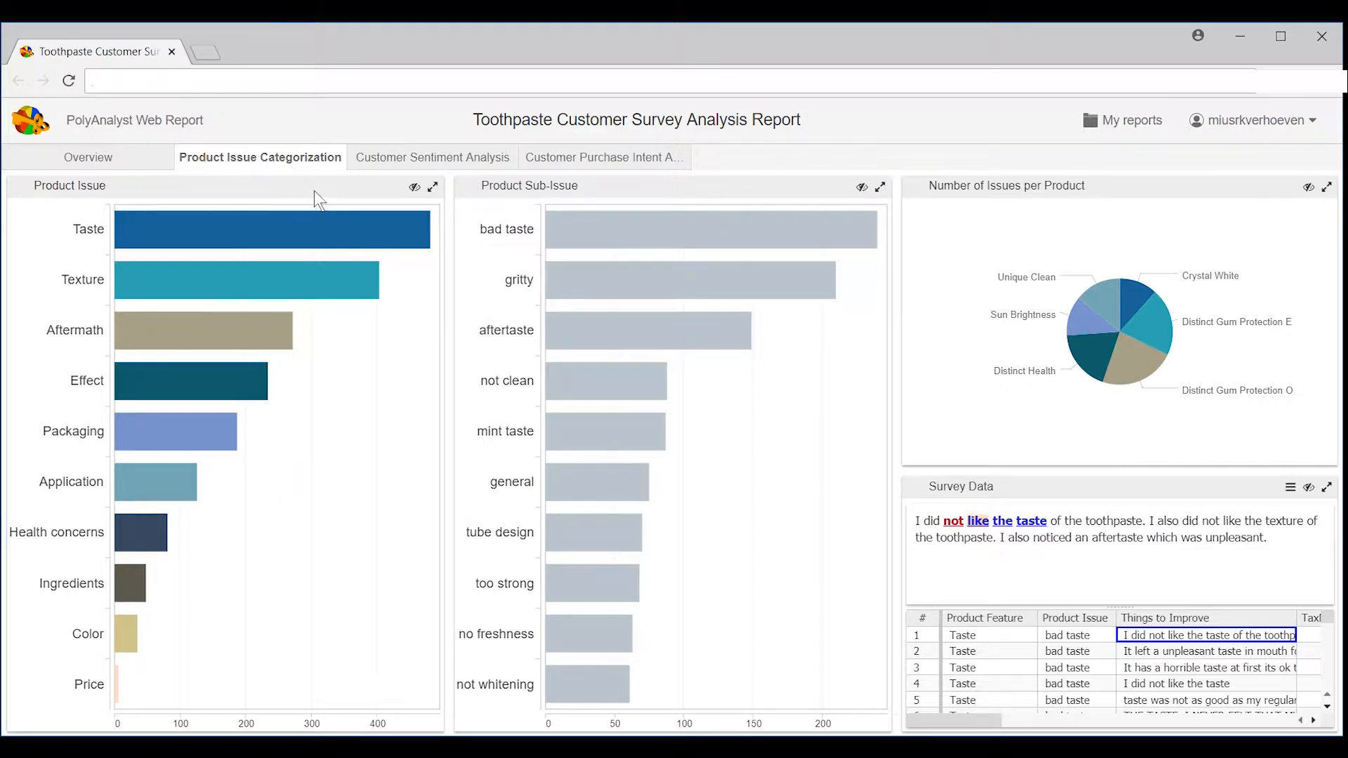
pyautogui.moveTo(440, 218)
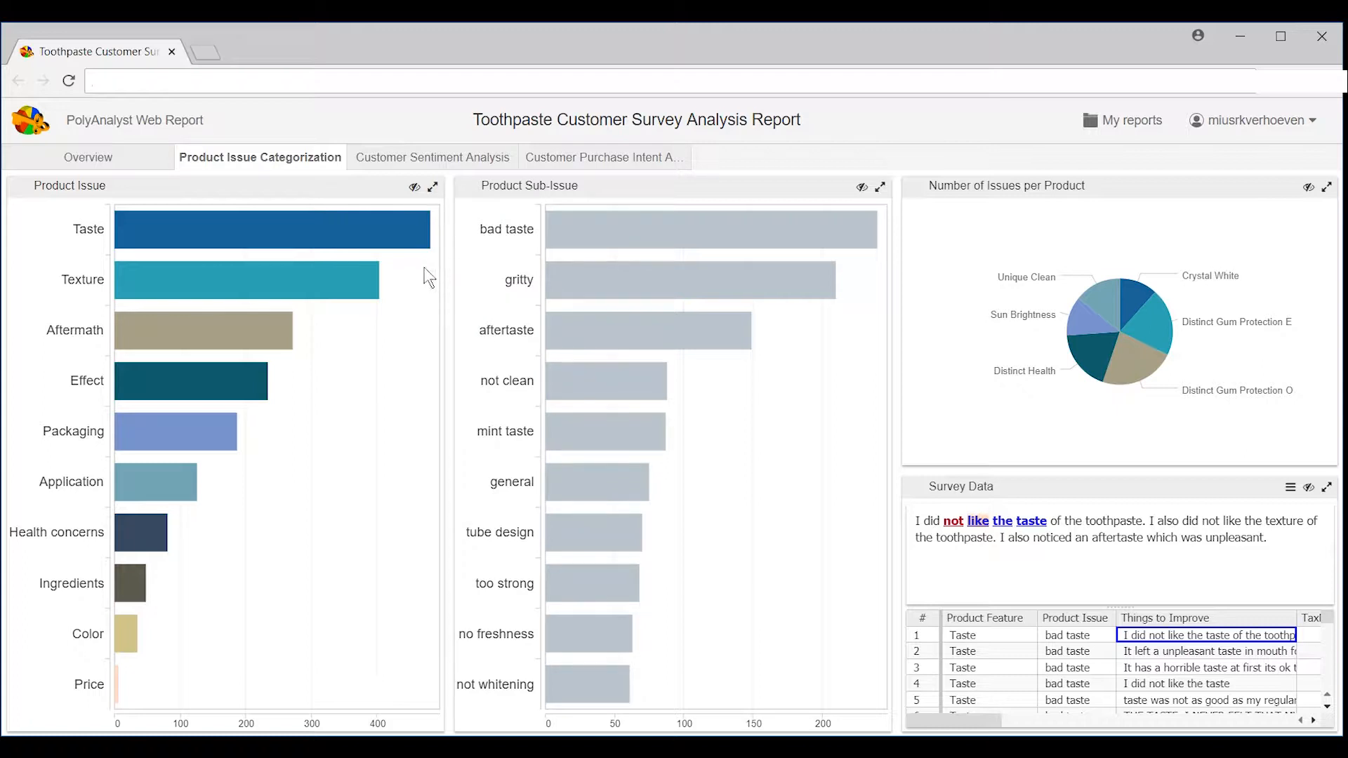
pyautogui.moveTo(869, 290)
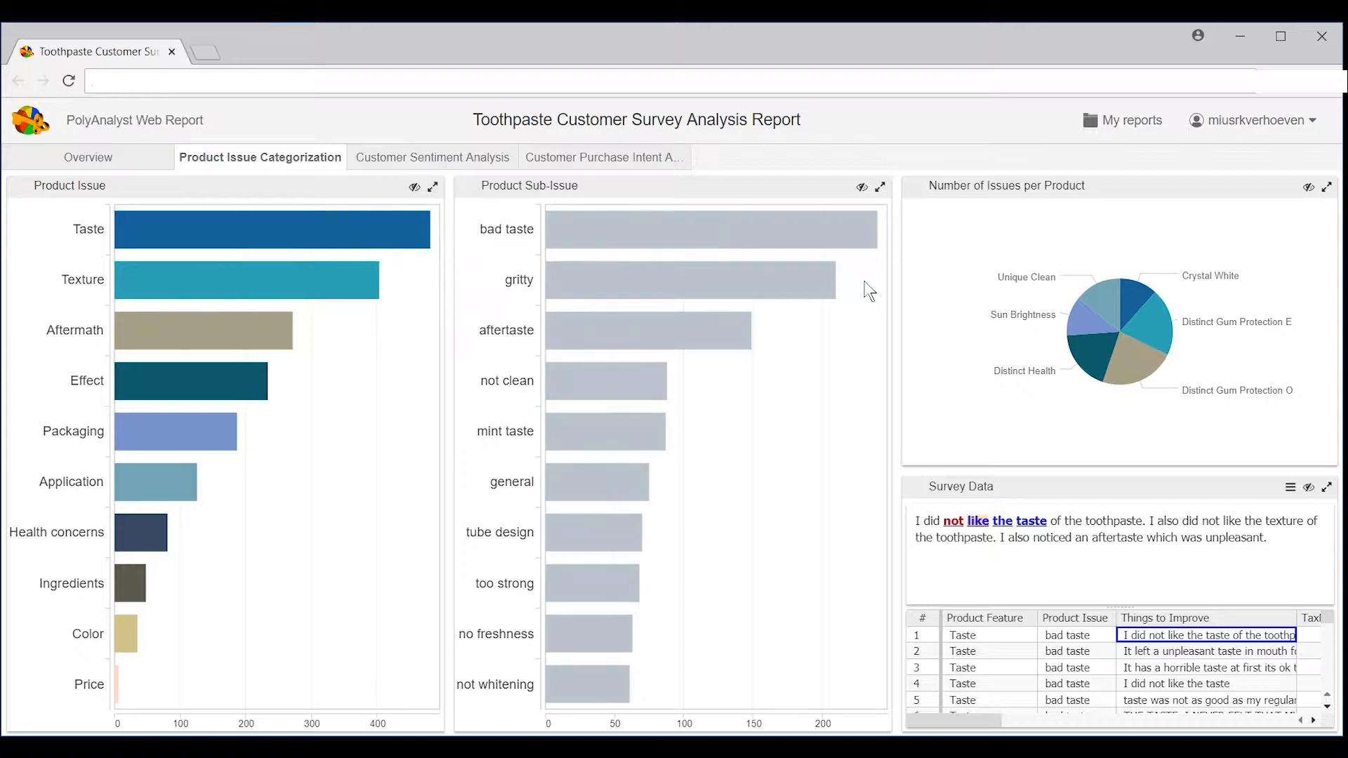
pyautogui.moveTo(1040, 218)
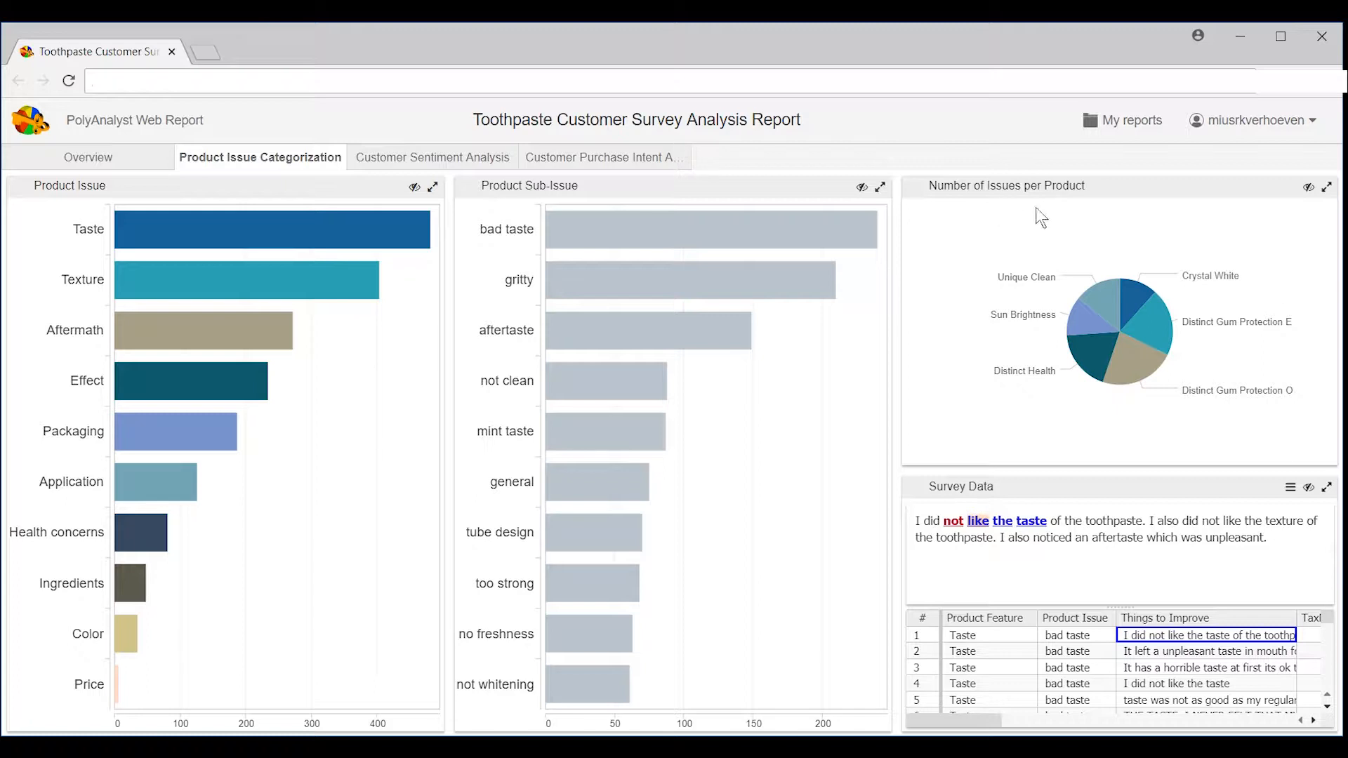
pyautogui.moveTo(1062, 411)
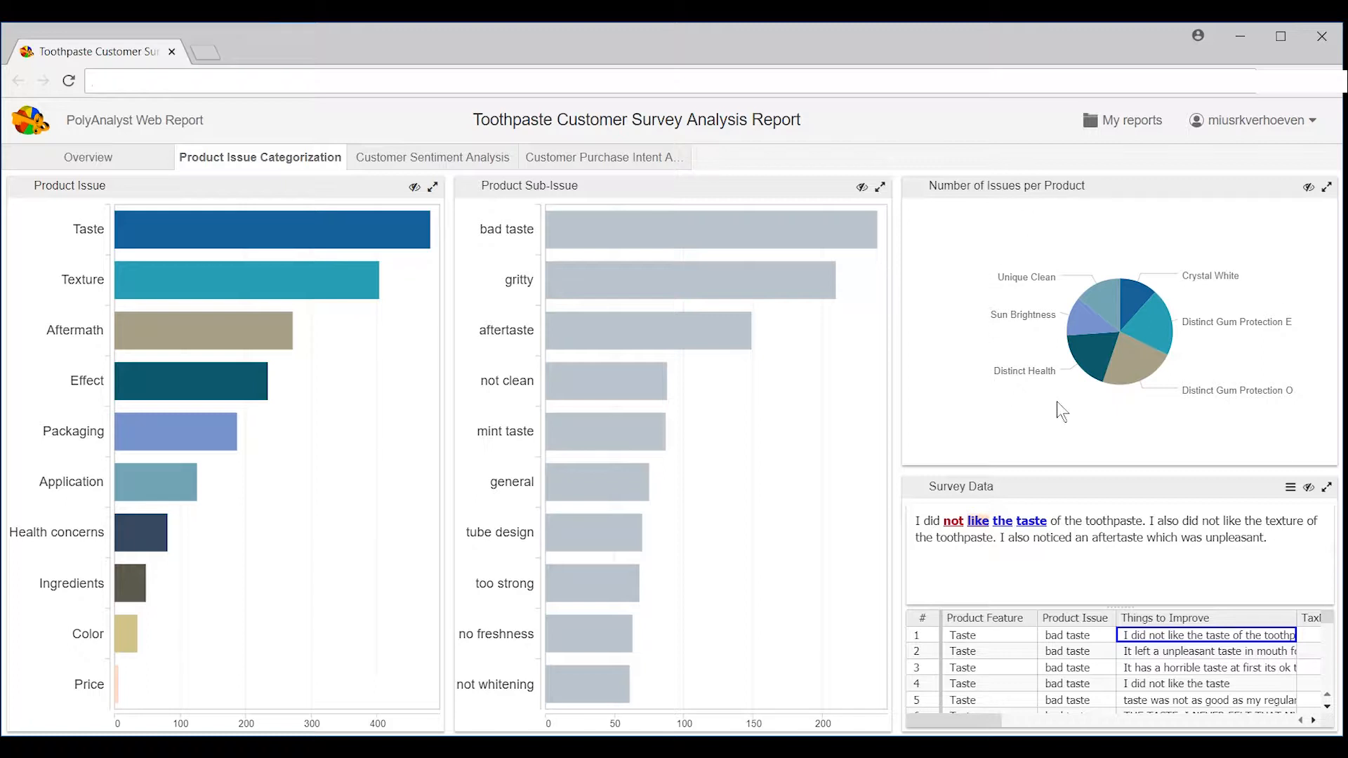
pyautogui.moveTo(744, 430)
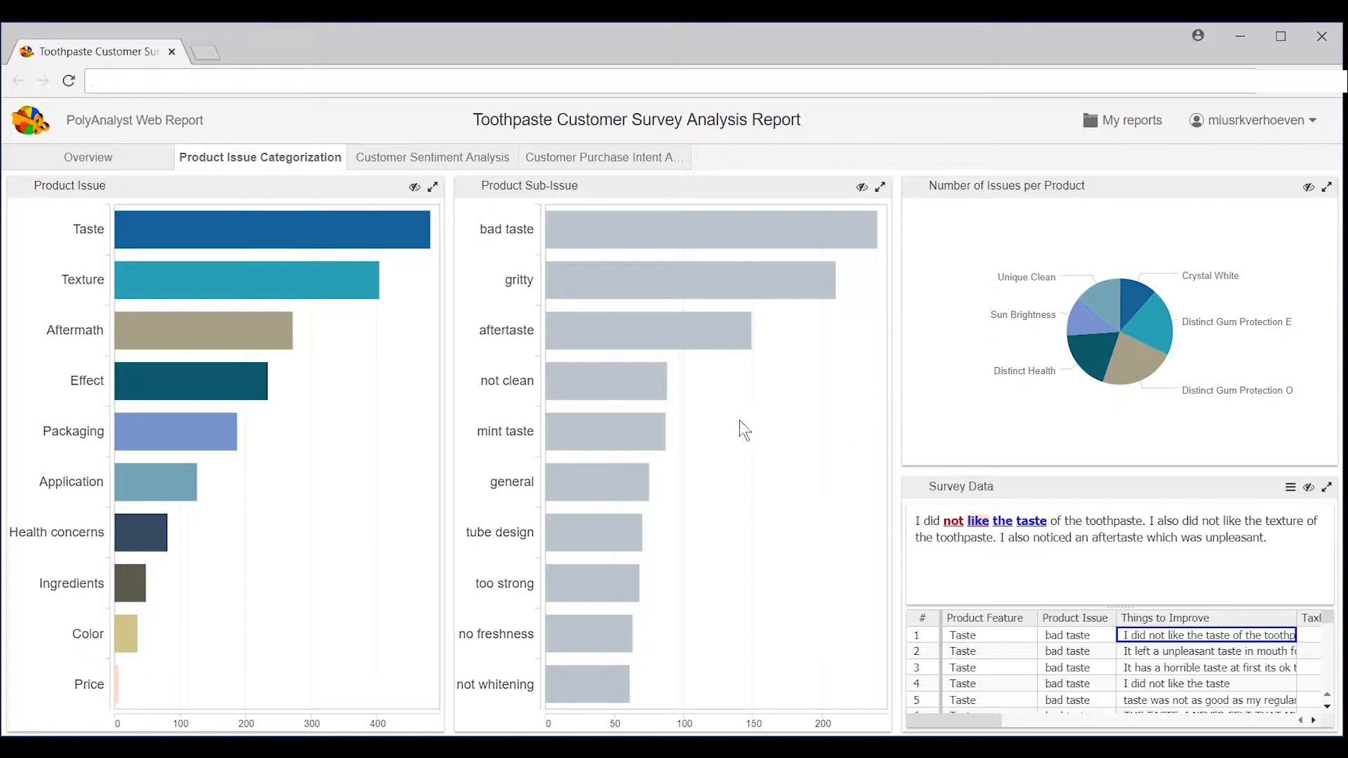
pyautogui.moveTo(419, 334)
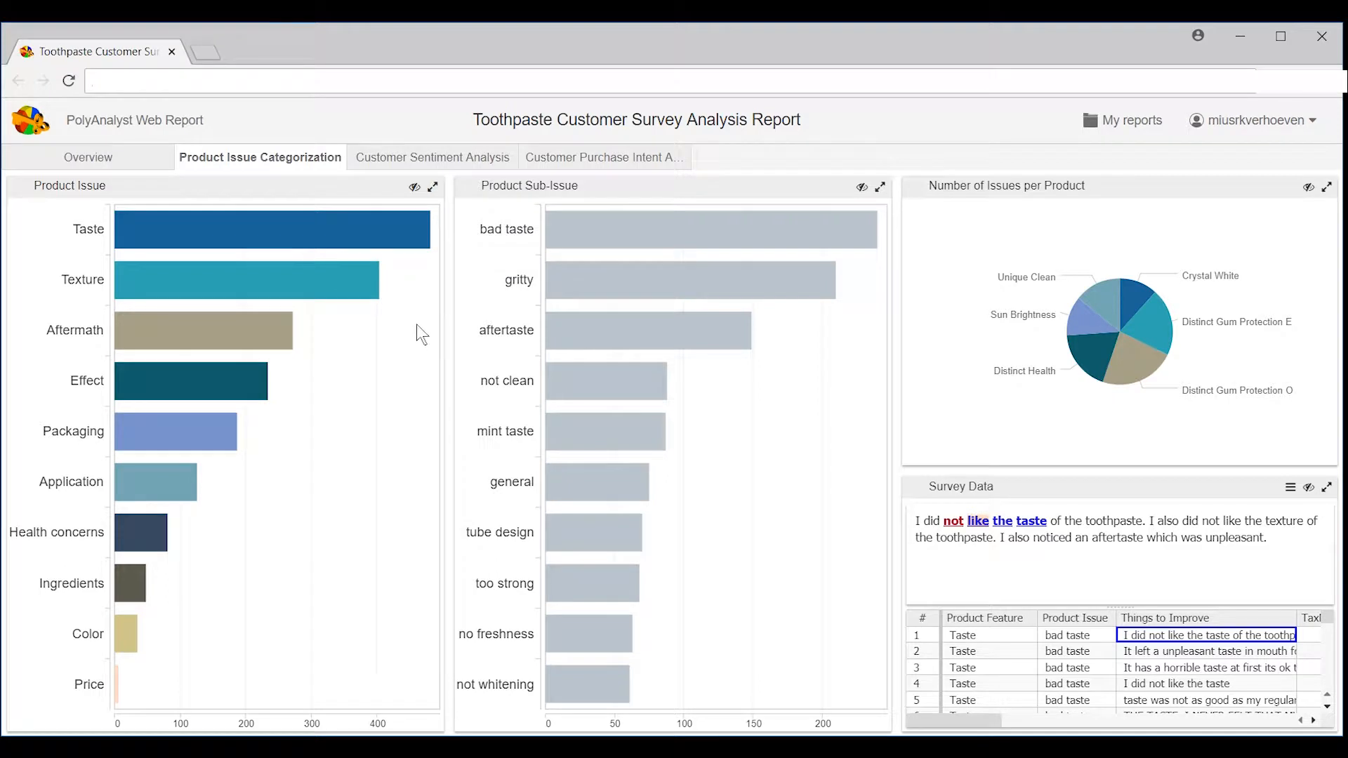
pyautogui.moveTo(394, 227)
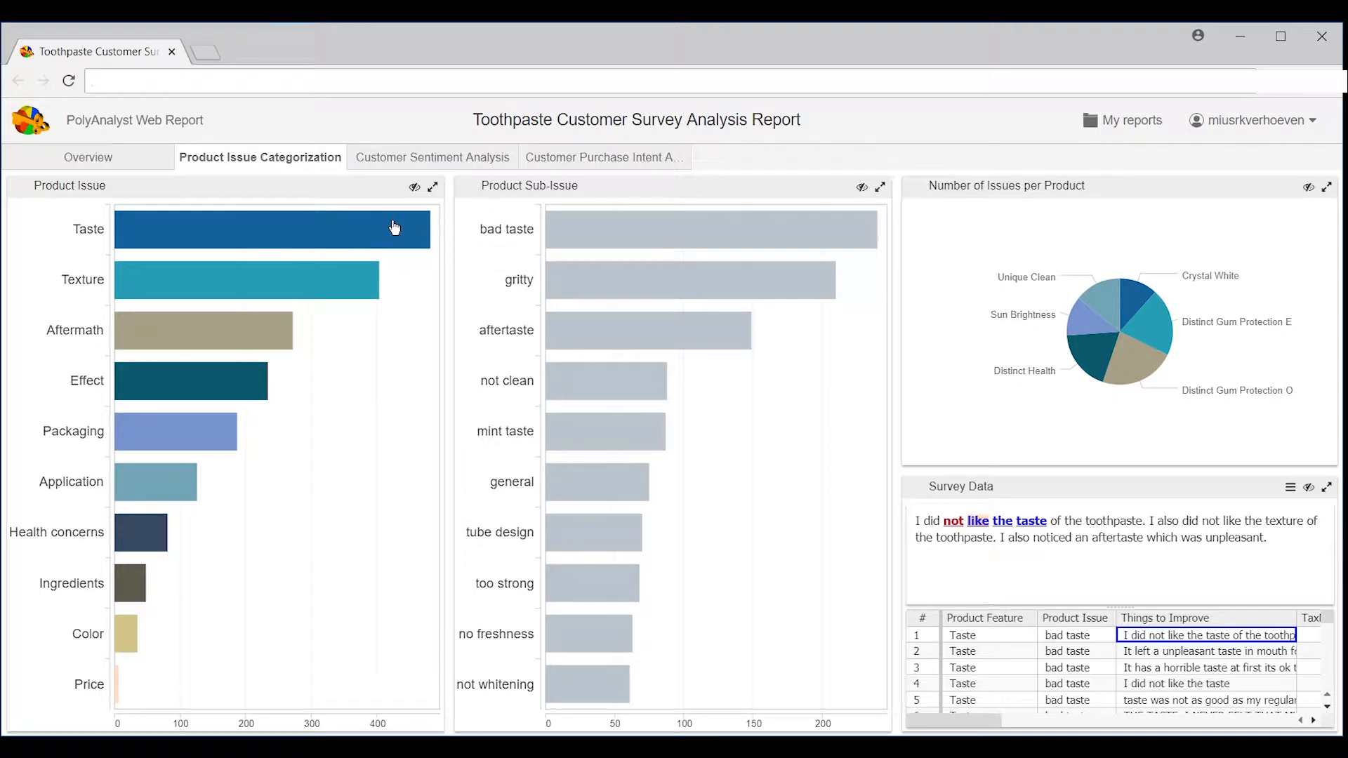
pyautogui.moveTo(262, 338)
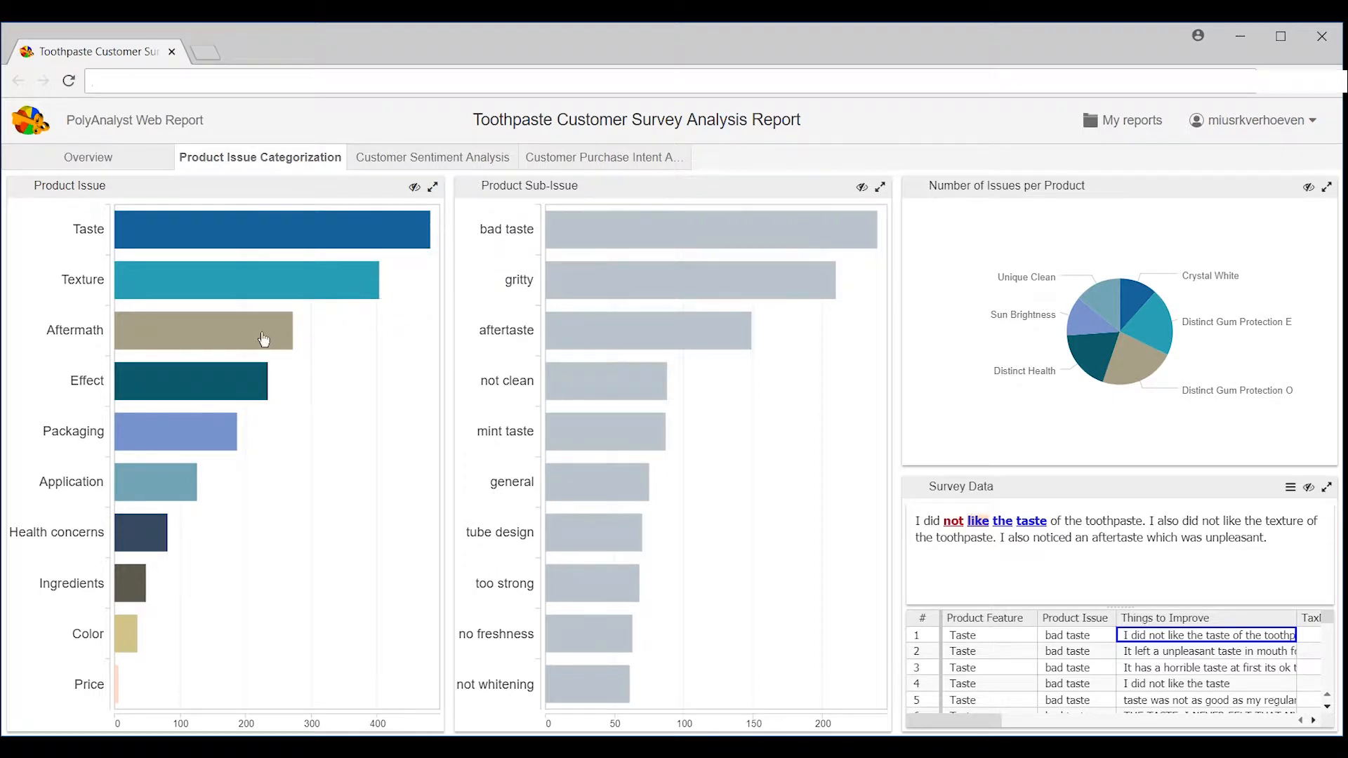
pyautogui.moveTo(398, 403)
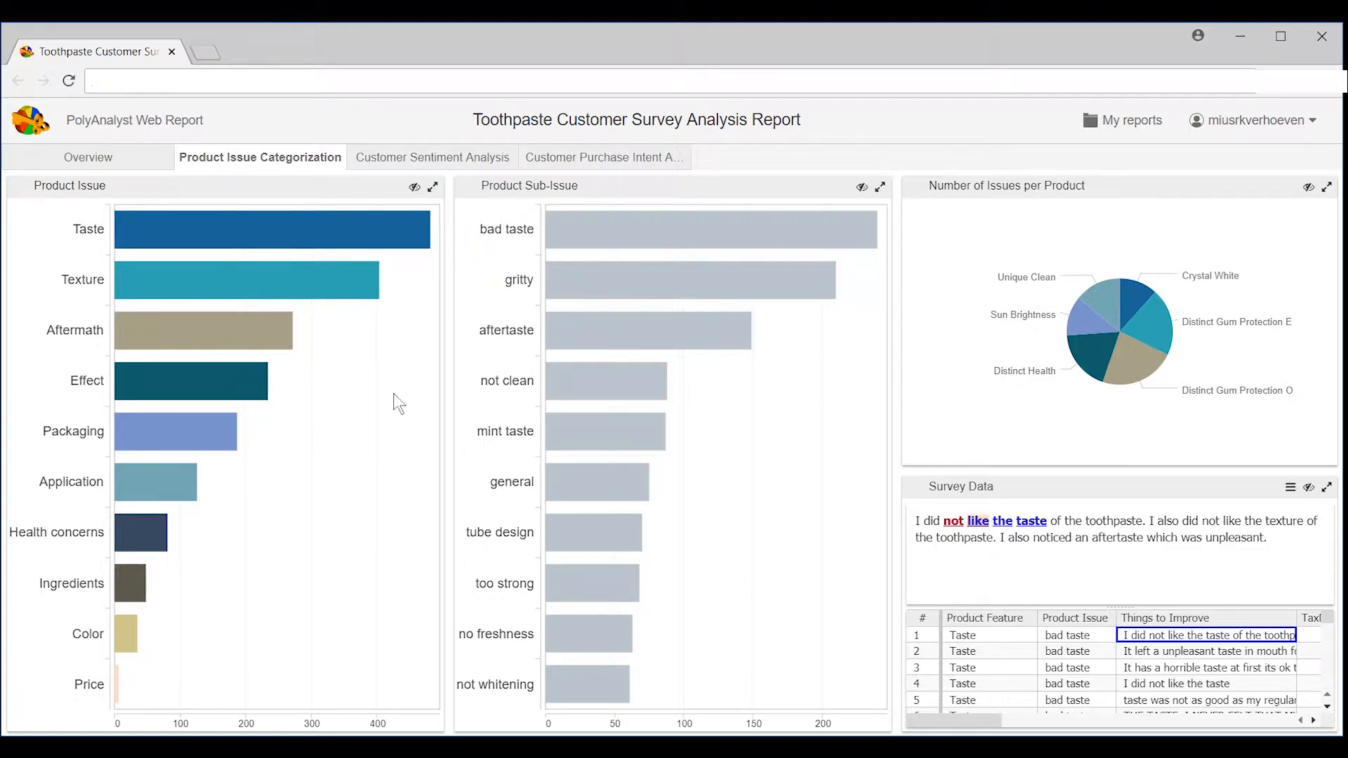
pyautogui.moveTo(436, 403)
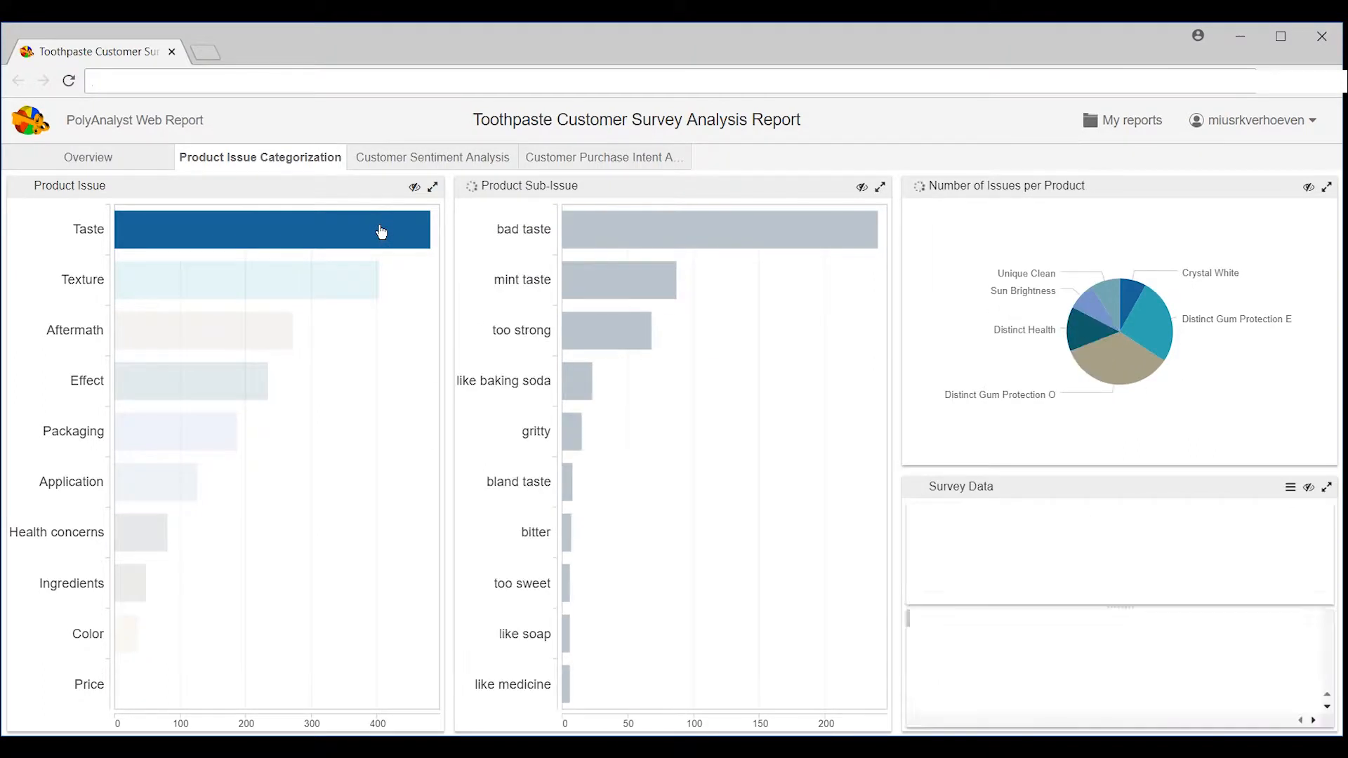
# Add 'bad taste' from the Product Sub-Issue chart as a filter.
pyautogui.click(759, 251)
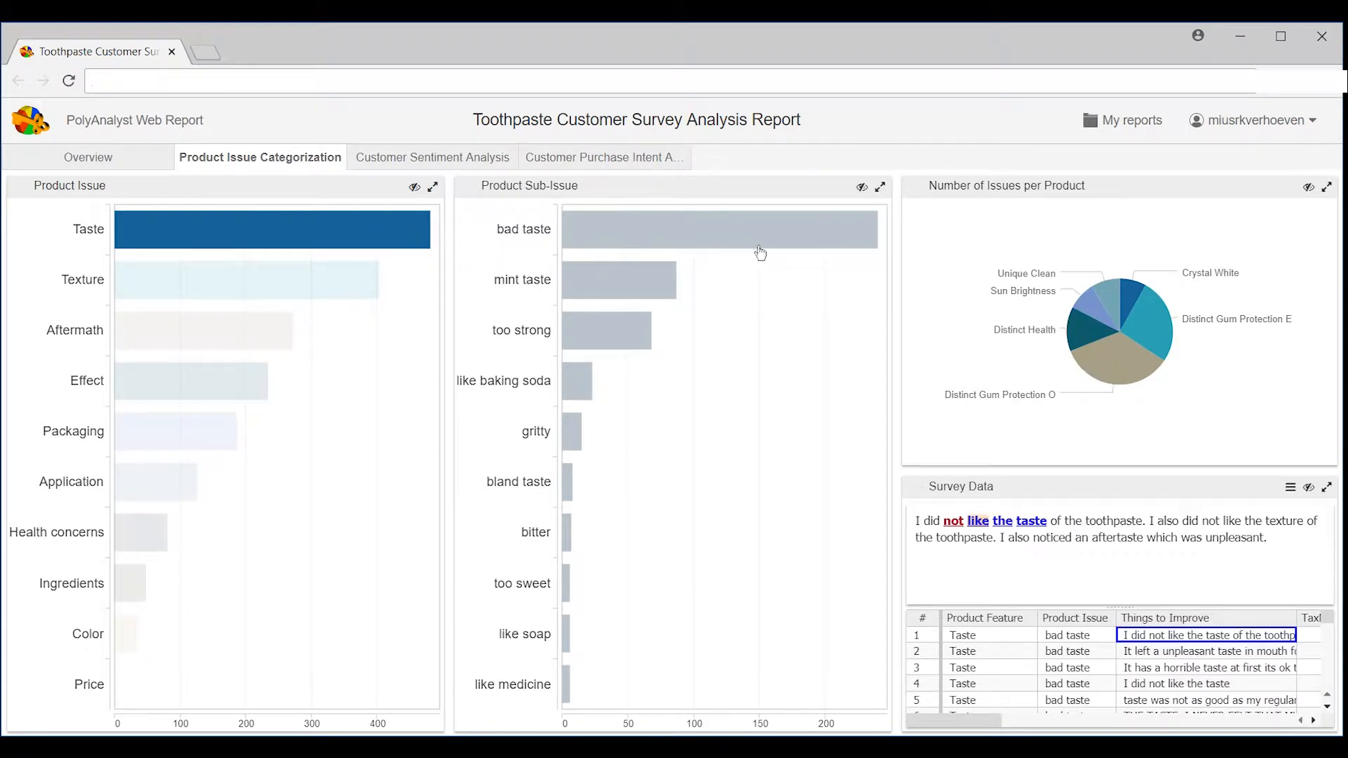
pyautogui.moveTo(621, 335)
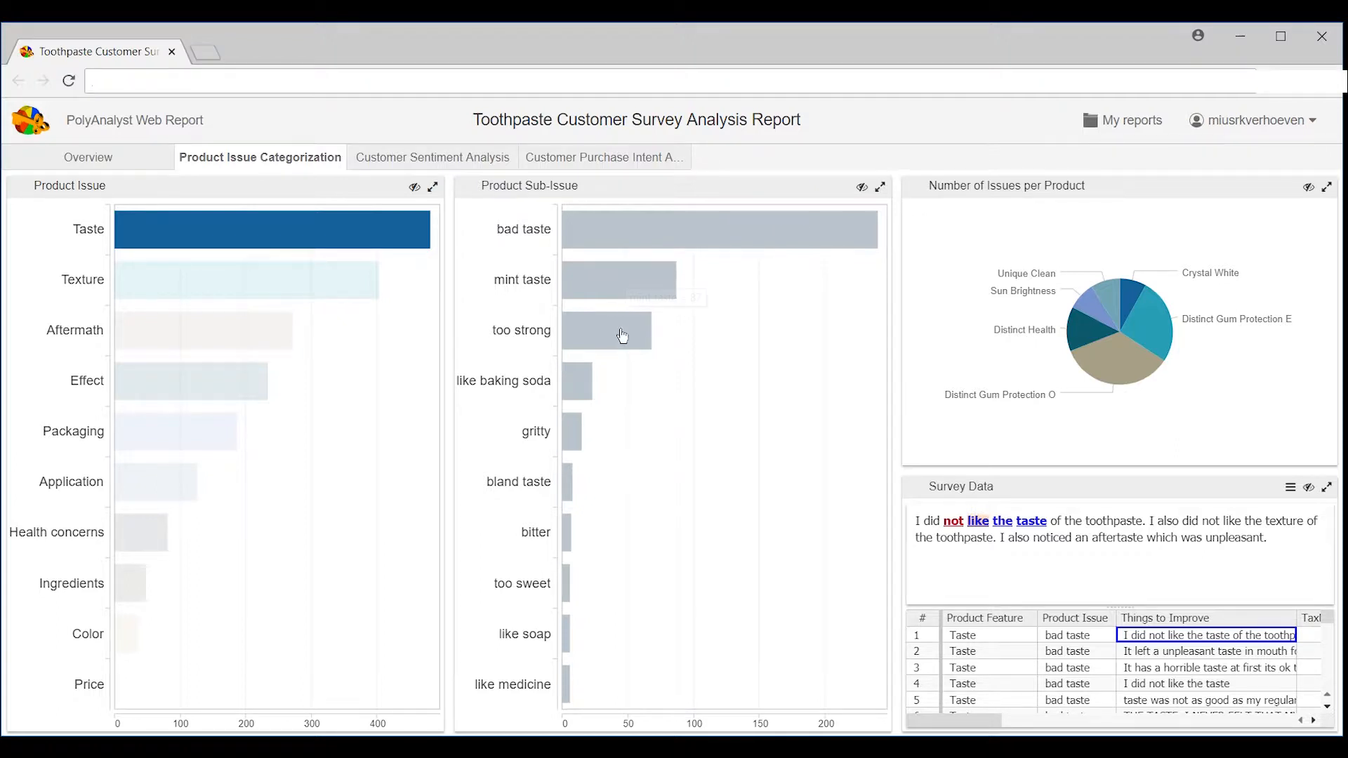
pyautogui.moveTo(805, 352)
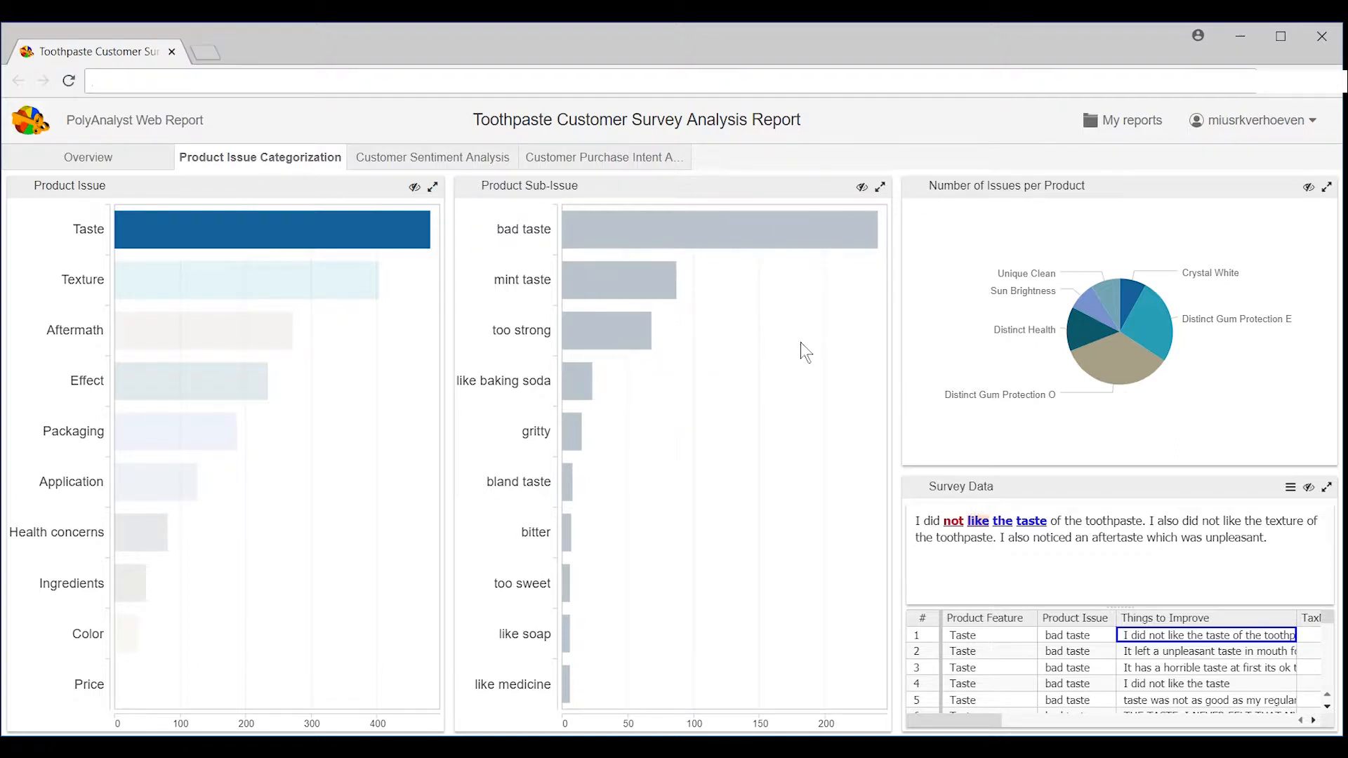
pyautogui.moveTo(1037, 368)
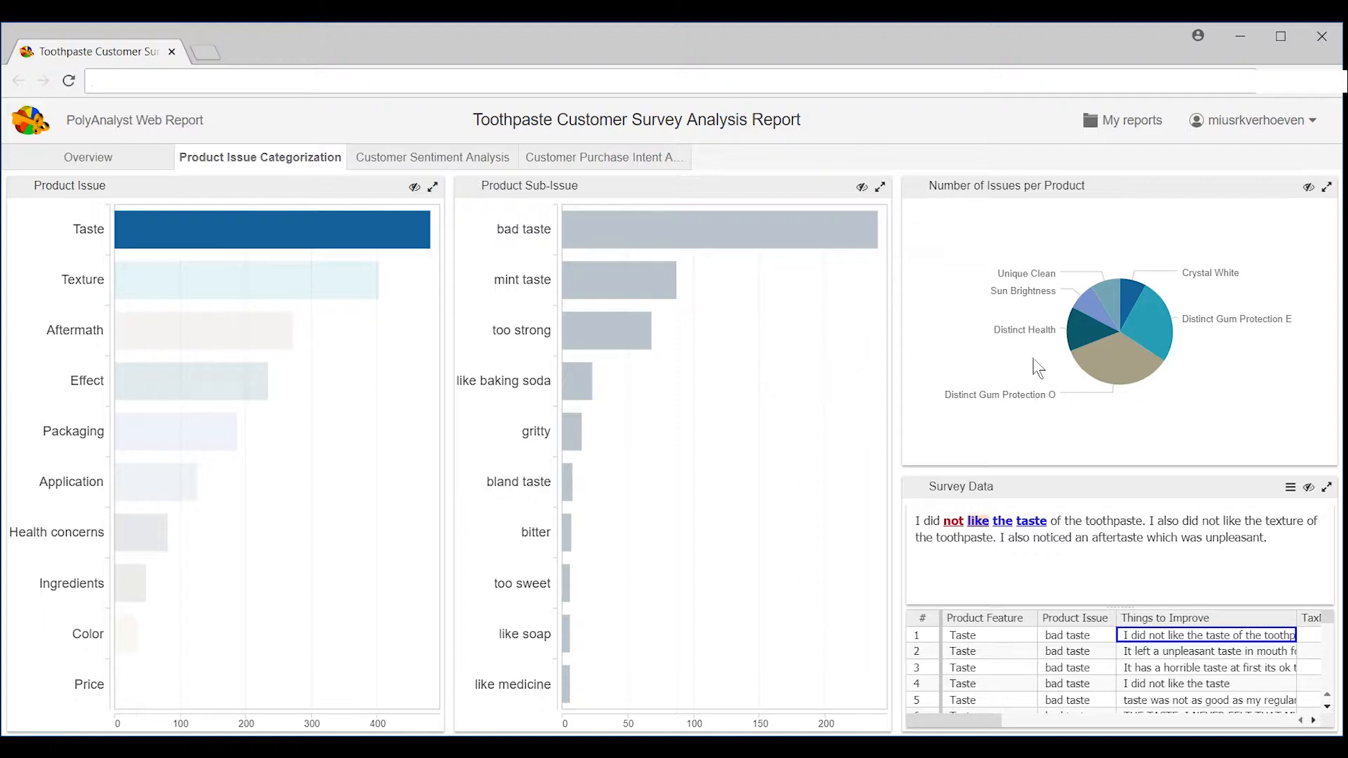
pyautogui.moveTo(1190, 348)
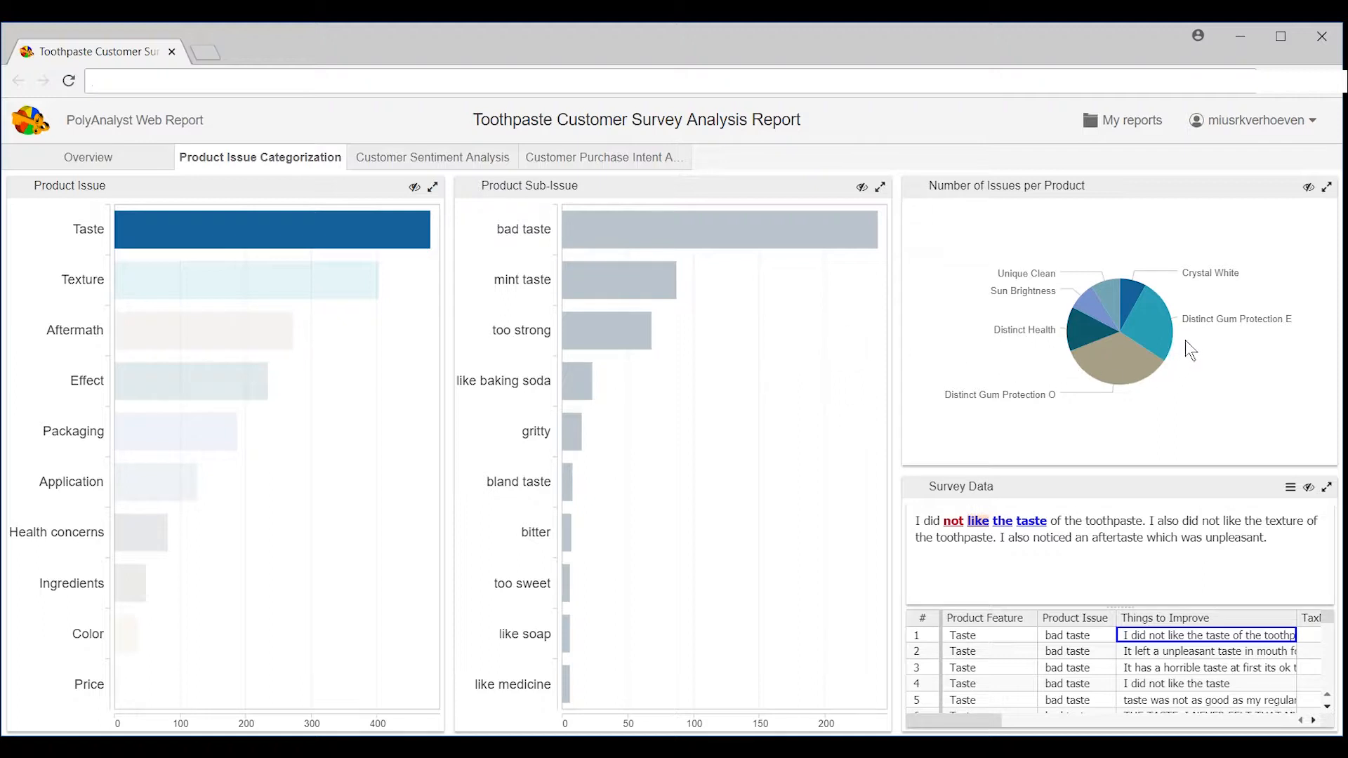
pyautogui.moveTo(1124, 405)
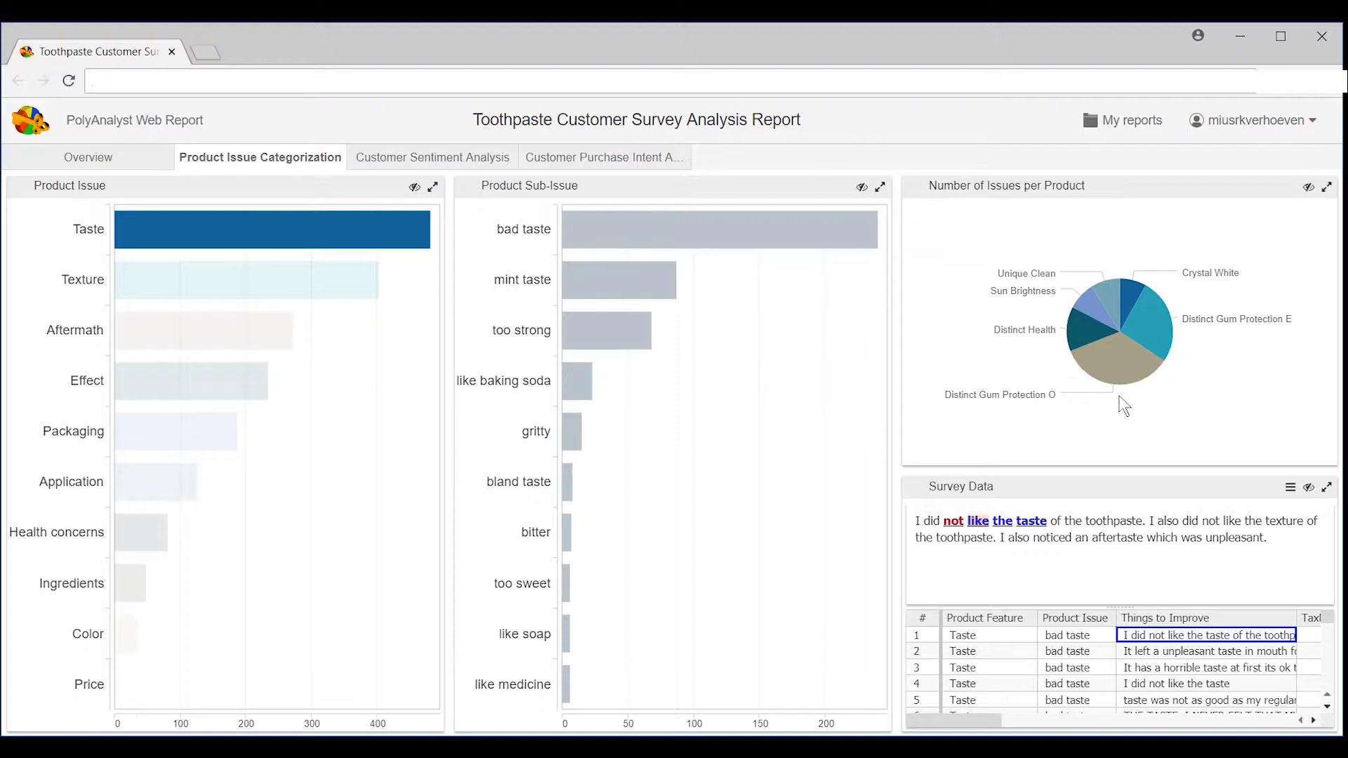
pyautogui.moveTo(794, 235)
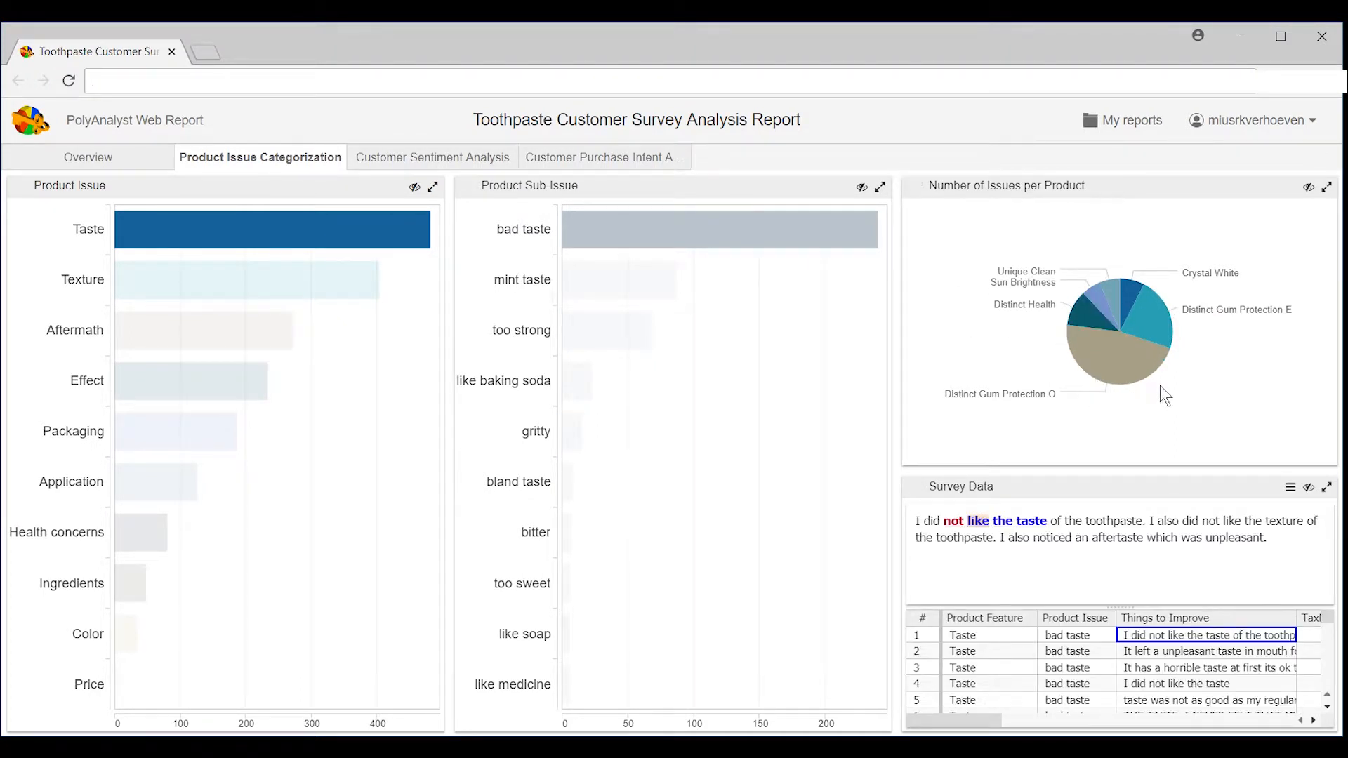
pyautogui.moveTo(1177, 382)
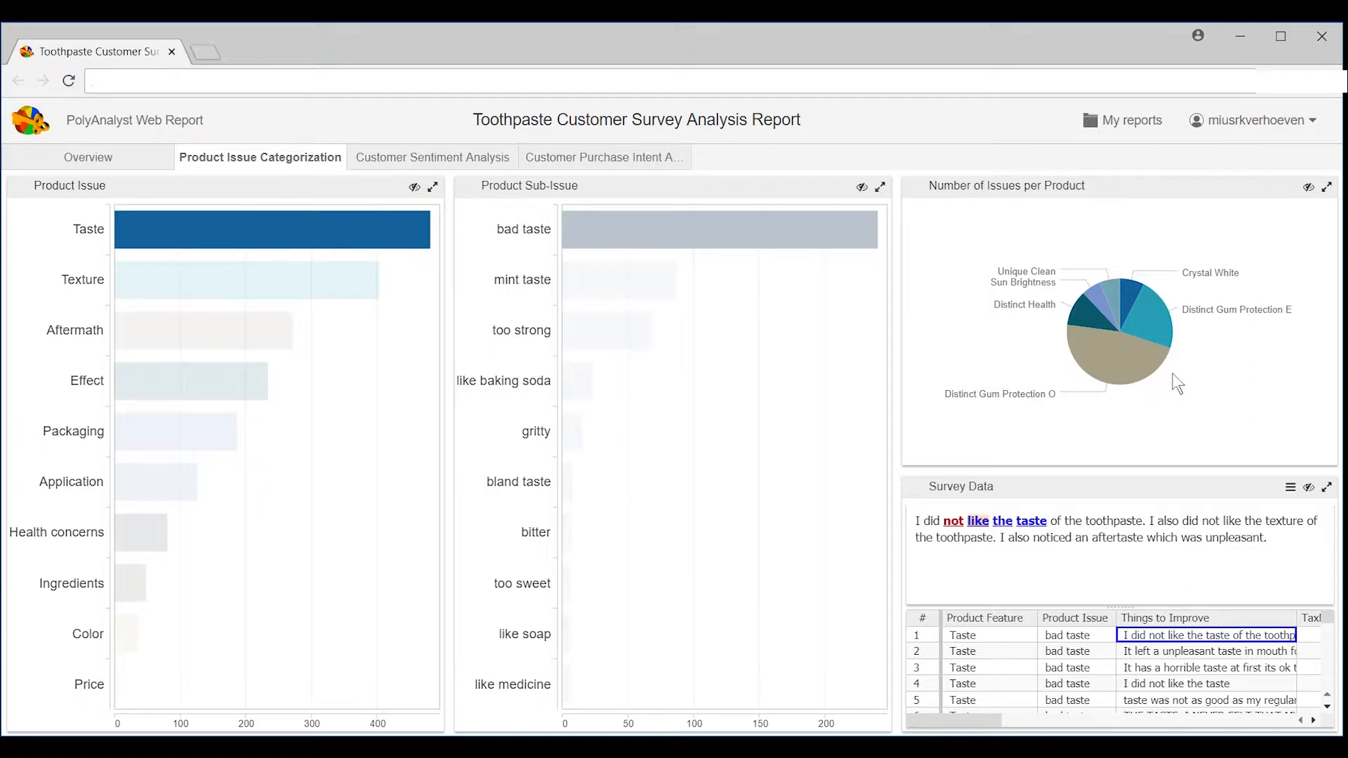
pyautogui.moveTo(1123, 421)
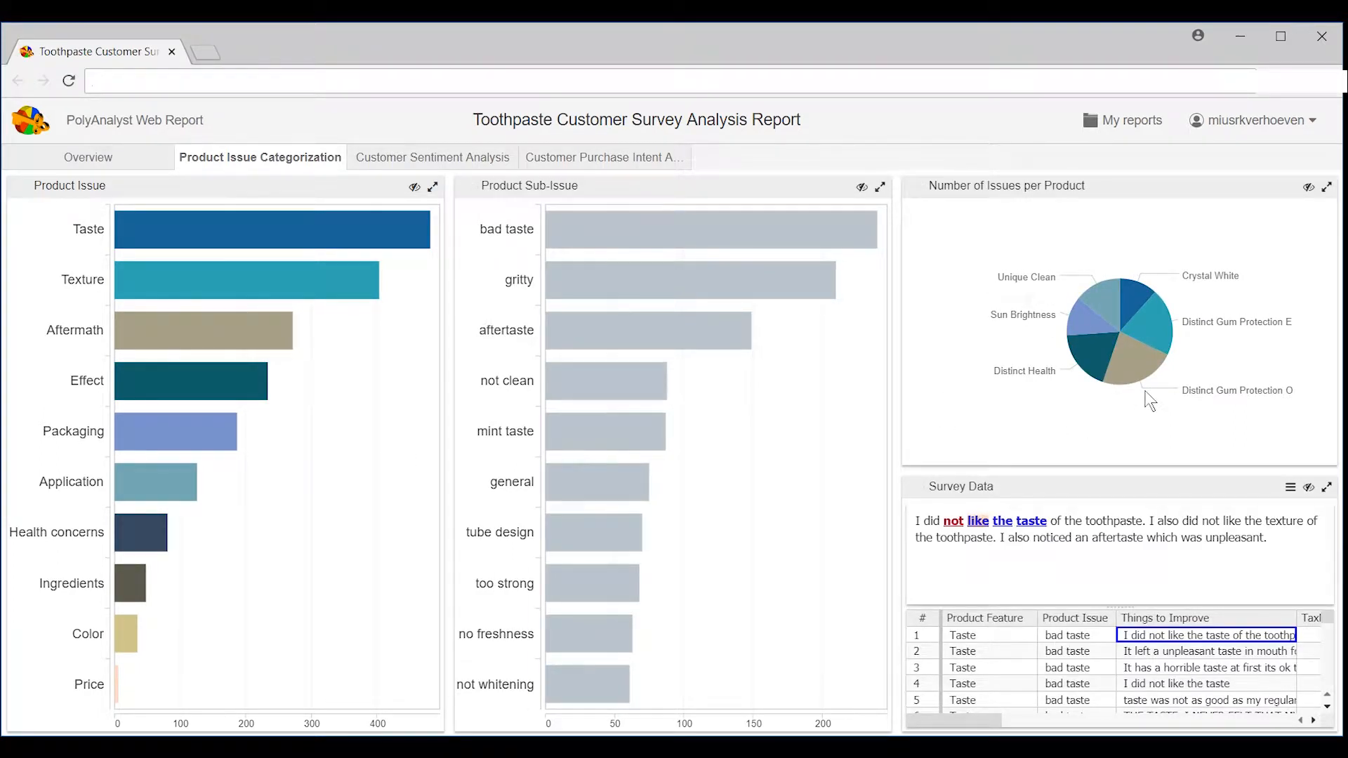
pyautogui.moveTo(1141, 403)
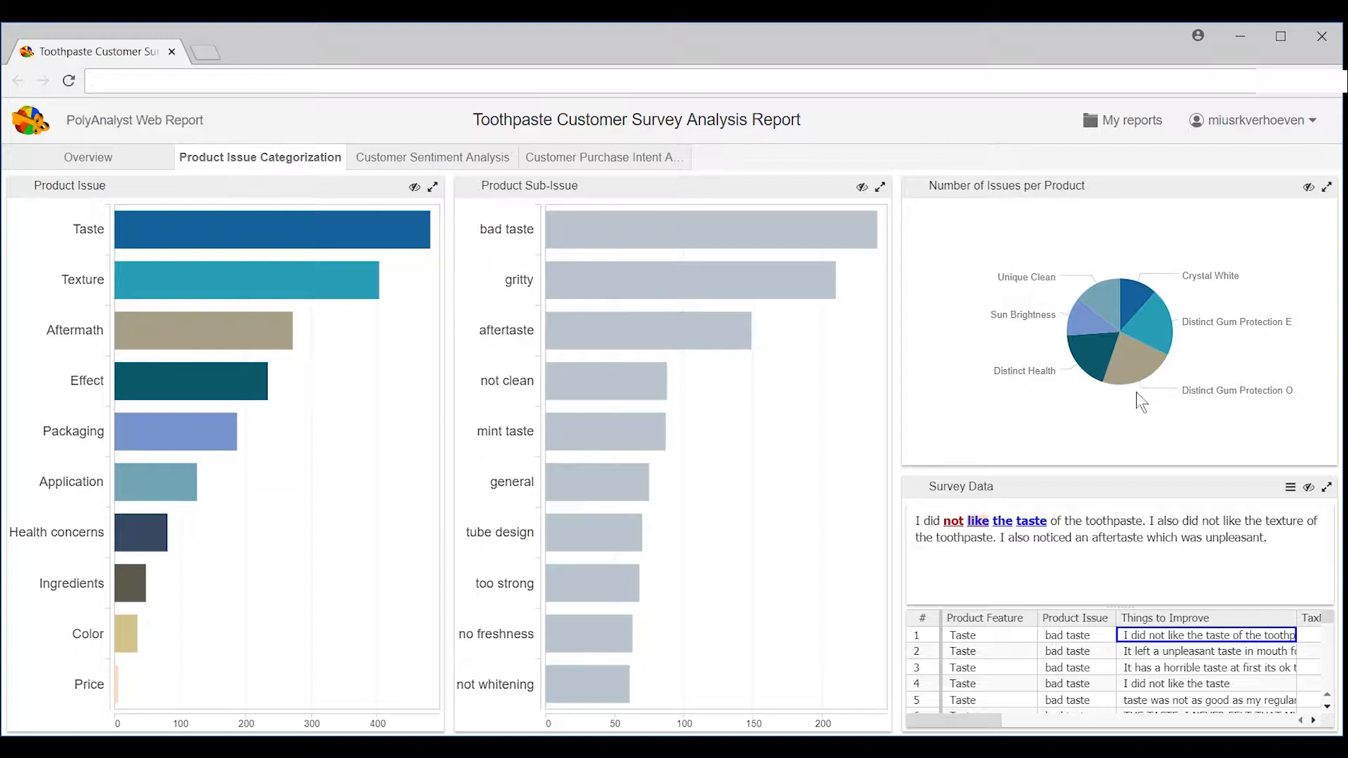
pyautogui.moveTo(1130, 368)
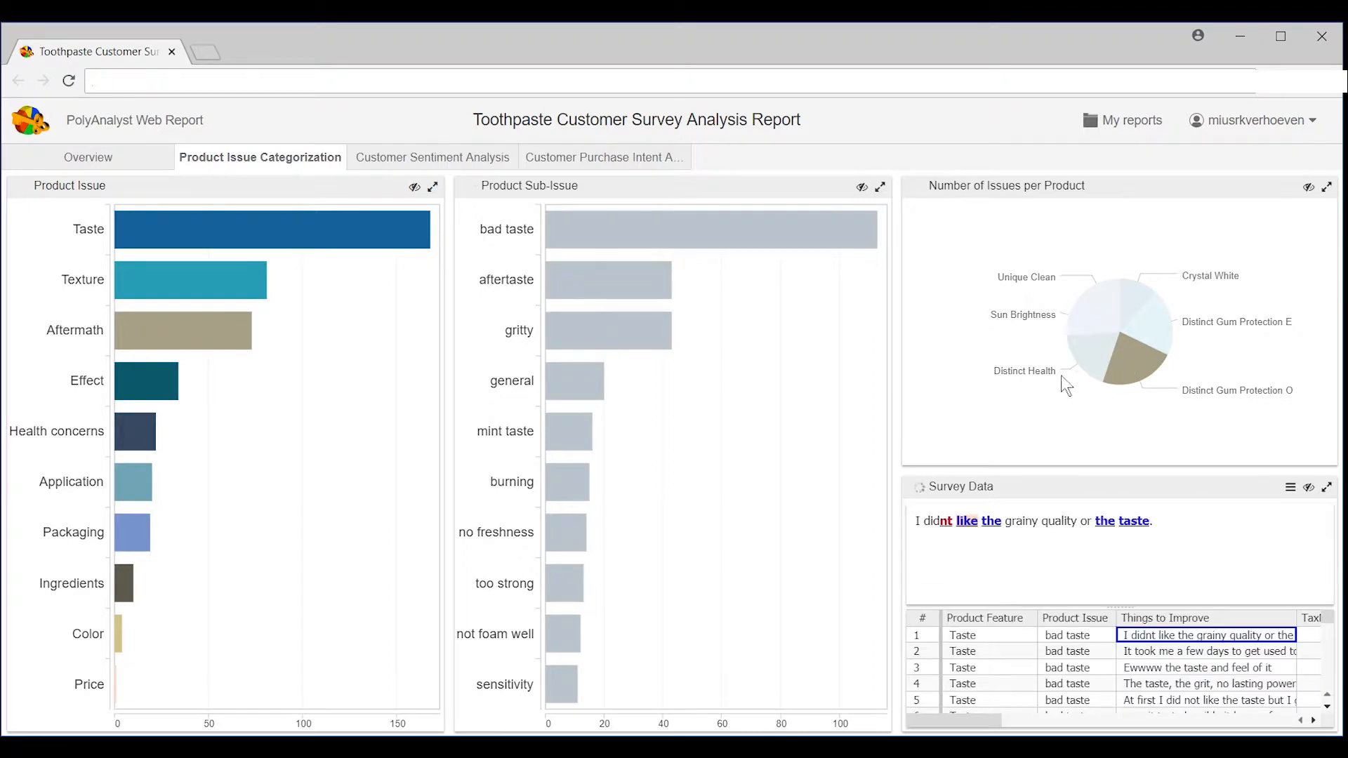
pyautogui.moveTo(366, 233)
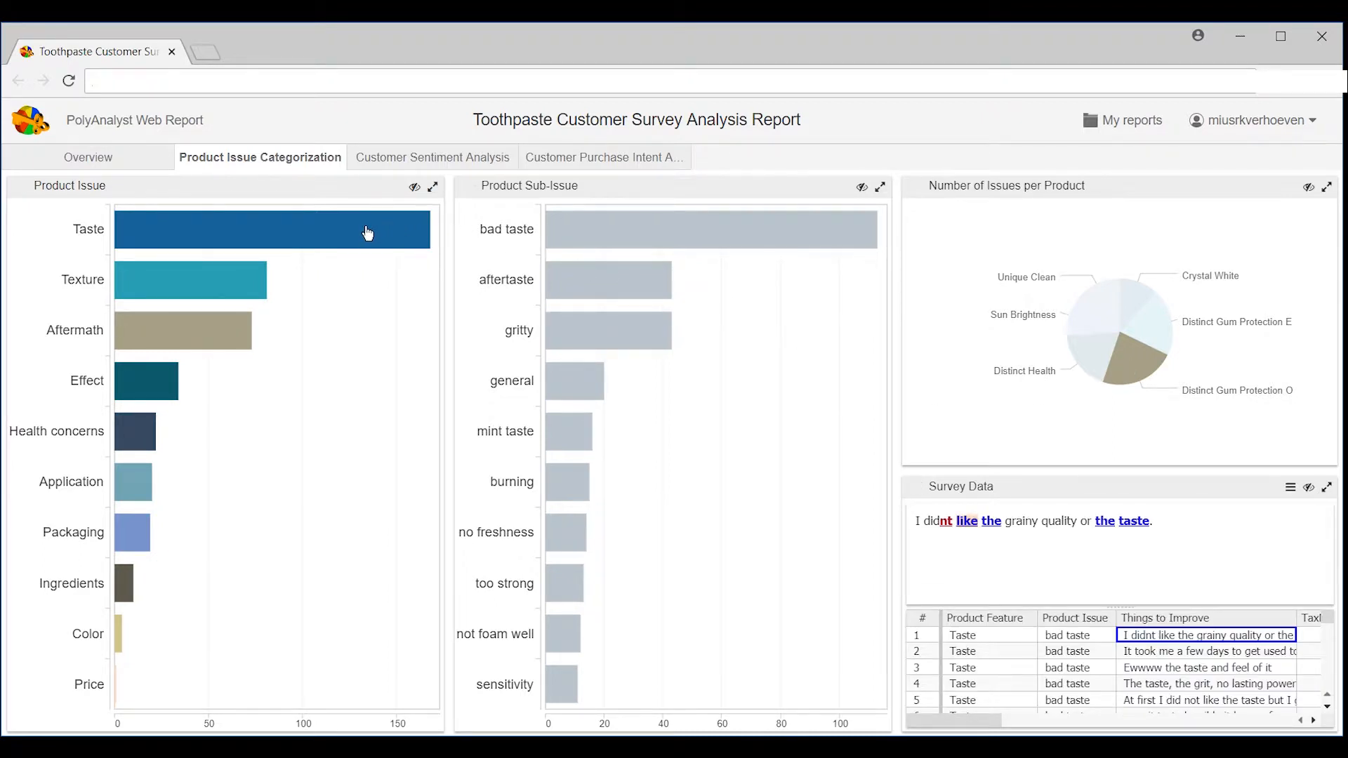
pyautogui.moveTo(362, 301)
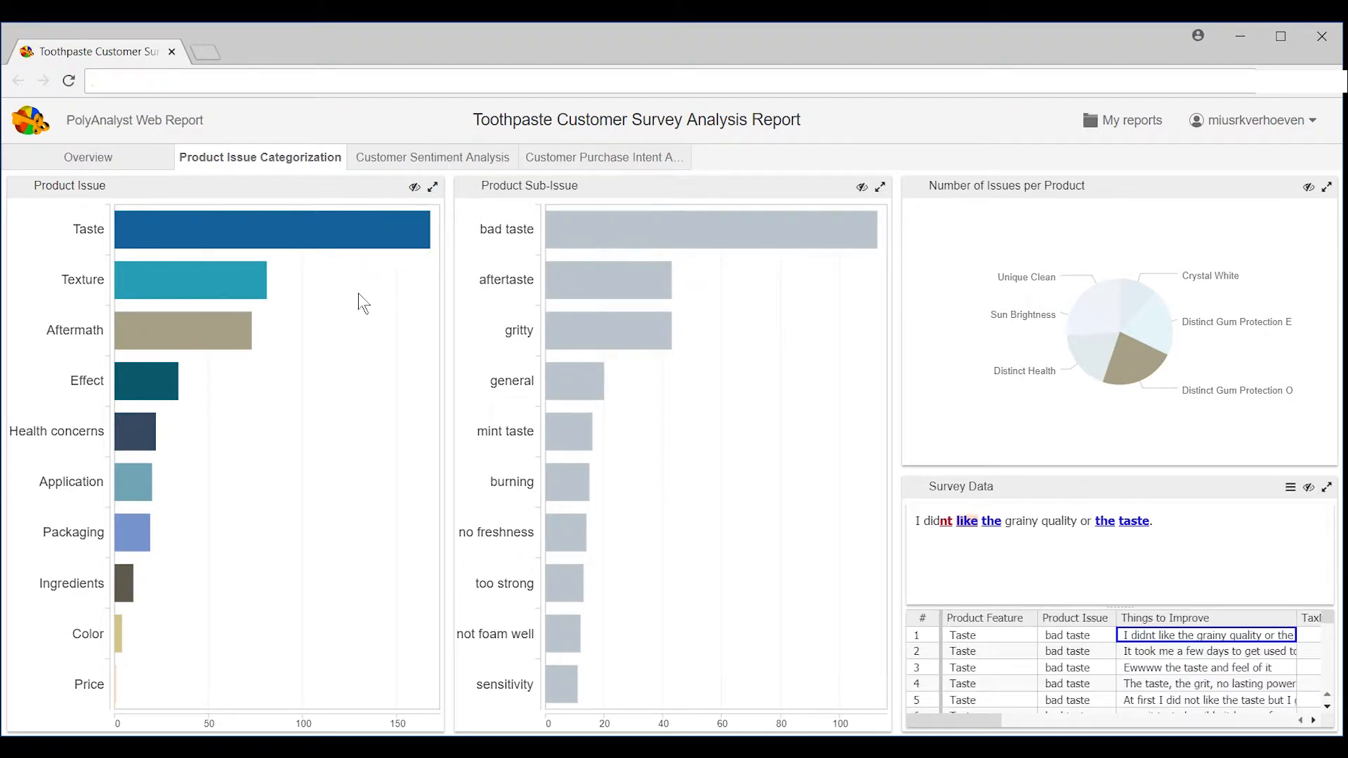
pyautogui.moveTo(210, 330)
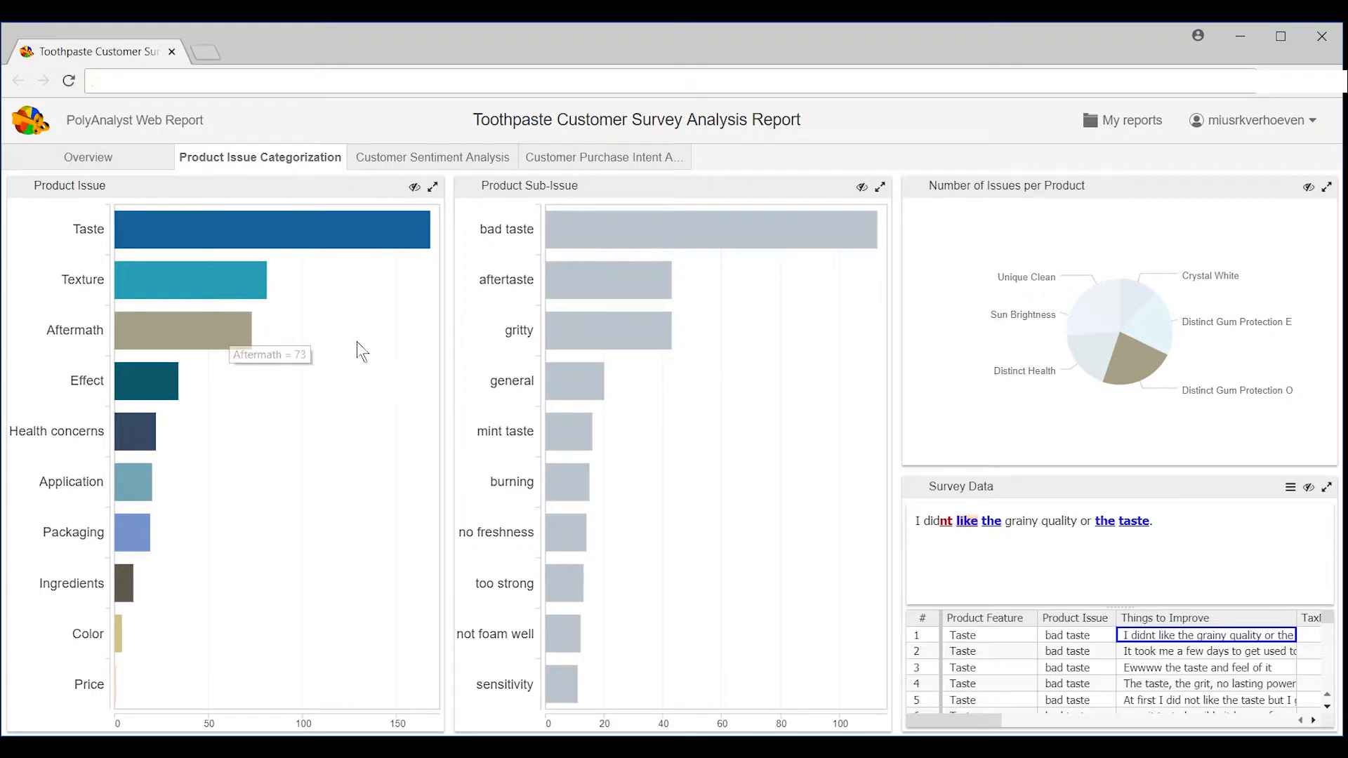
pyautogui.moveTo(1139, 345)
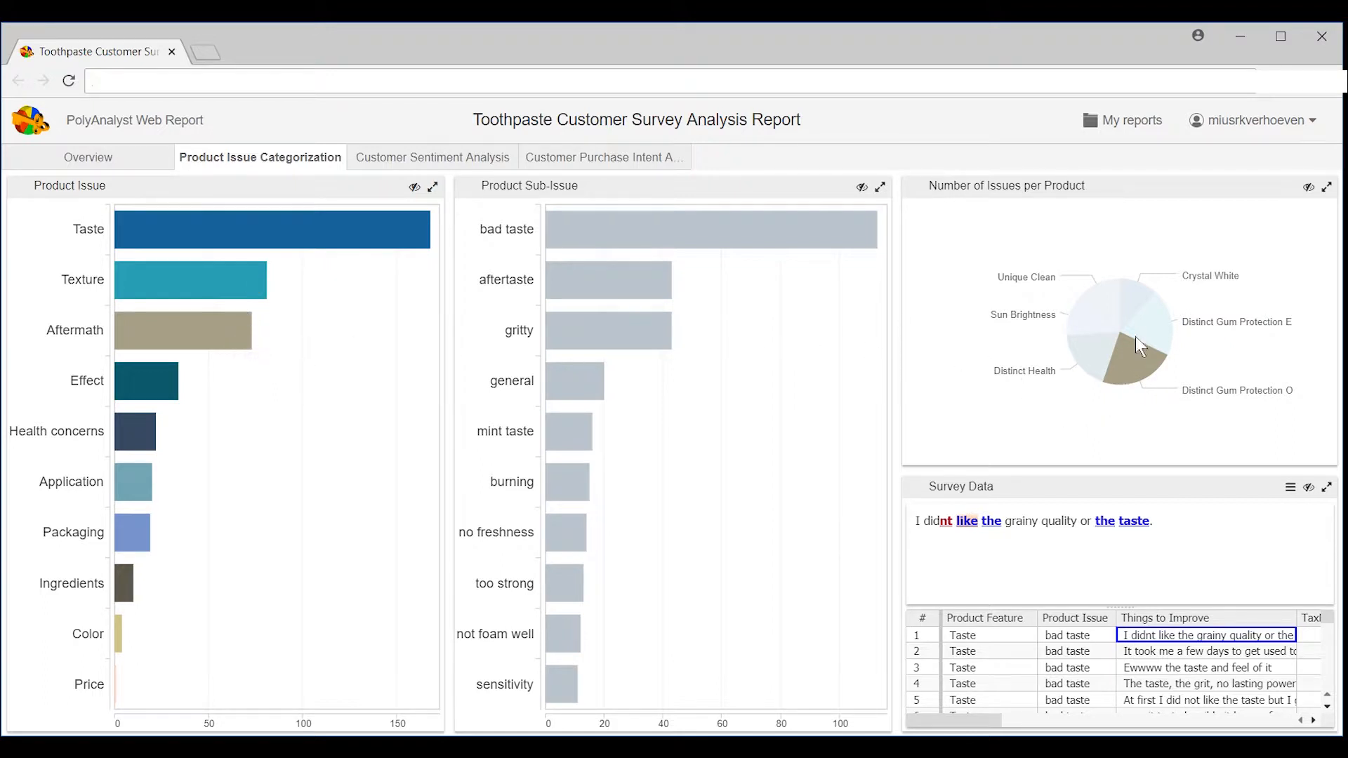
pyautogui.click(1134, 301)
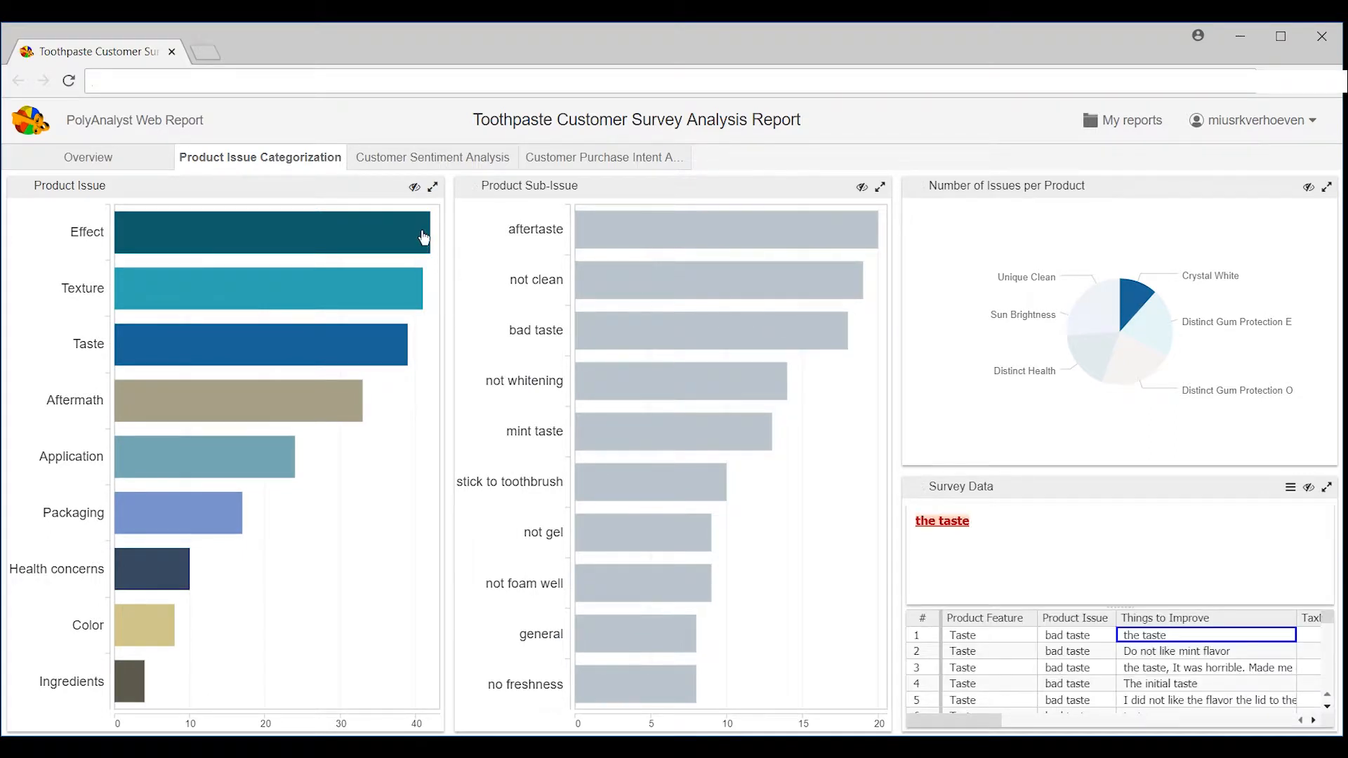
pyautogui.moveTo(399, 349)
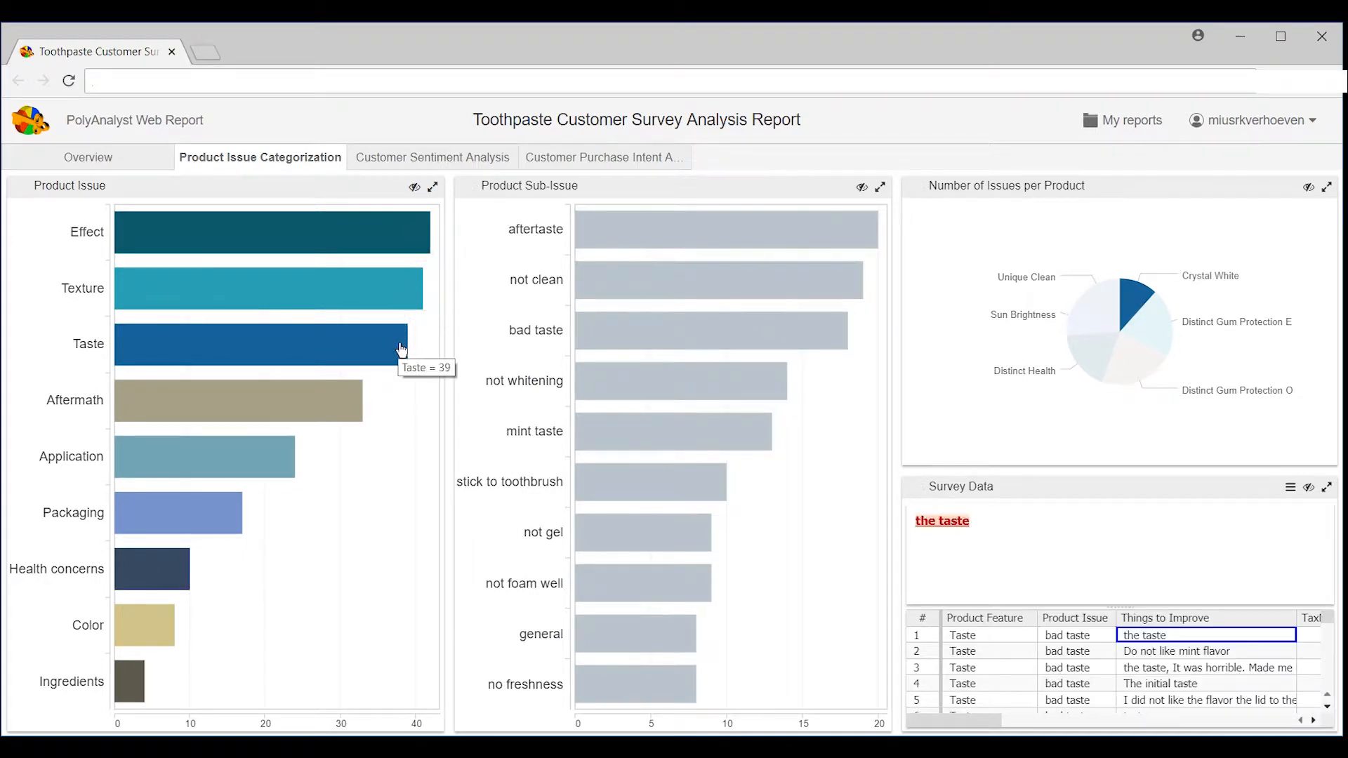
pyautogui.moveTo(782, 405)
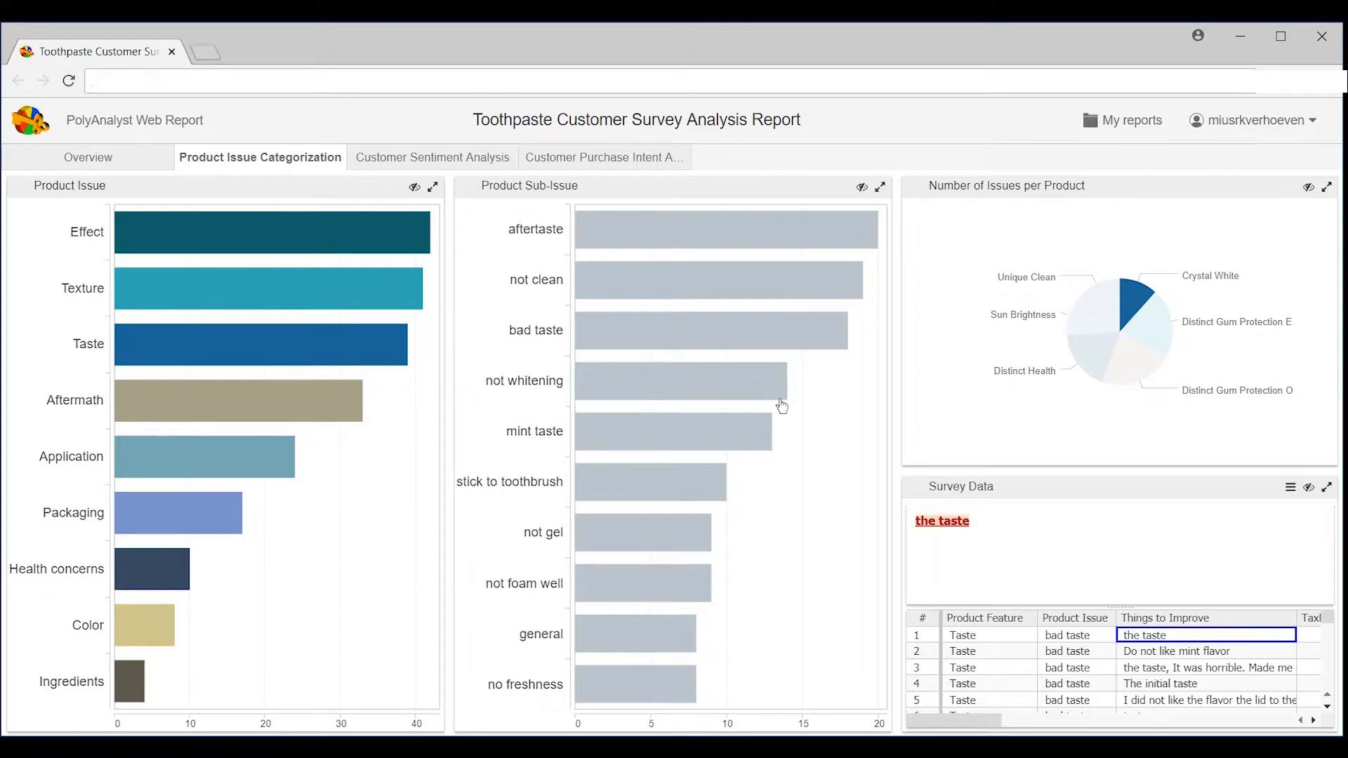
pyautogui.moveTo(969, 418)
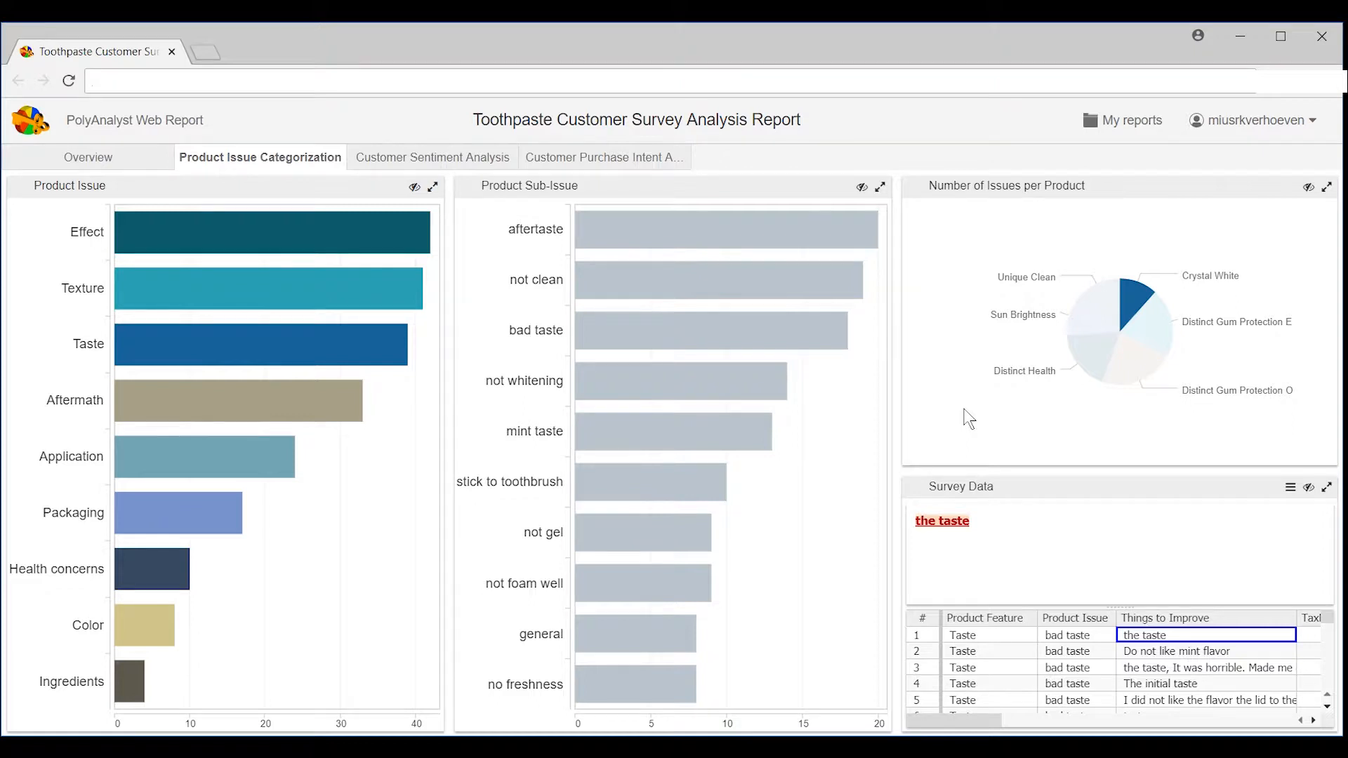
pyautogui.moveTo(455, 167)
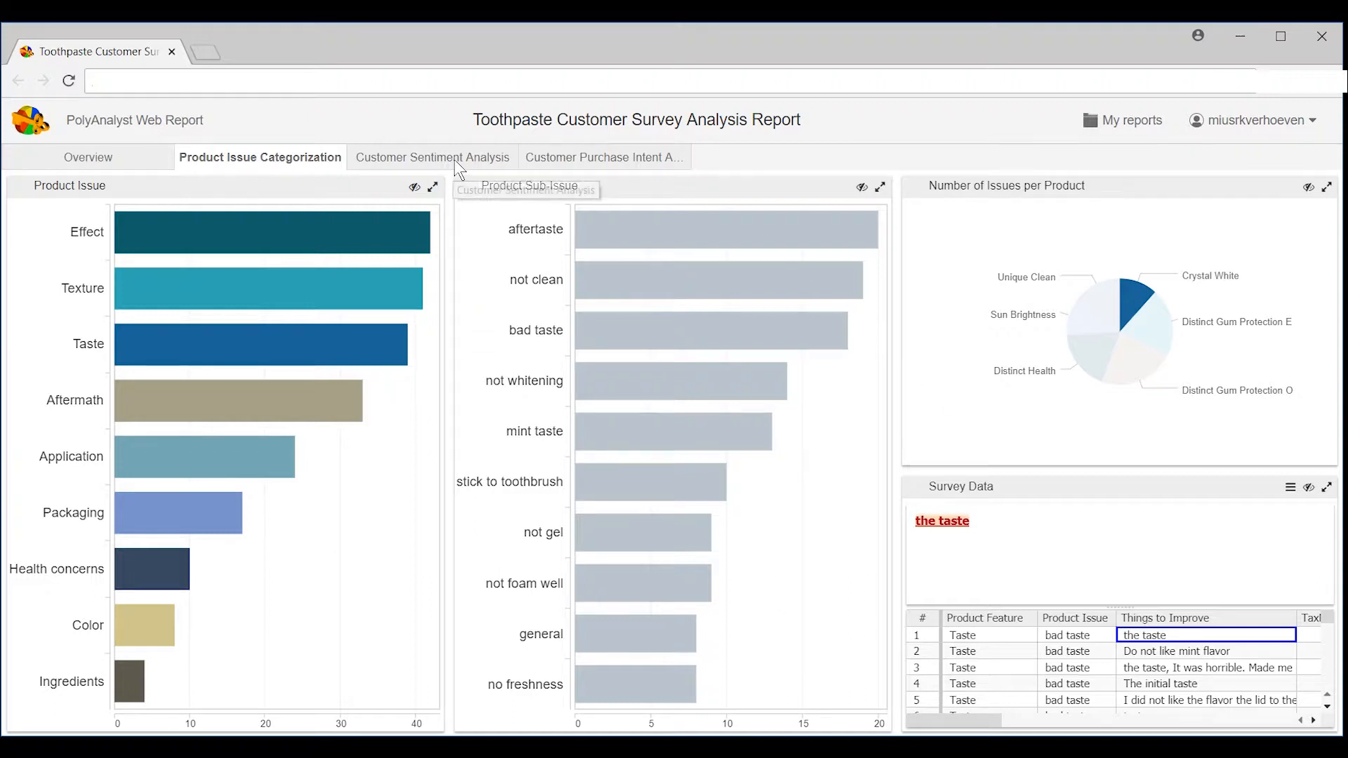
# Open the Customer Sentiment Analysis treemap of issues per product.
pyautogui.click(432, 157)
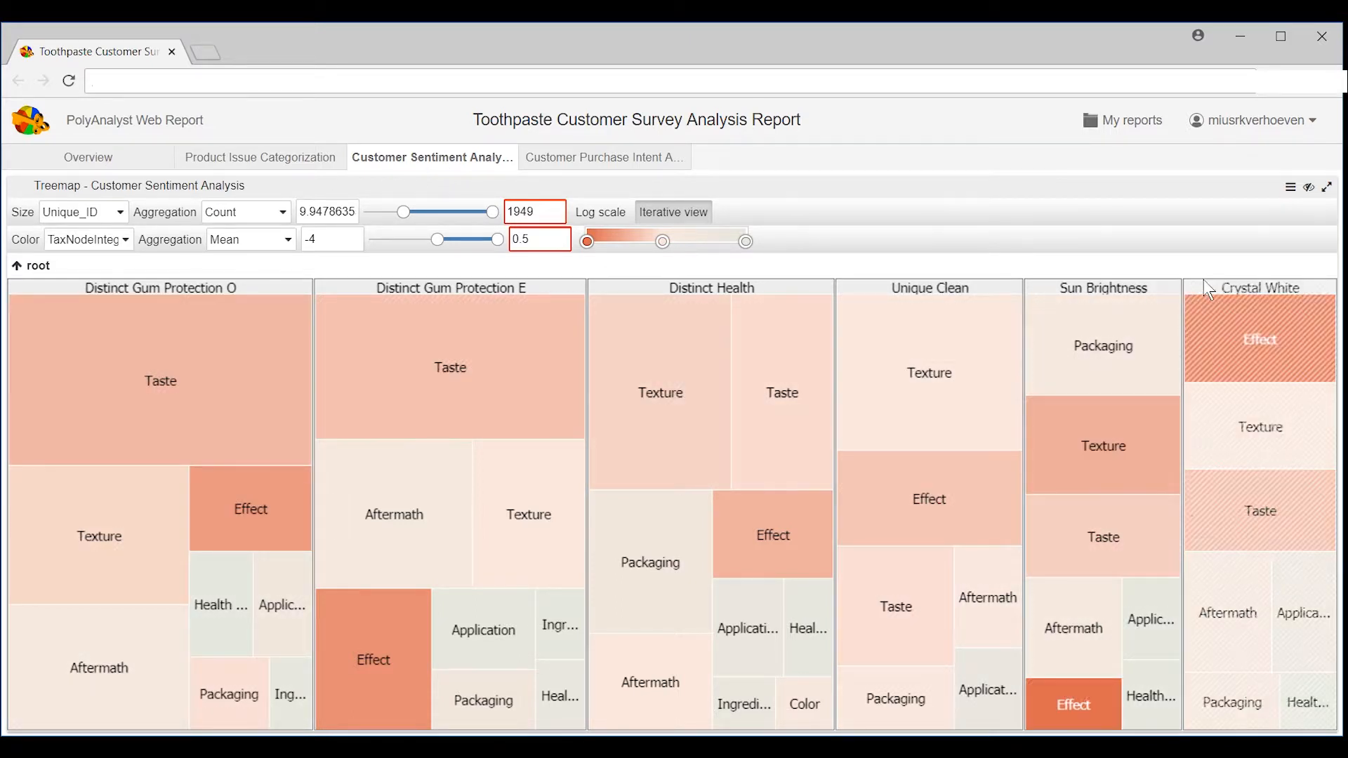
pyautogui.moveTo(199, 250)
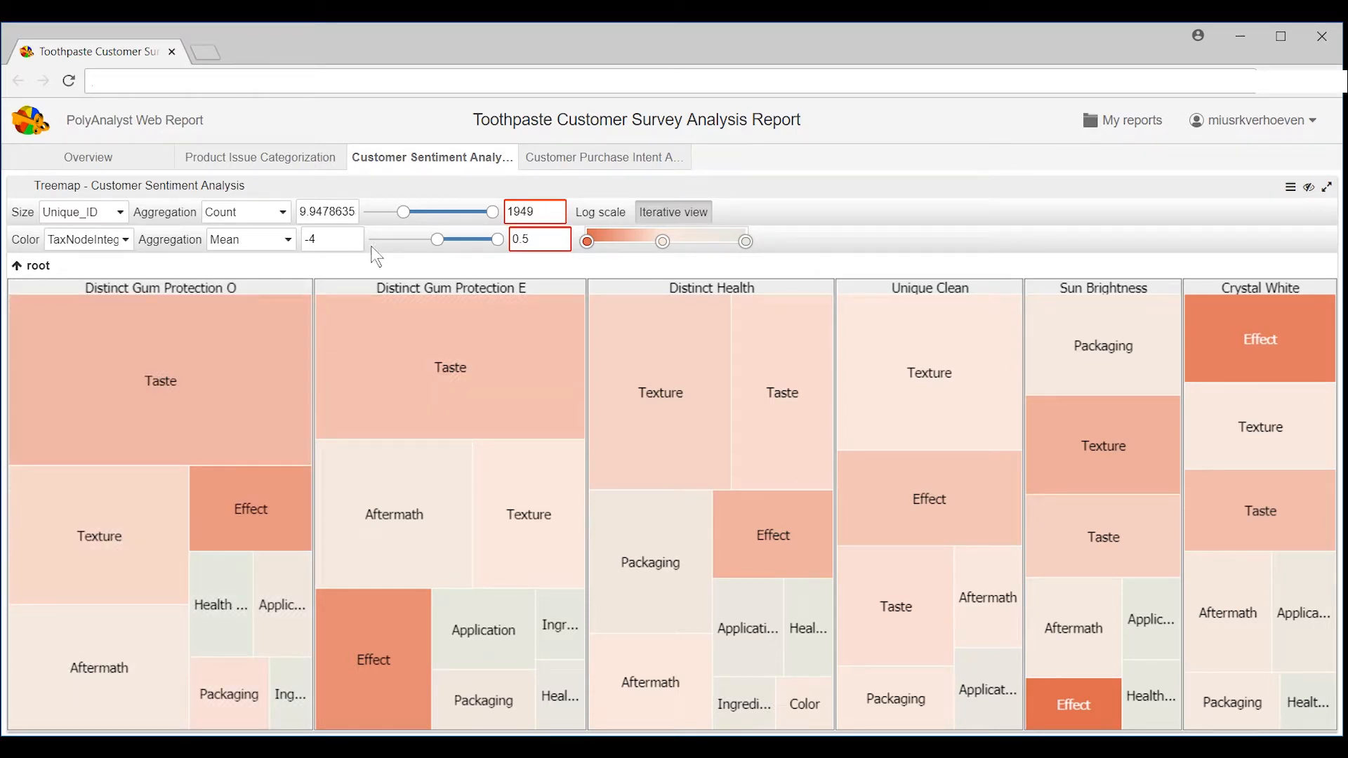
pyautogui.moveTo(610, 258)
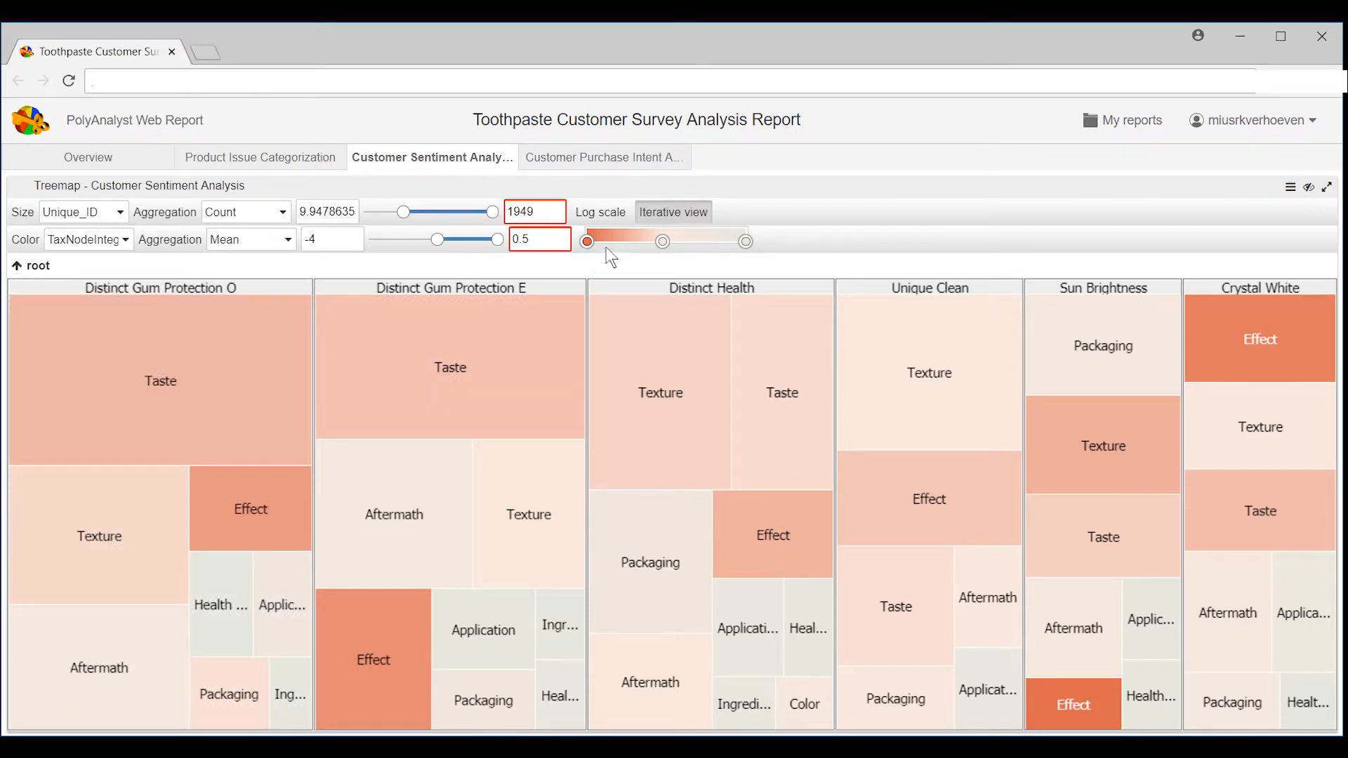
pyautogui.moveTo(478, 318)
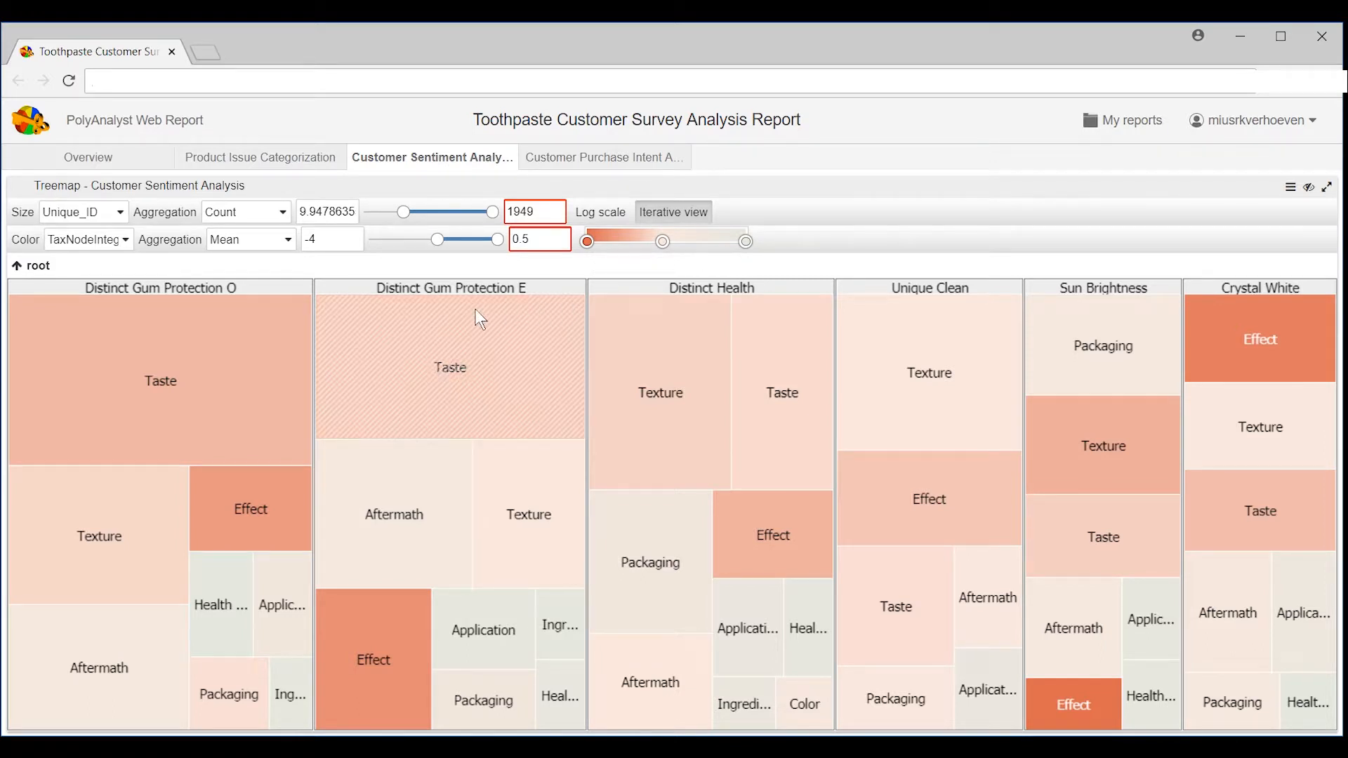
pyautogui.moveTo(306, 271)
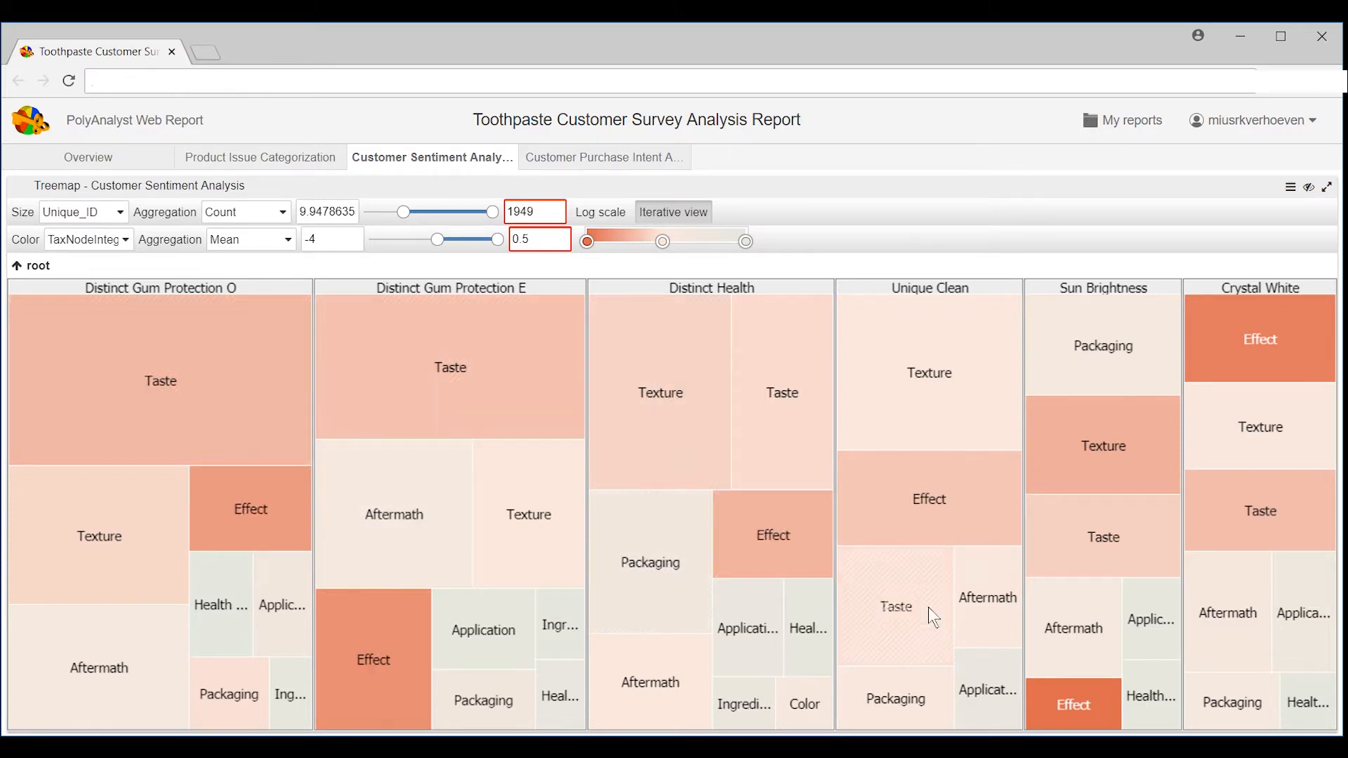
pyautogui.moveTo(1196, 247)
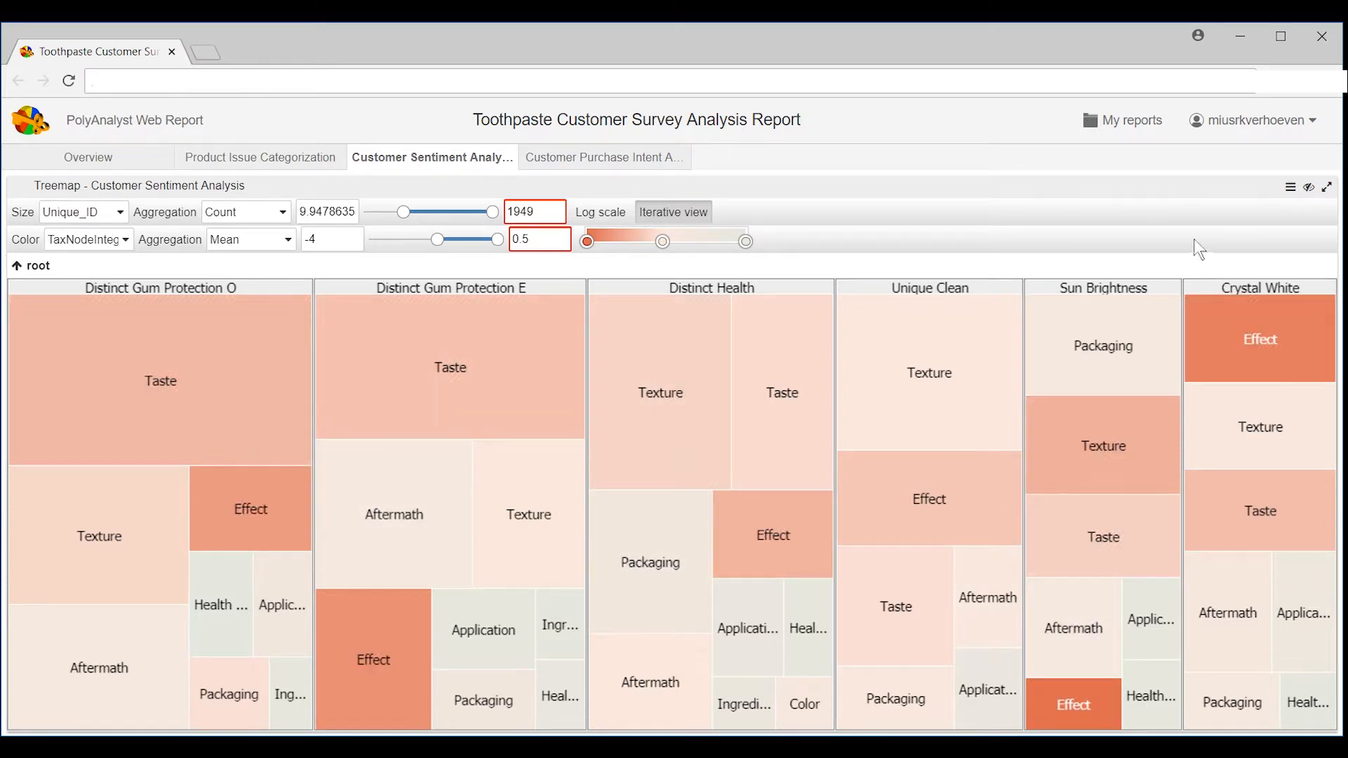
pyautogui.moveTo(1107, 225)
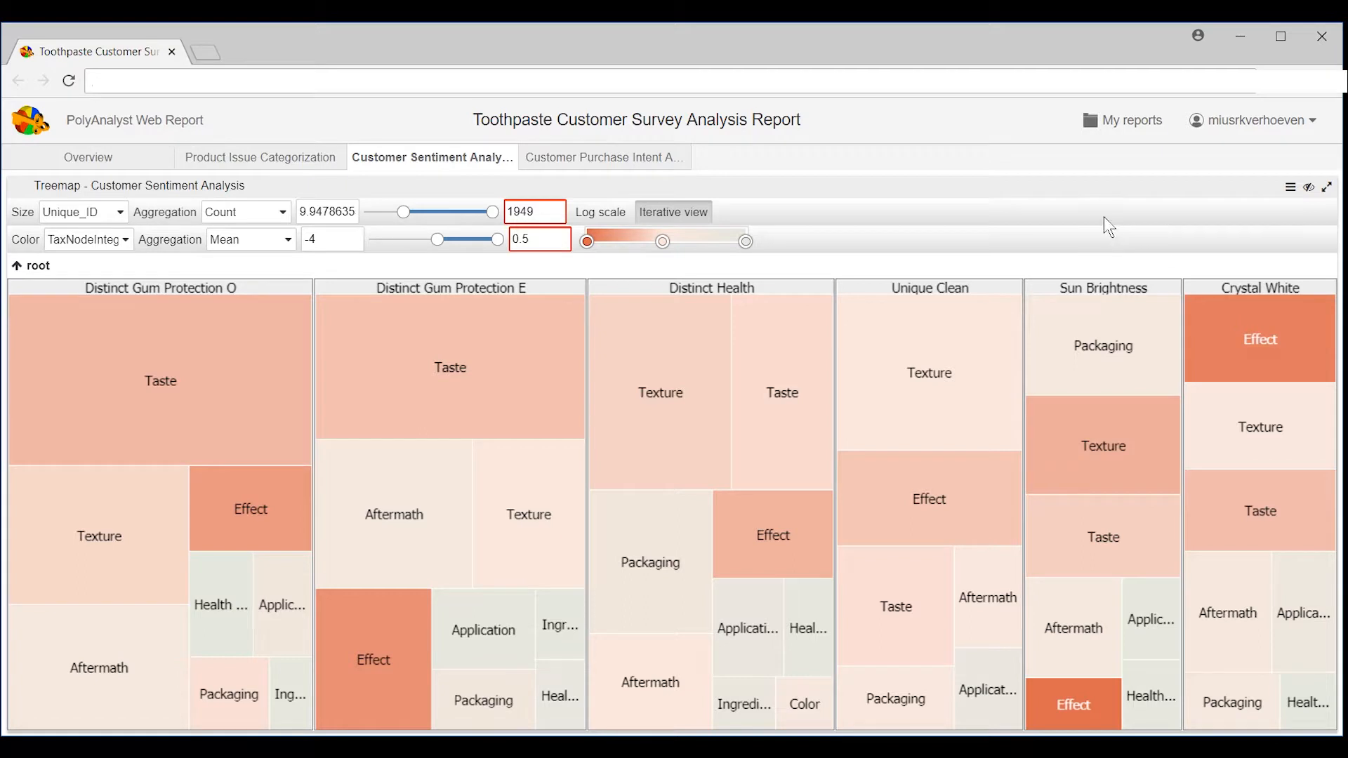
pyautogui.moveTo(1076, 264)
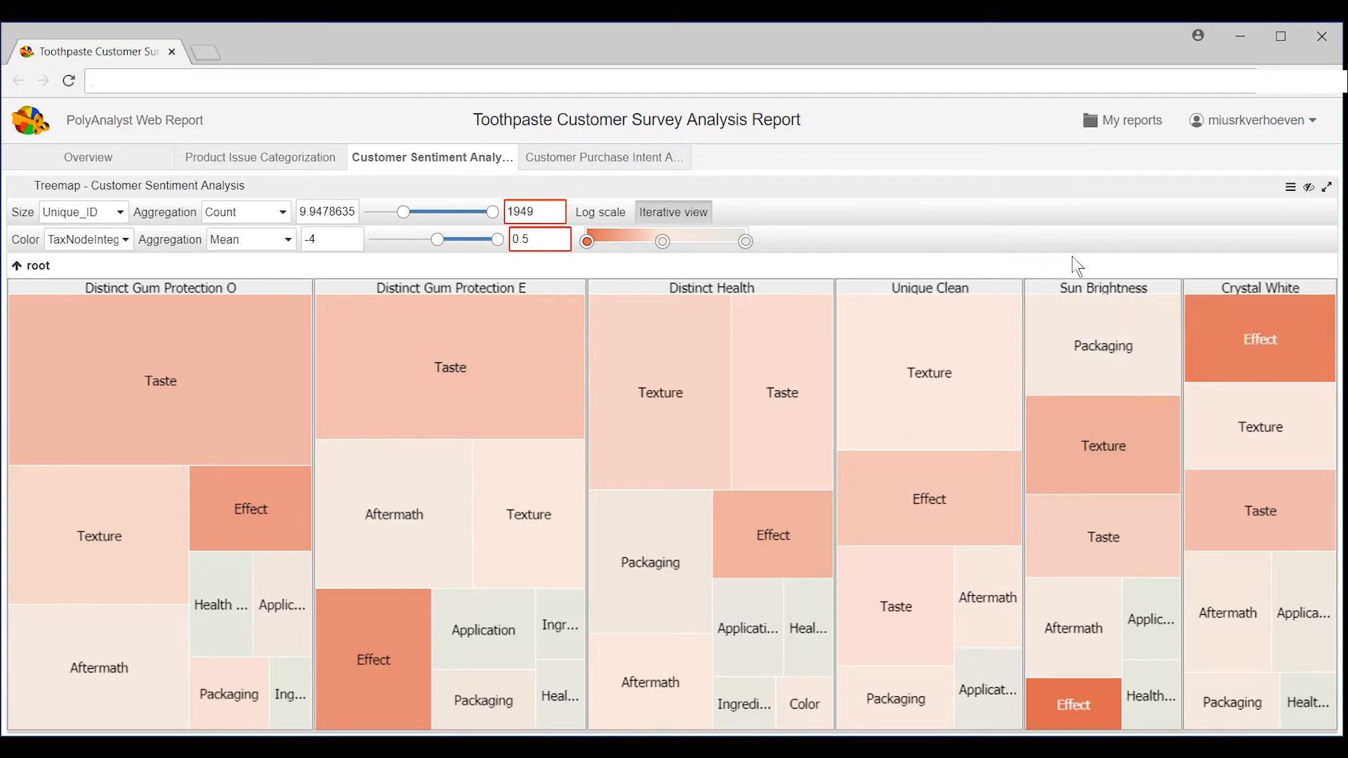
pyautogui.moveTo(1016, 238)
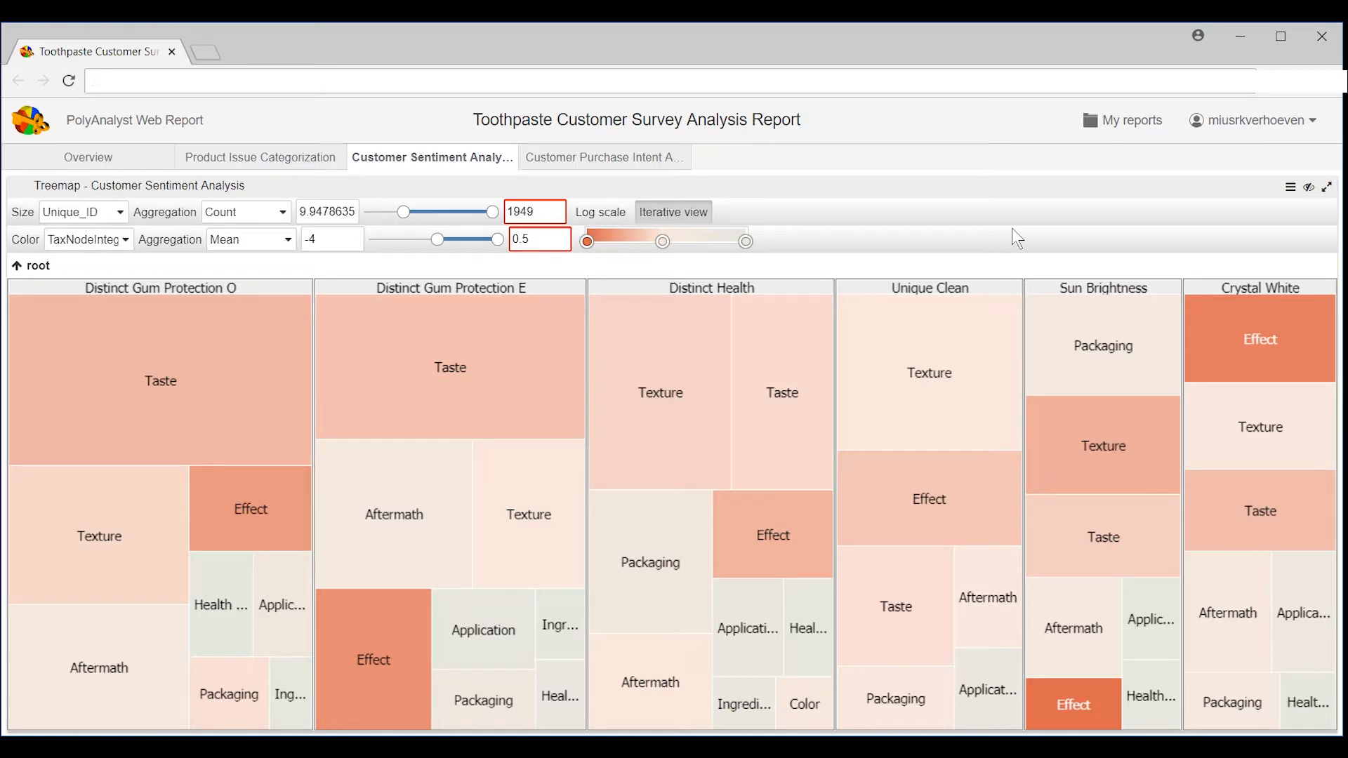
pyautogui.moveTo(987, 212)
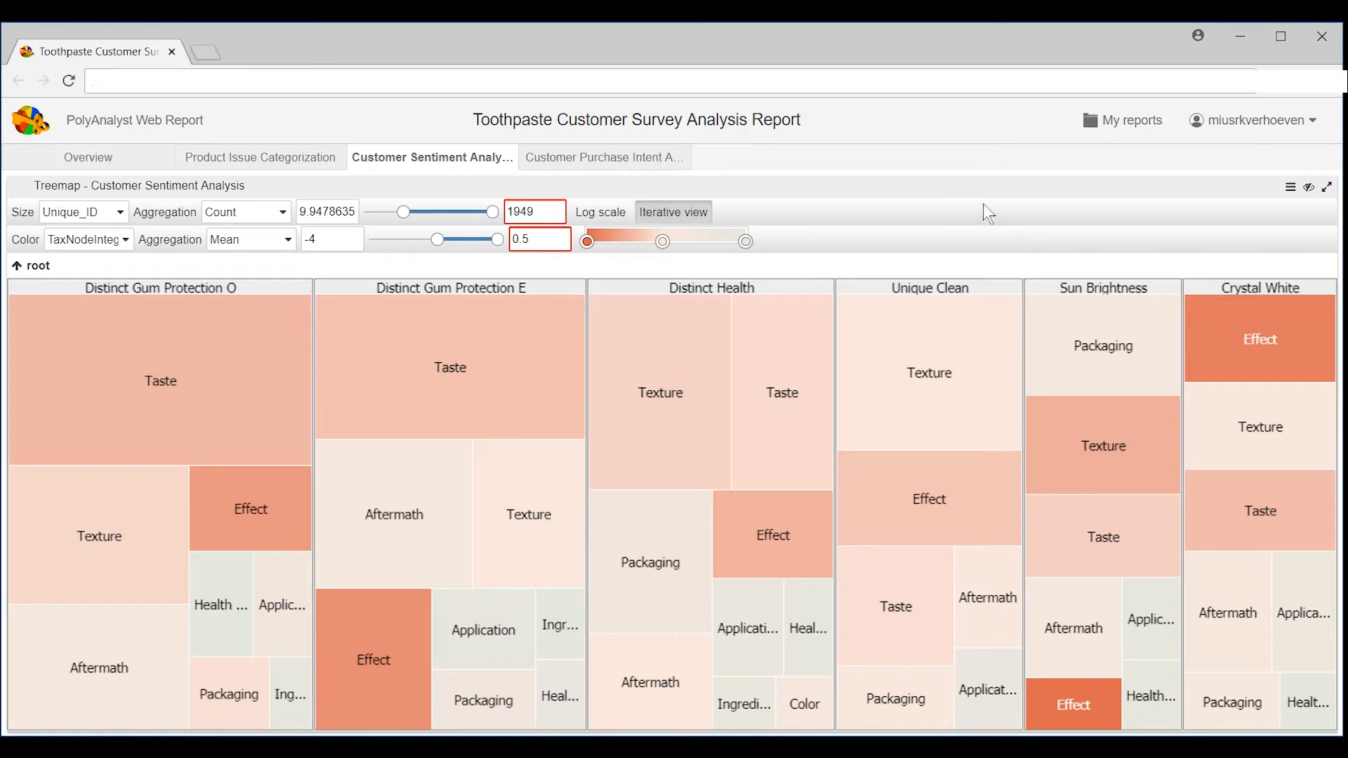
pyautogui.moveTo(594, 166)
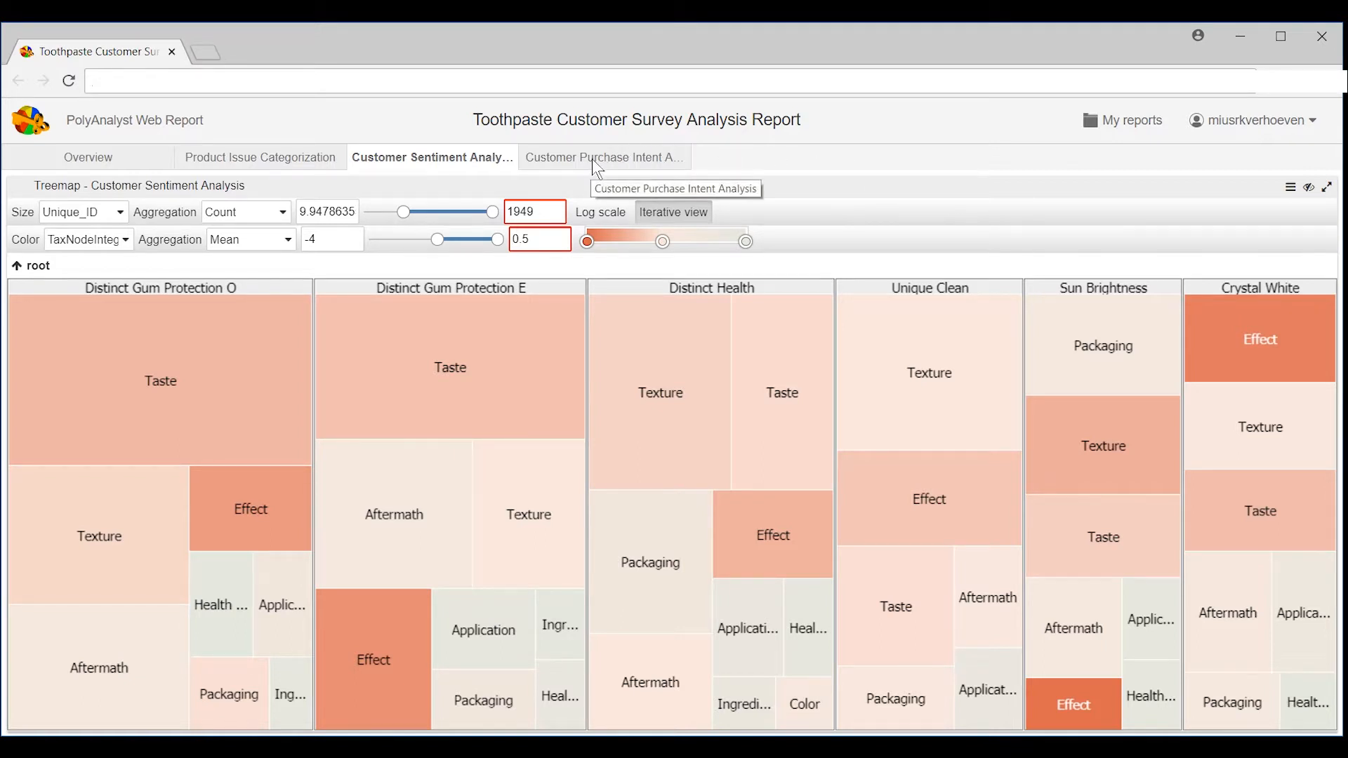
# Switch to the Customer Purchase Intent Analysis page showing the issue-to-intent link graph.
pyautogui.click(603, 157)
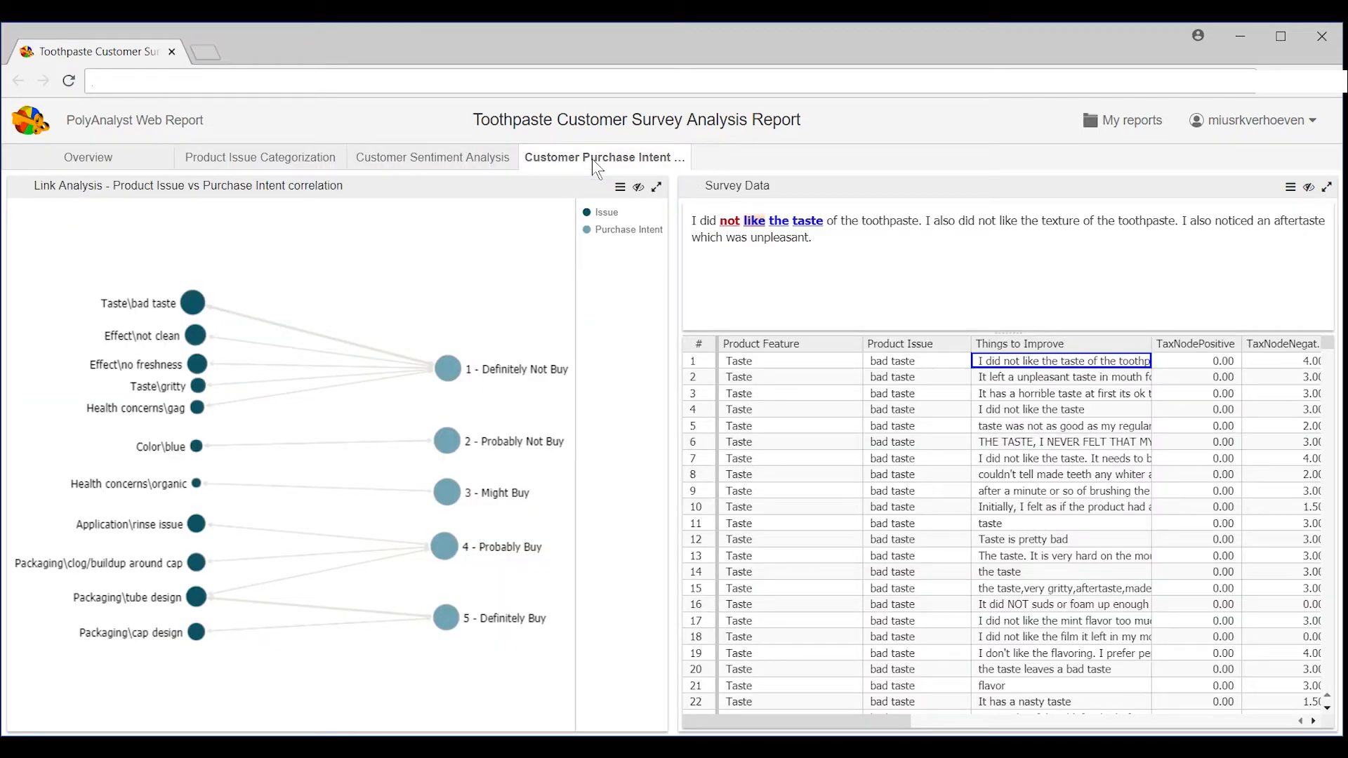
pyautogui.moveTo(339, 252)
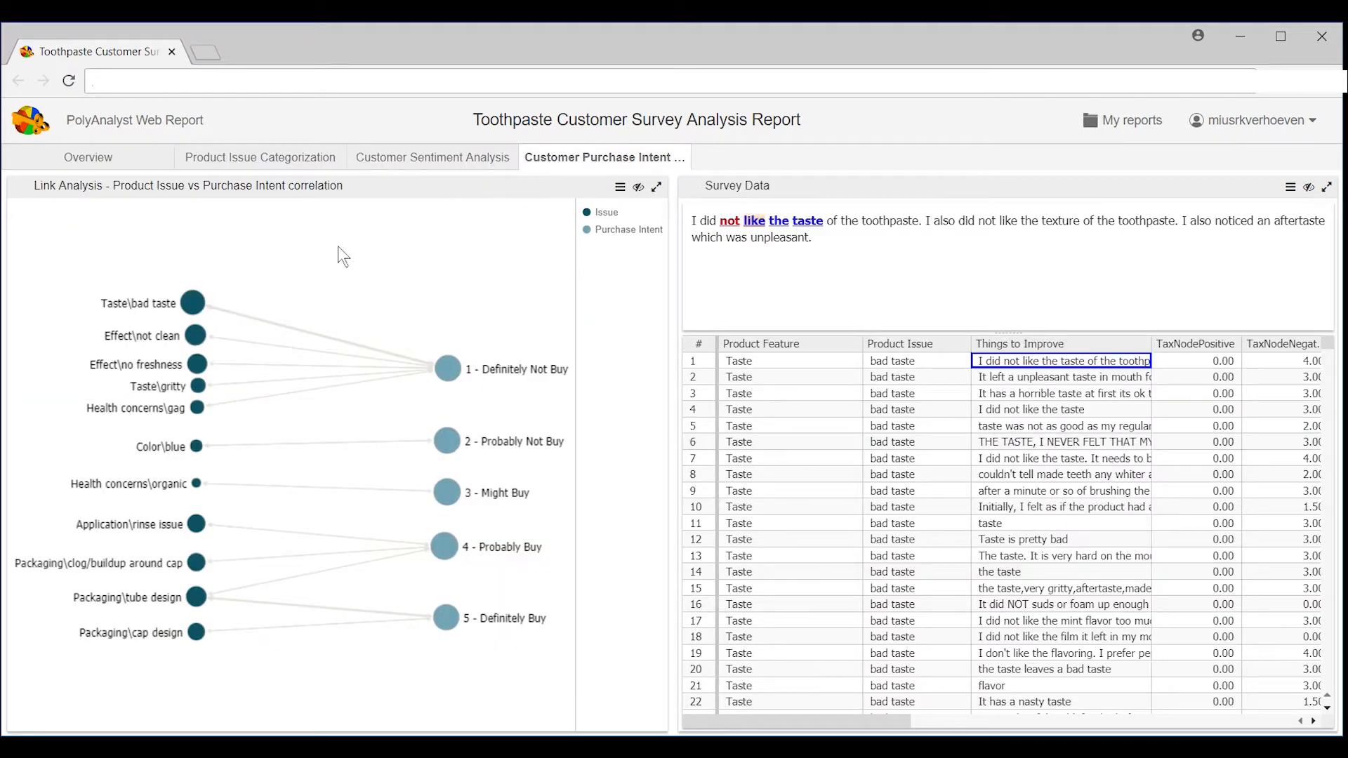
pyautogui.moveTo(385, 260)
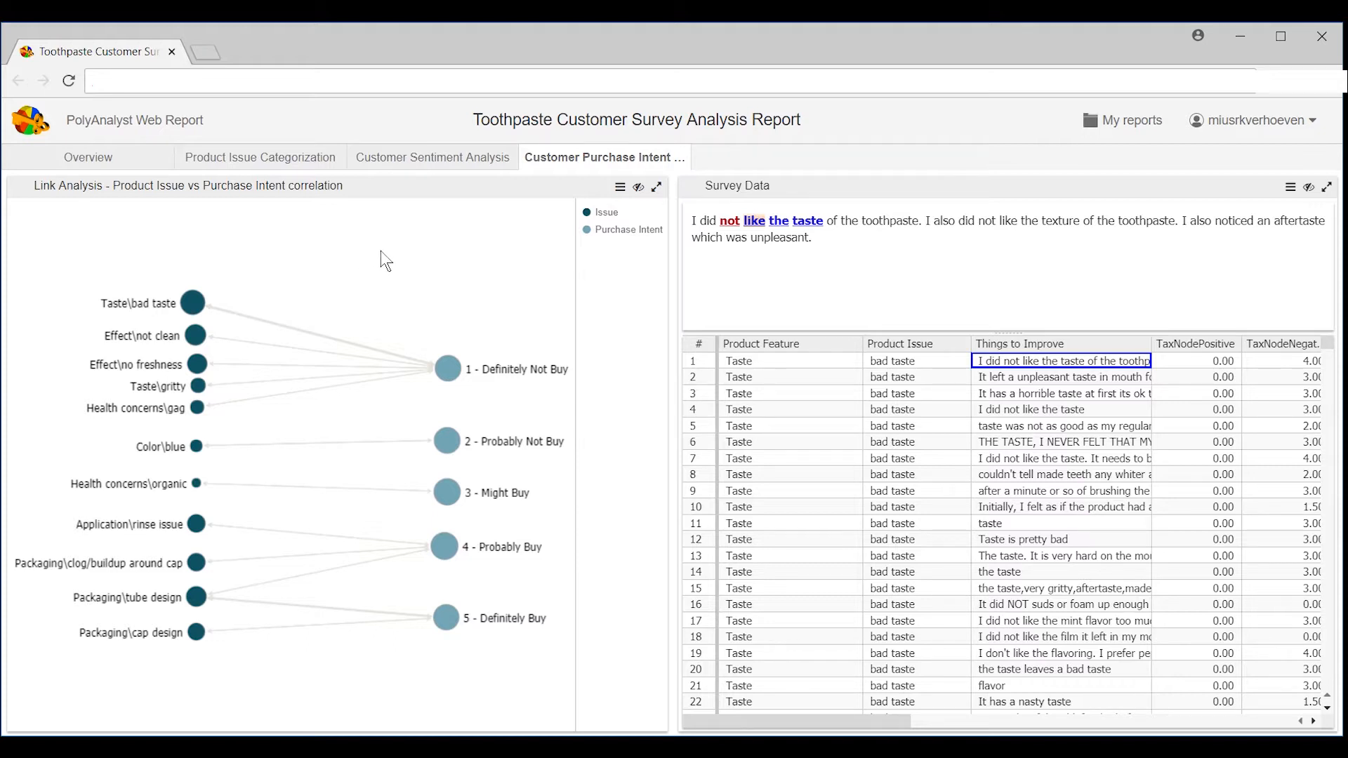
pyautogui.moveTo(437, 263)
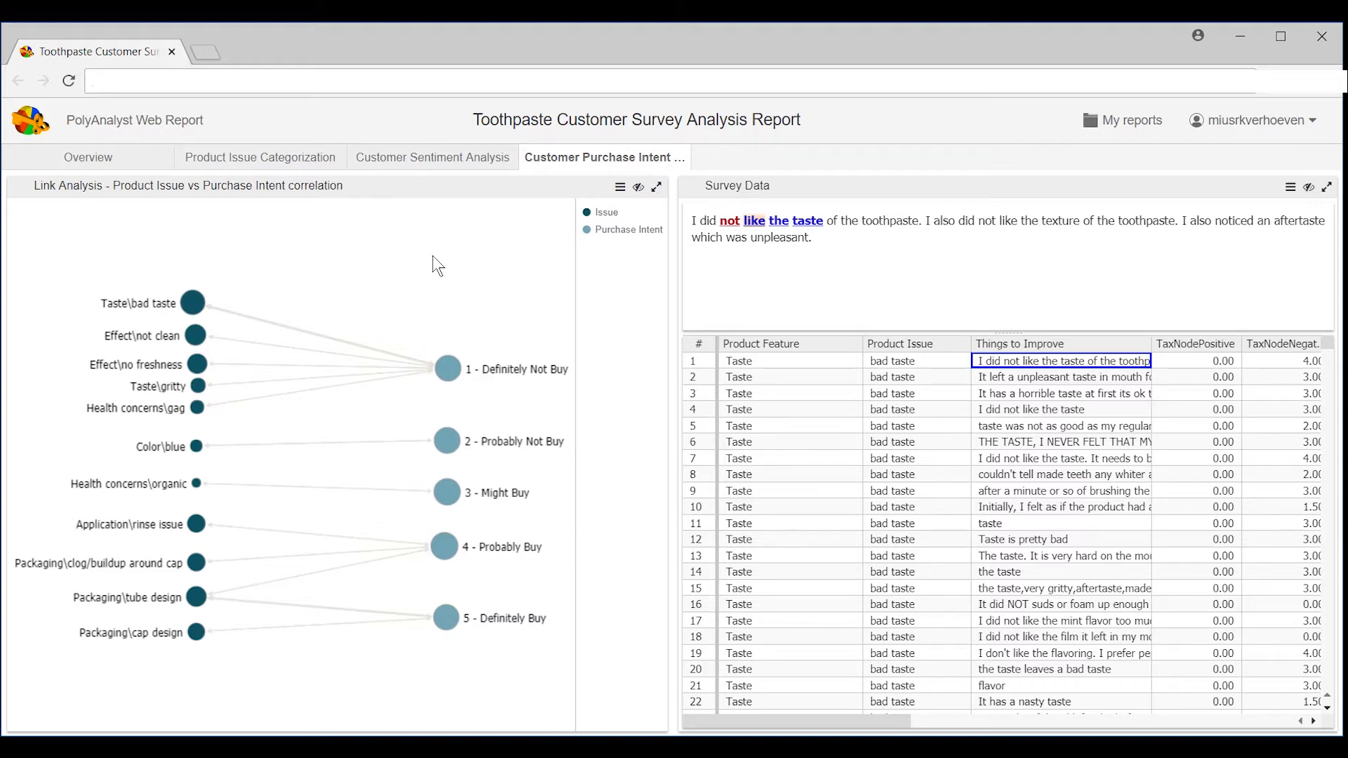
pyautogui.moveTo(413, 334)
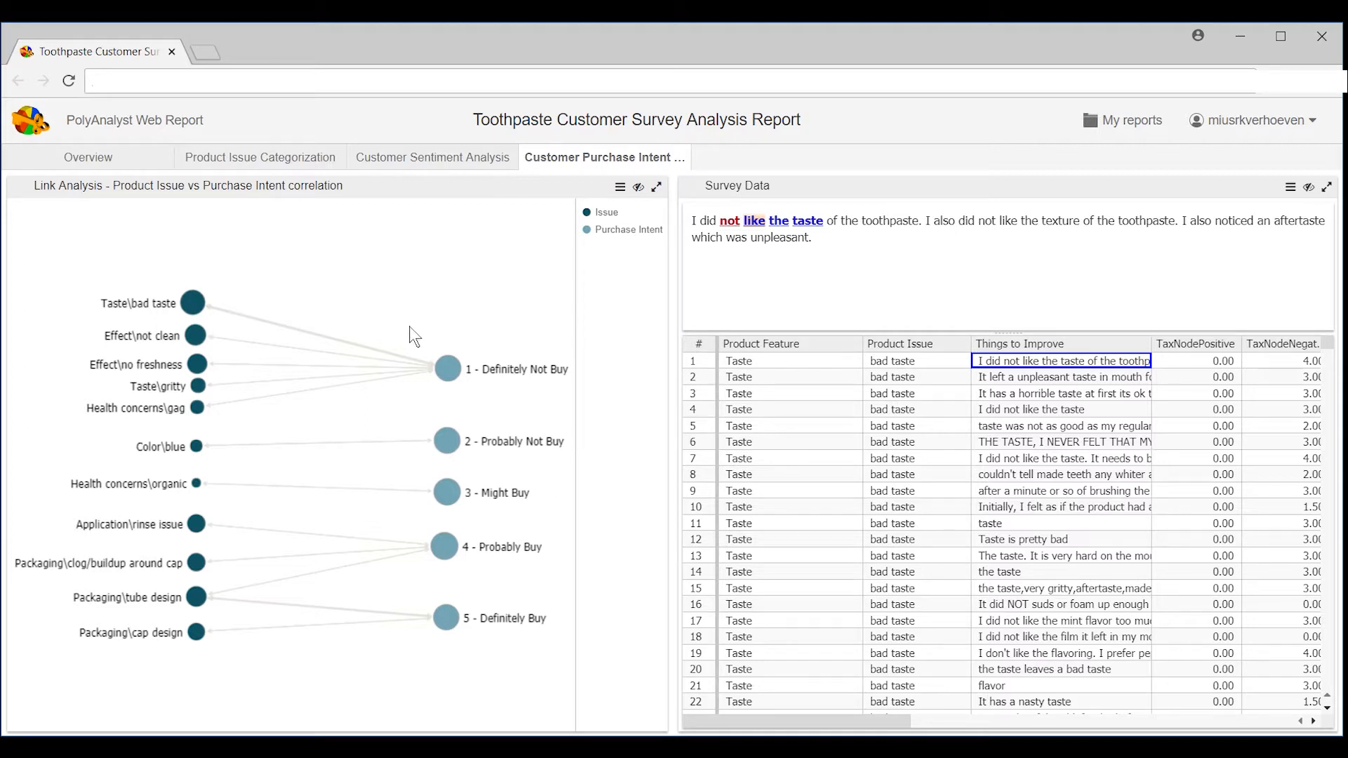
pyautogui.moveTo(389, 330)
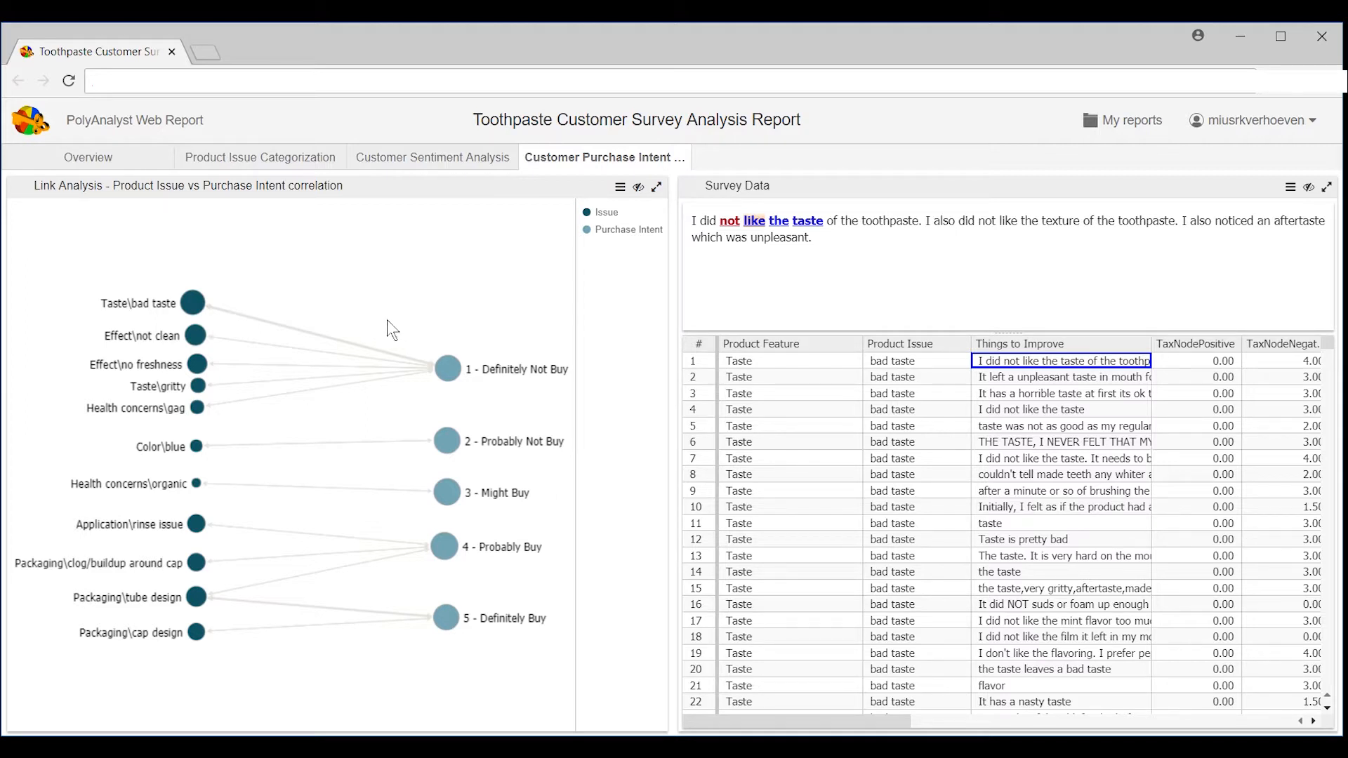
pyautogui.moveTo(111, 391)
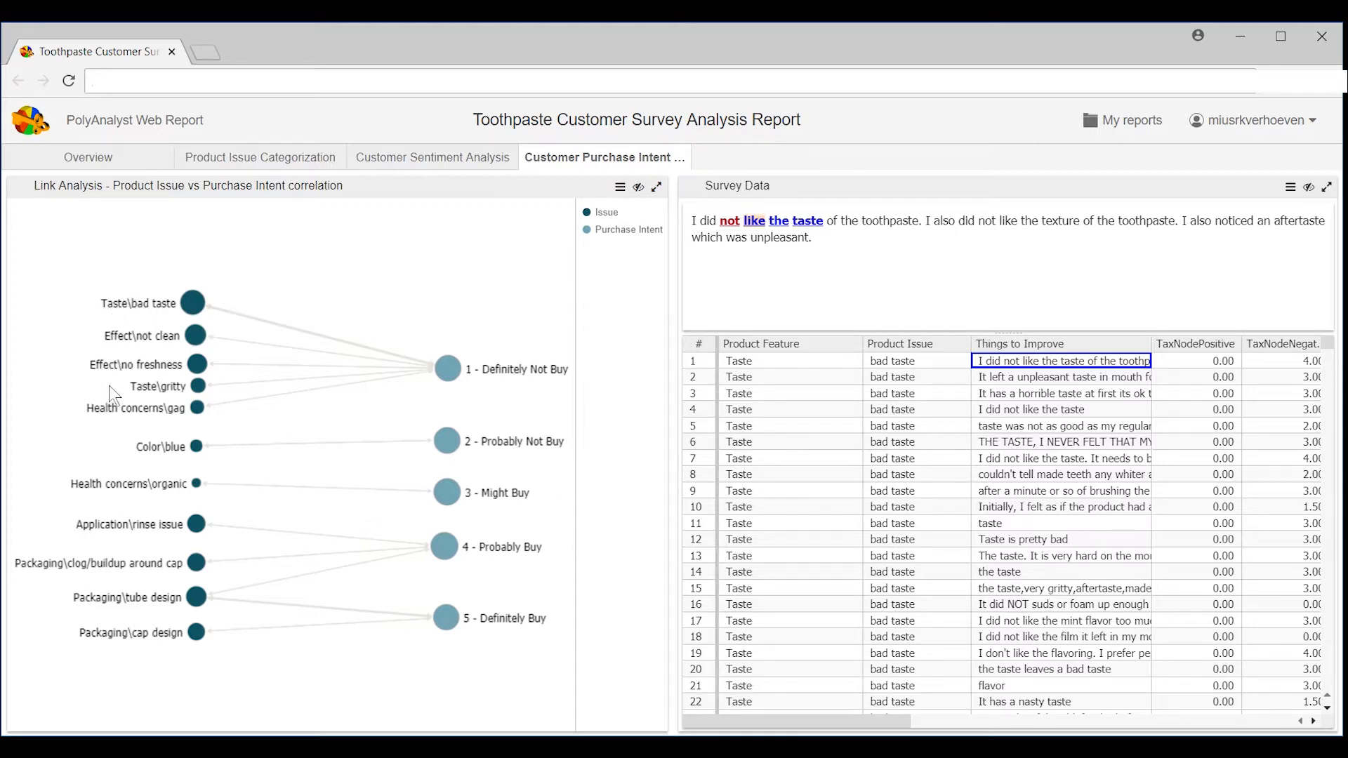
pyautogui.moveTo(424, 387)
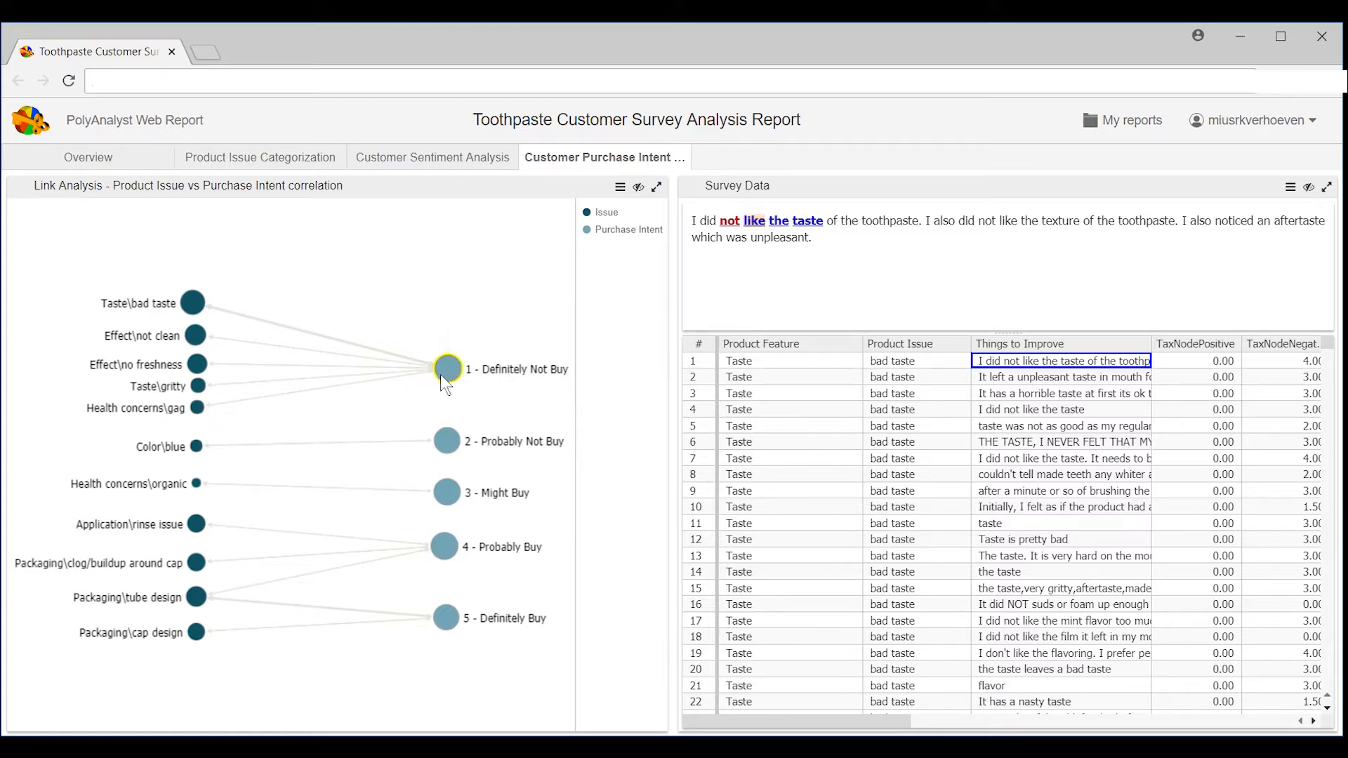
pyautogui.moveTo(416, 421)
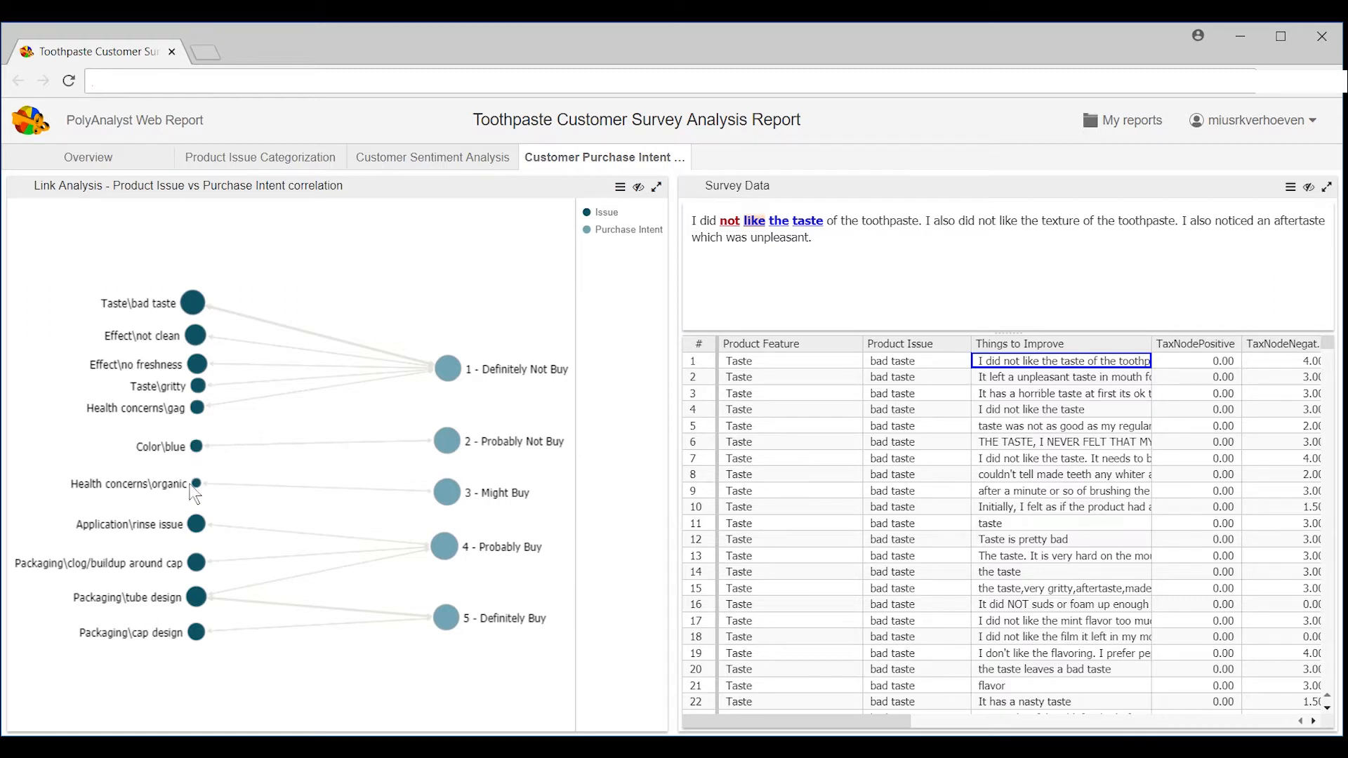
pyautogui.moveTo(125, 611)
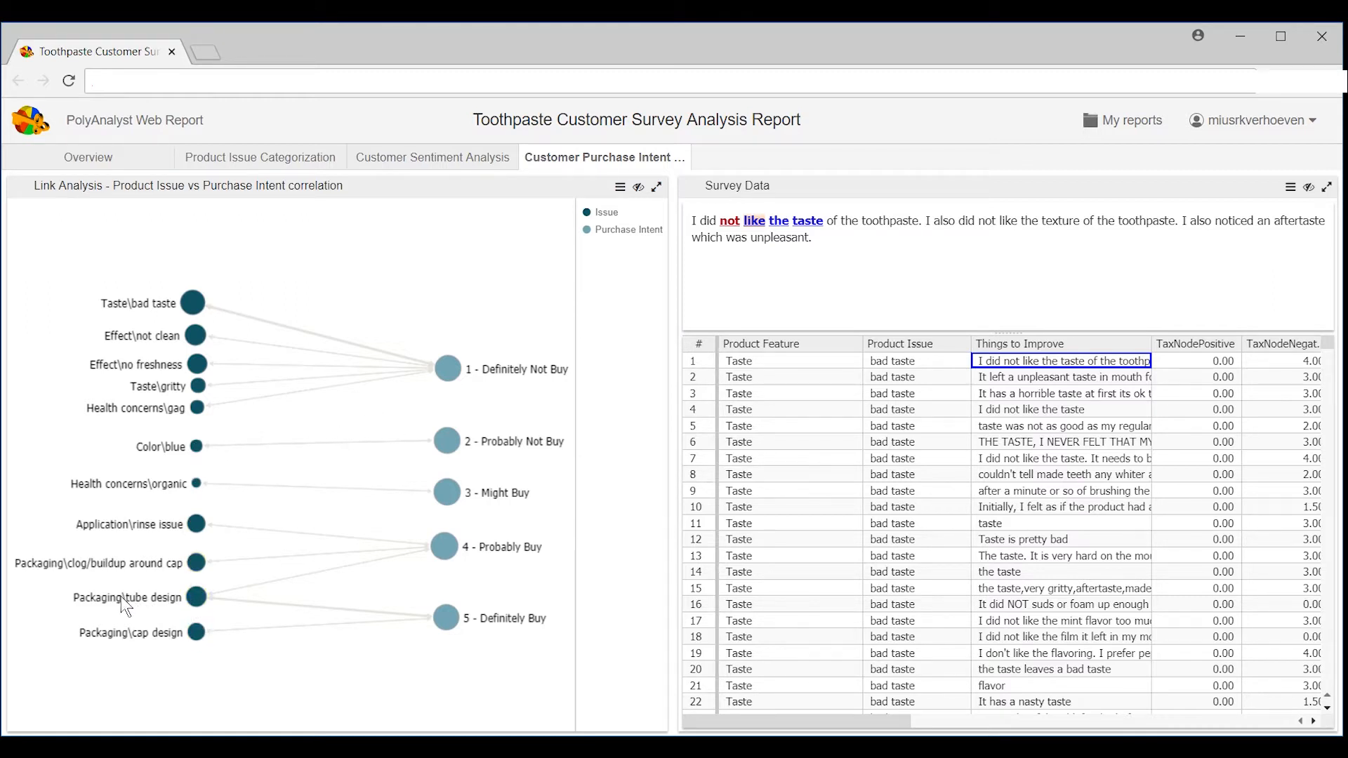
pyautogui.moveTo(87, 633)
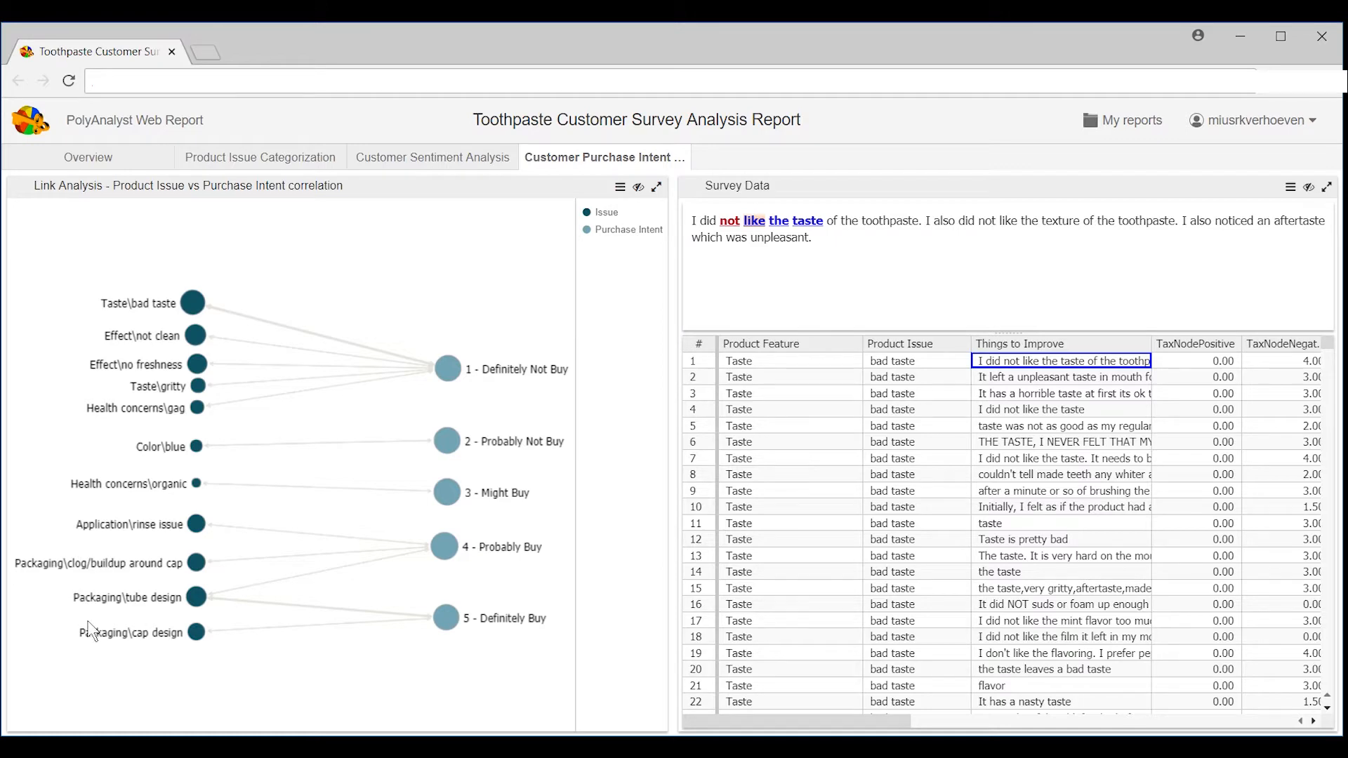